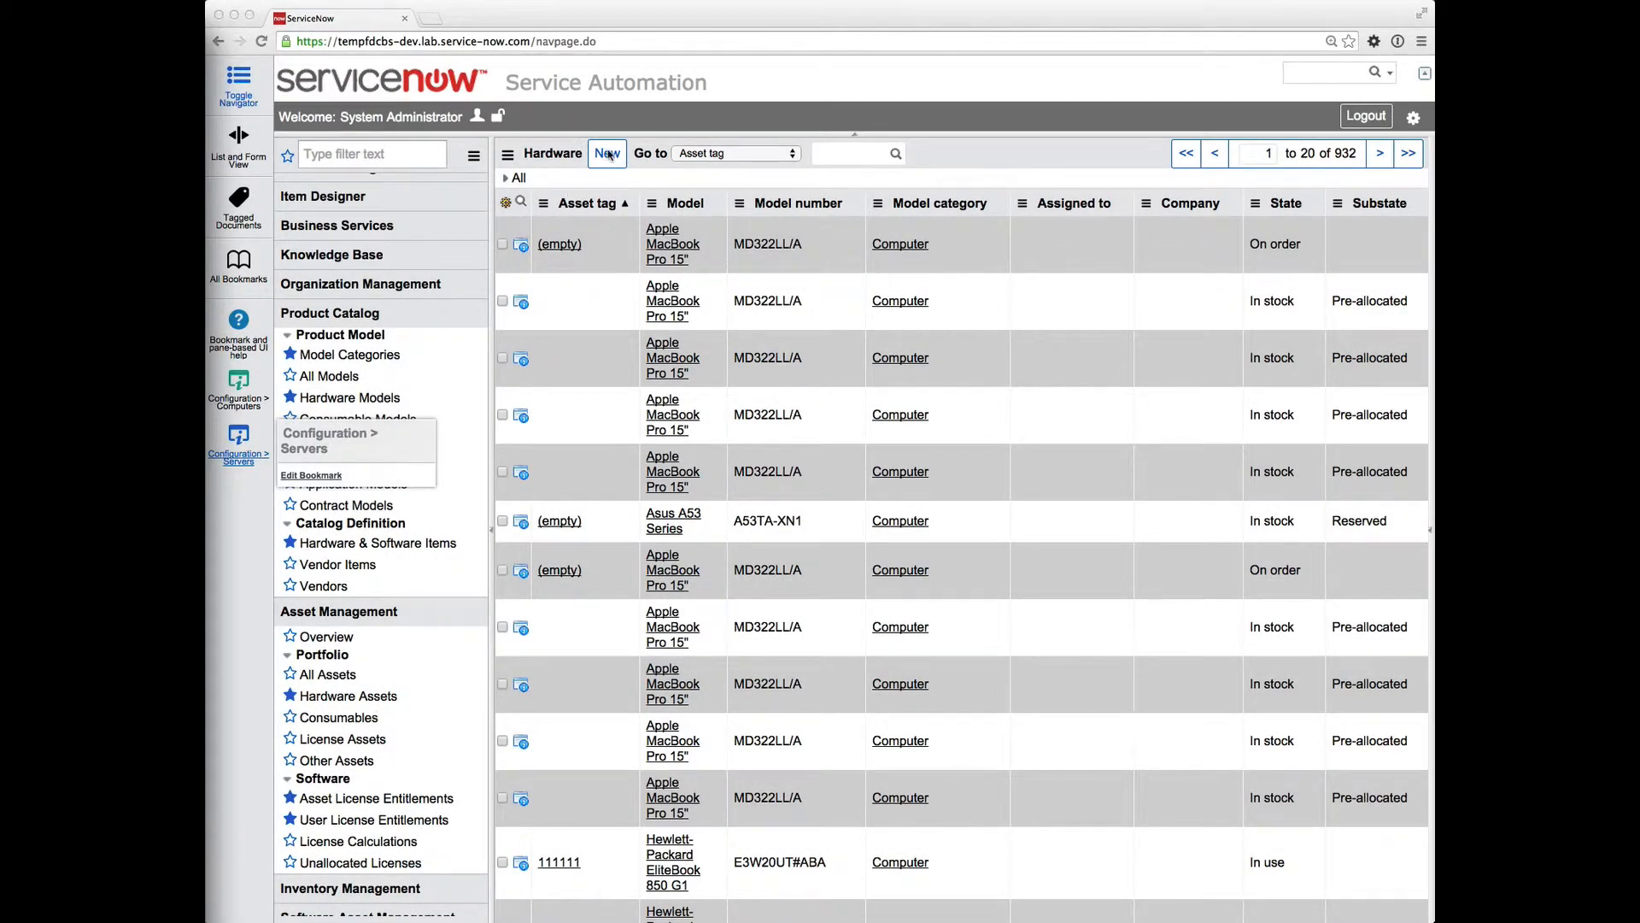
Start a new hardware asset with model category Server and a Dell PowerEdge model
left_click(606, 153)
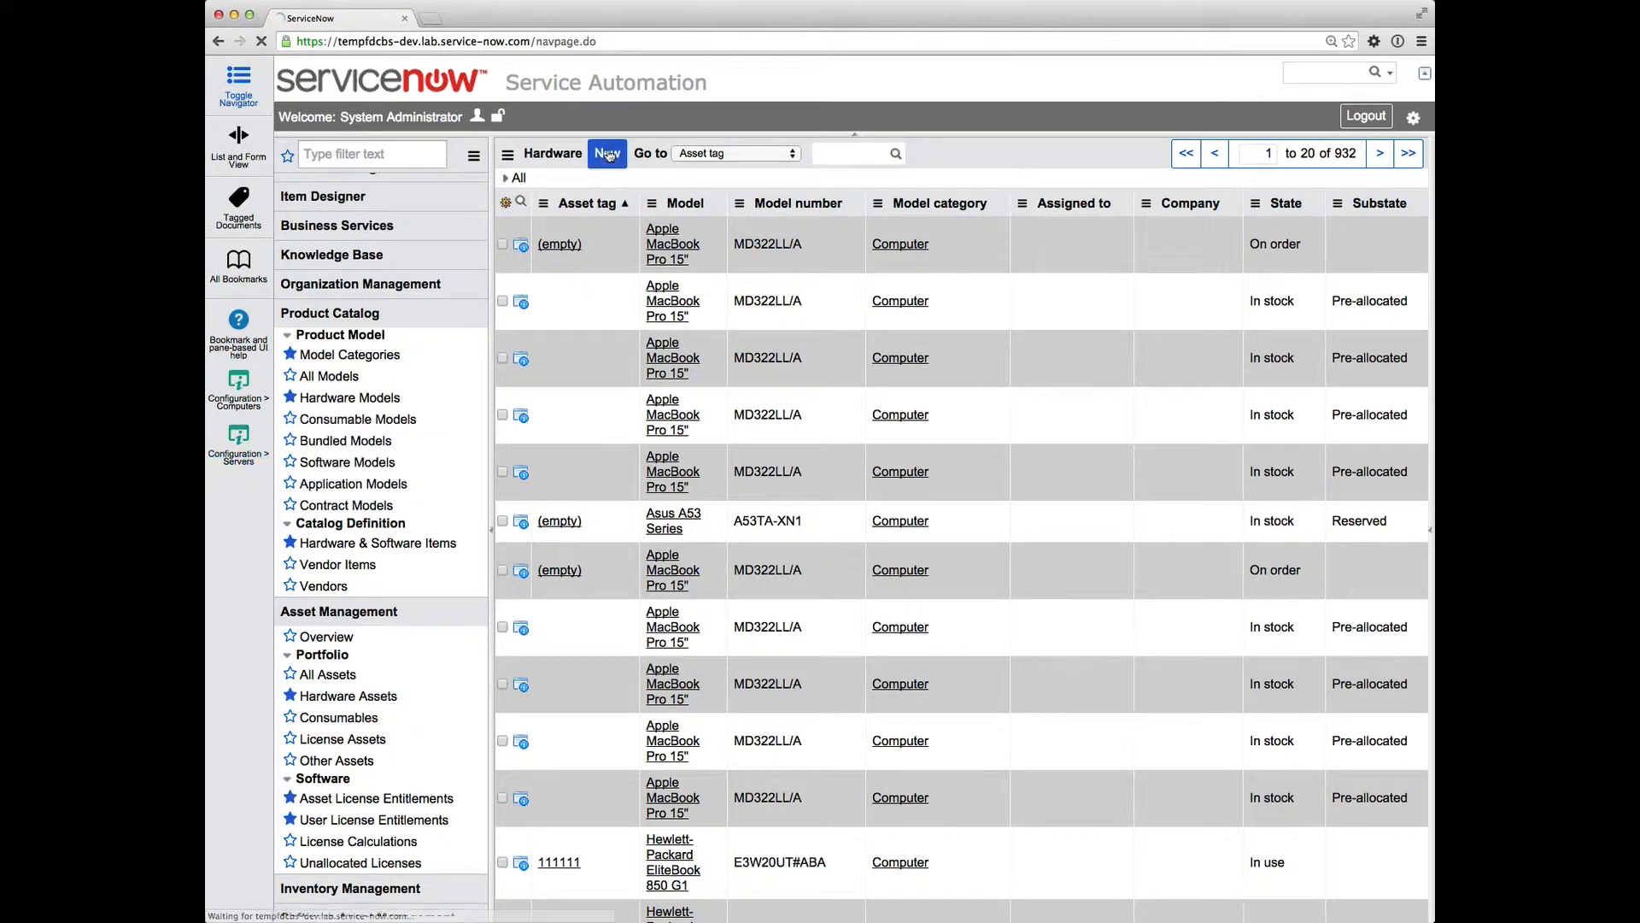
left_click(607, 153)
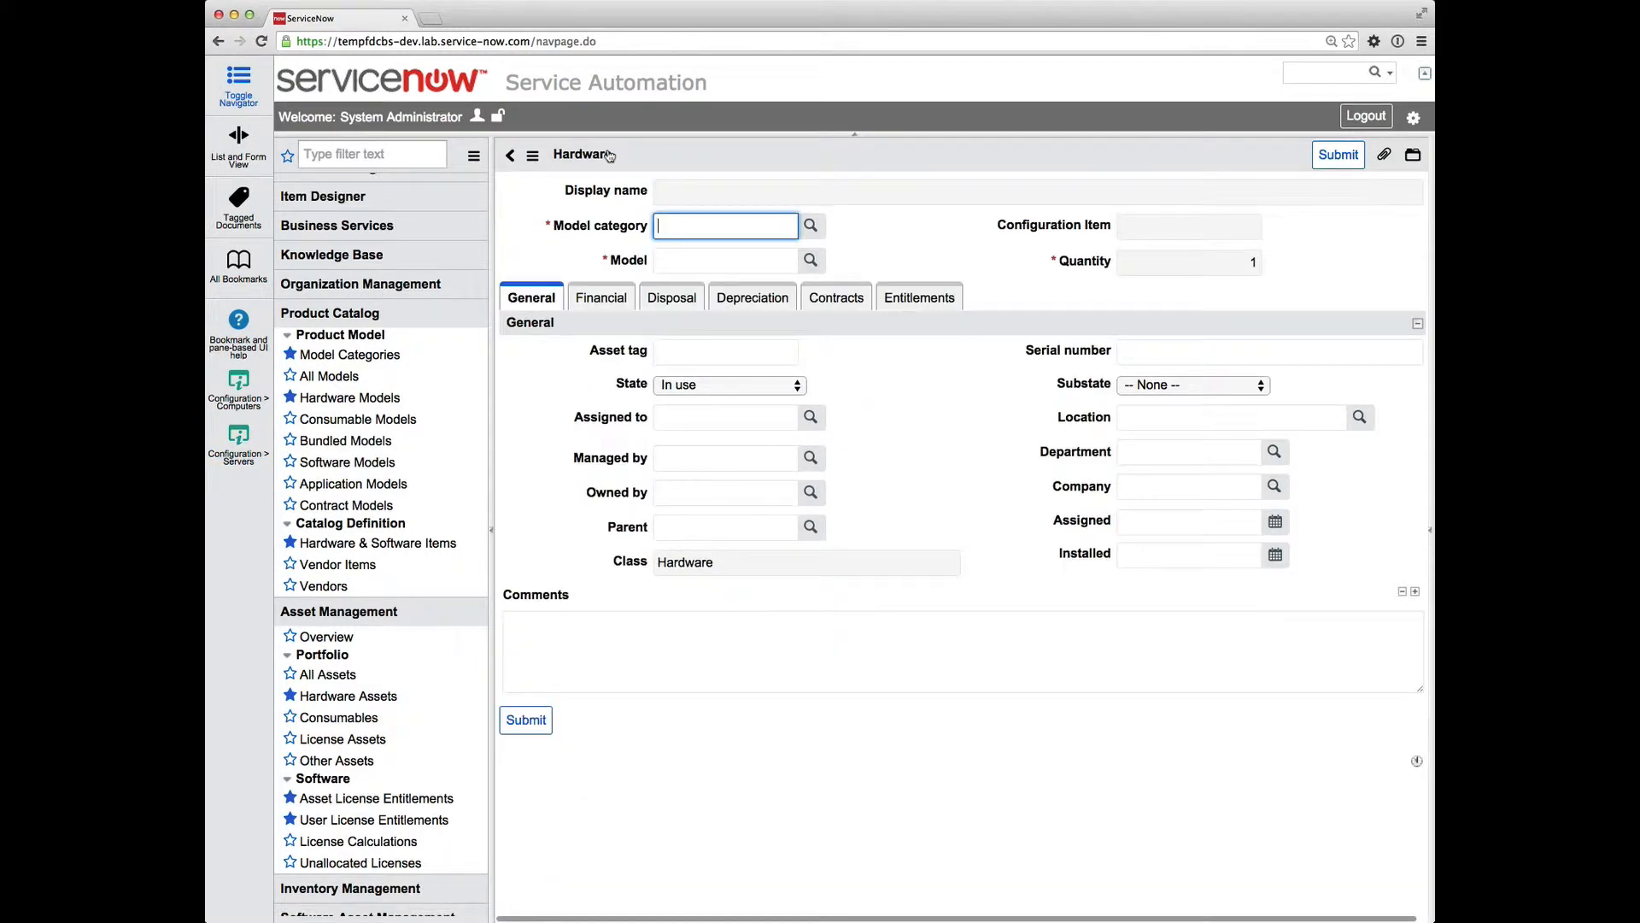
type("ser")
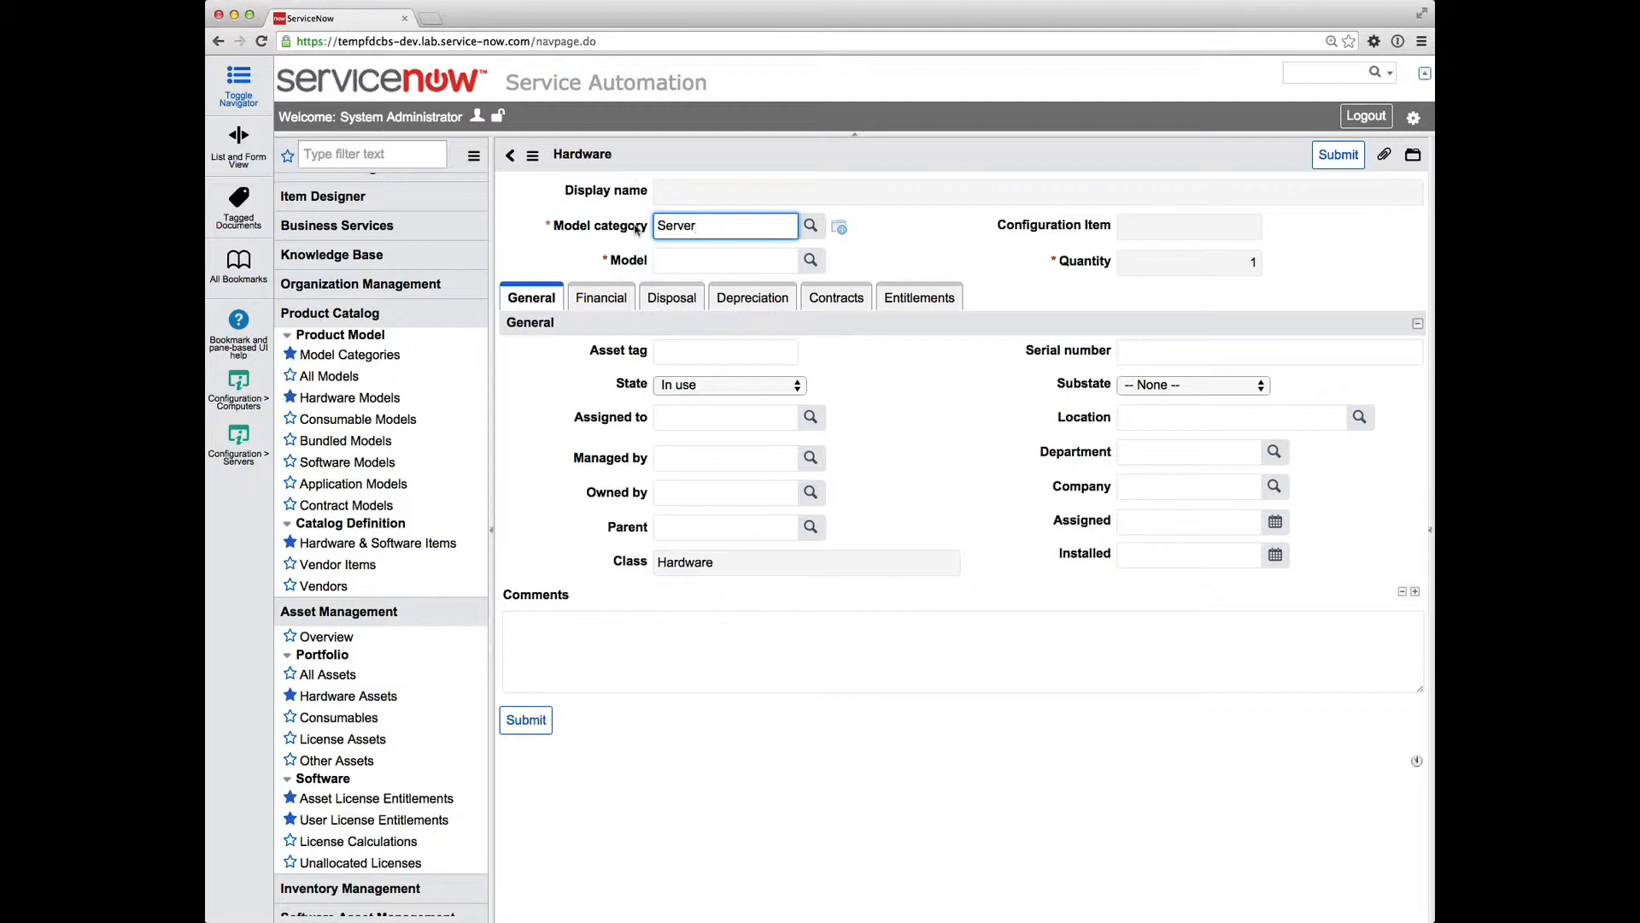
type("d")
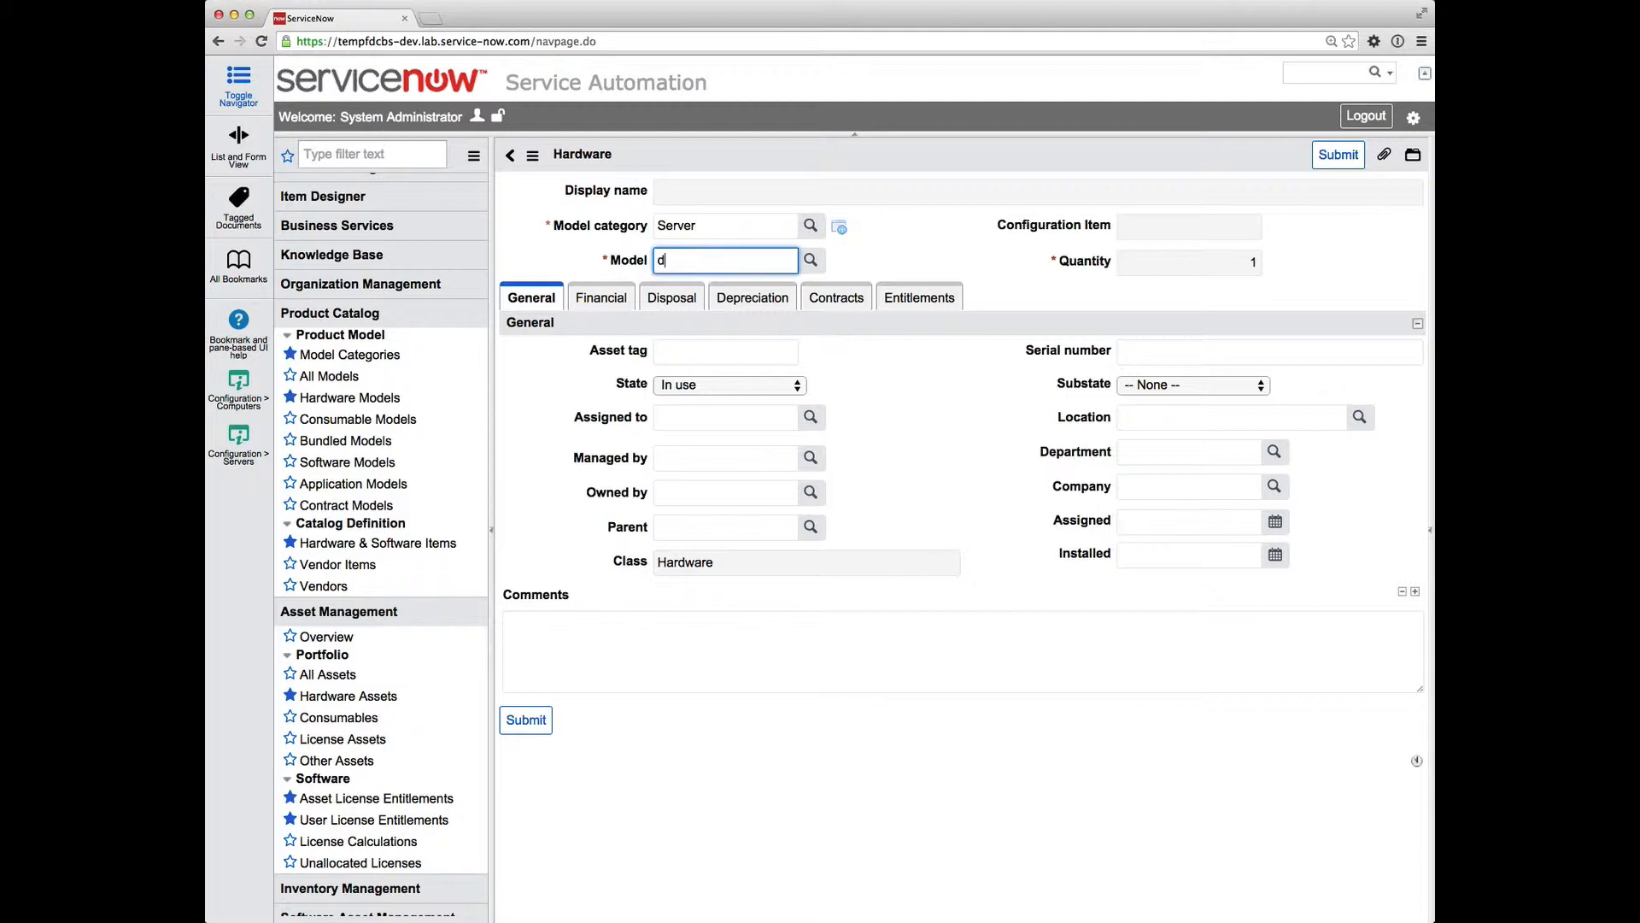
type("dge C6")
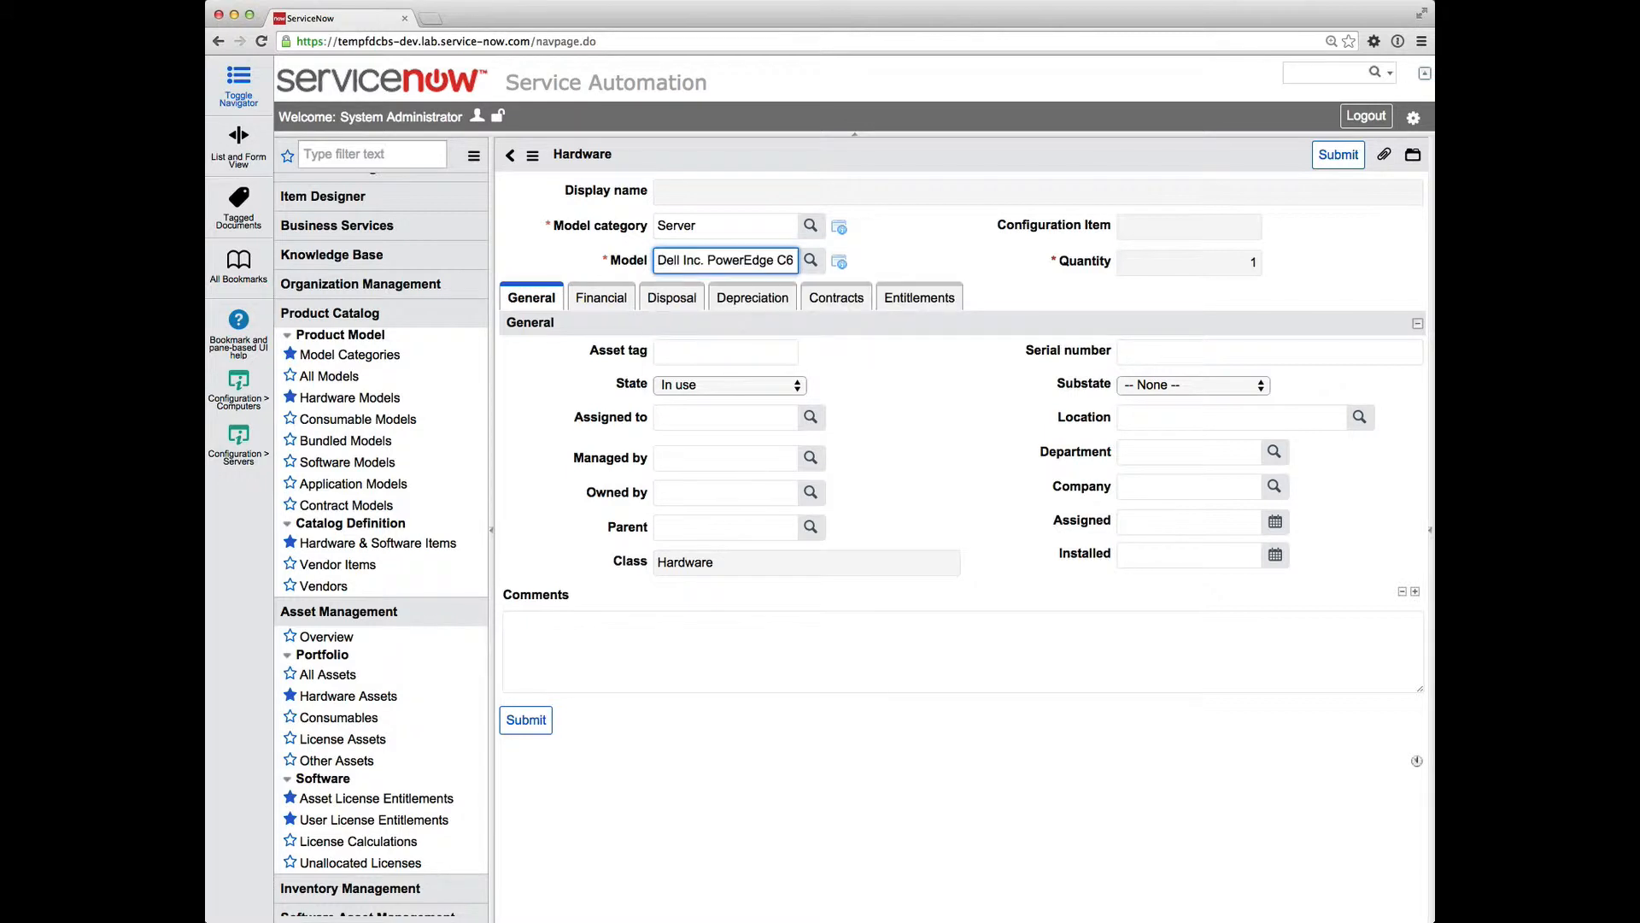
mouse_move(926, 223)
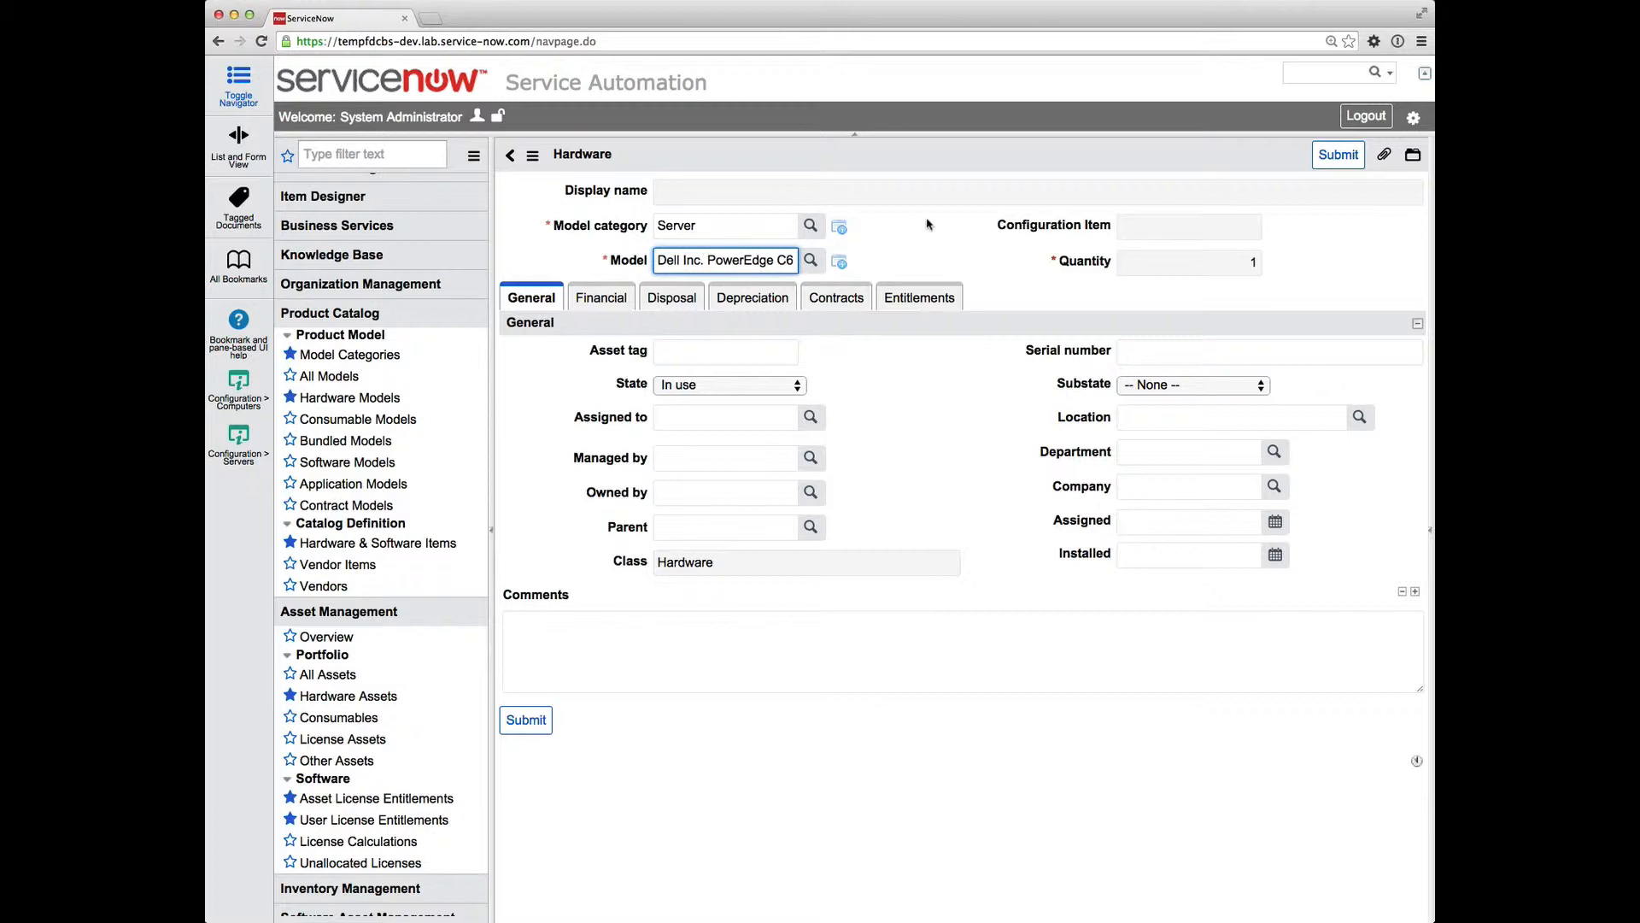
mouse_move(1339, 139)
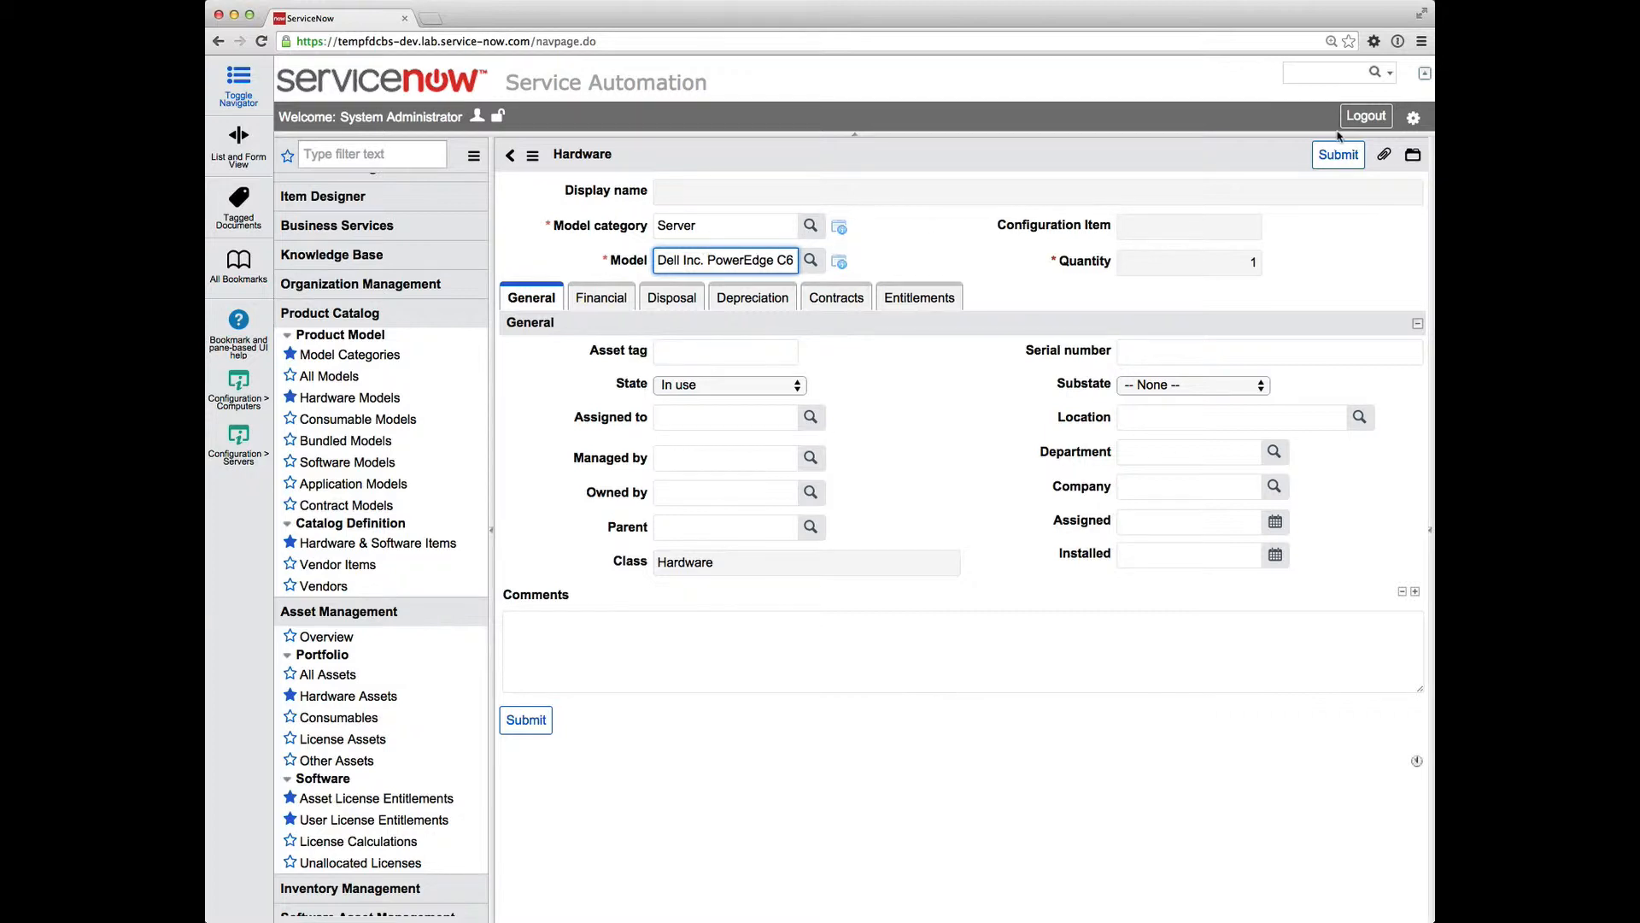
Enter asset tag BS12345 and serial number DPE-1001, then submit the asset
left_click(725, 351)
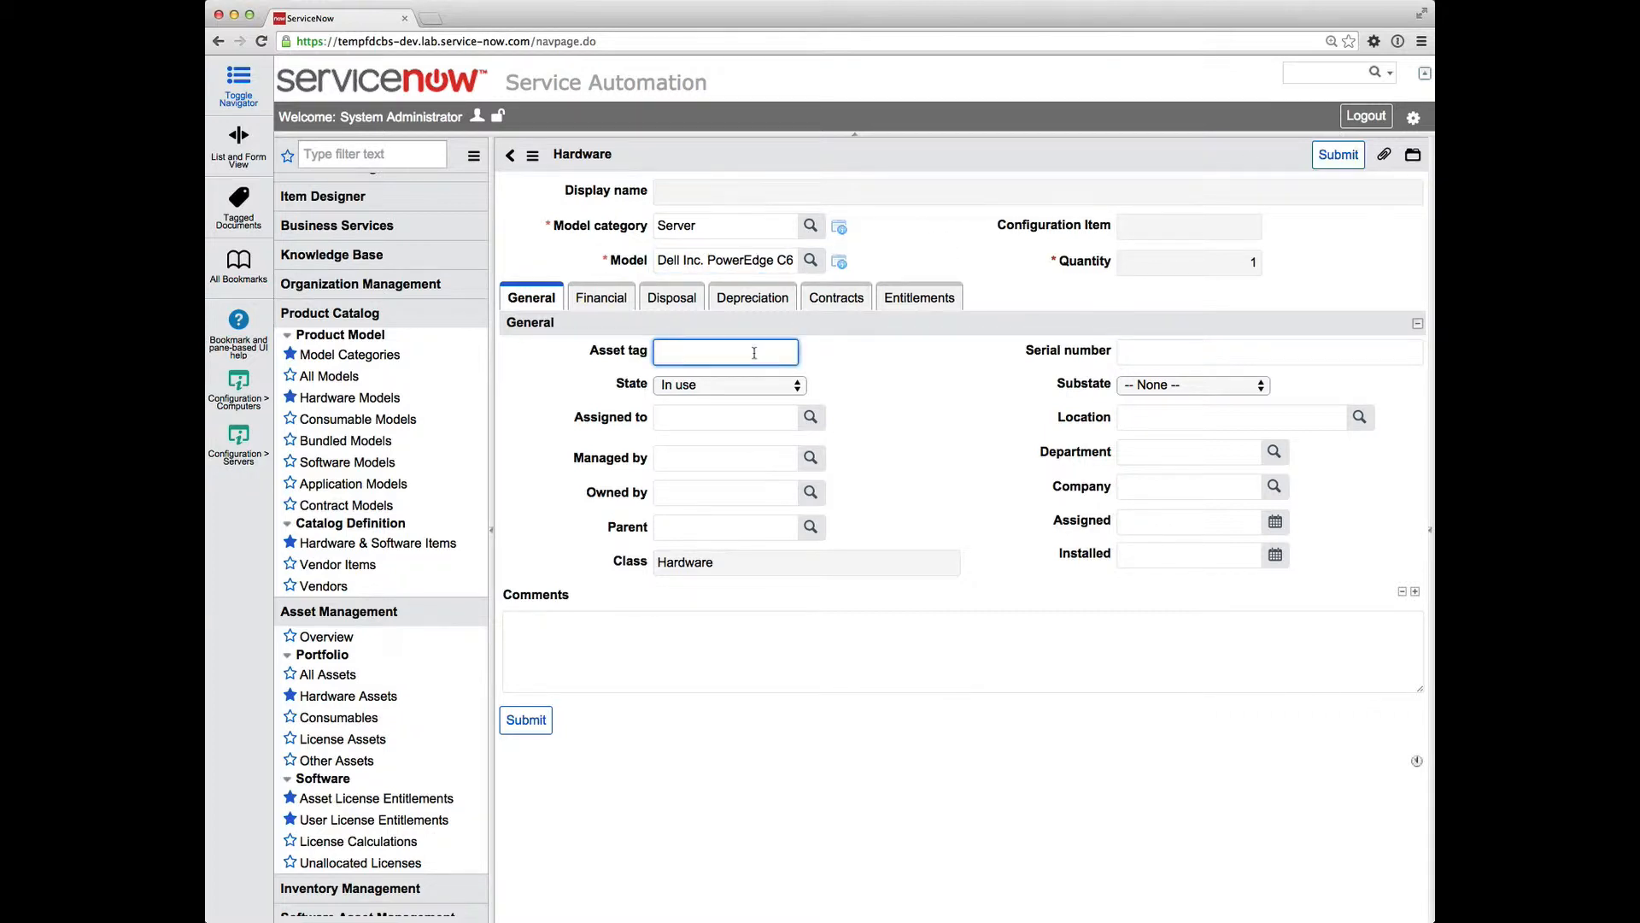
type("BS123")
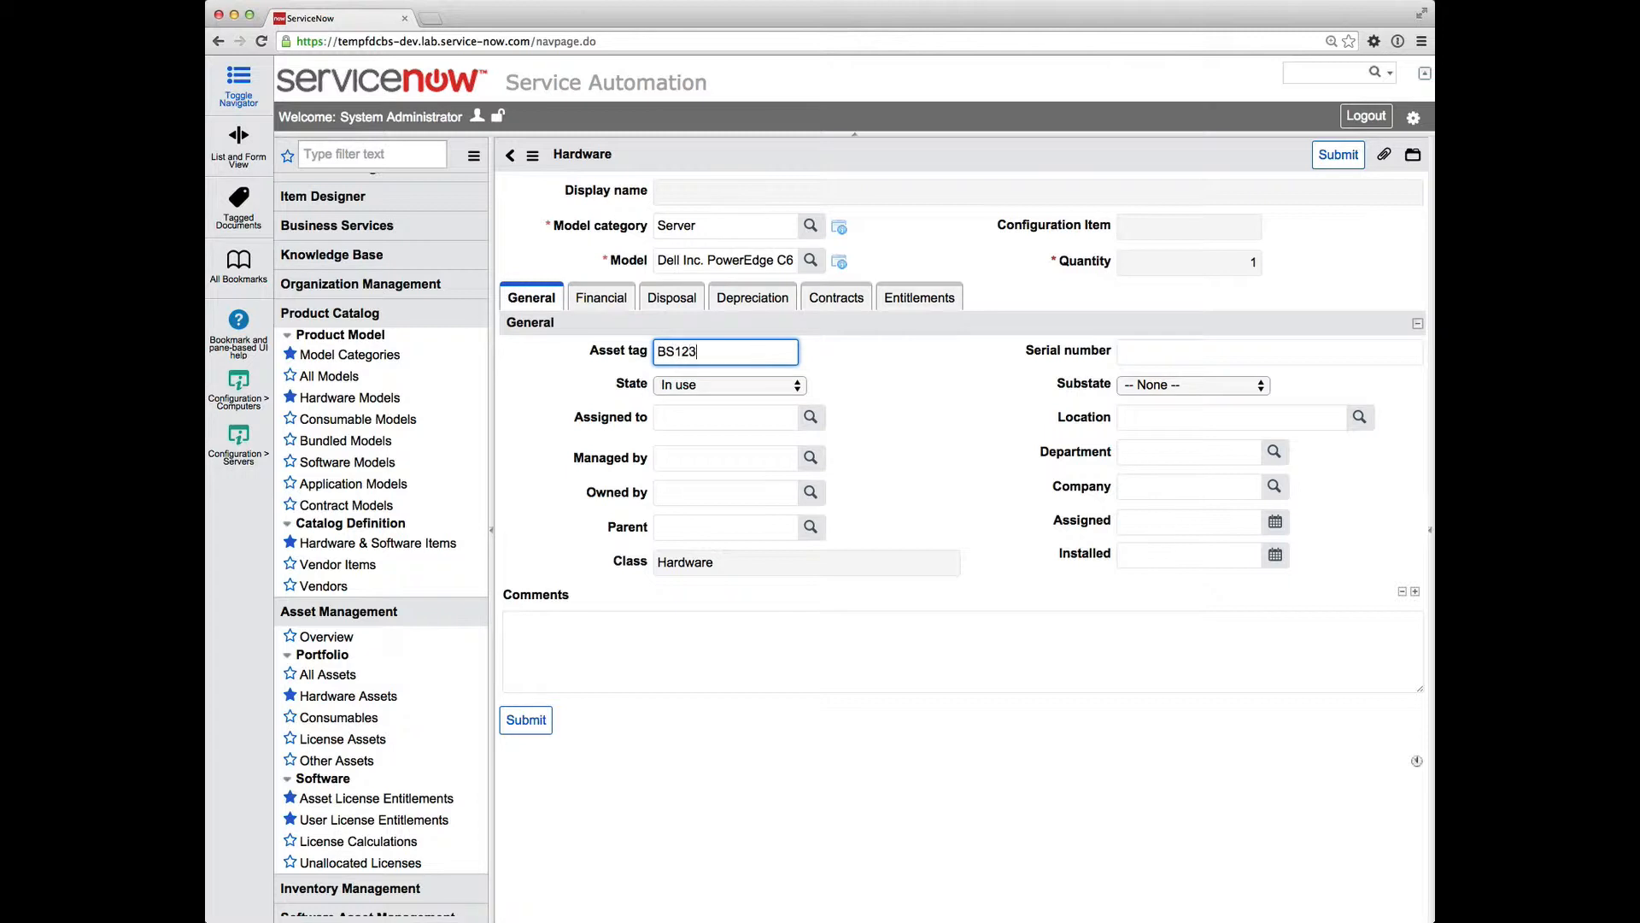
type("45")
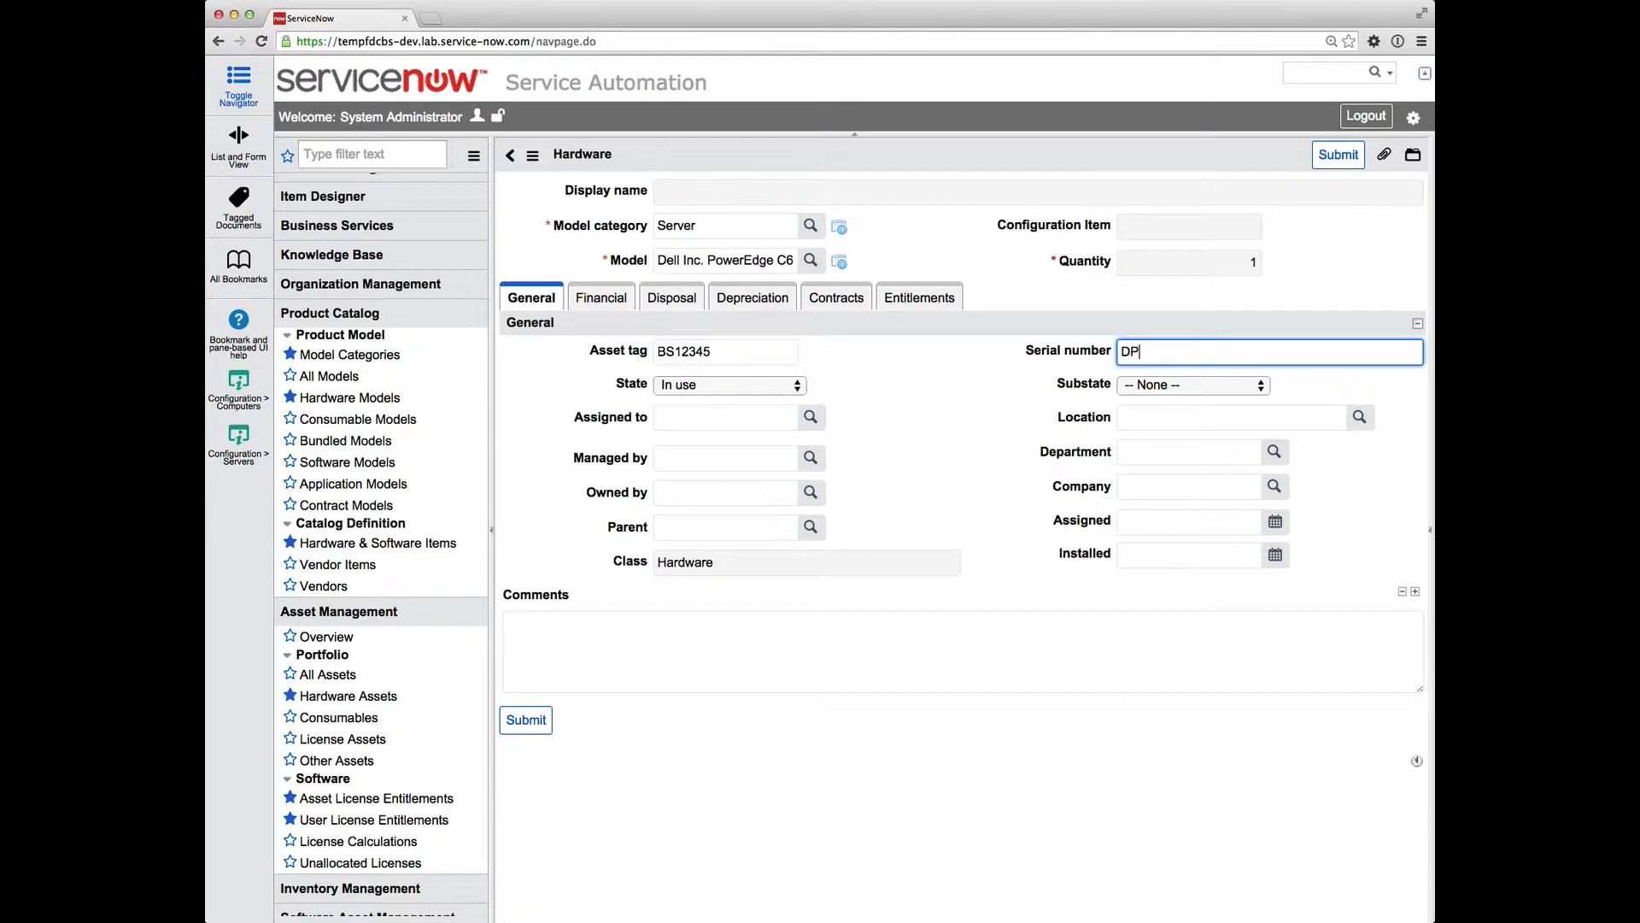
type("E-")
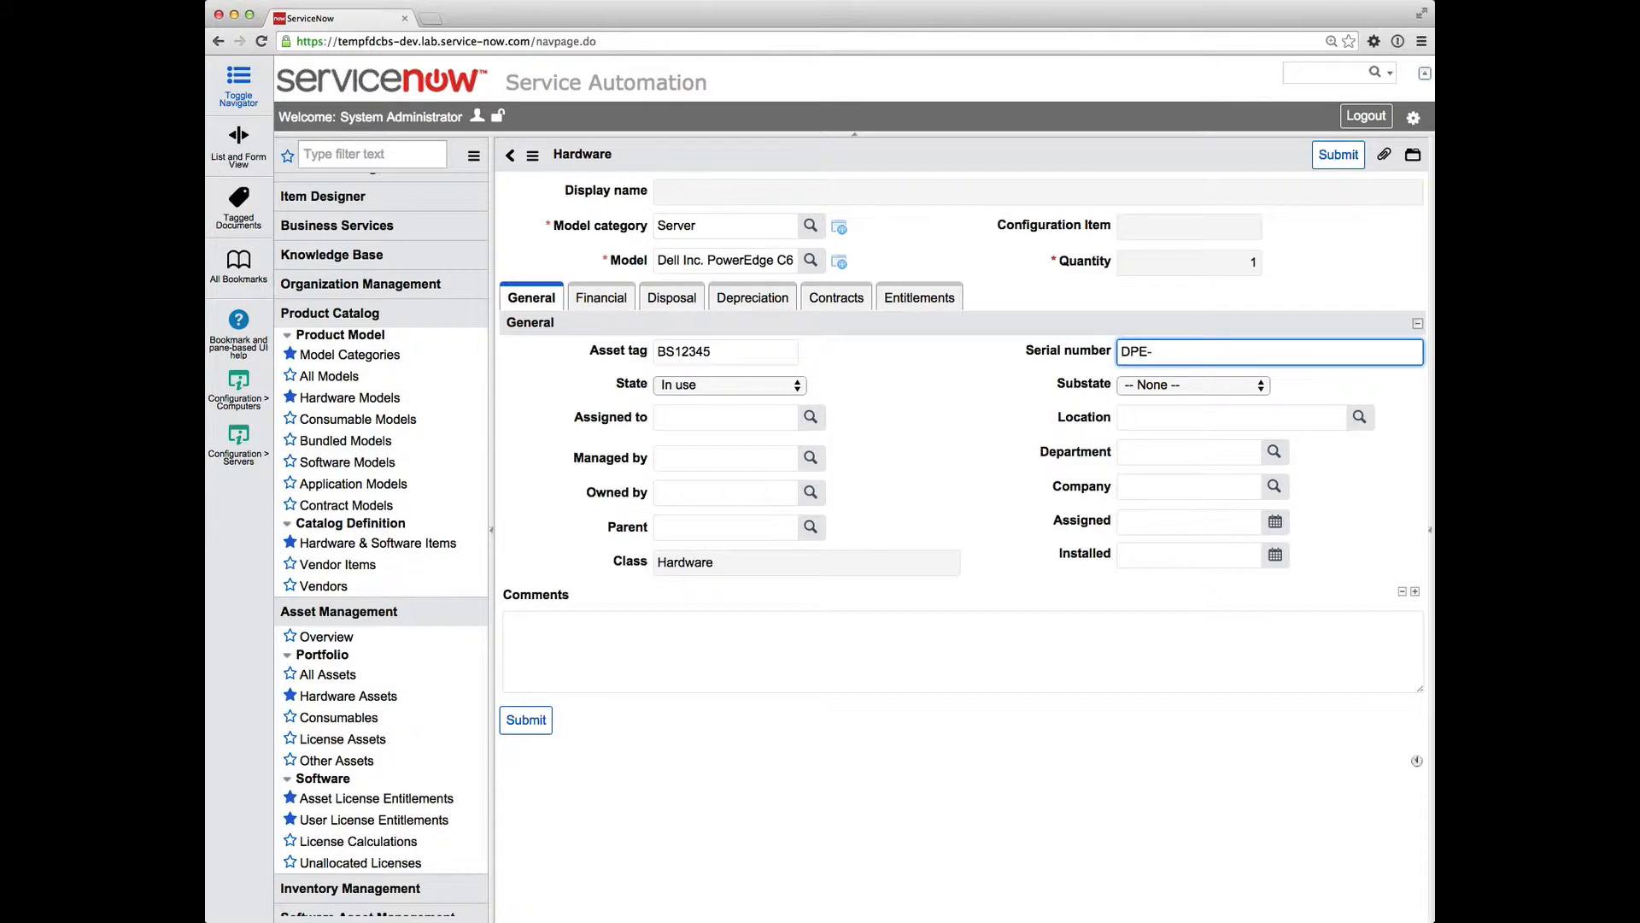
type("1001")
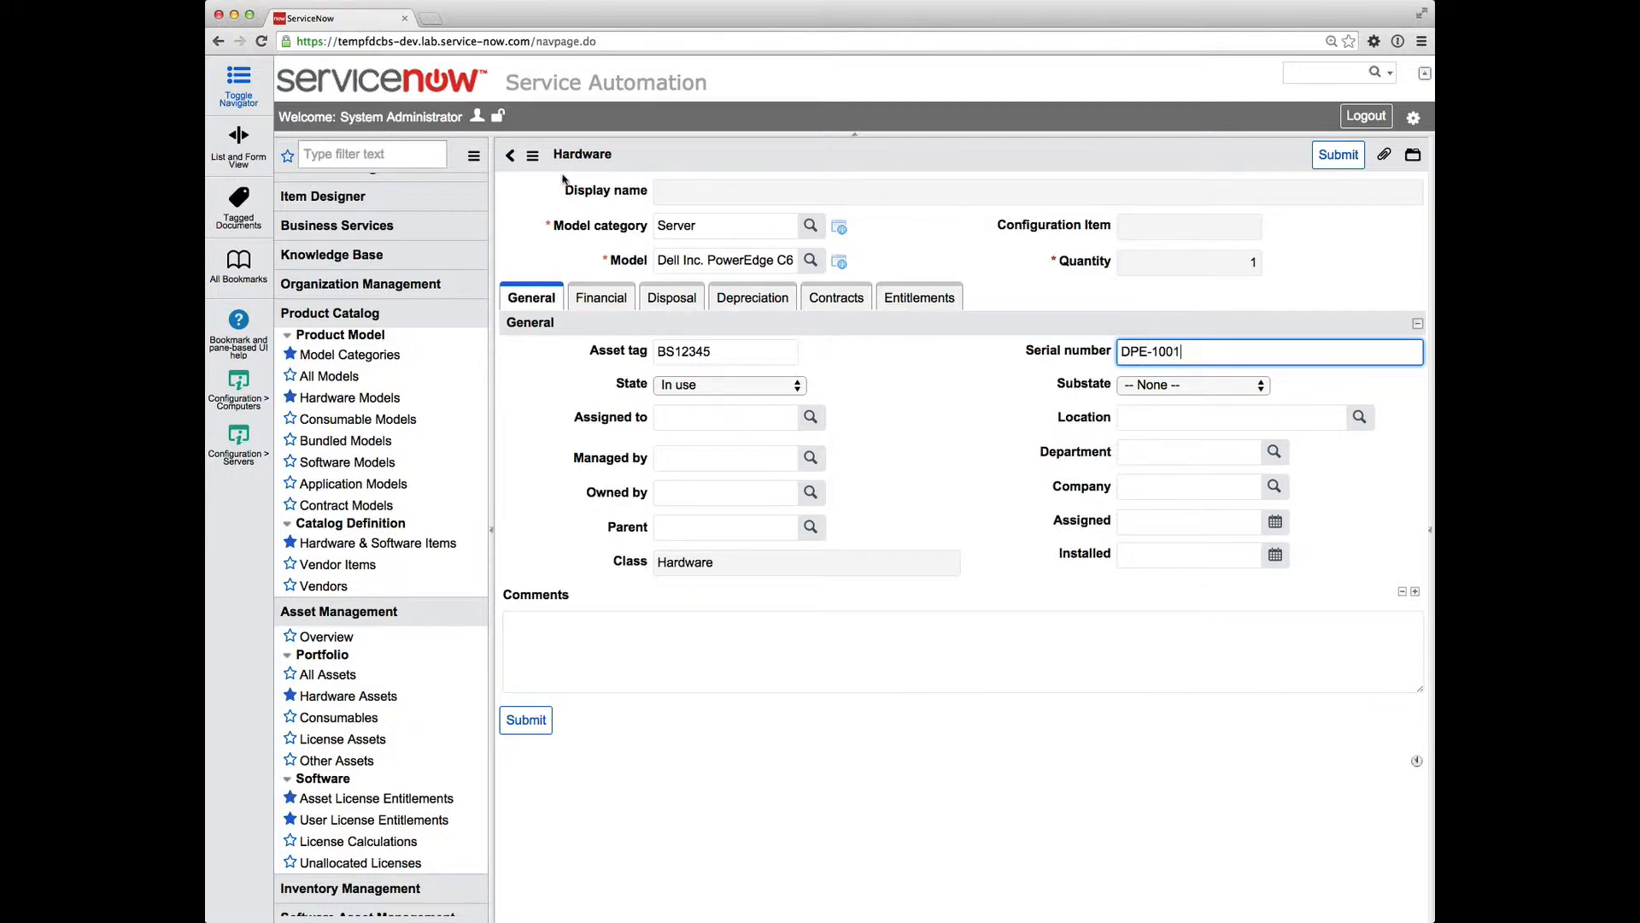
left_click(525, 719)
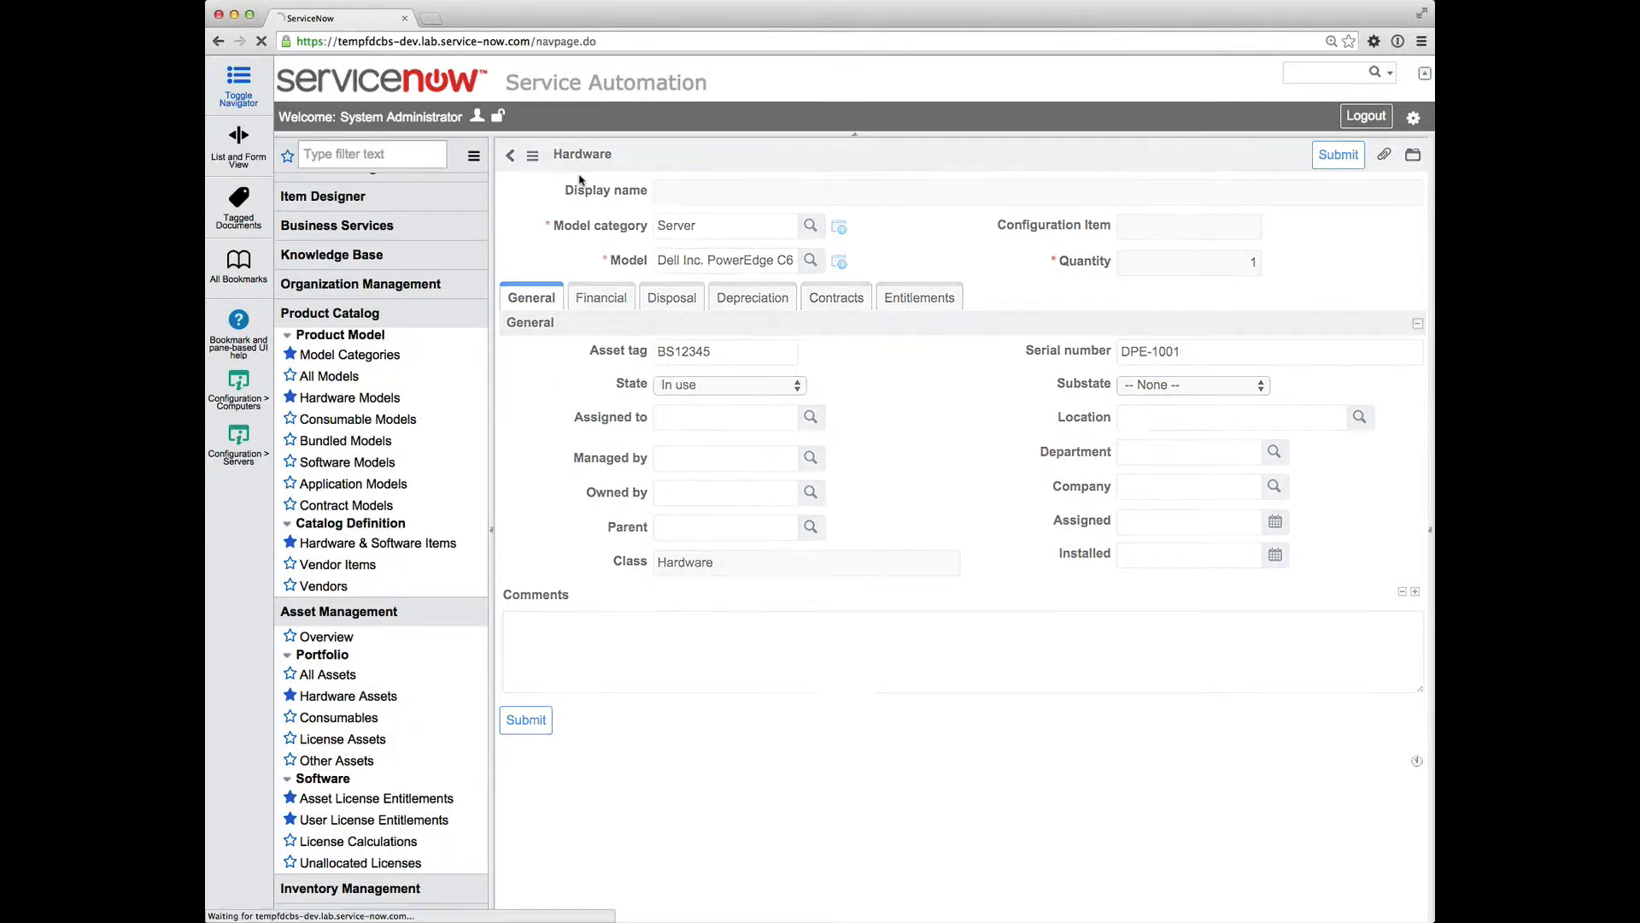
Review saved asset BS12345 and its linked CI, then go to Configuration > Servers
left_click(526, 719)
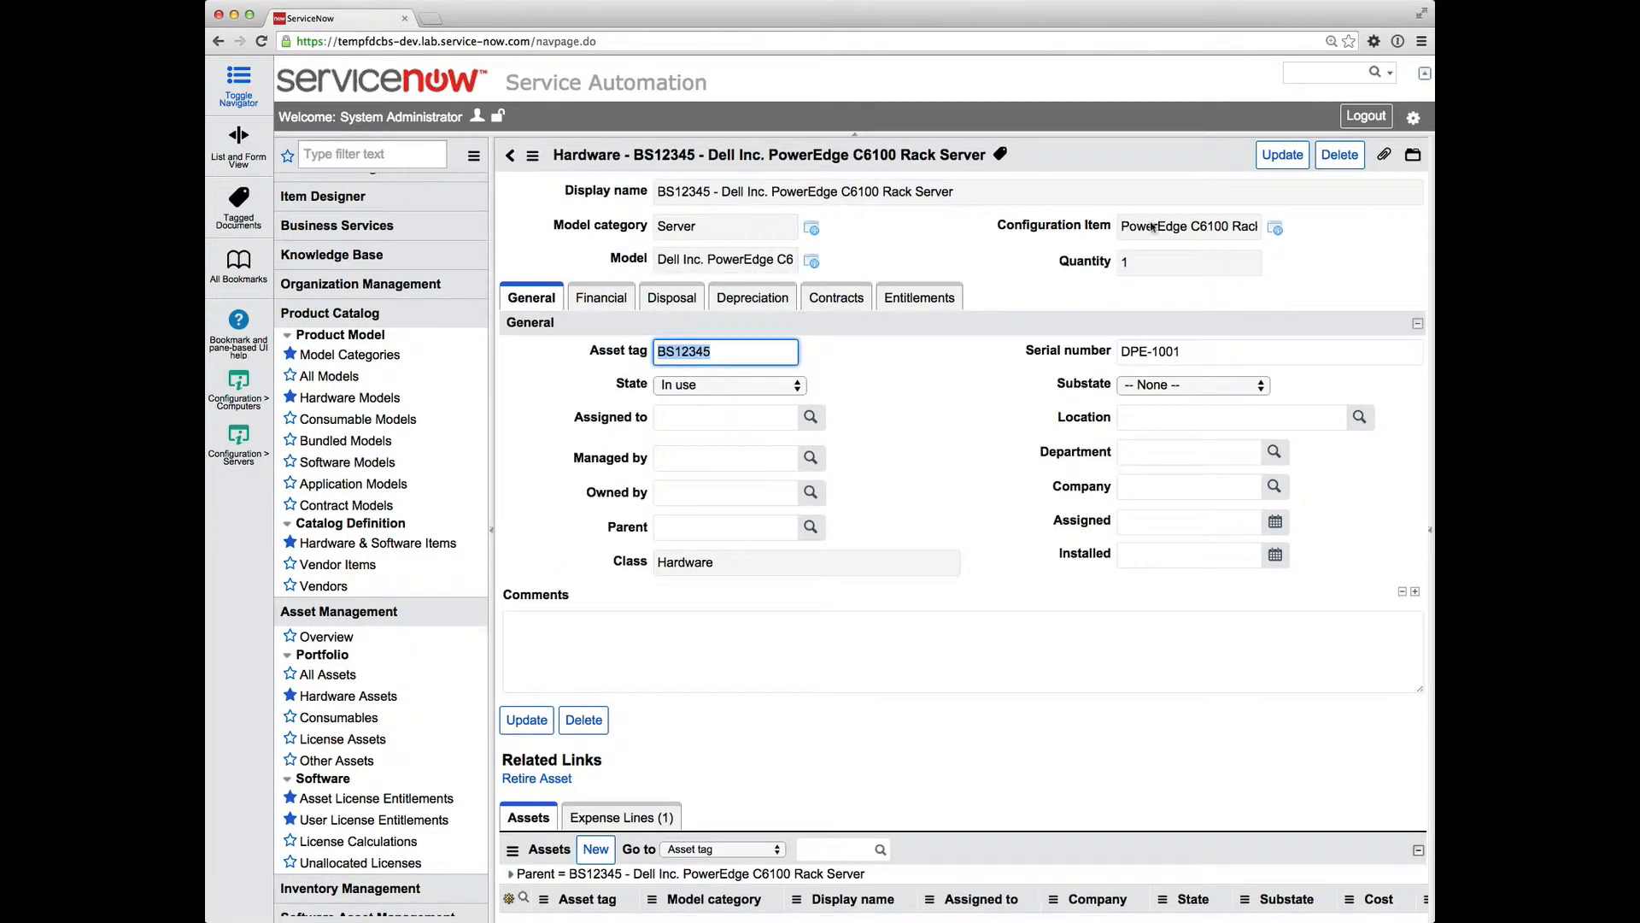
left_click(1273, 227)
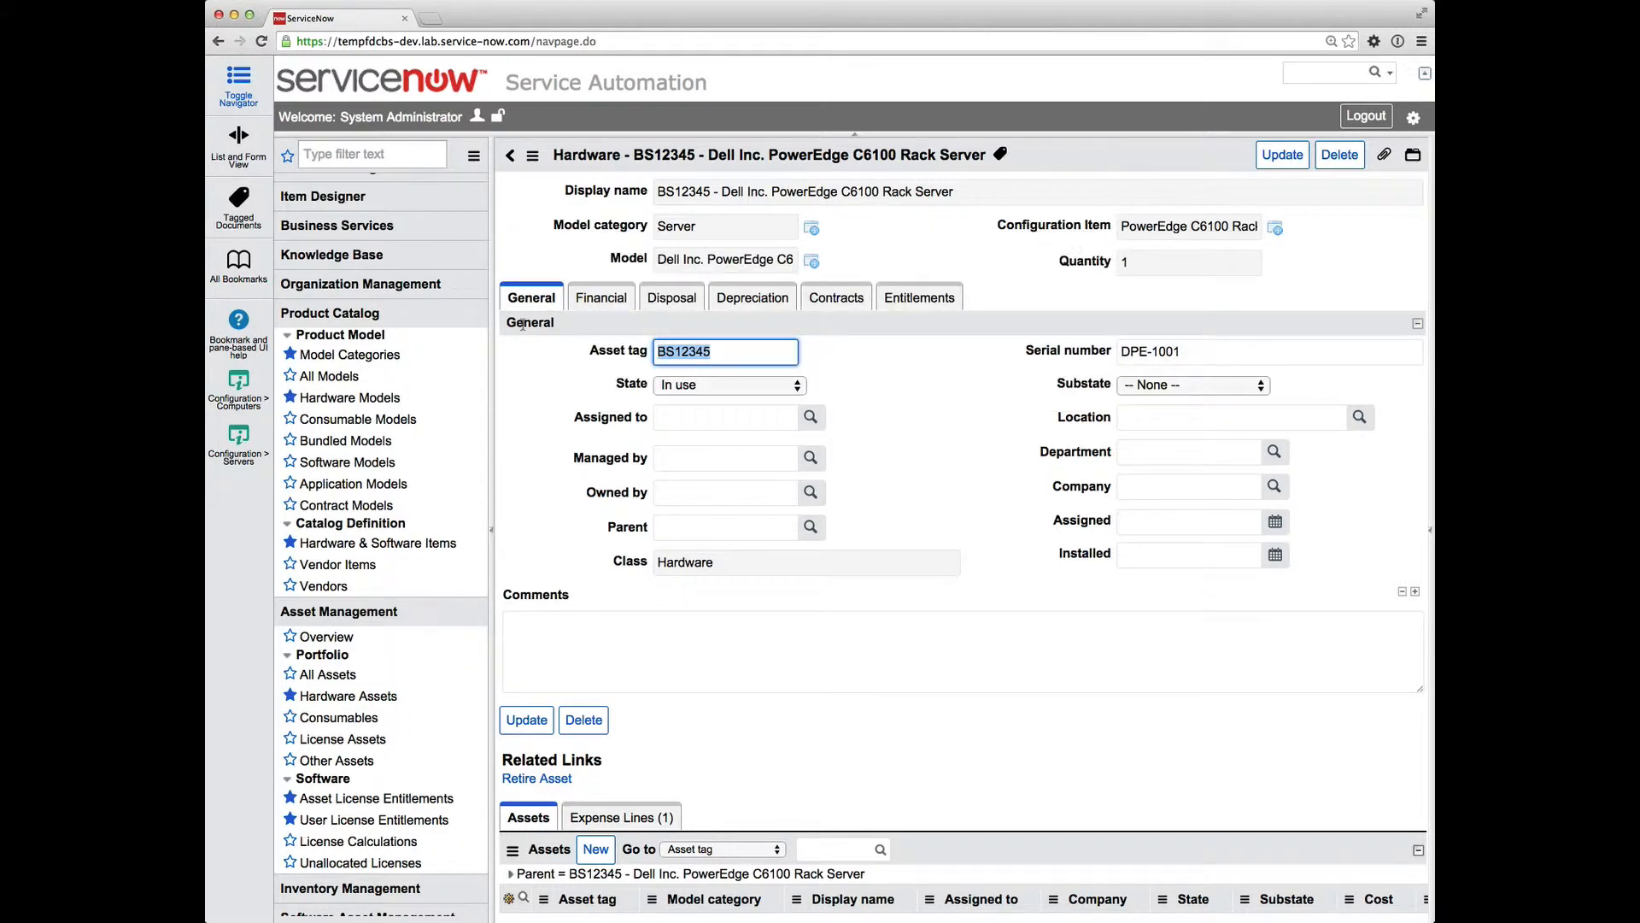
left_click(238, 439)
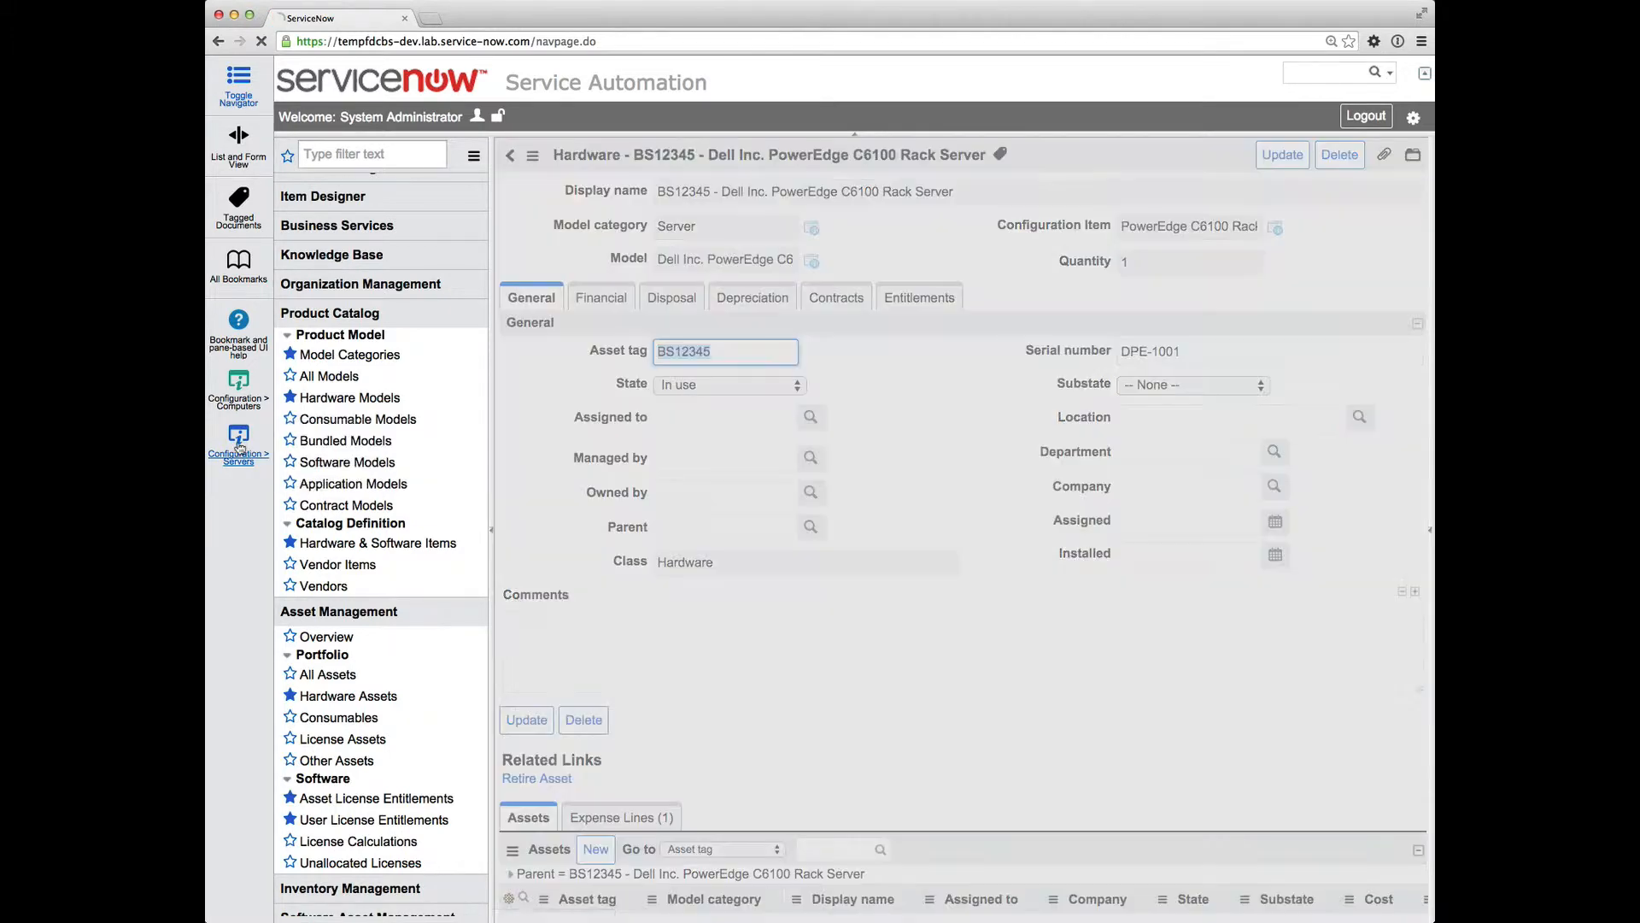
Start a new server record named Sweetserv with asset tag BS98765
left_click(238, 443)
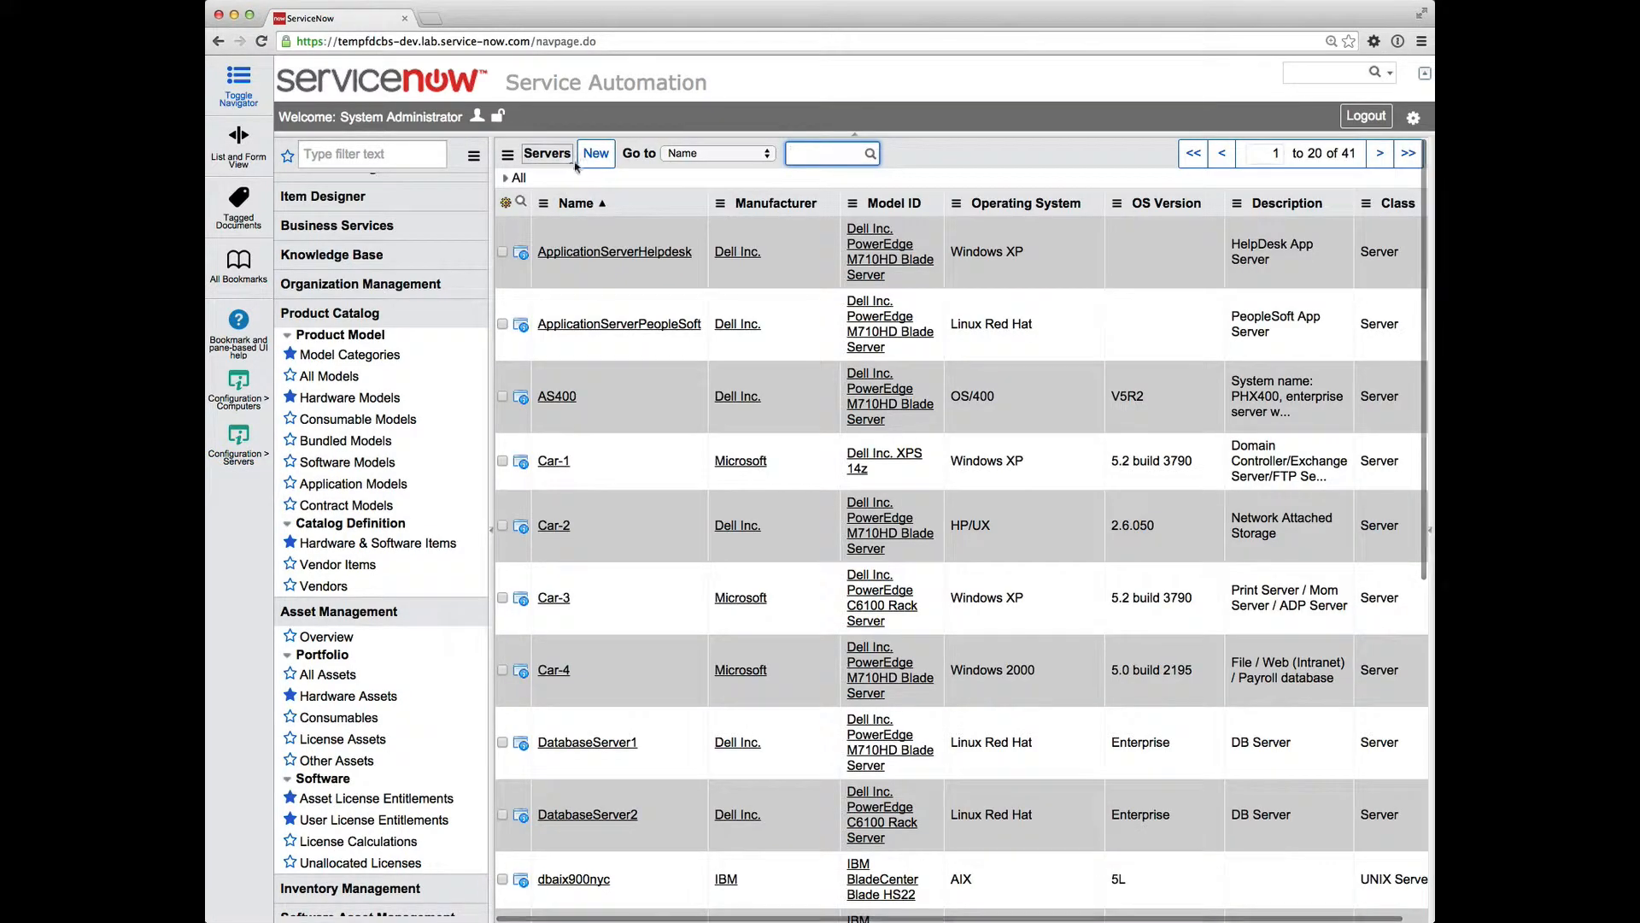
left_click(595, 154)
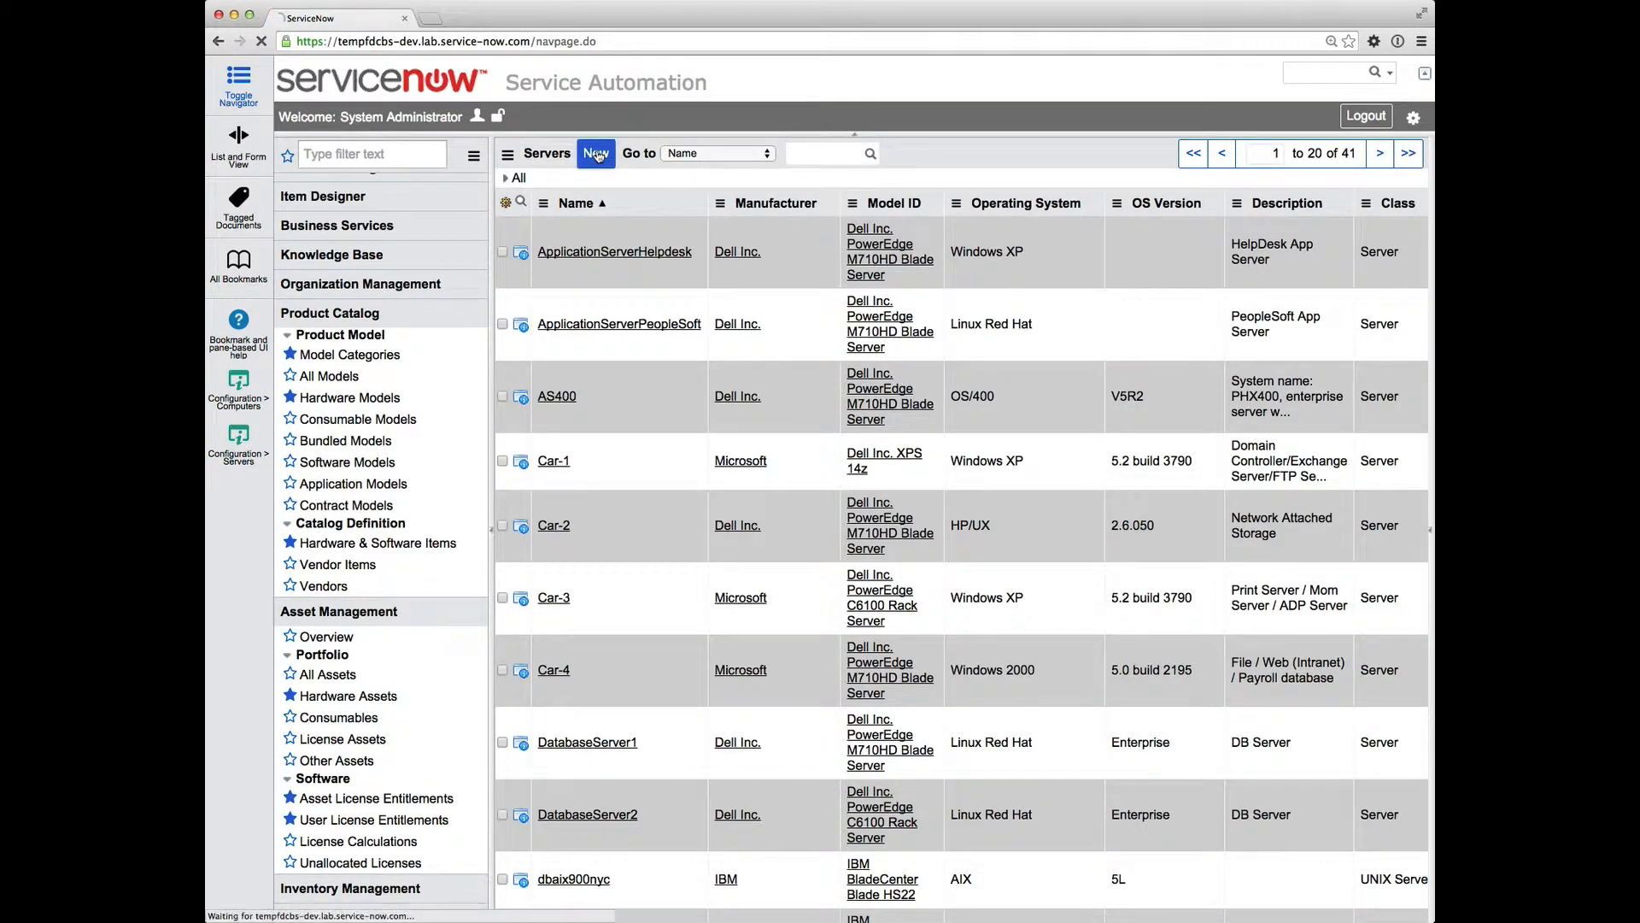
left_click(596, 153)
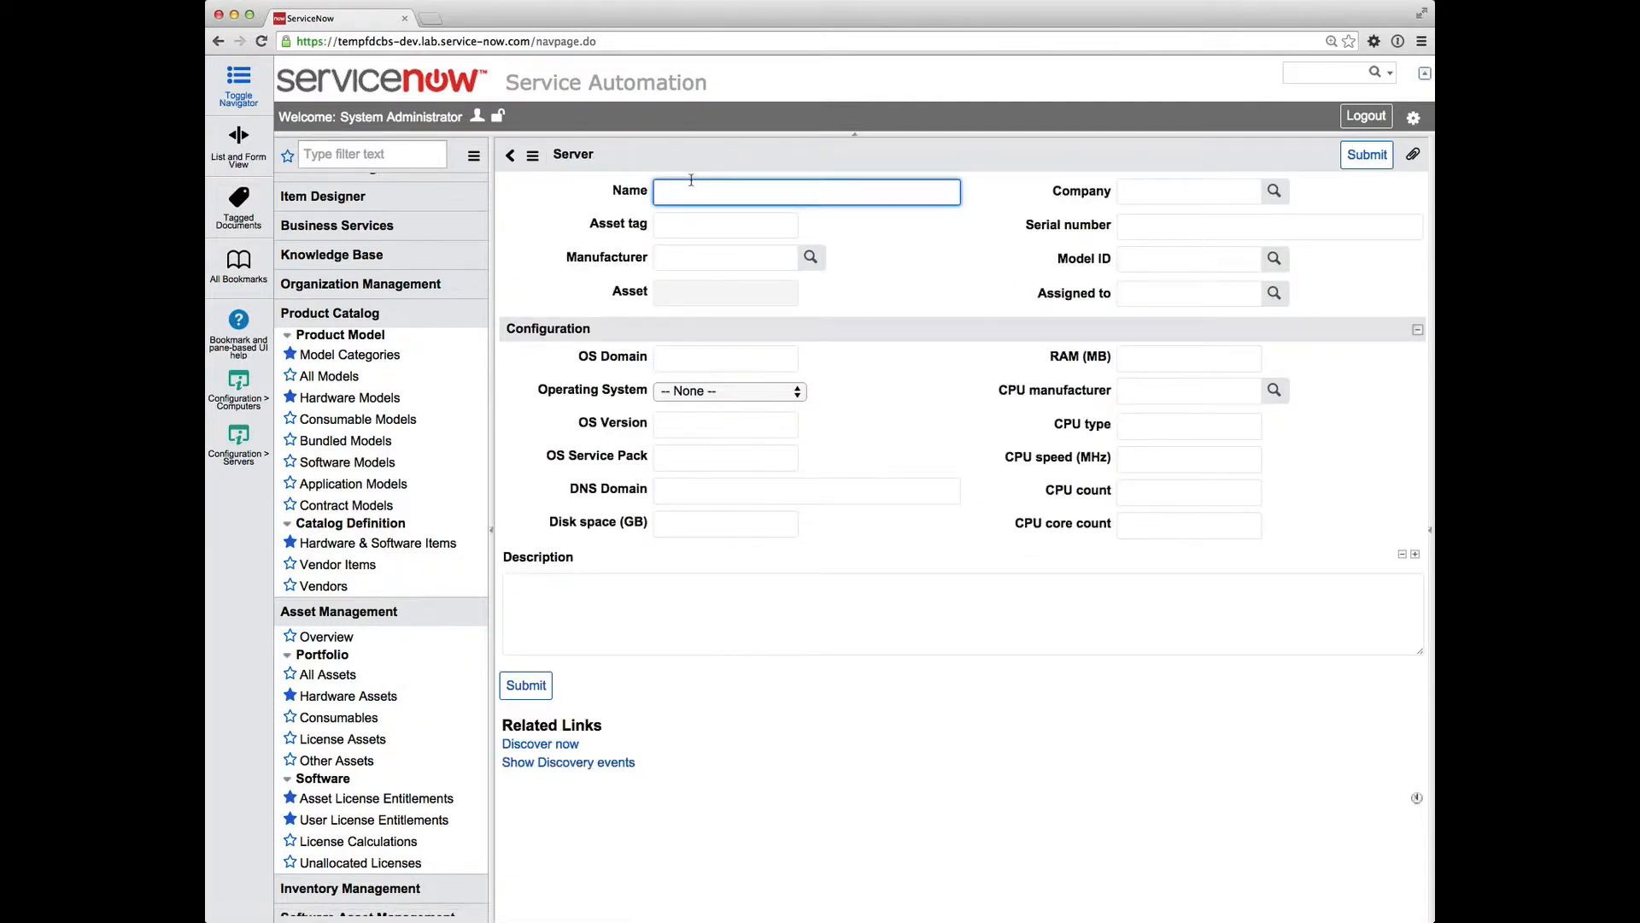
type("Swe")
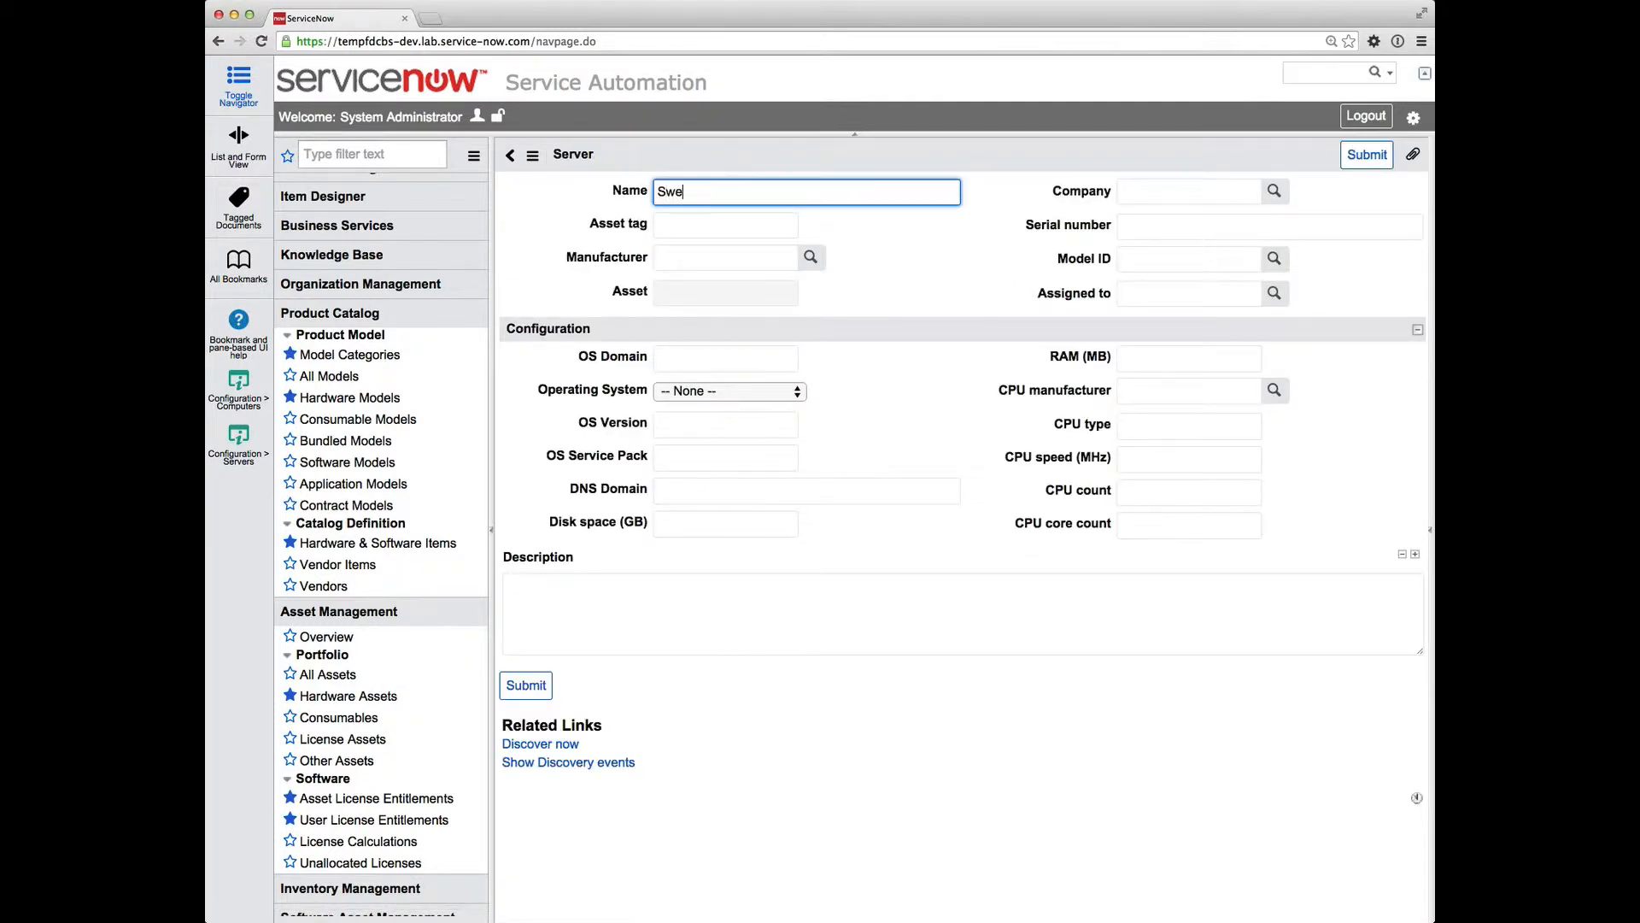
type("etserv")
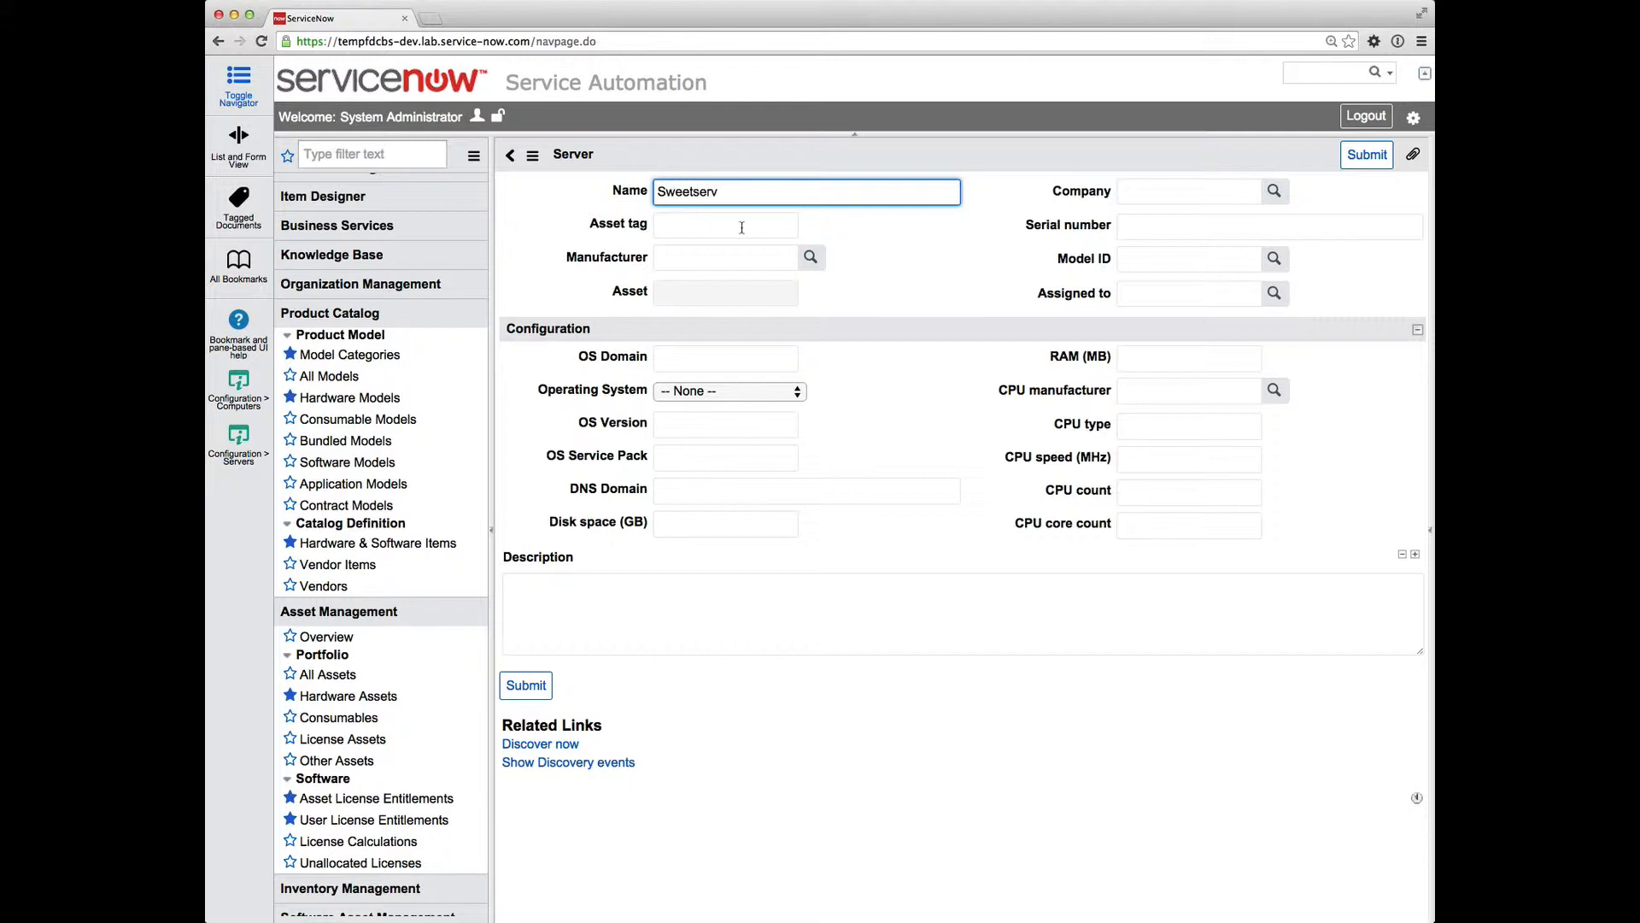
left_click(726, 224)
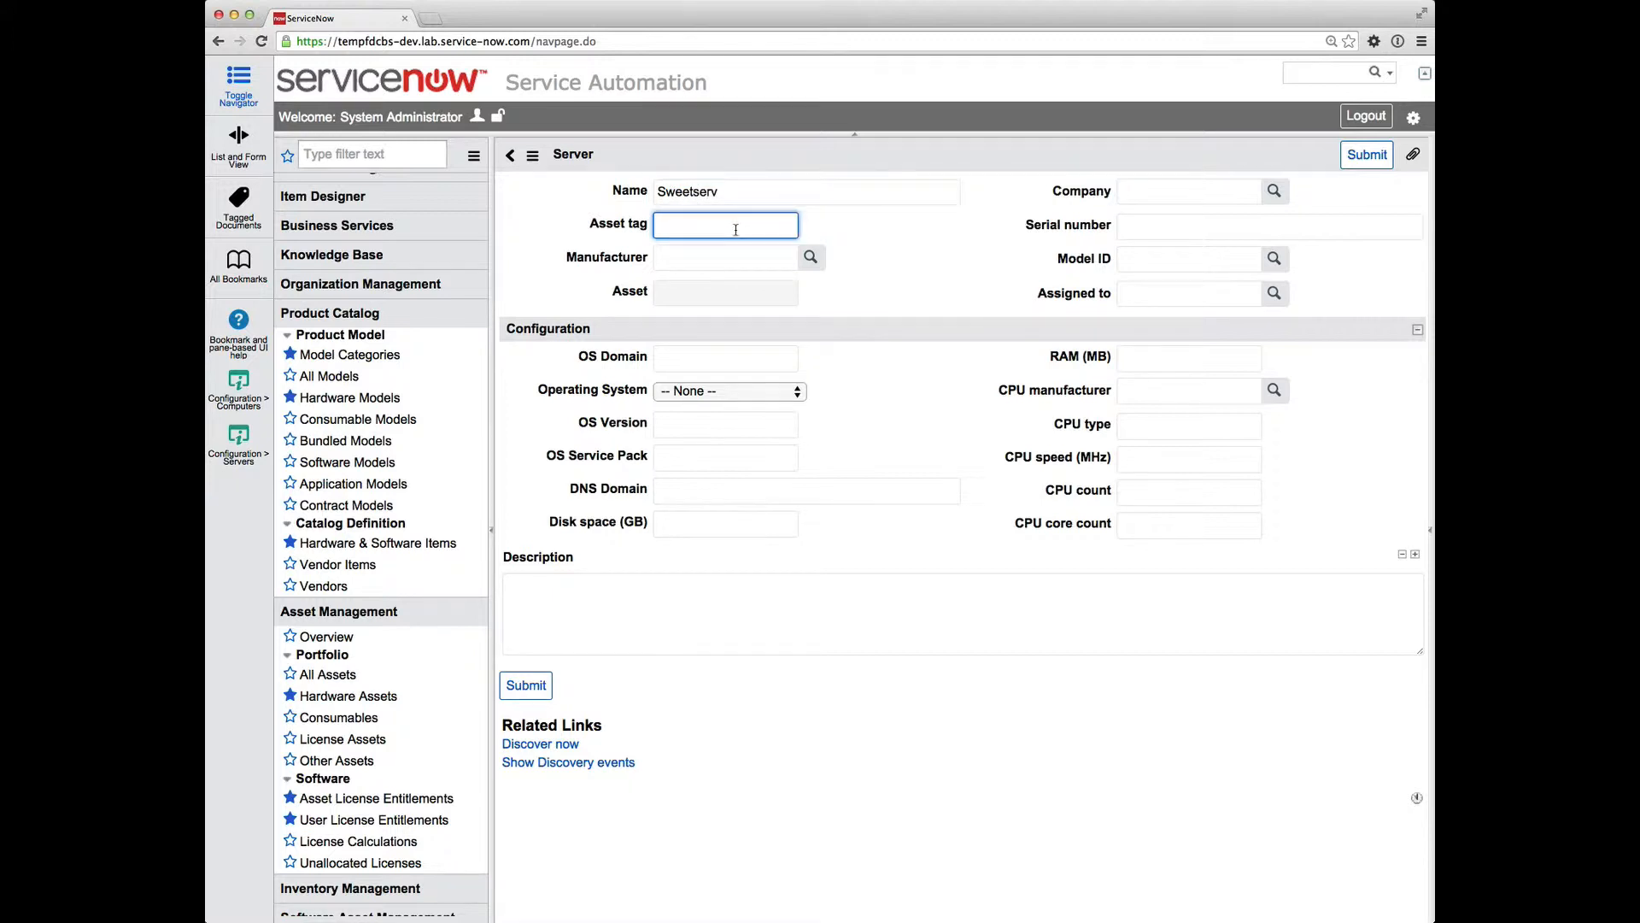
type("BS987")
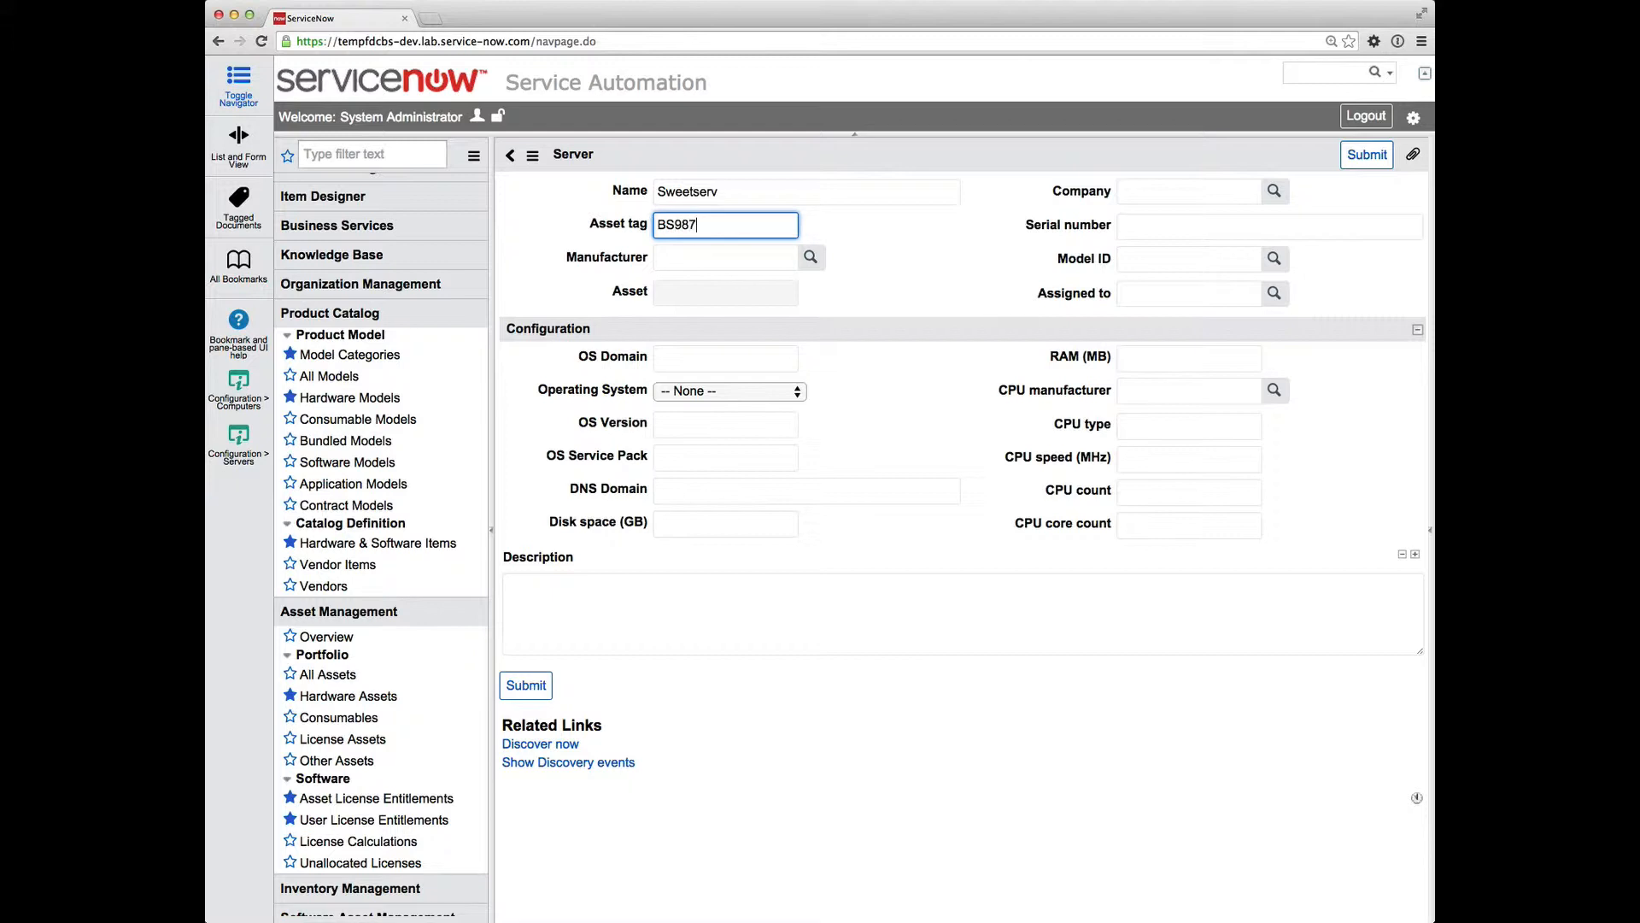
type("65")
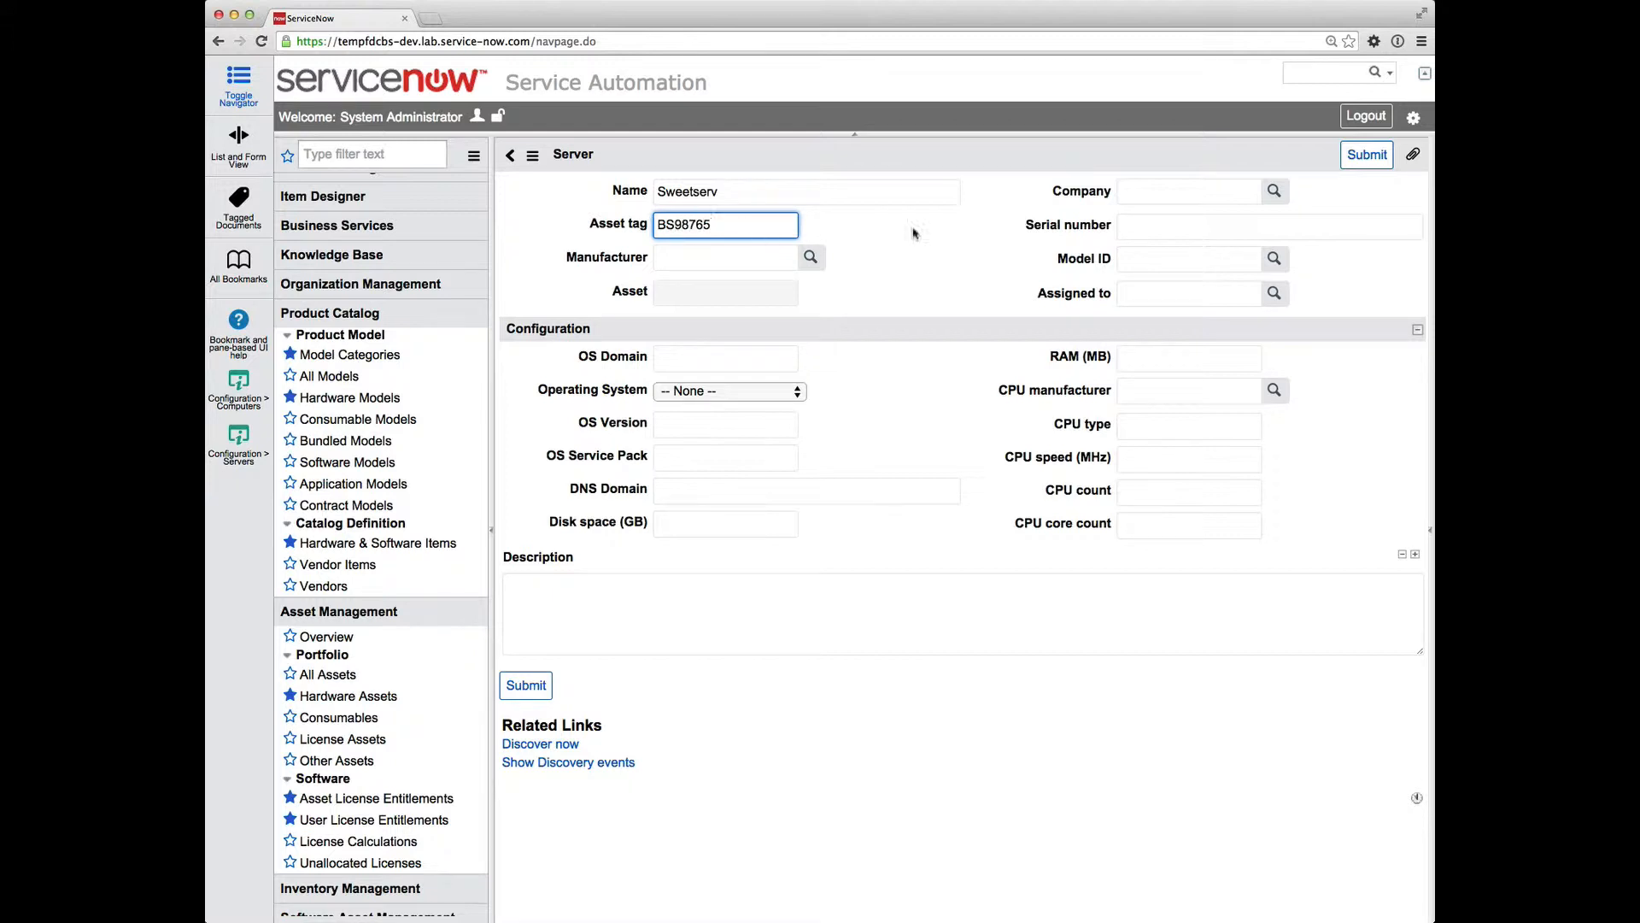
Set the model to Dell PowerEdge C6100 Rack Server and serial number DPE-1002
left_click(1188, 258)
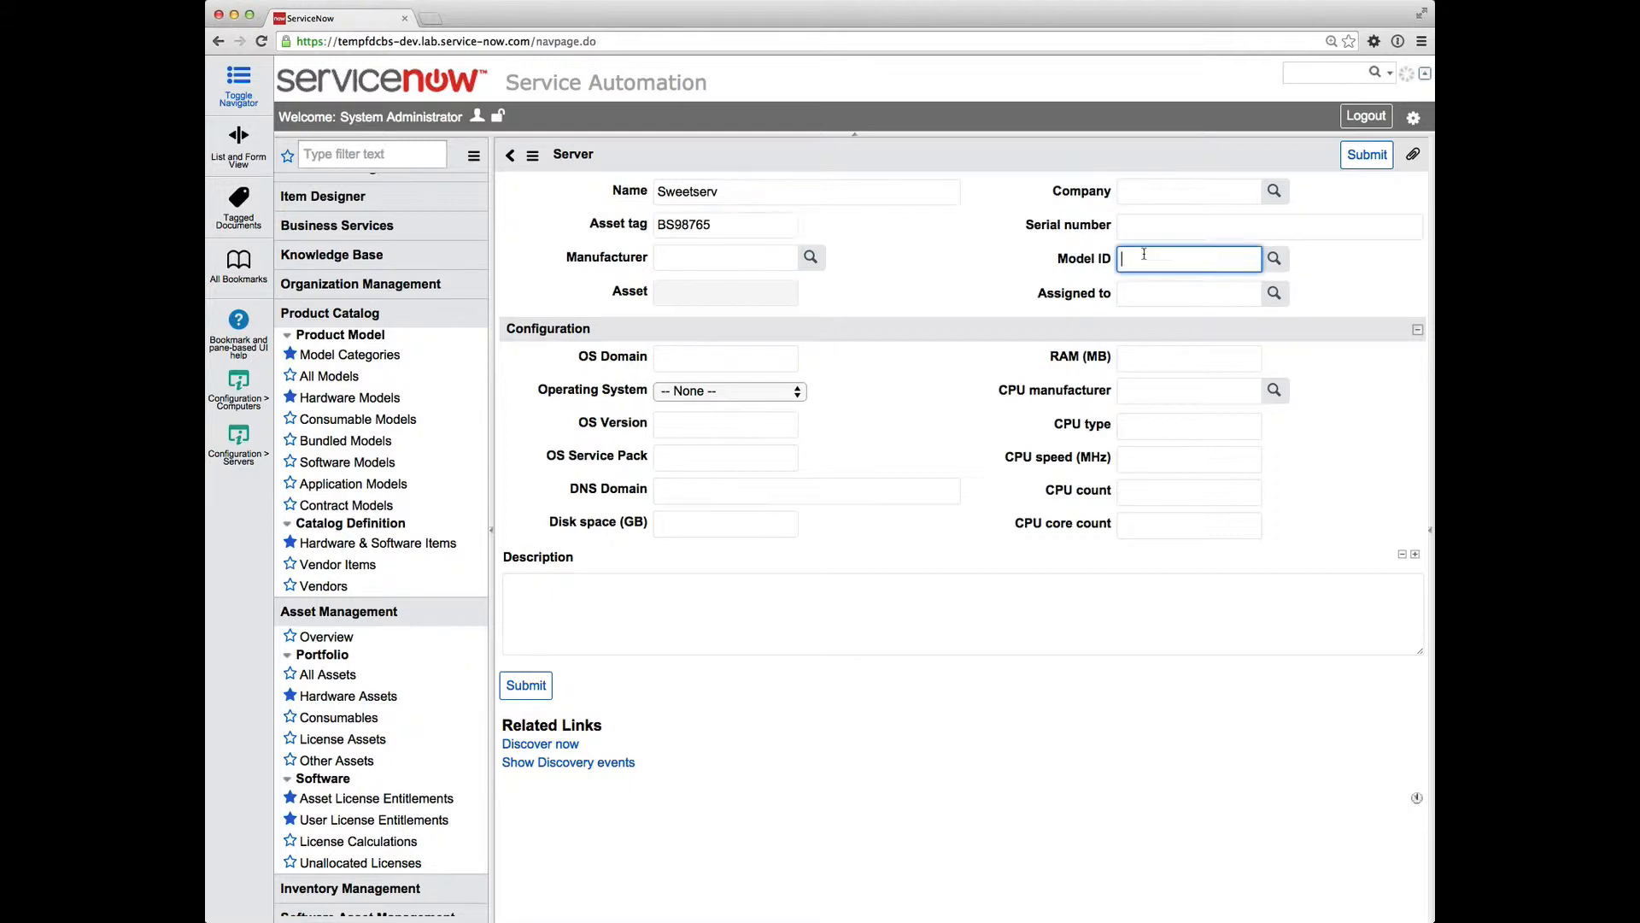
type("dell")
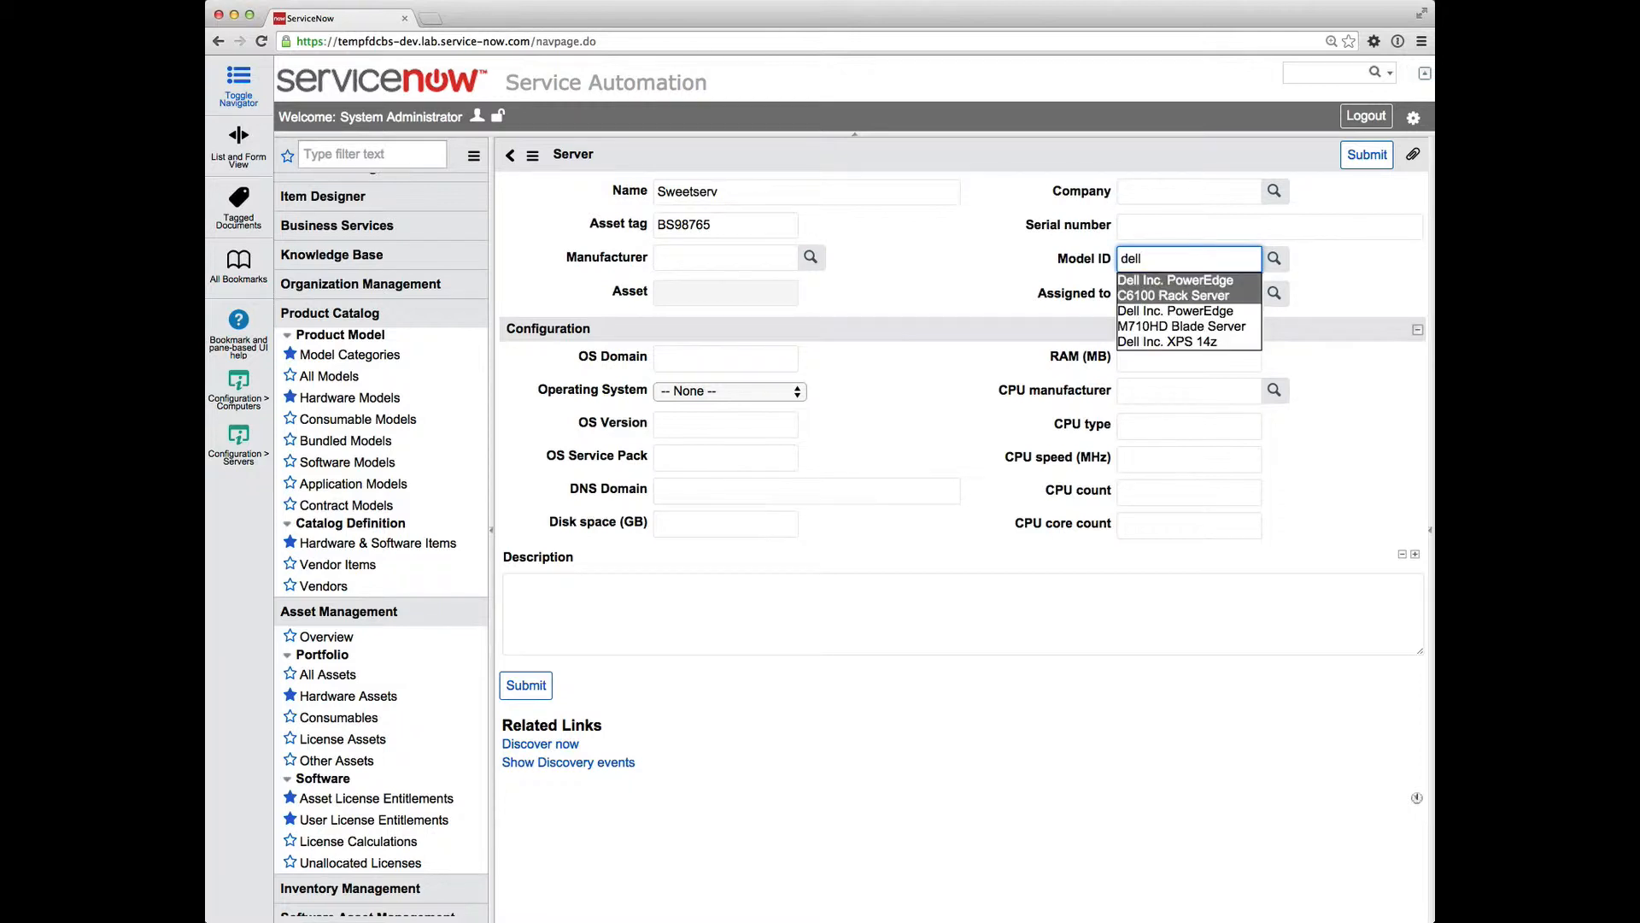
left_click(1174, 288)
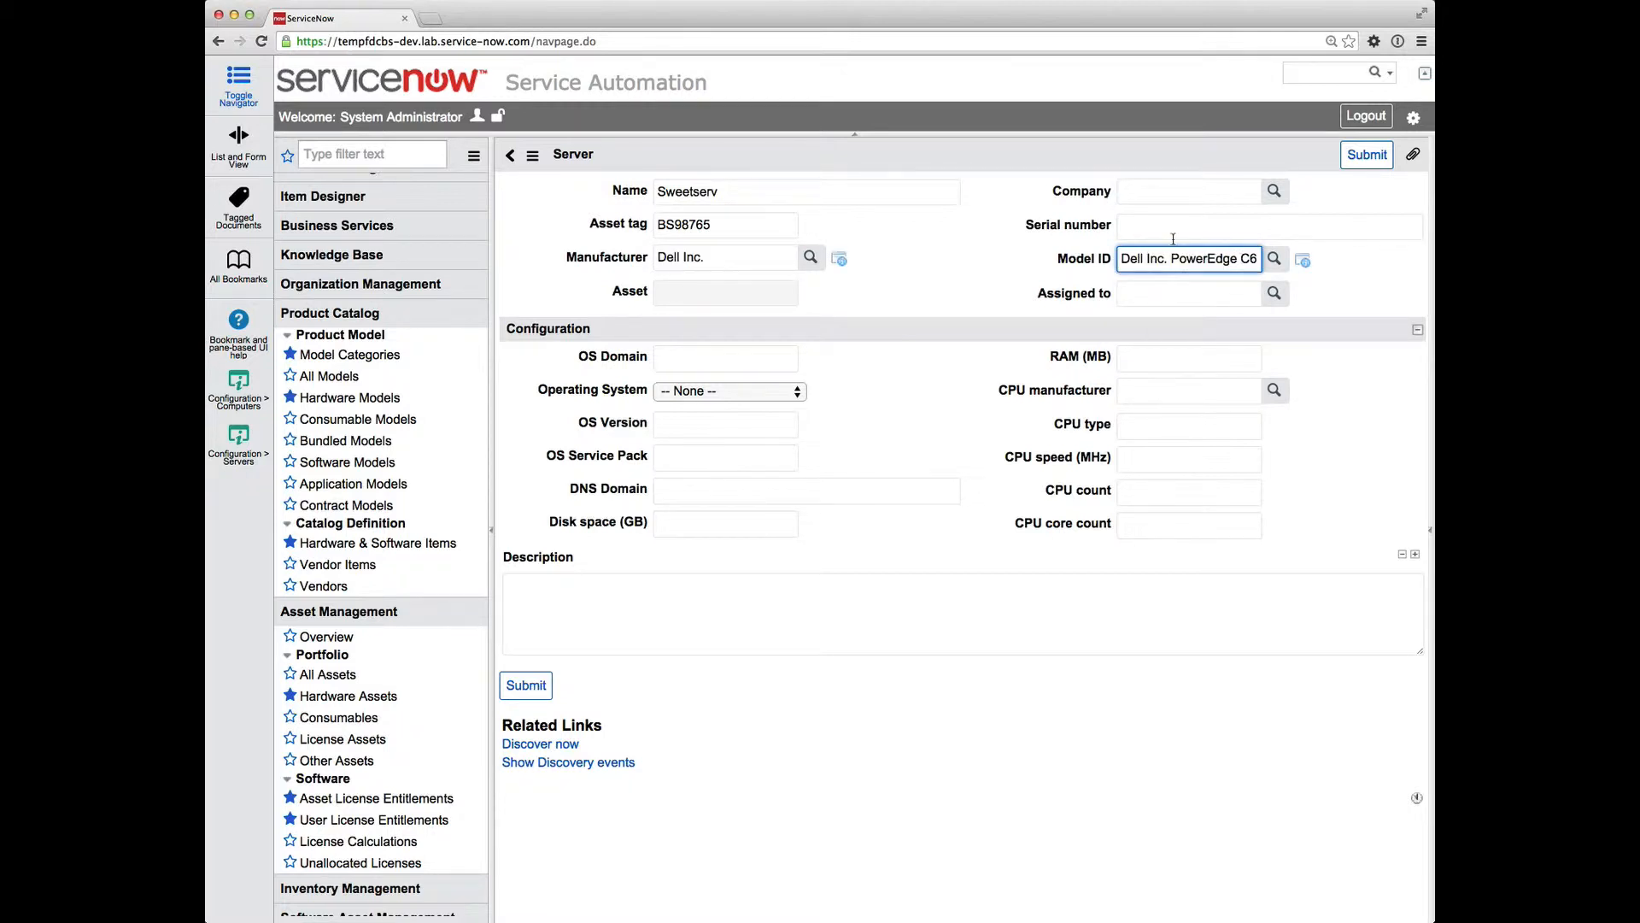
left_click(1269, 226)
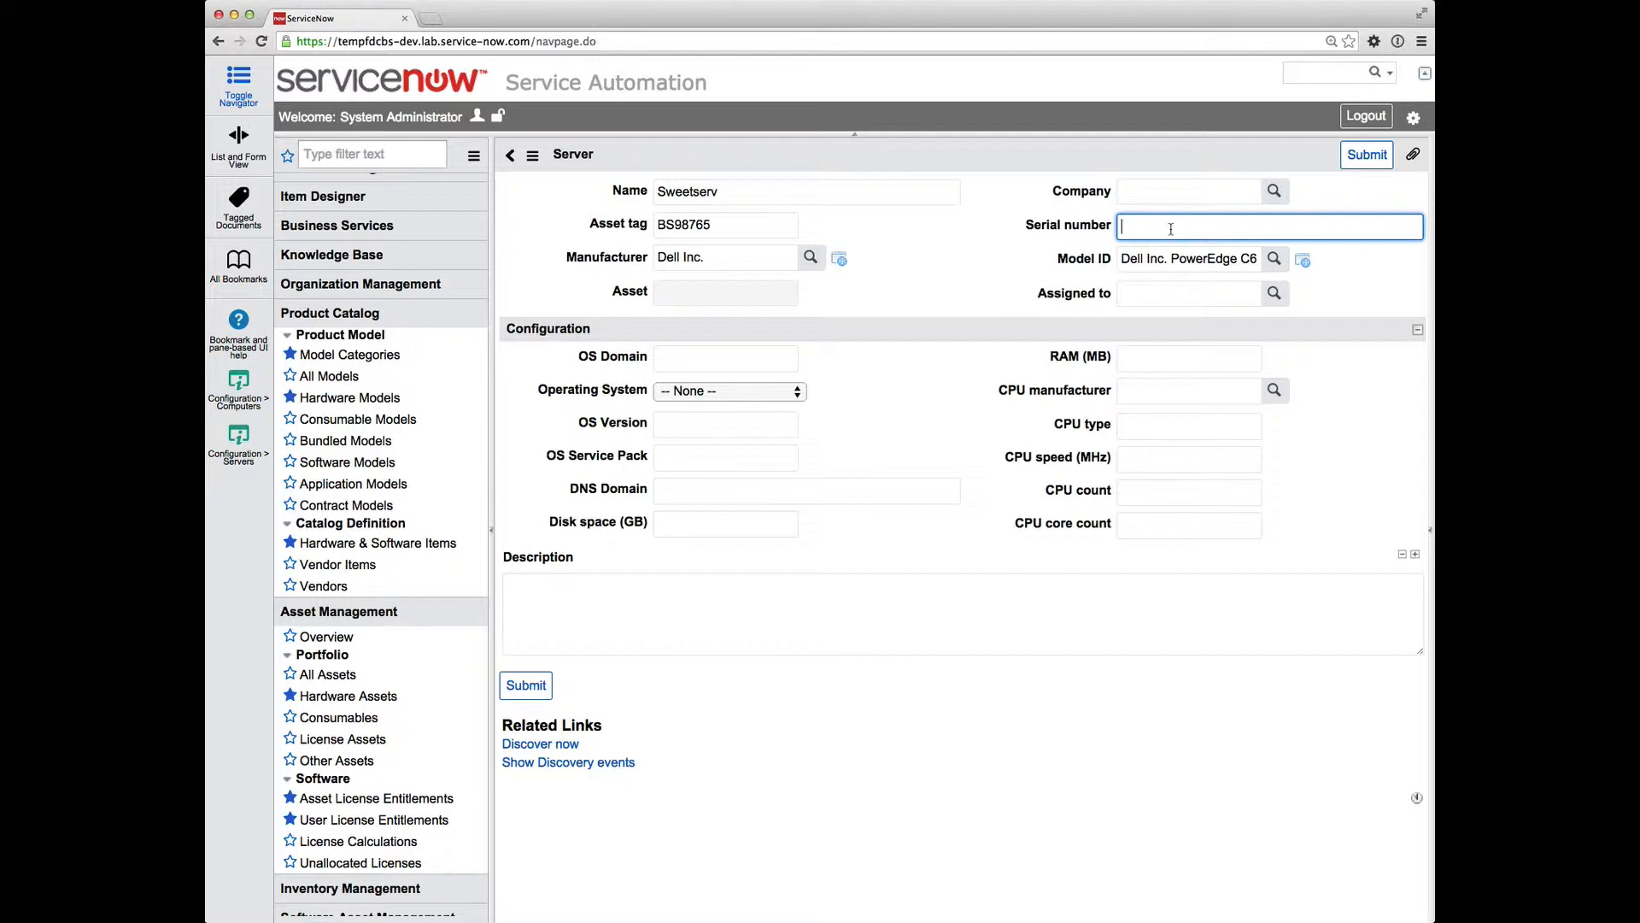
type("DPE")
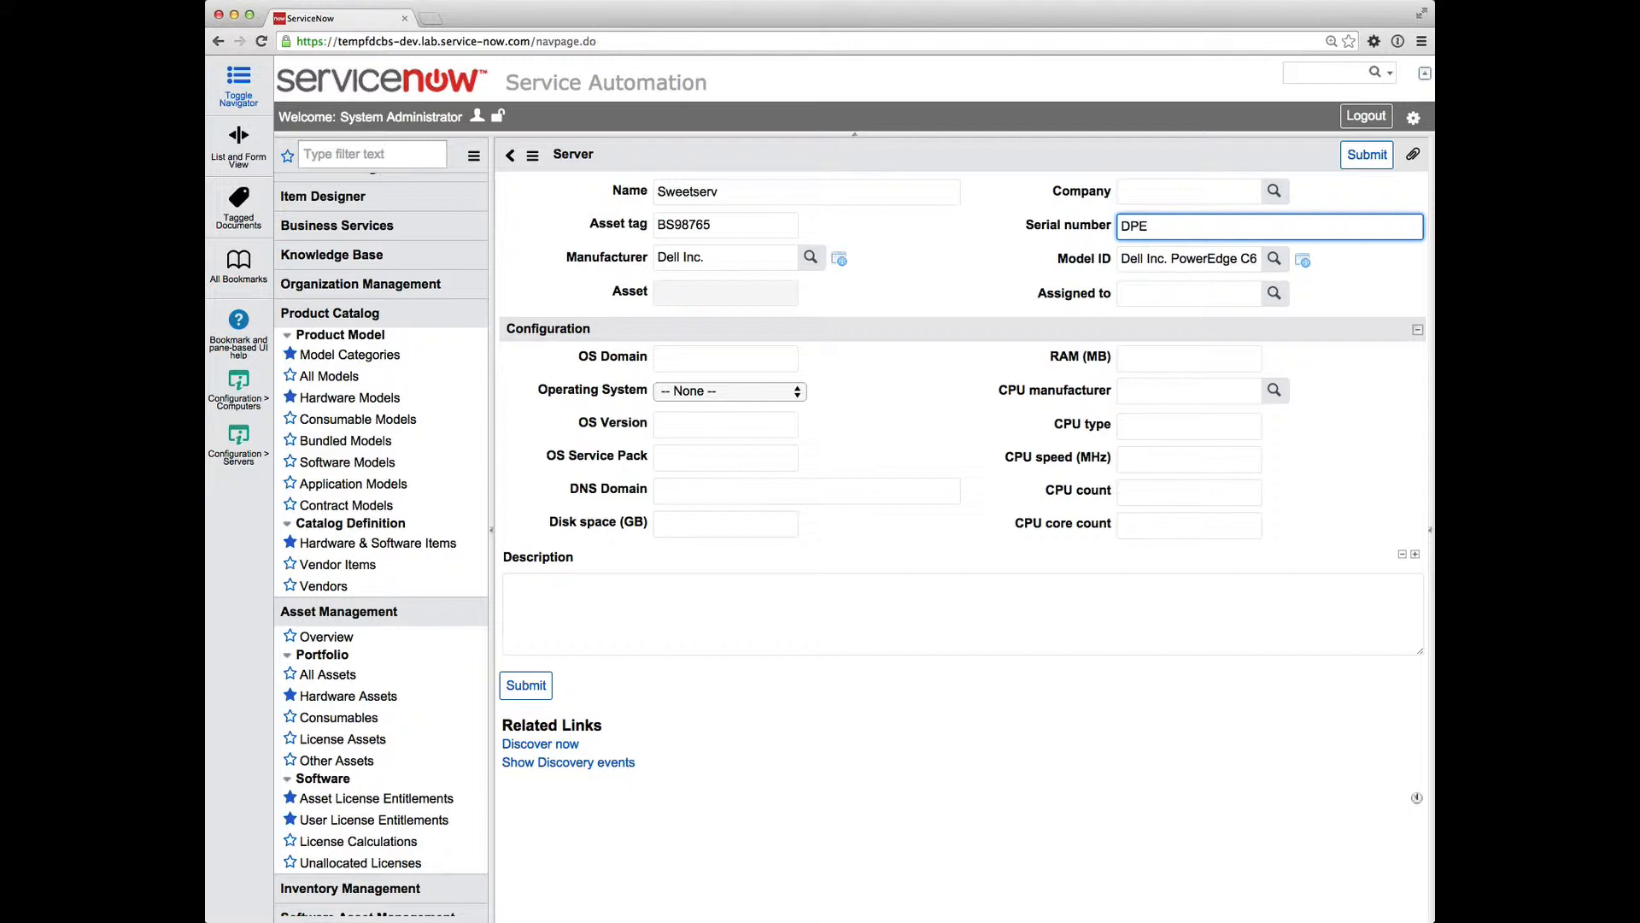
type("-100")
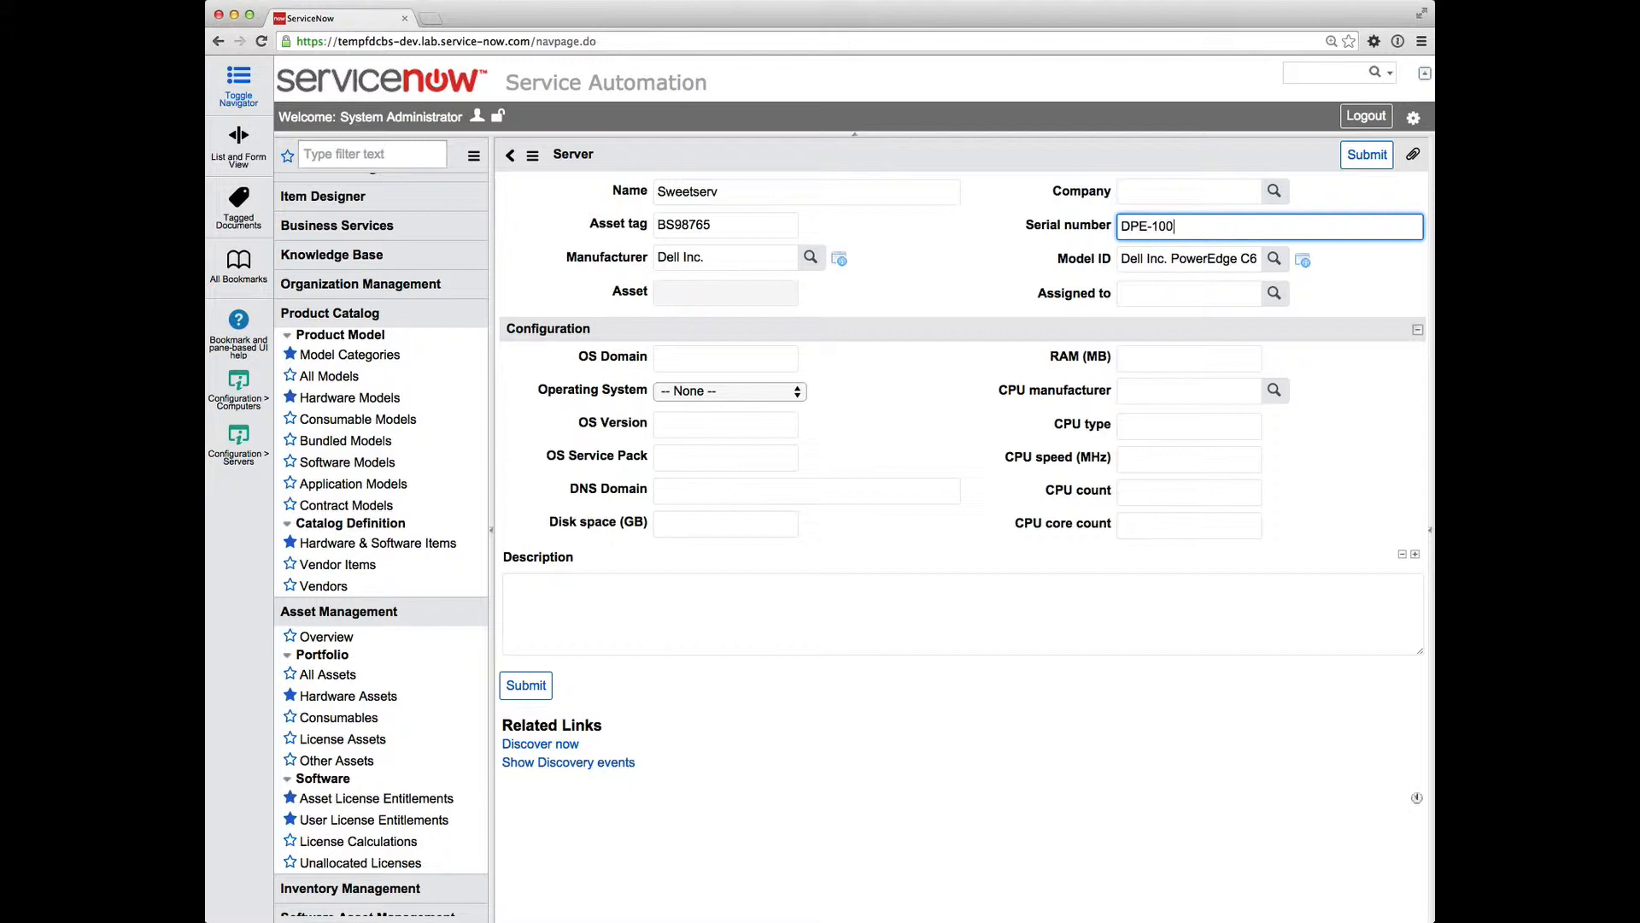
type("2")
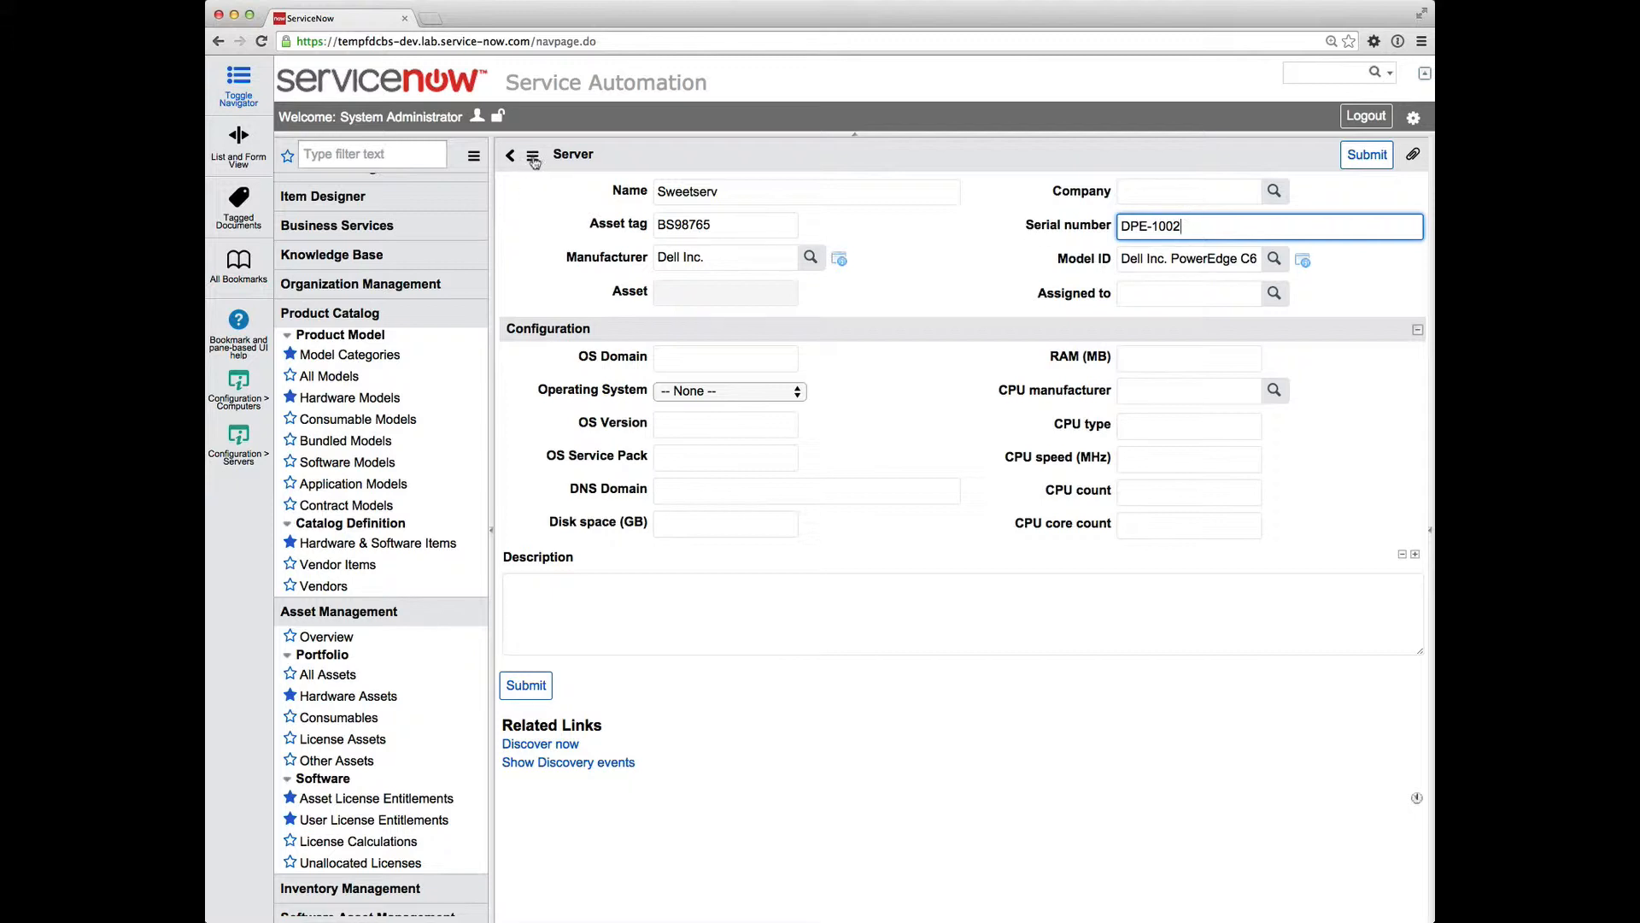
left_click(533, 154)
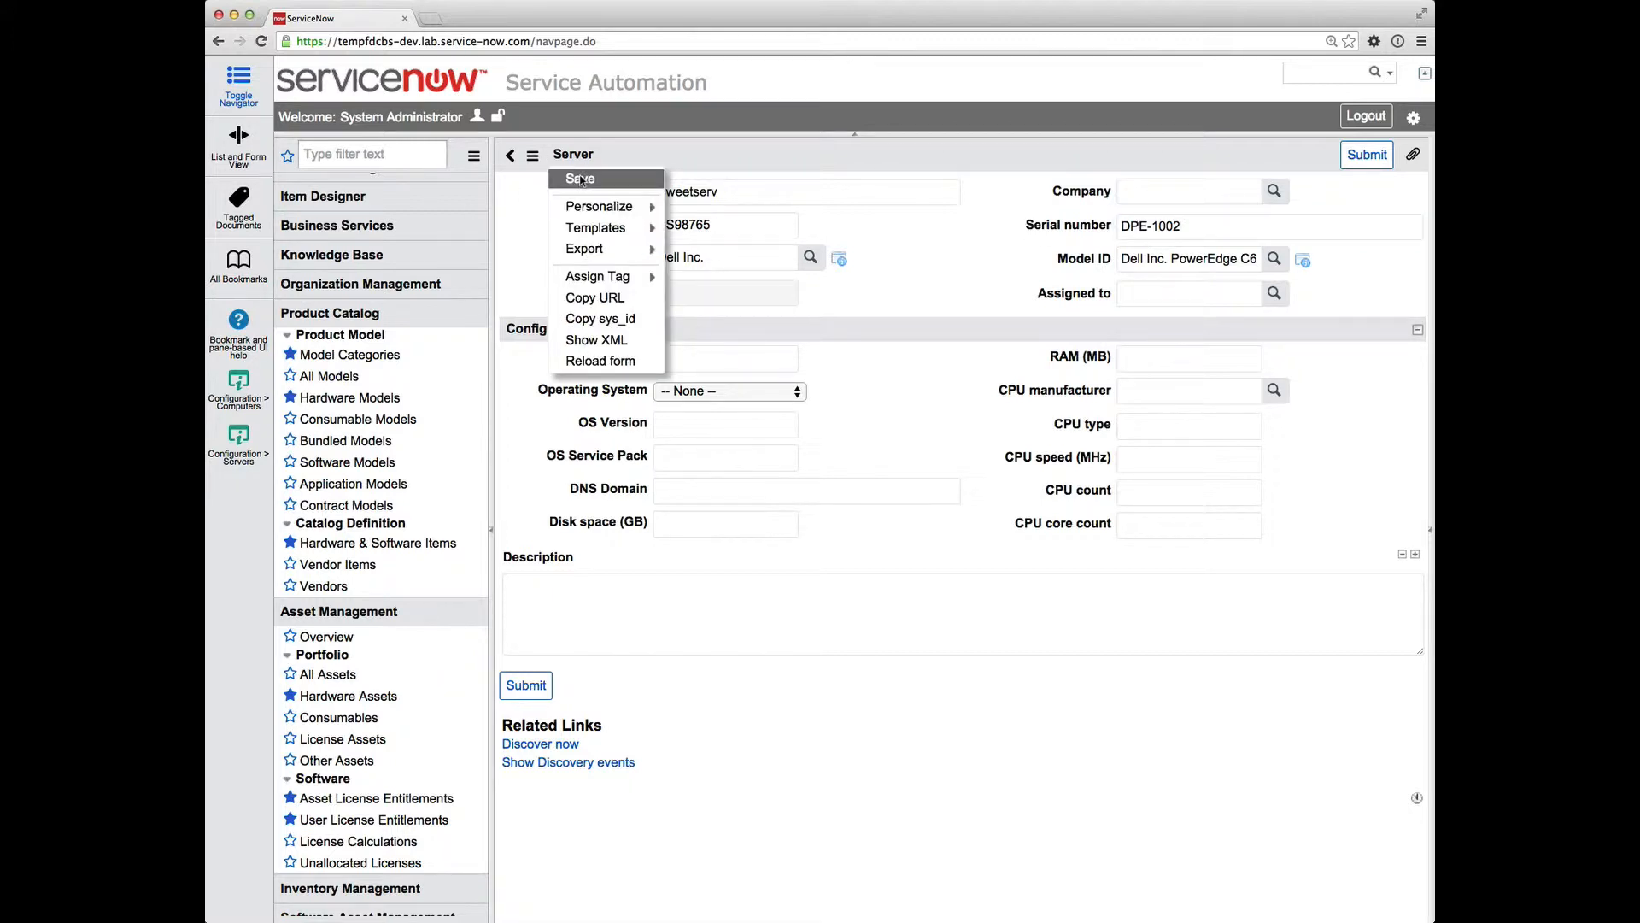
Save the Sweetserv server and check its auto-linked asset BS98765
left_click(579, 177)
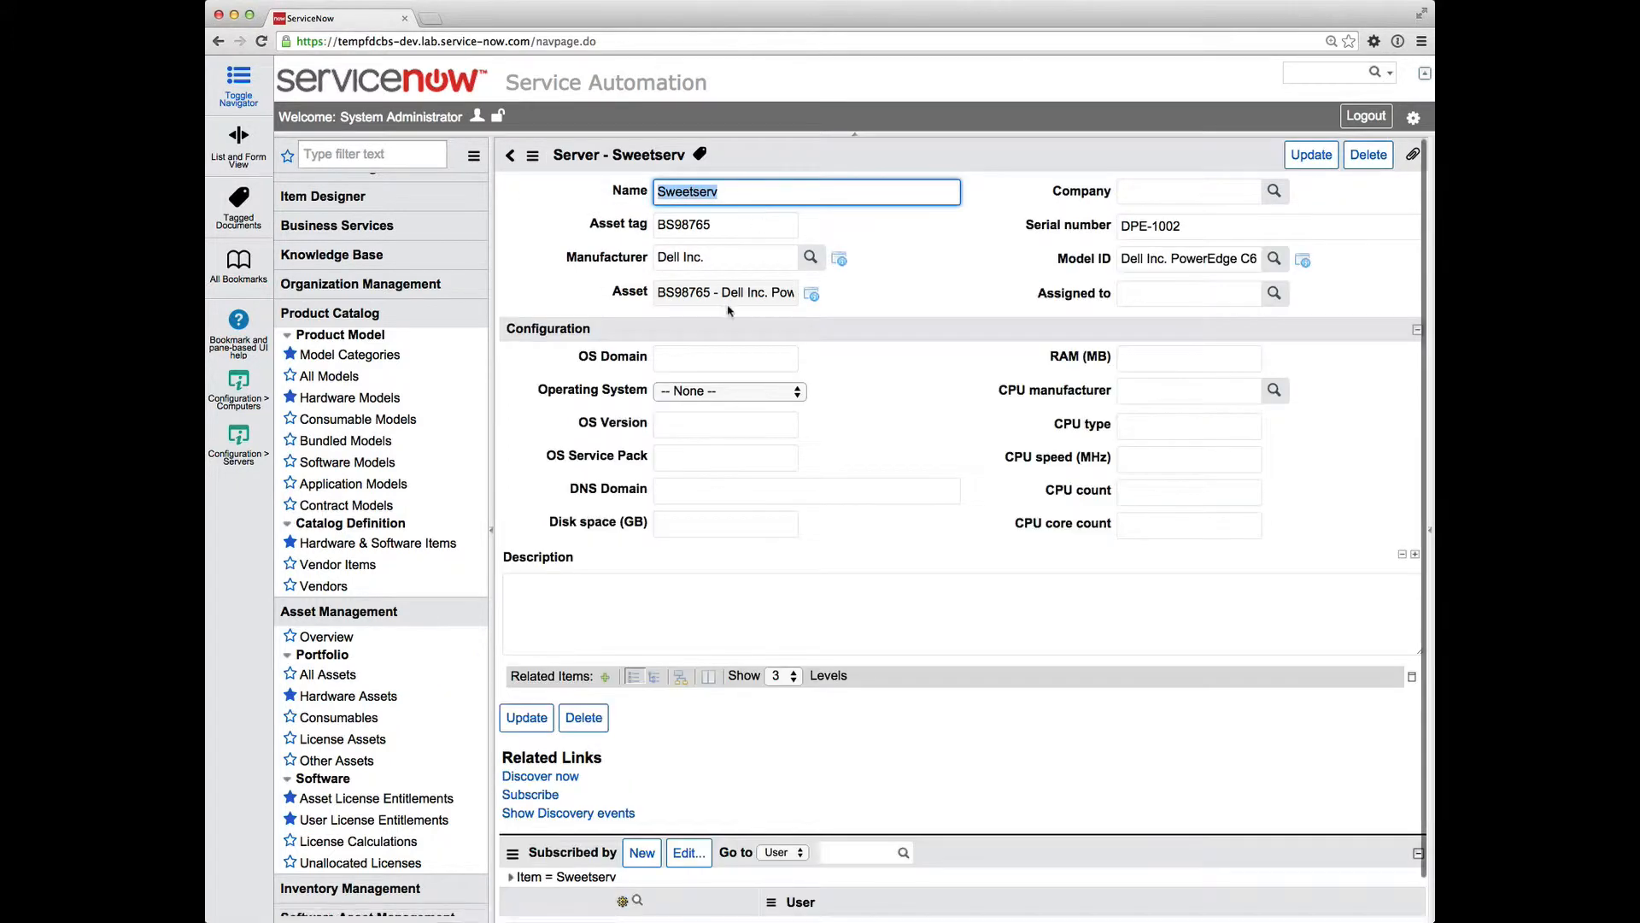
left_click(812, 294)
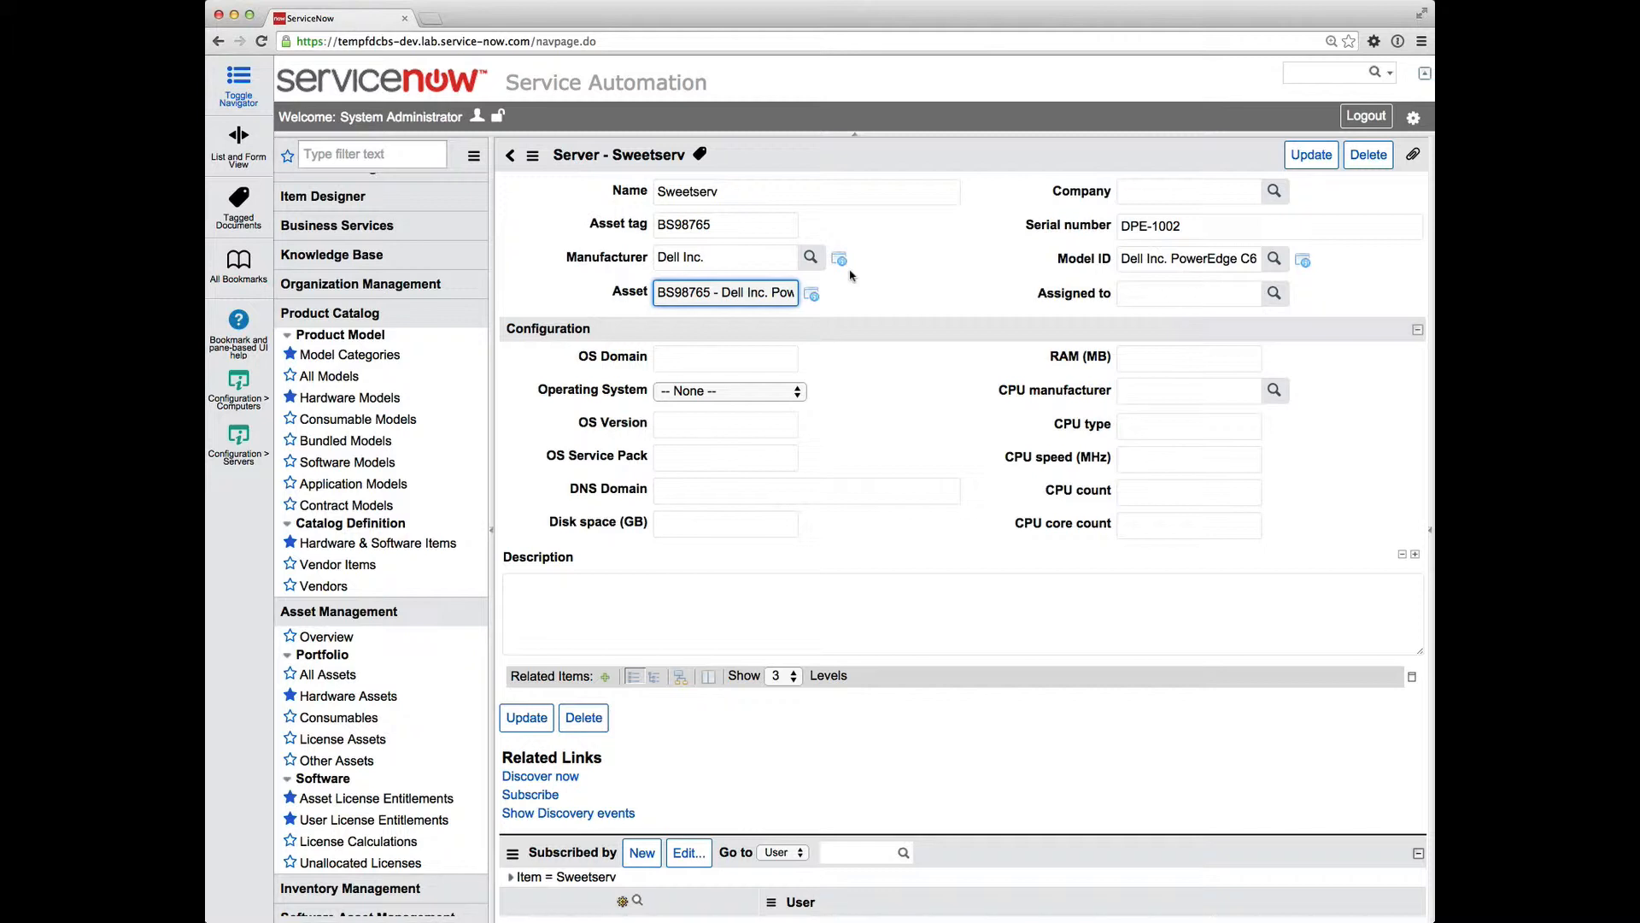
mouse_move(842, 211)
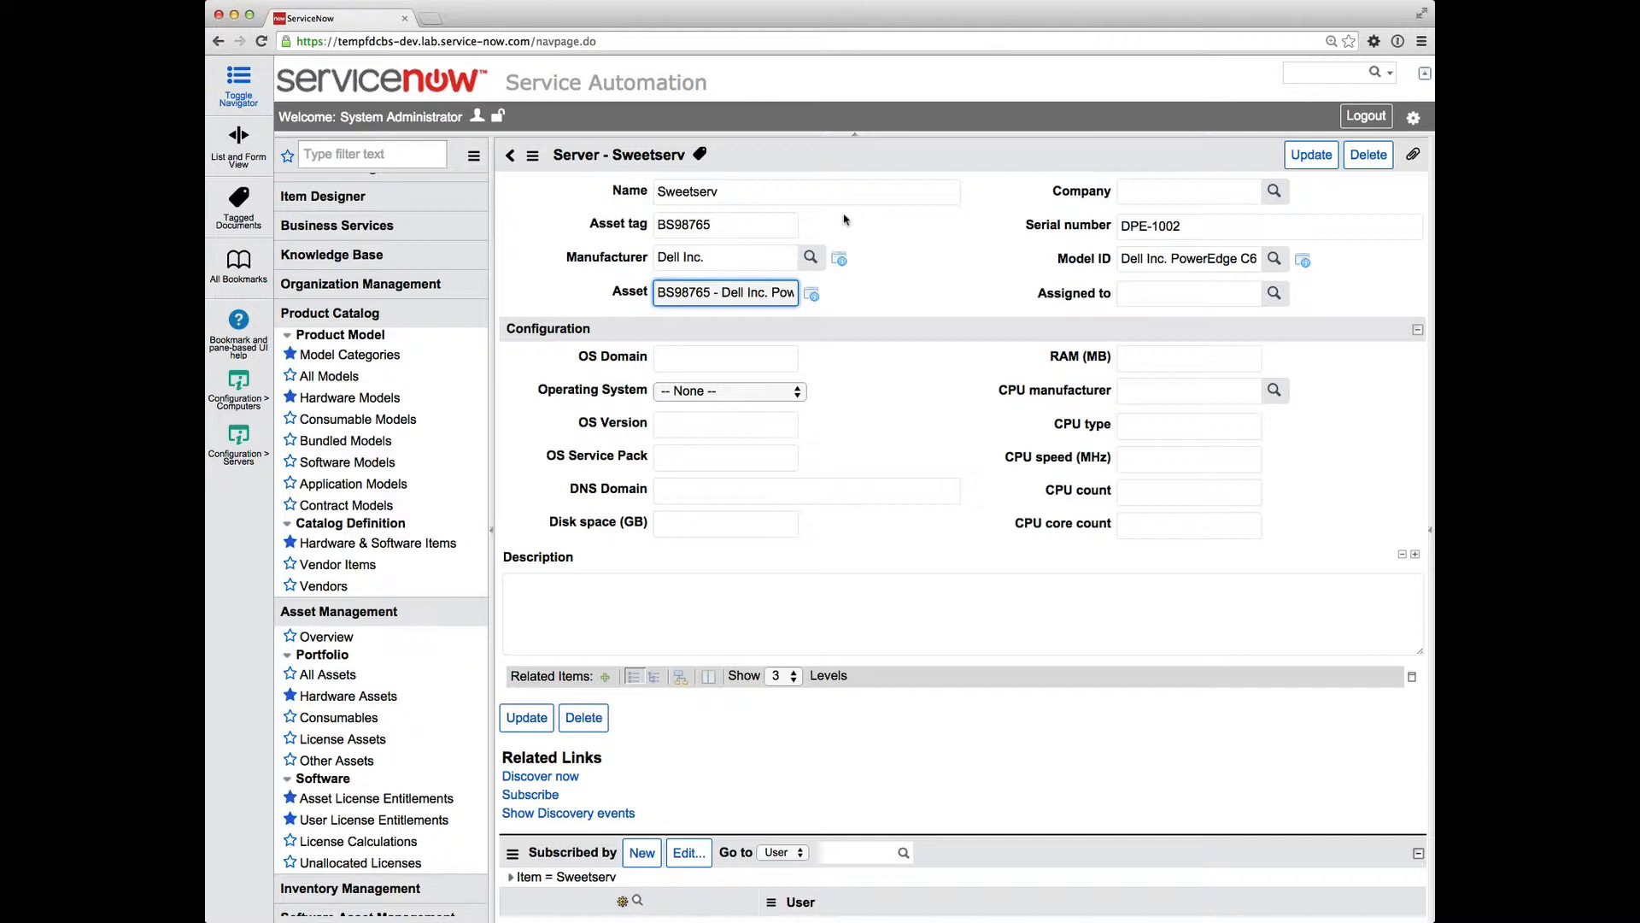
mouse_move(845, 223)
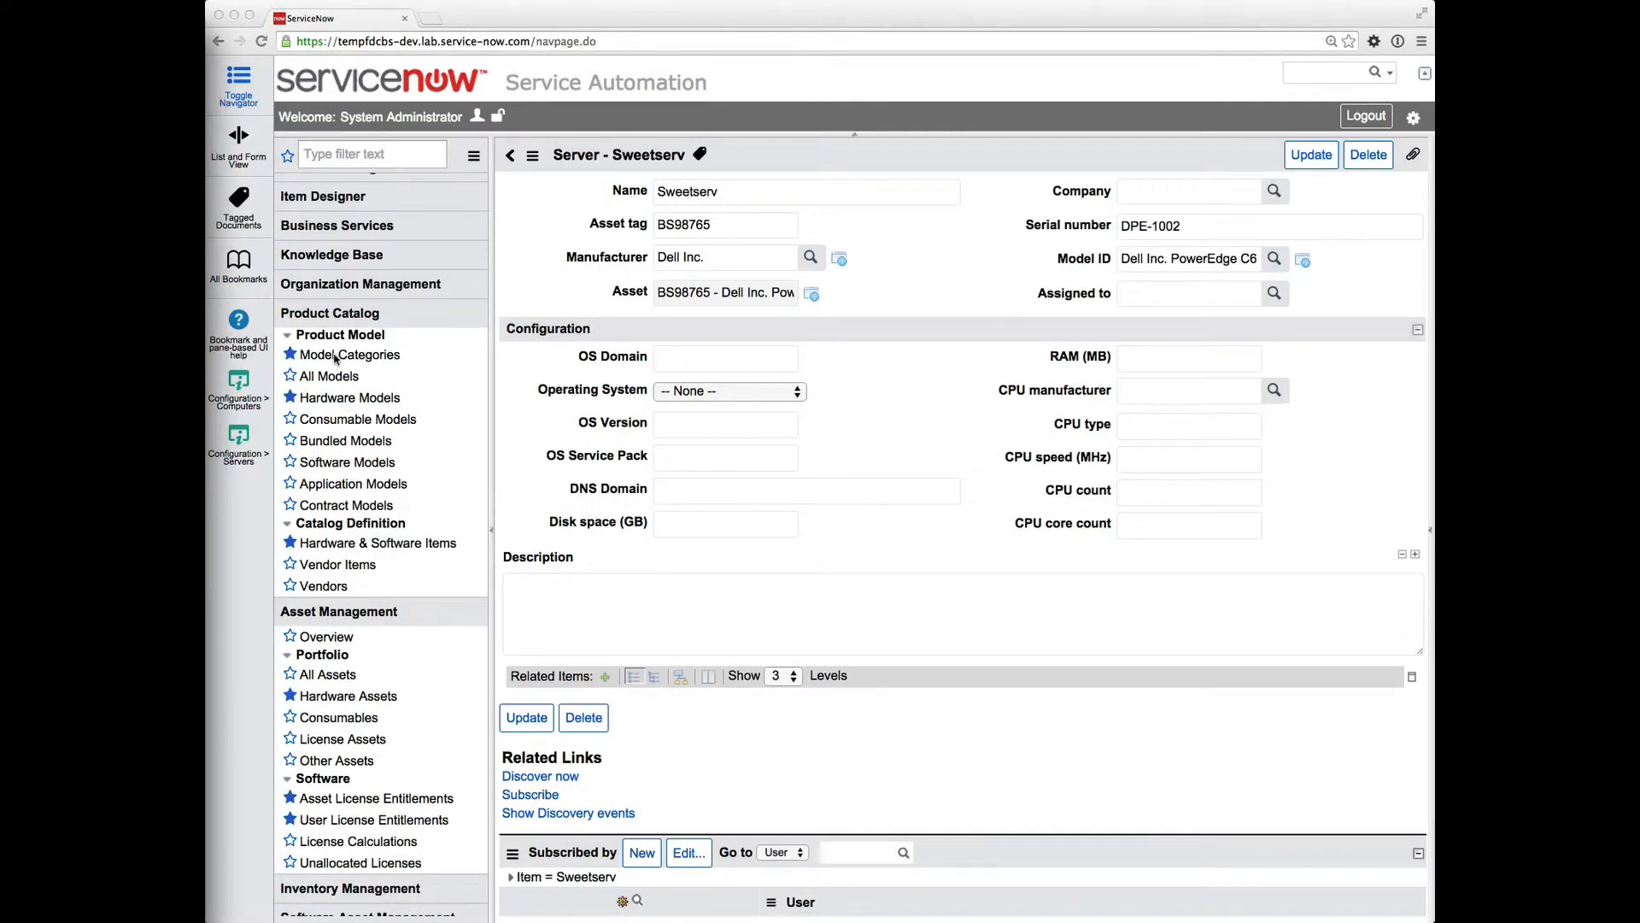
Filter Model Categories by 'server' and open the Server category record
left_click(349, 354)
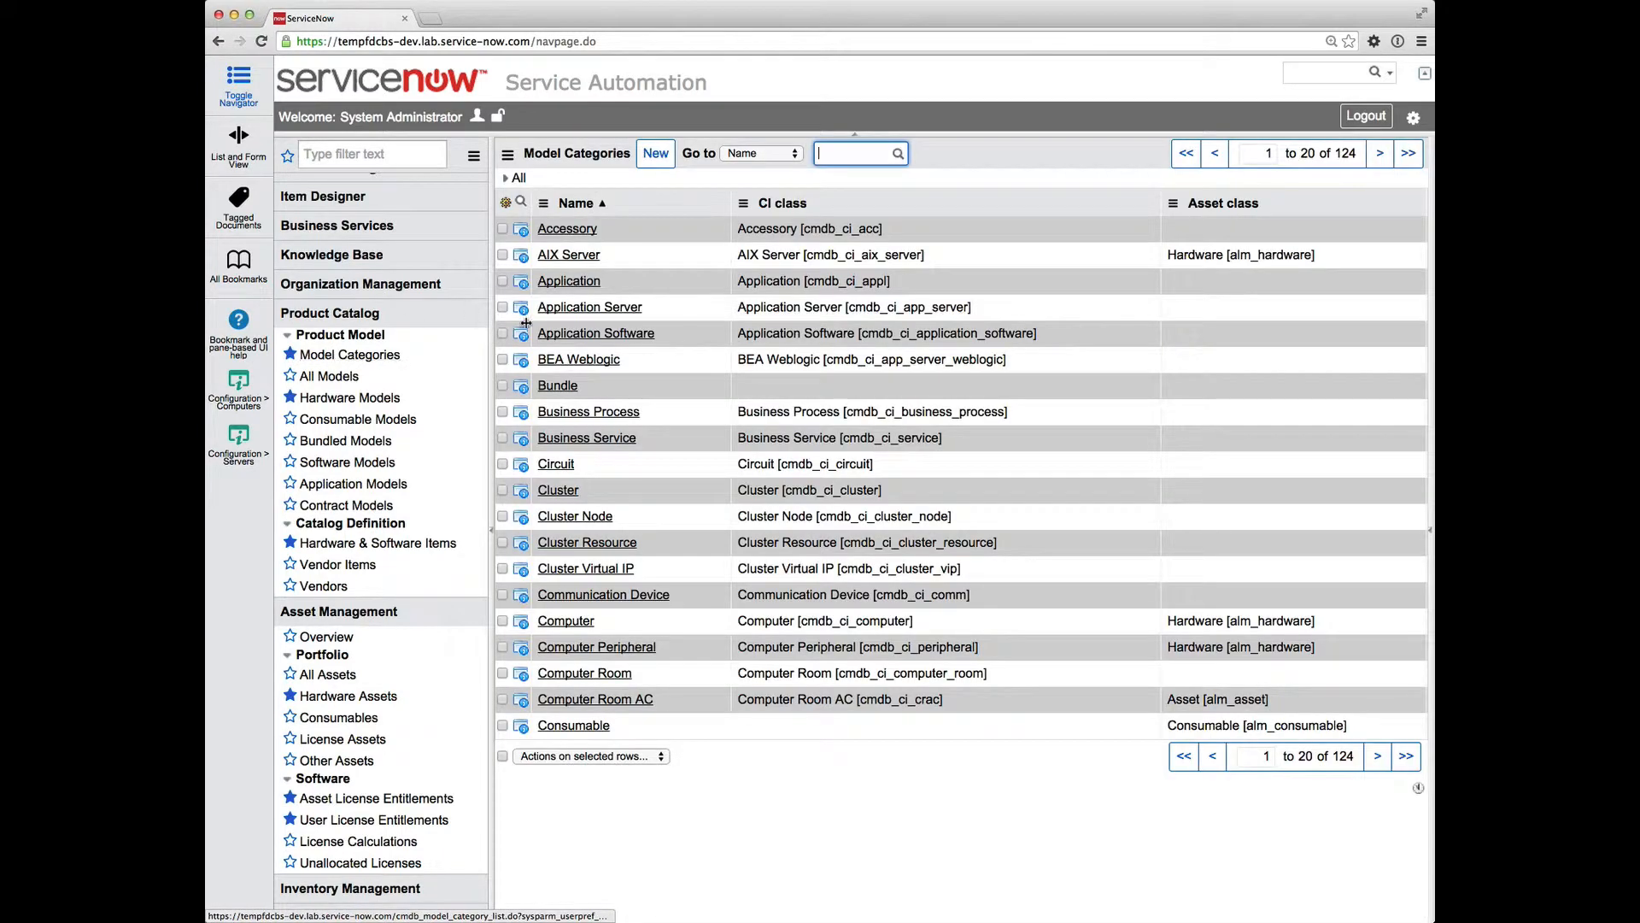
mouse_move(726, 216)
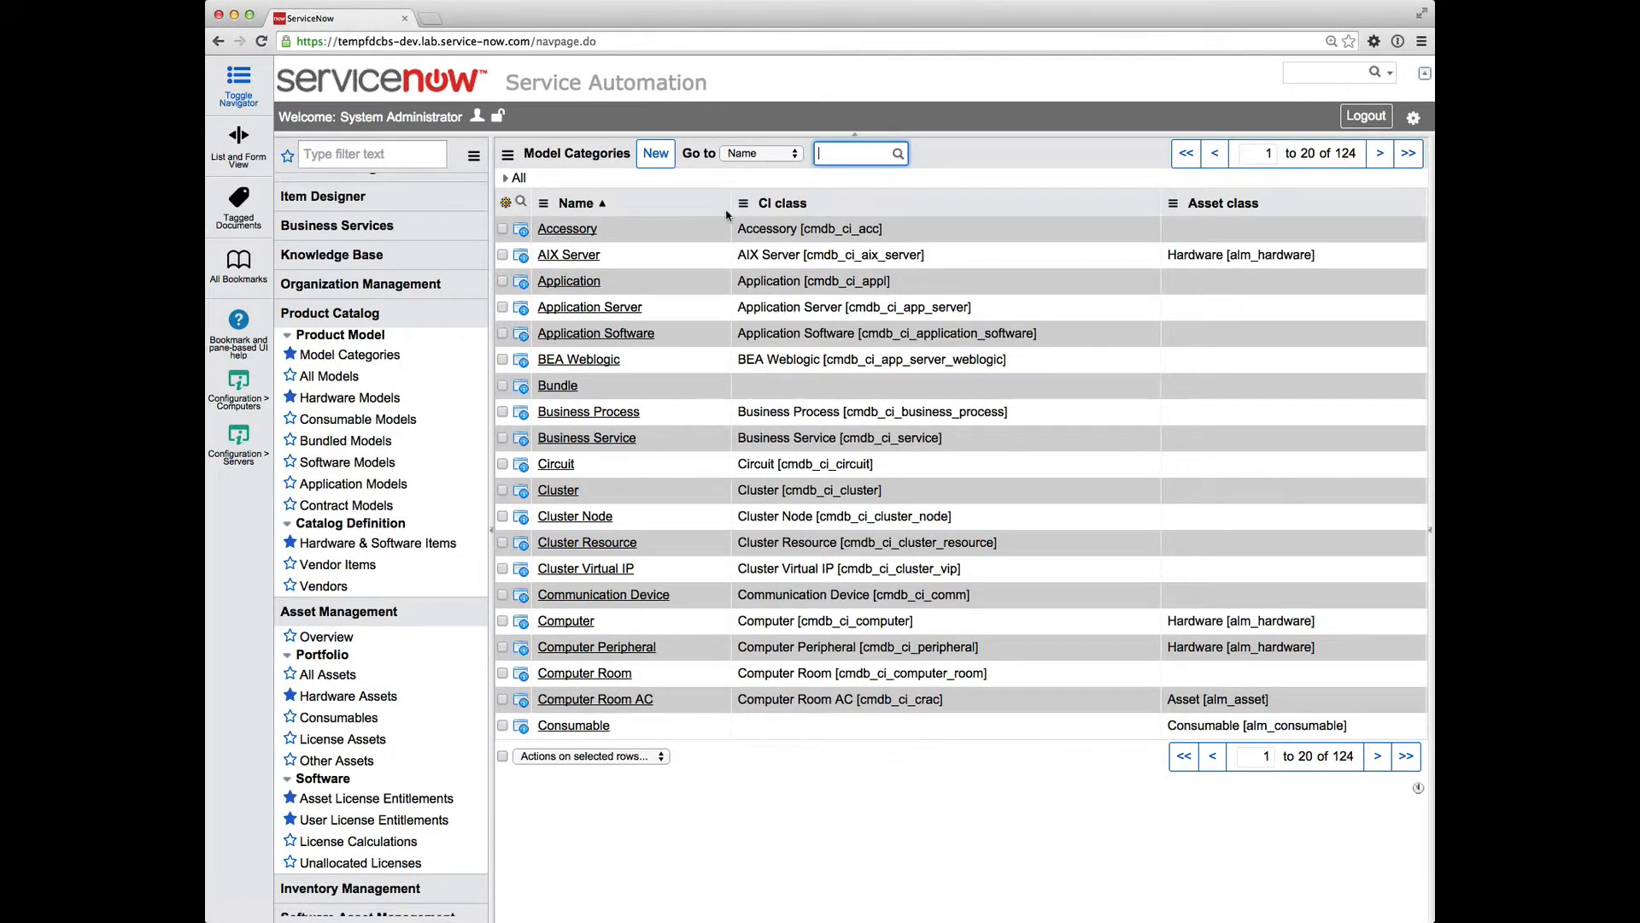
type("1")
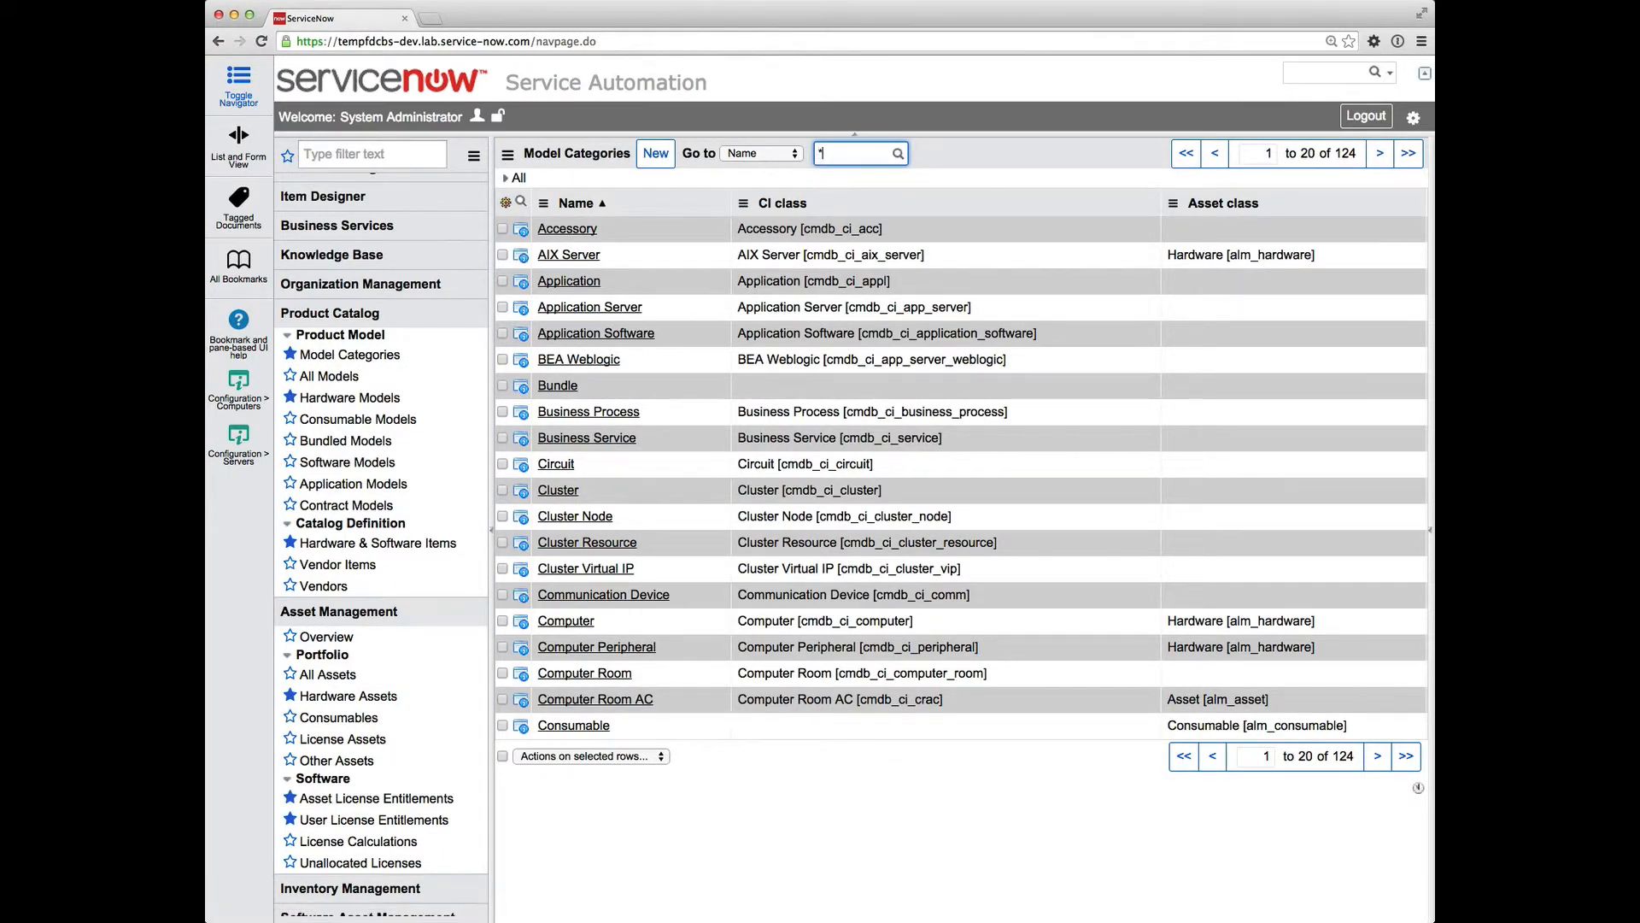
type("server")
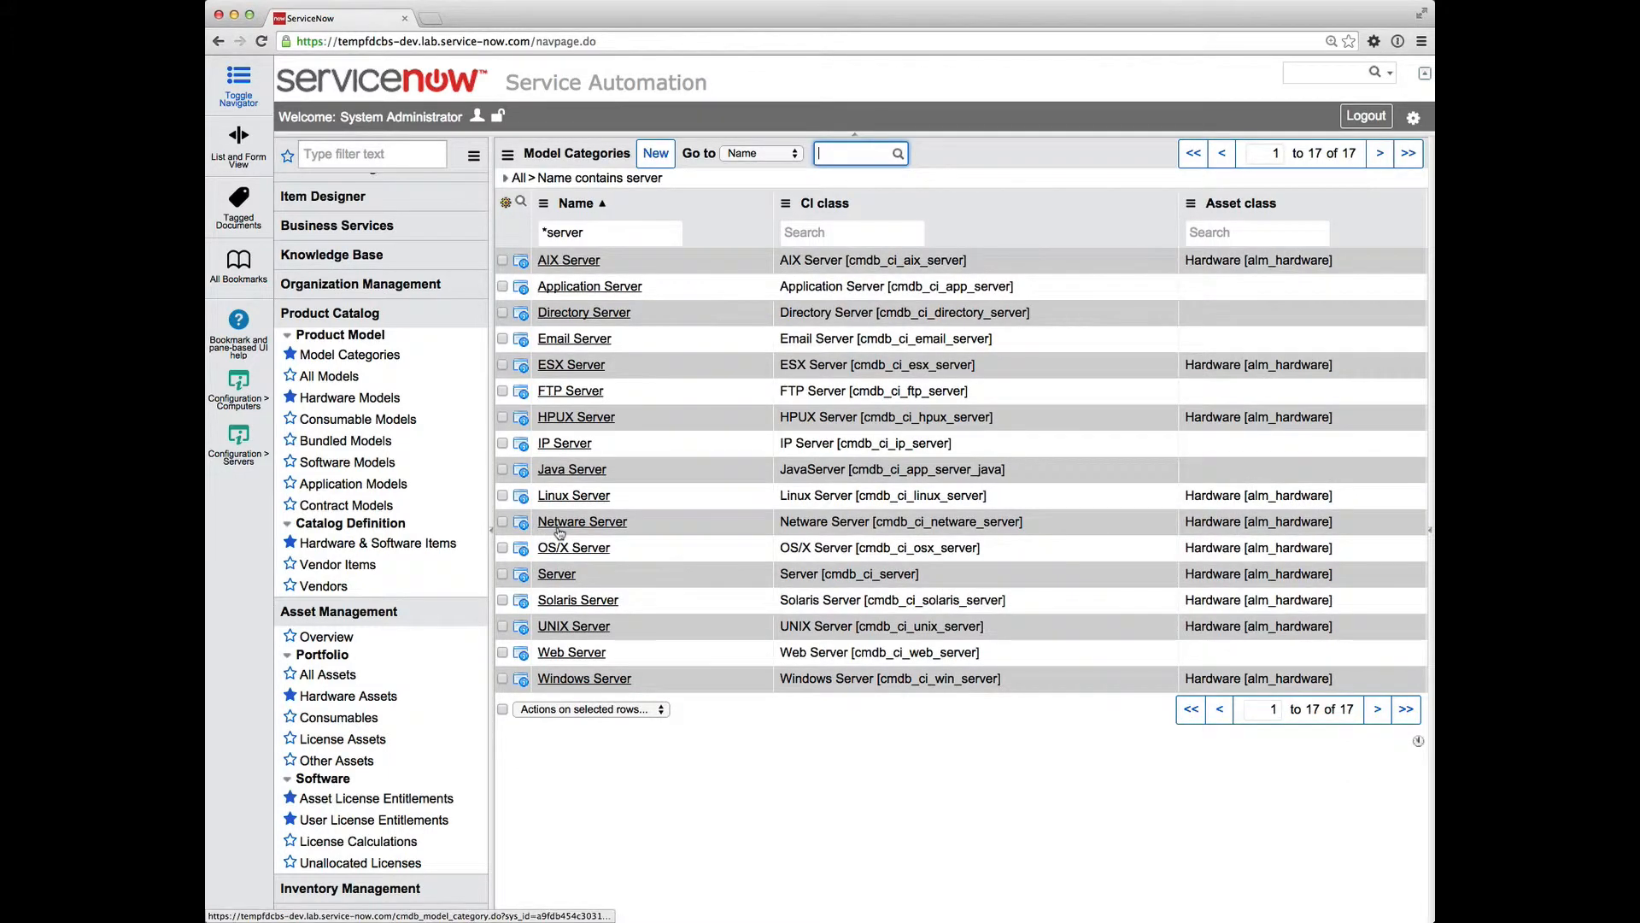
left_click(556, 573)
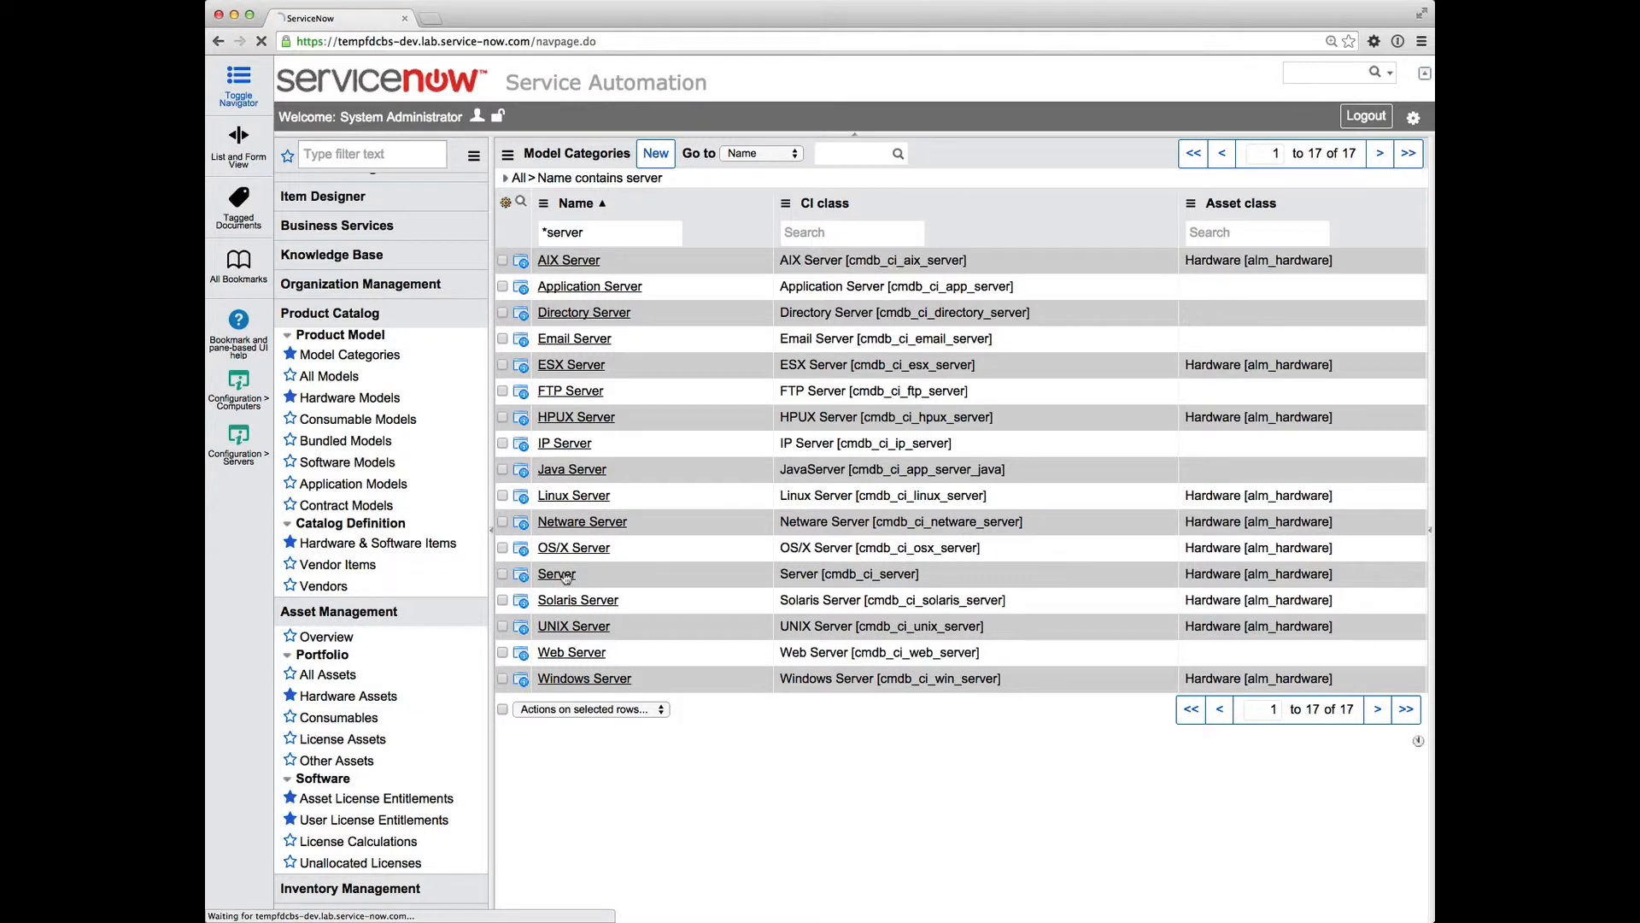
left_click(557, 574)
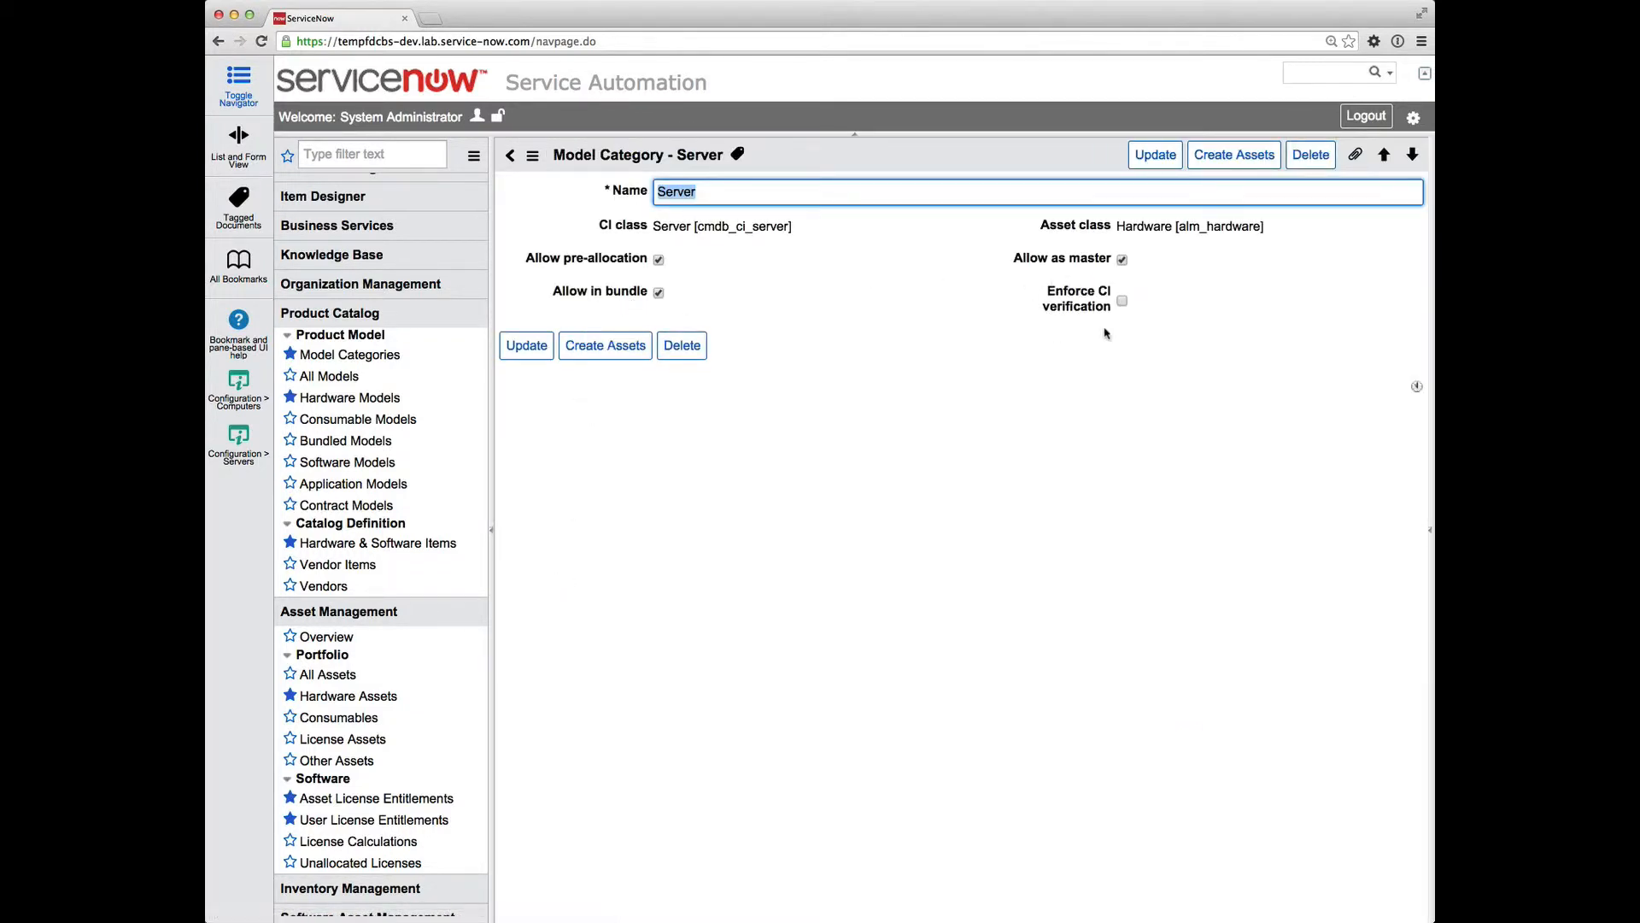
mouse_move(1077, 298)
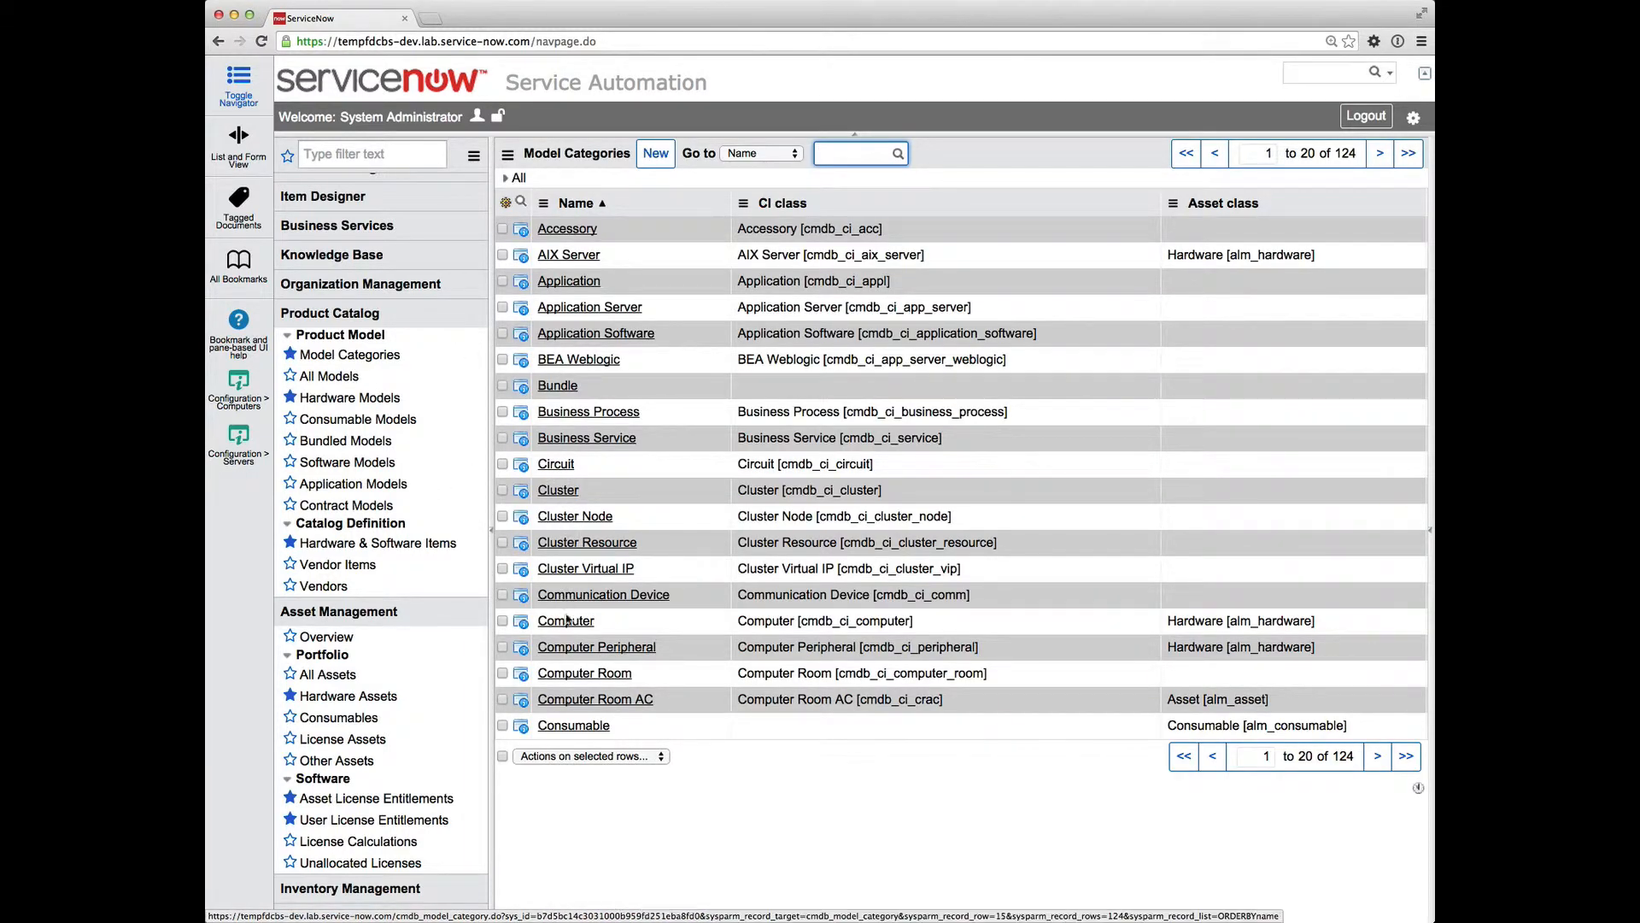
Open the Computer model category to view its enforced CI verification setting
left_click(565, 620)
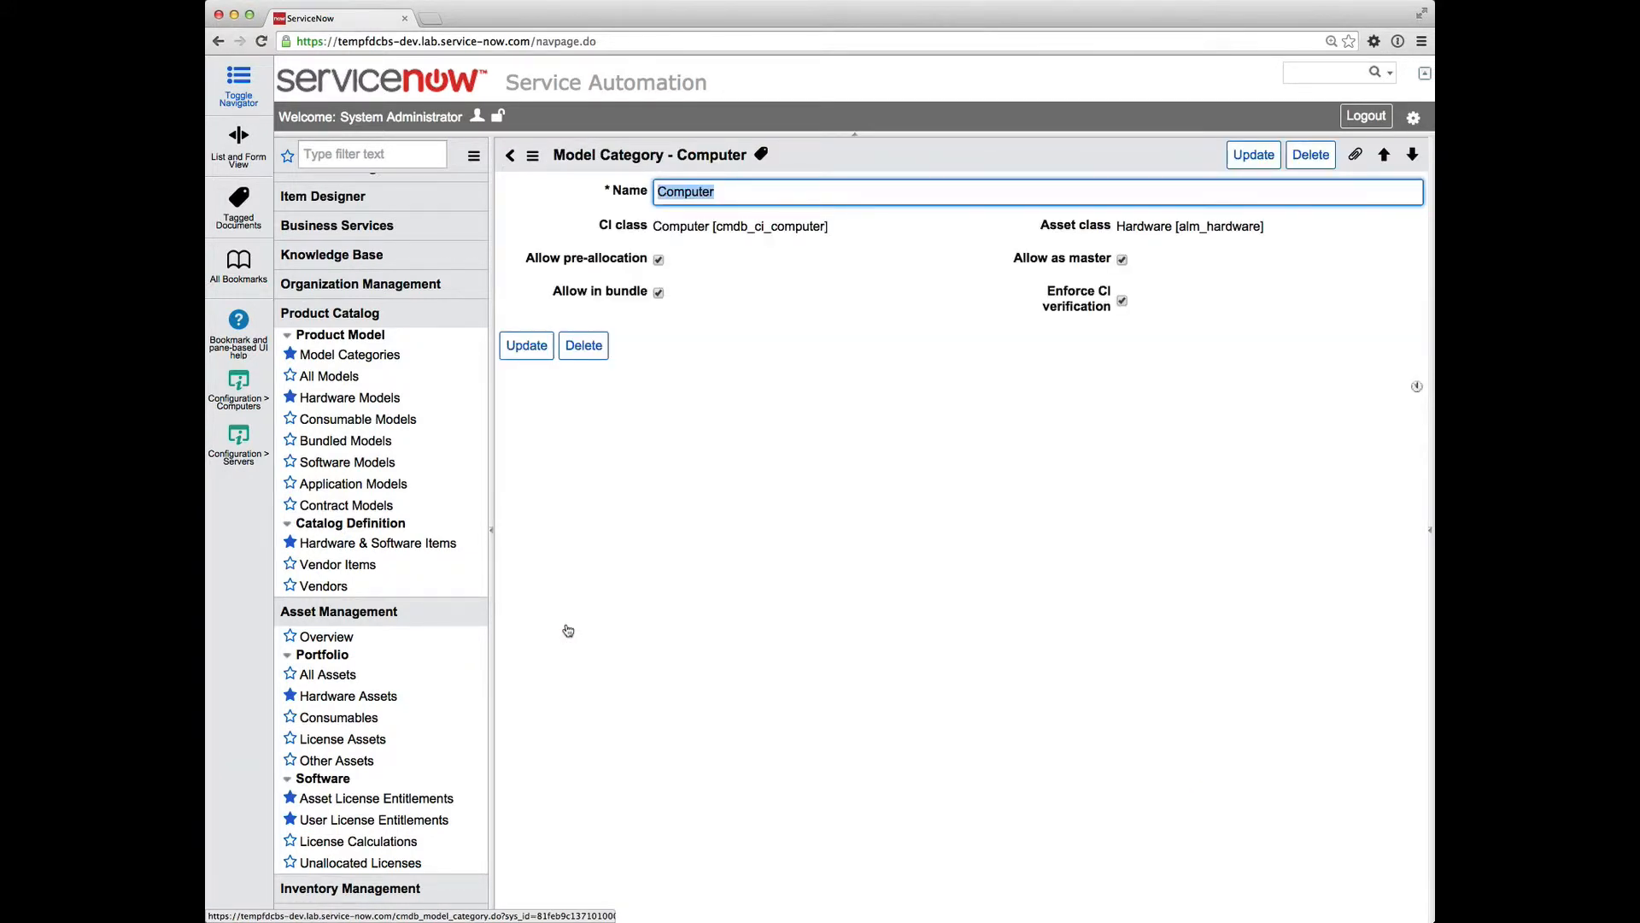
mouse_move(801, 455)
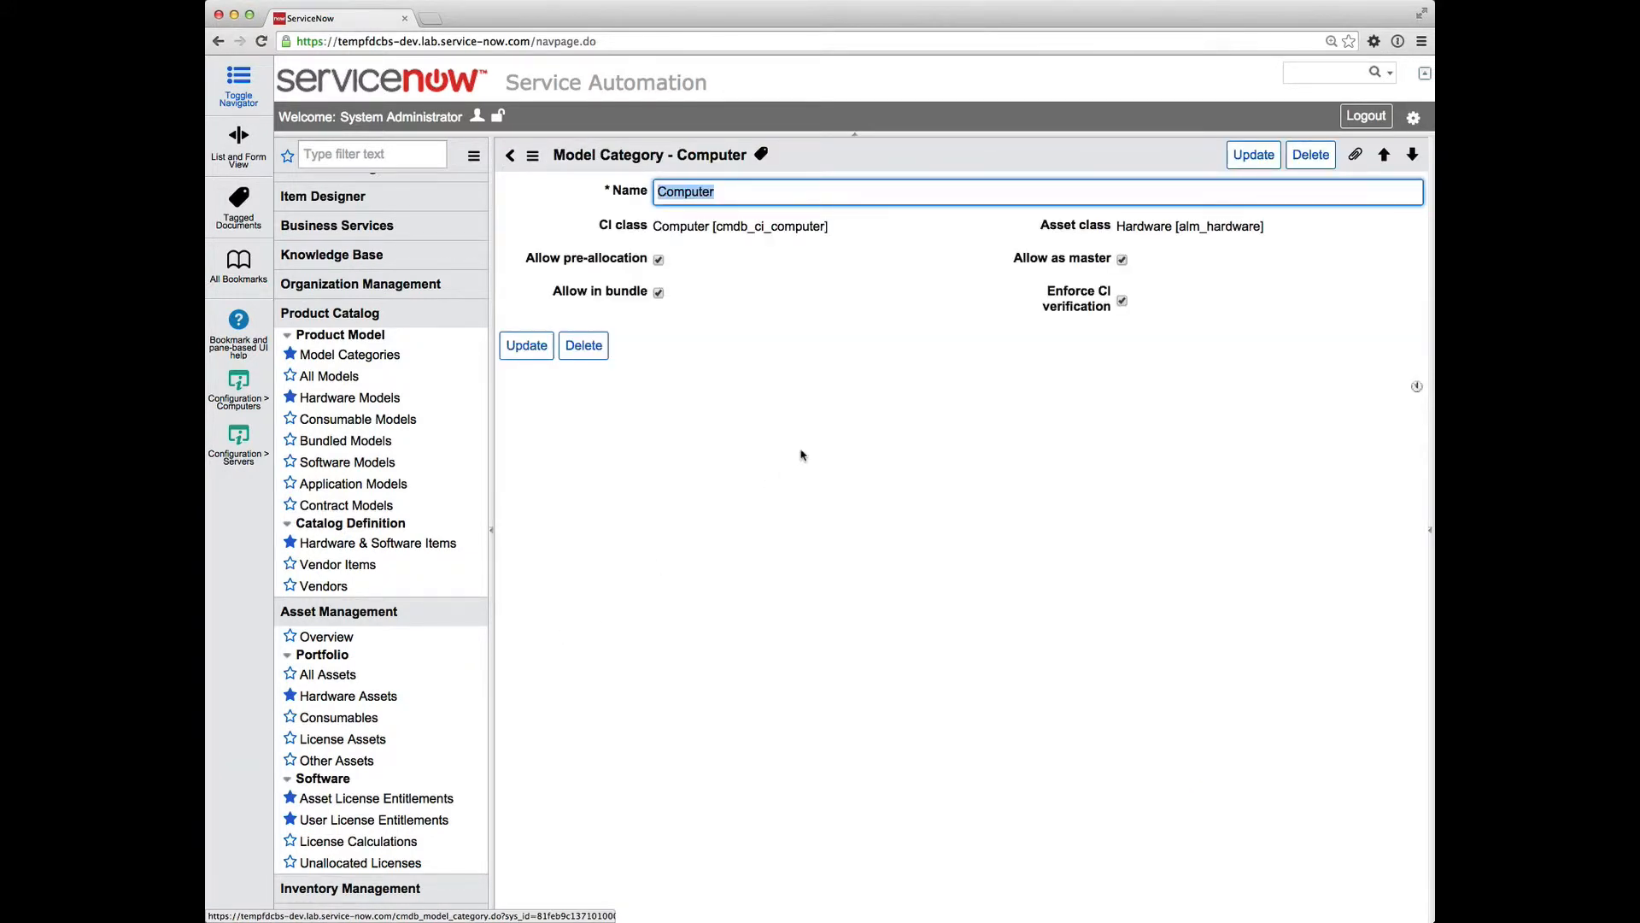
mouse_move(1066, 335)
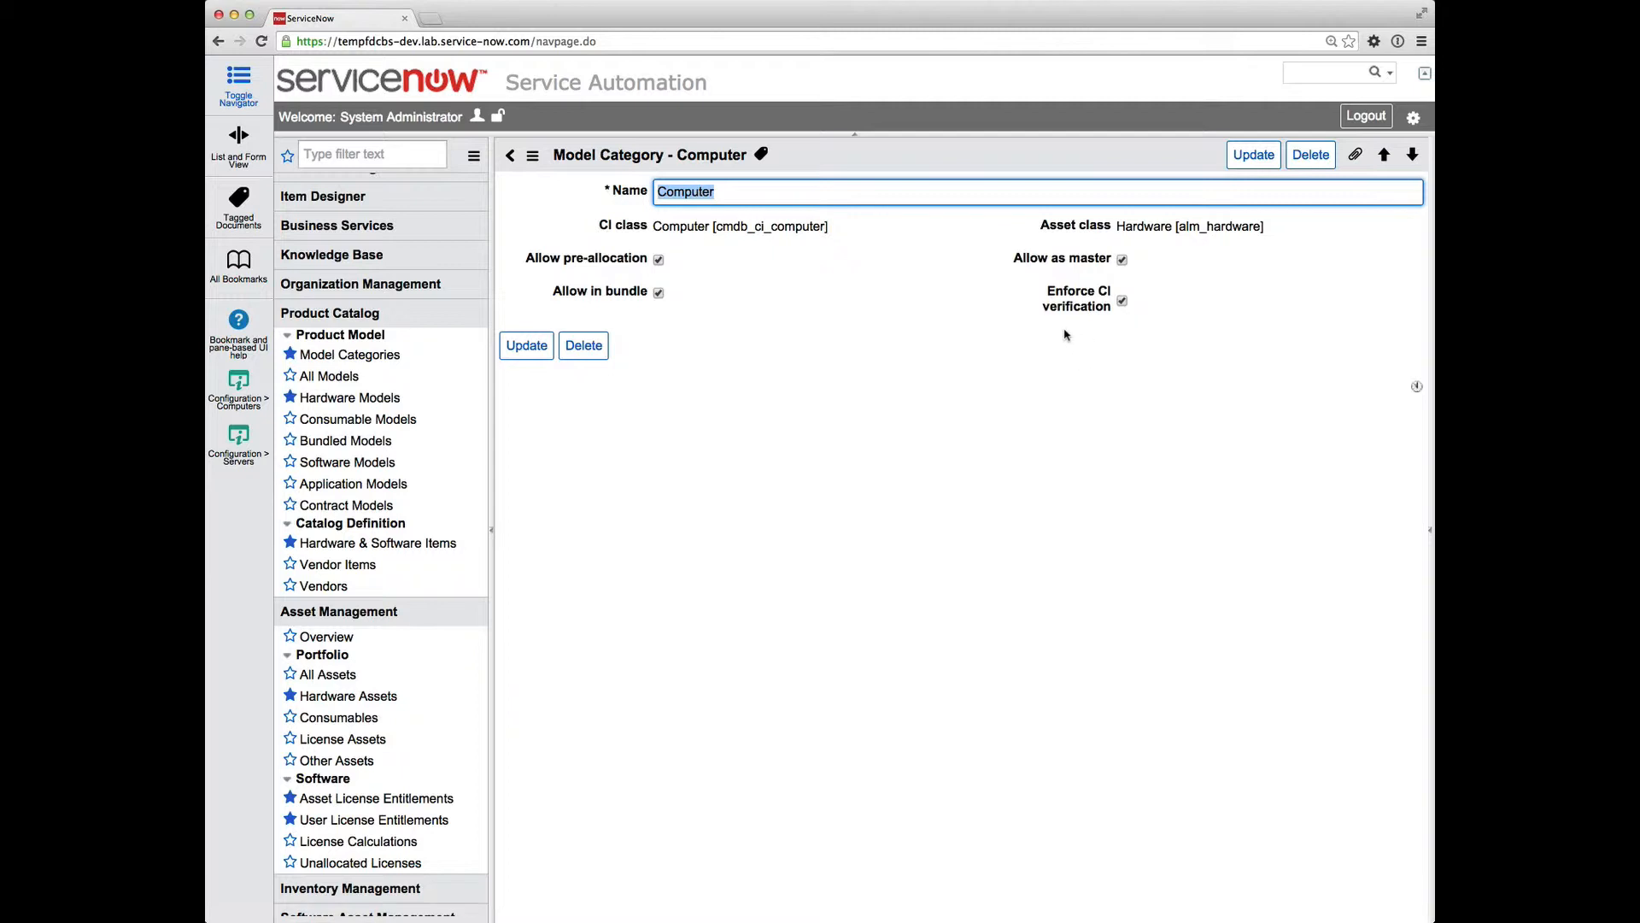
mouse_move(913, 323)
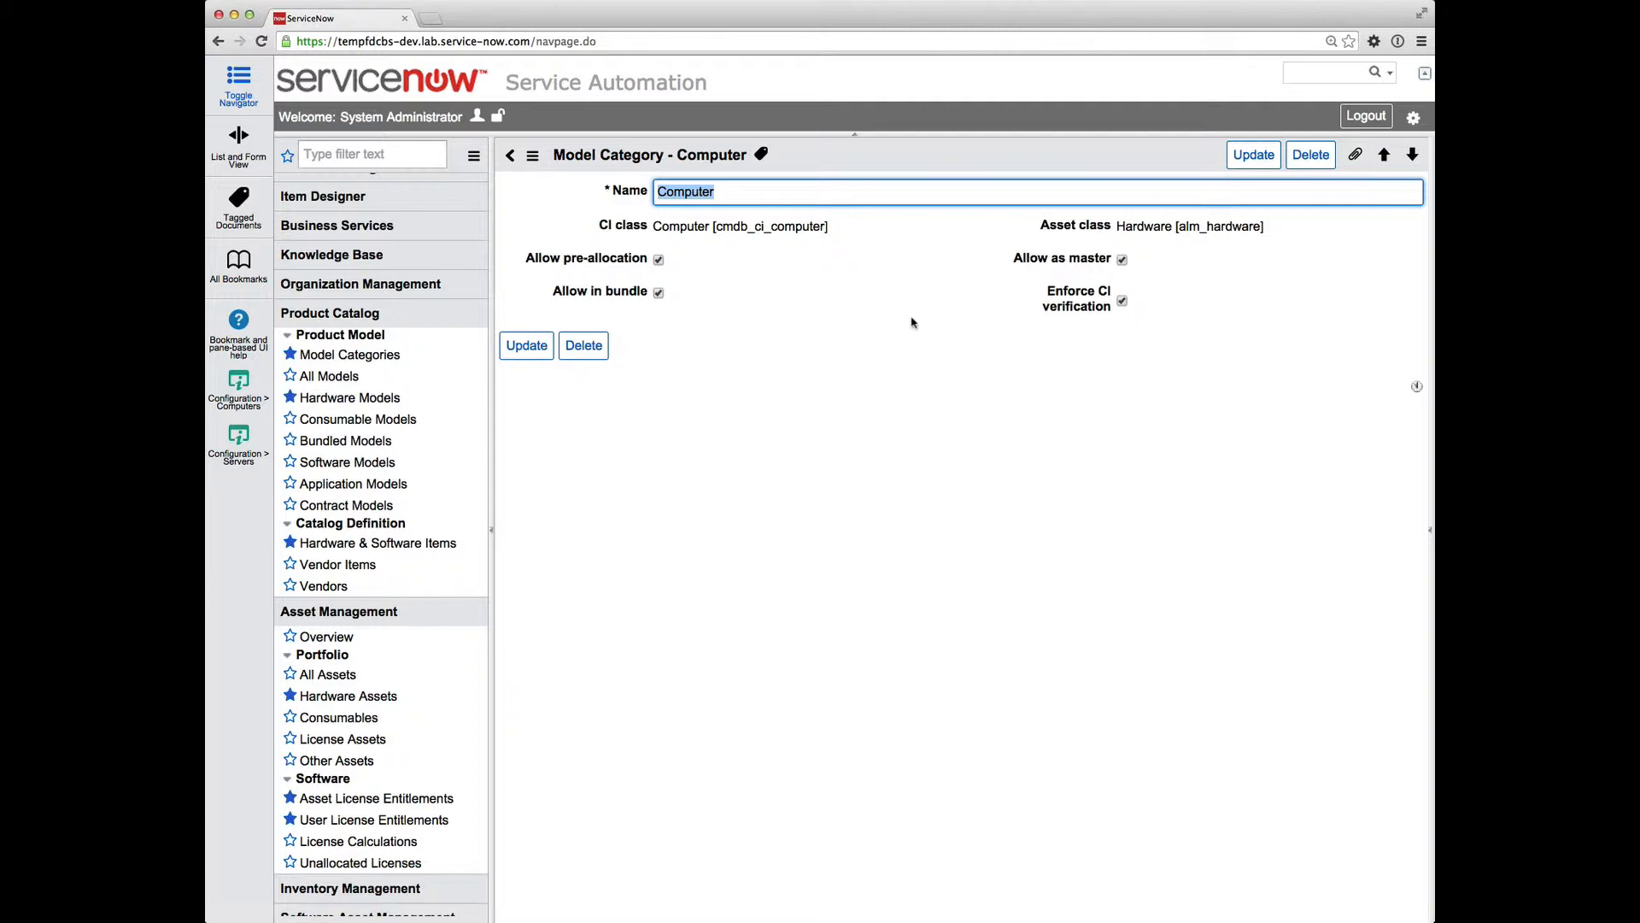
mouse_move(625, 348)
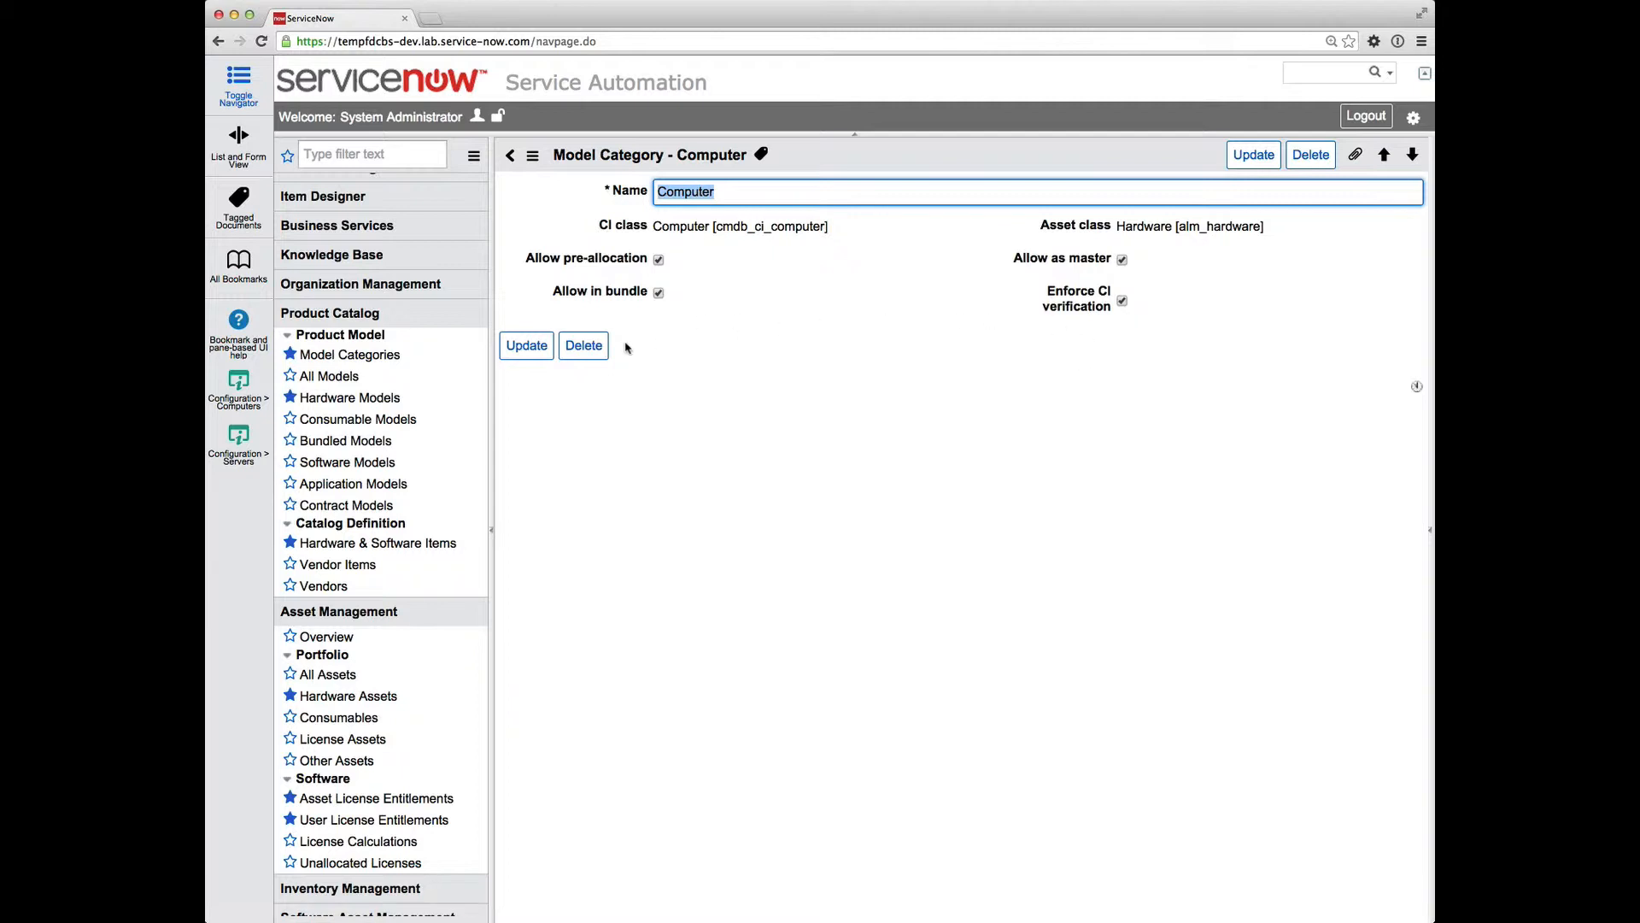
mouse_move(238, 379)
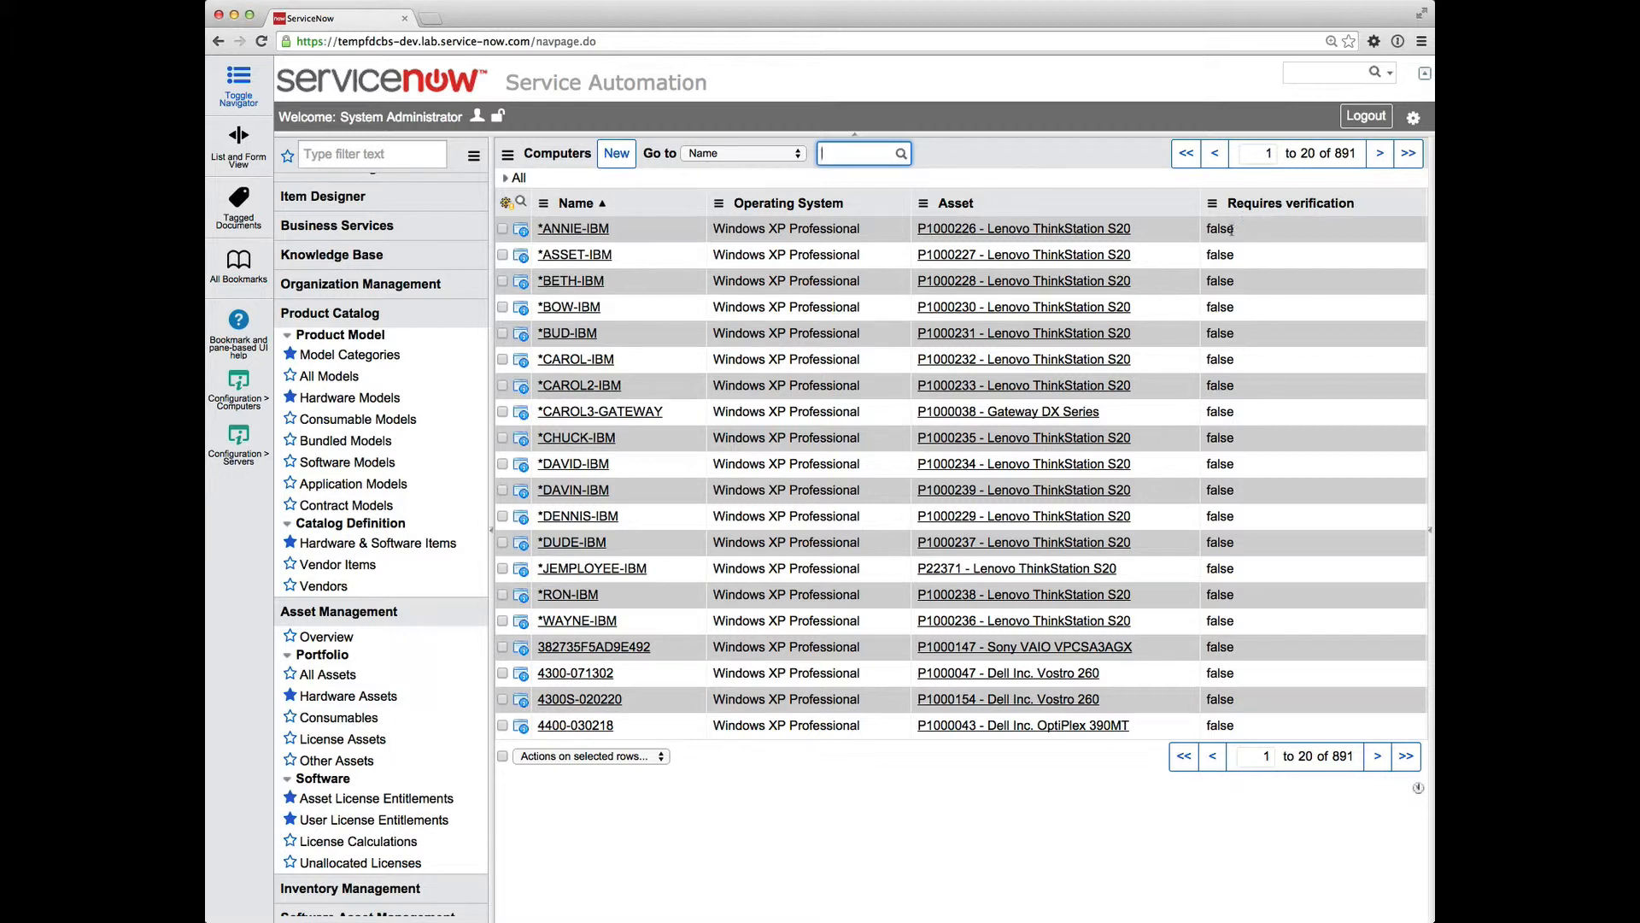
right_click(1219, 228)
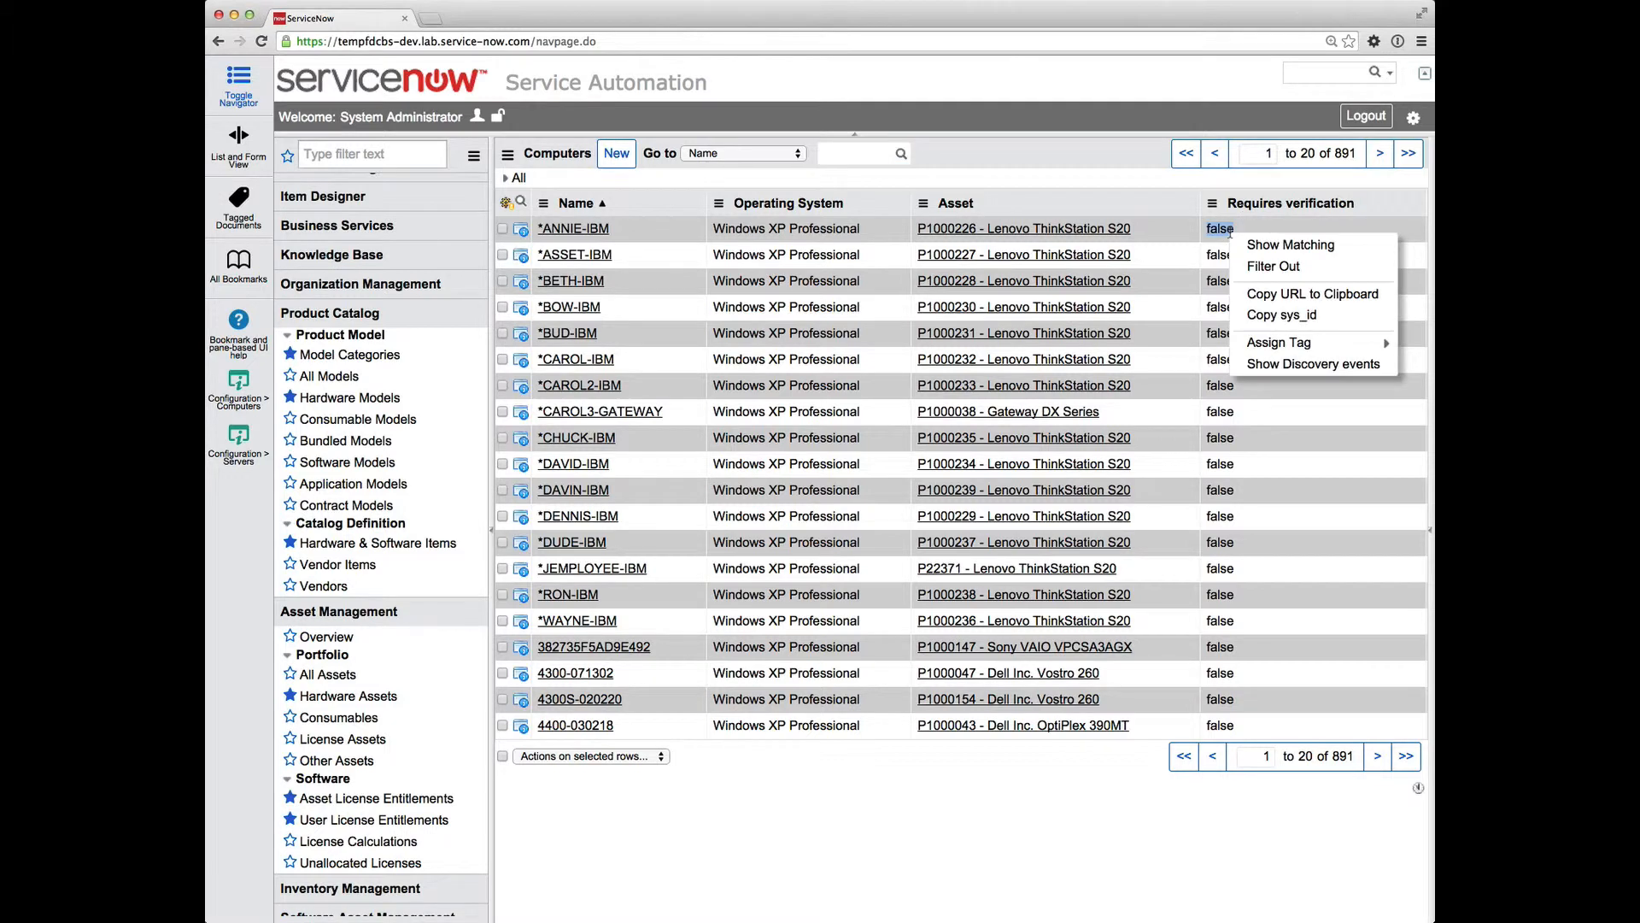
mouse_move(1273, 266)
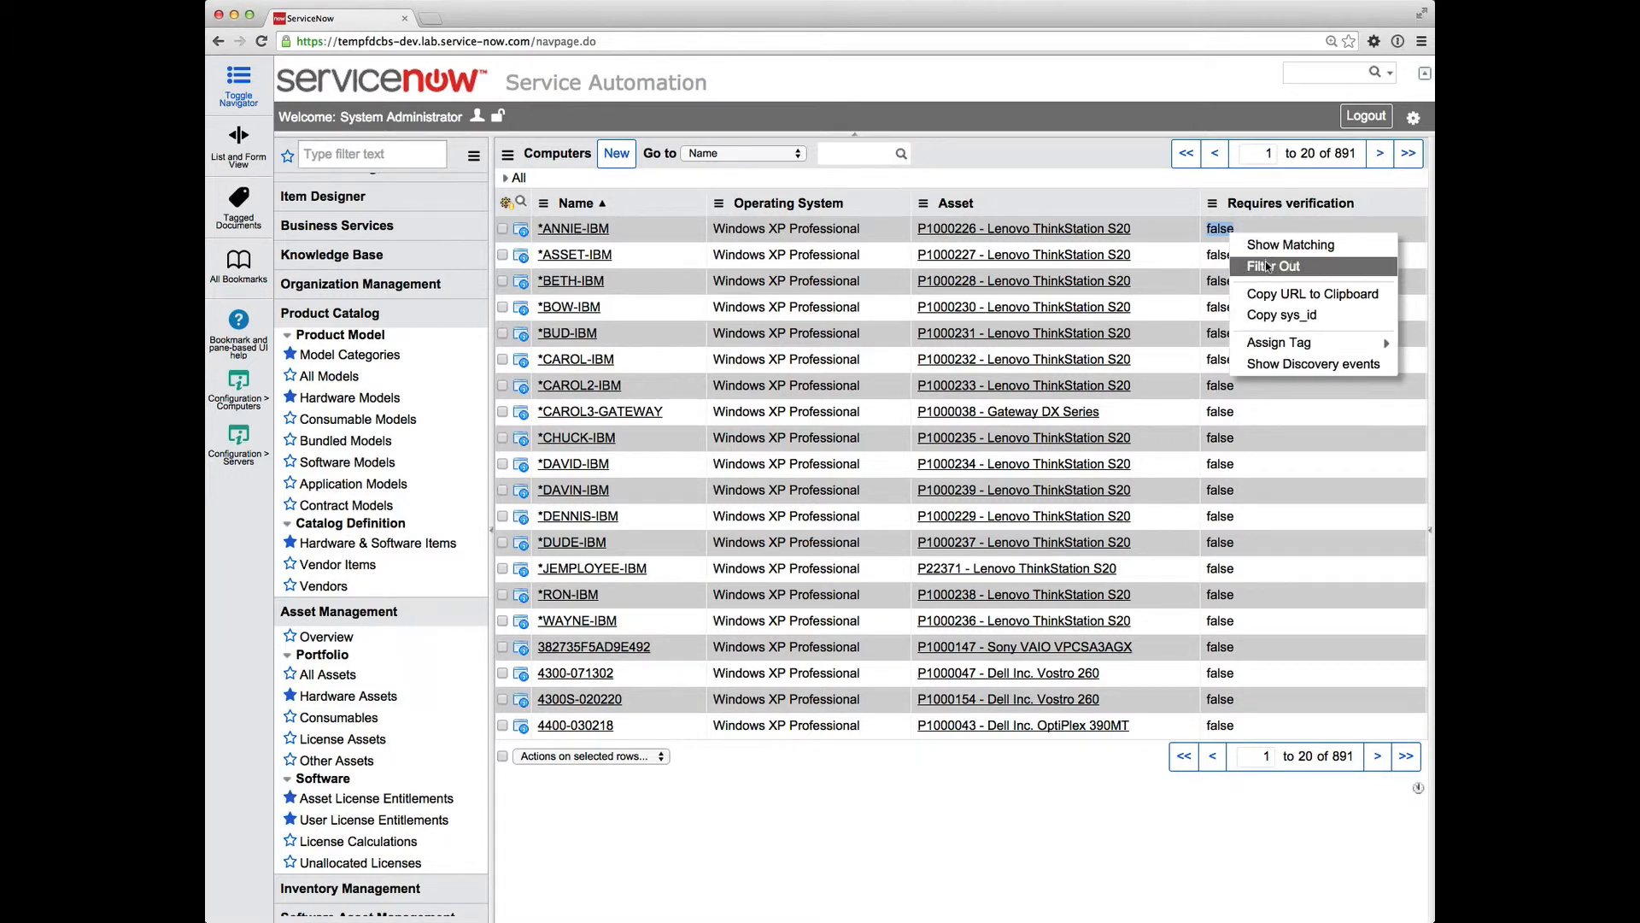
left_click(1272, 265)
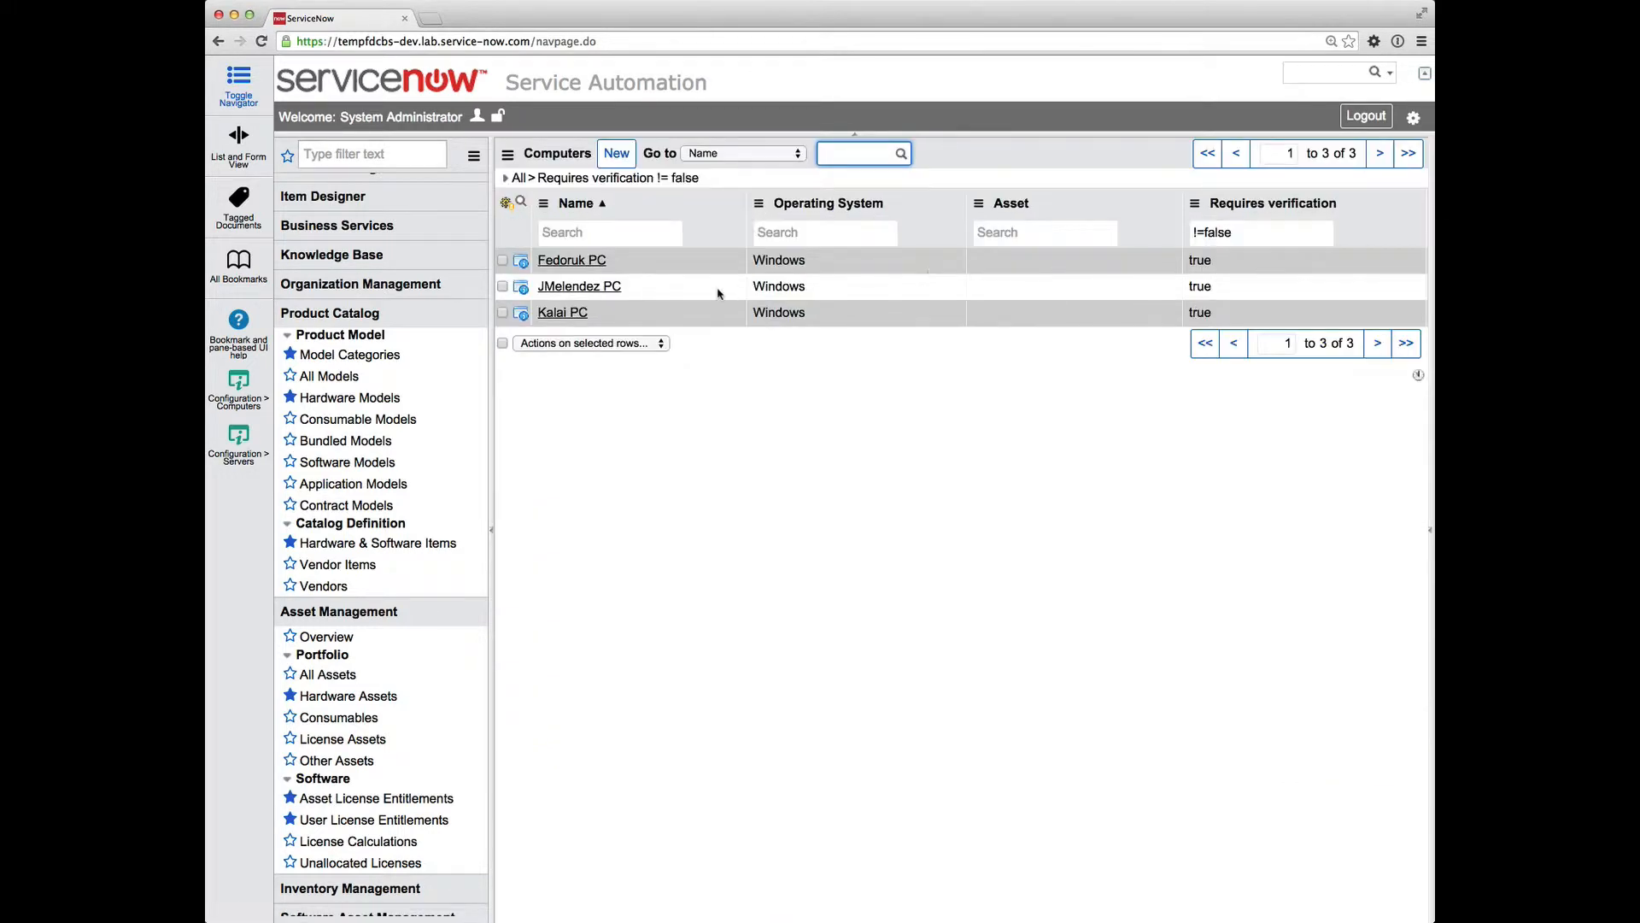
mouse_move(648, 274)
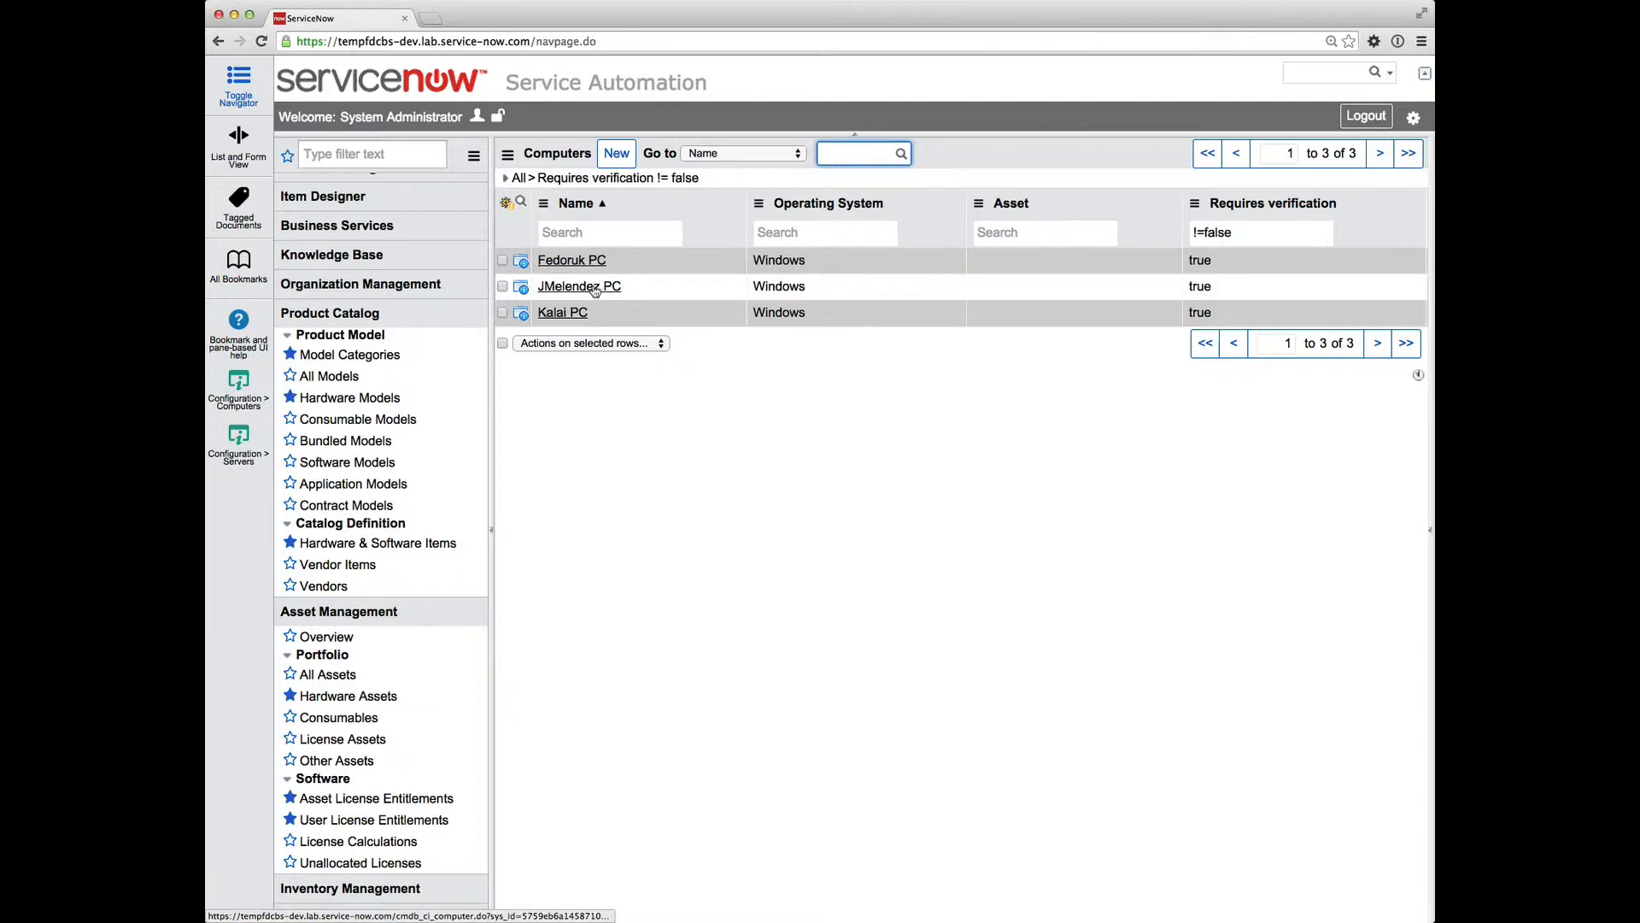
left_click(578, 285)
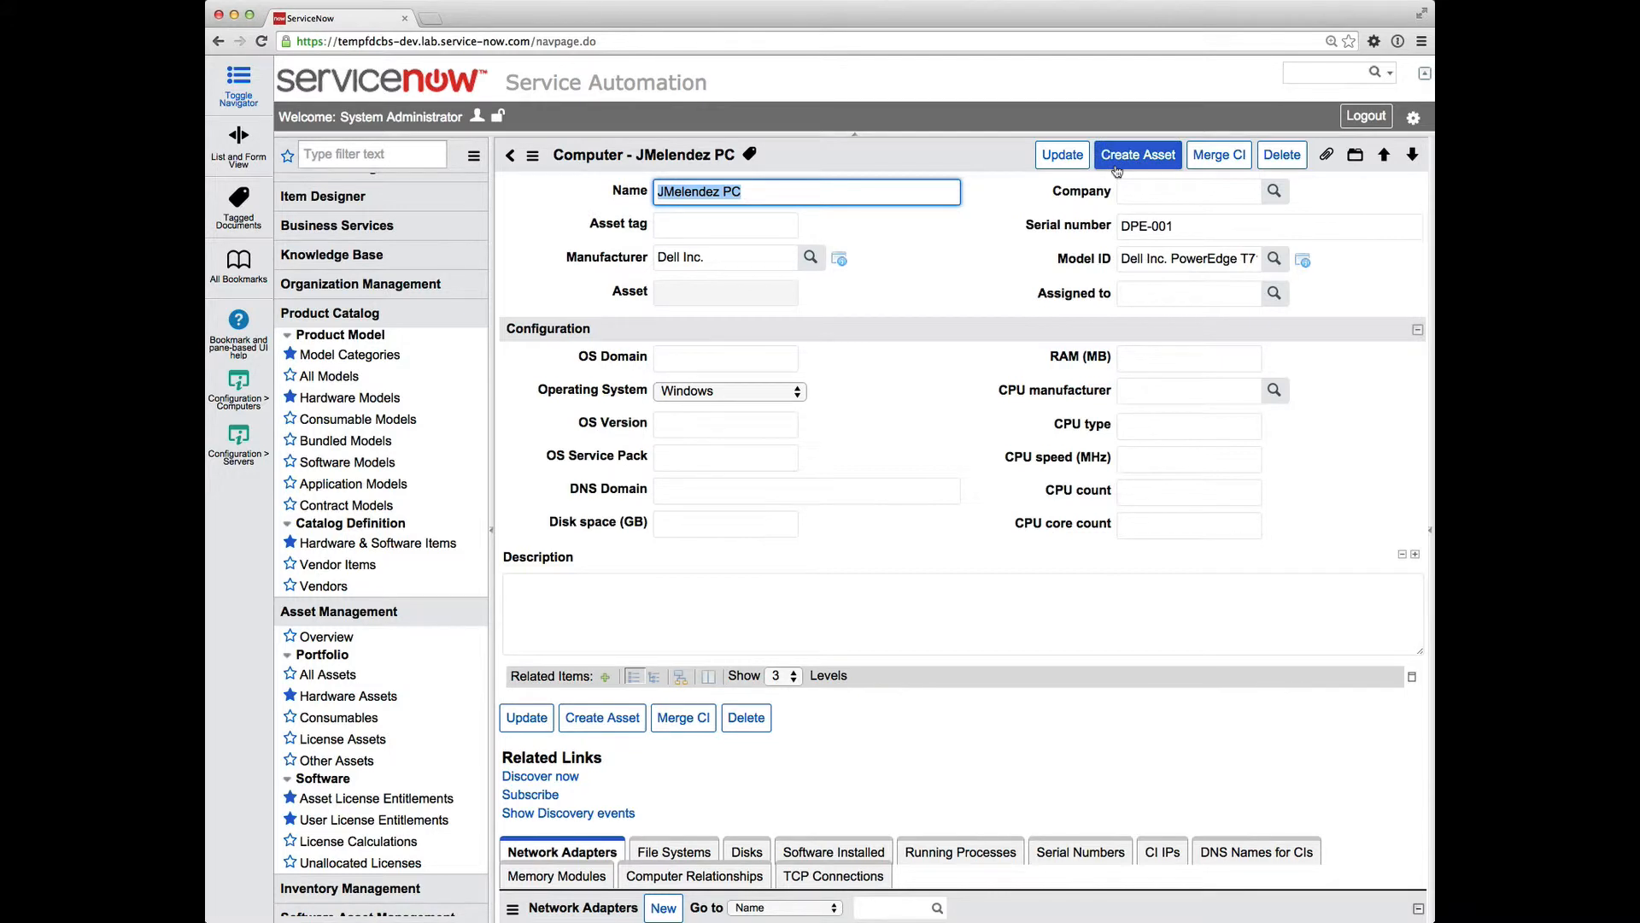
mouse_move(1217, 154)
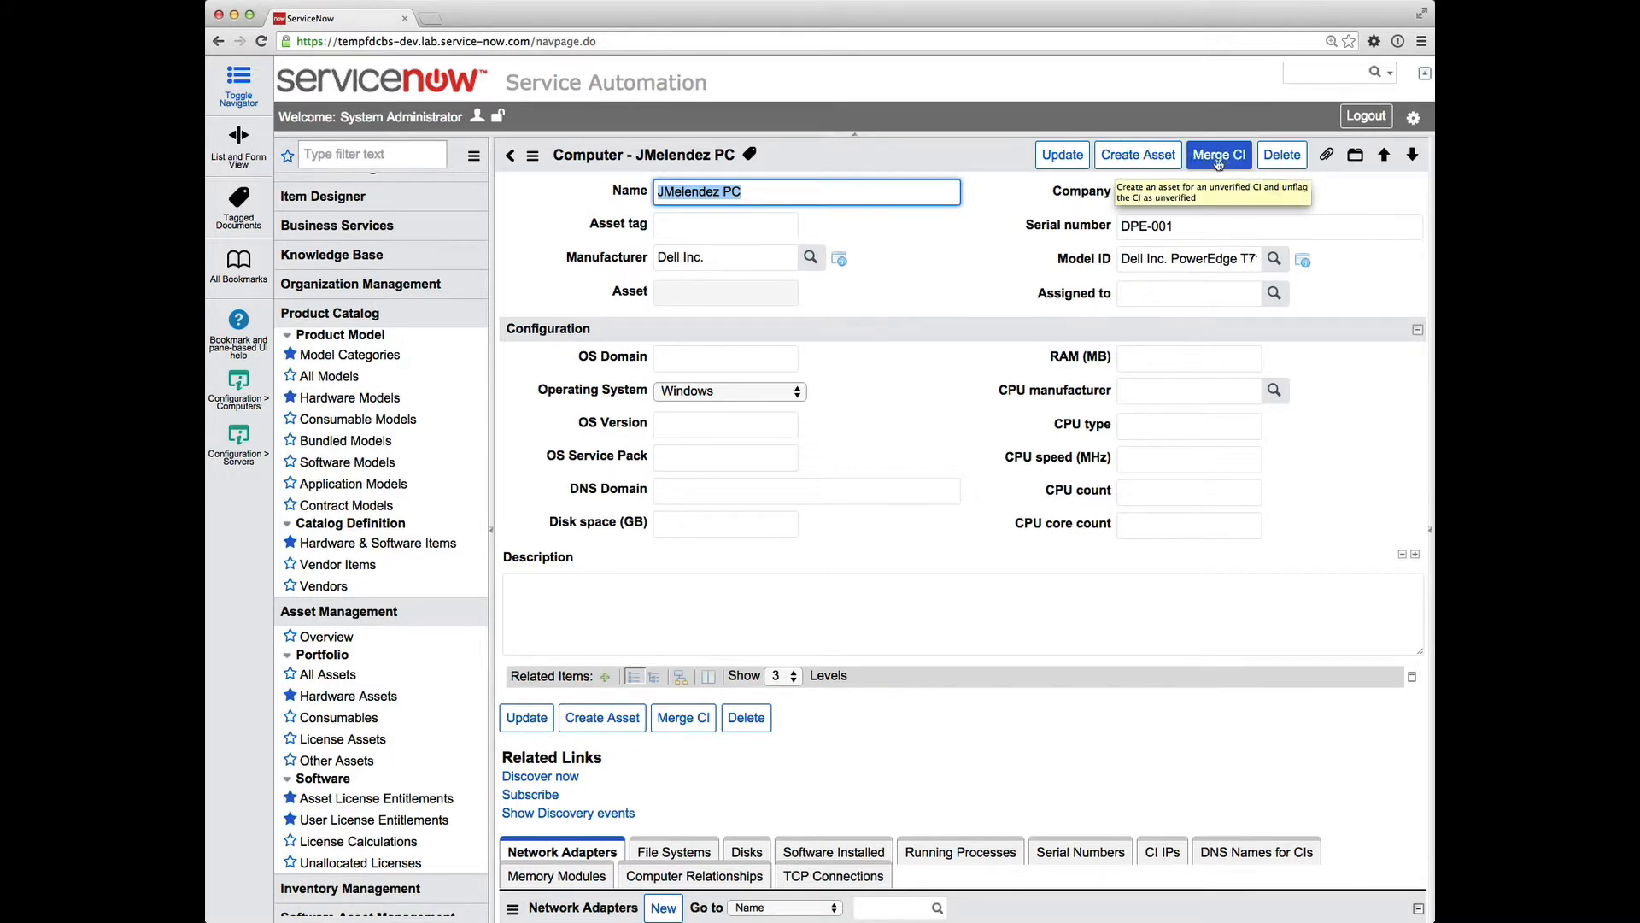
mouse_move(1219, 162)
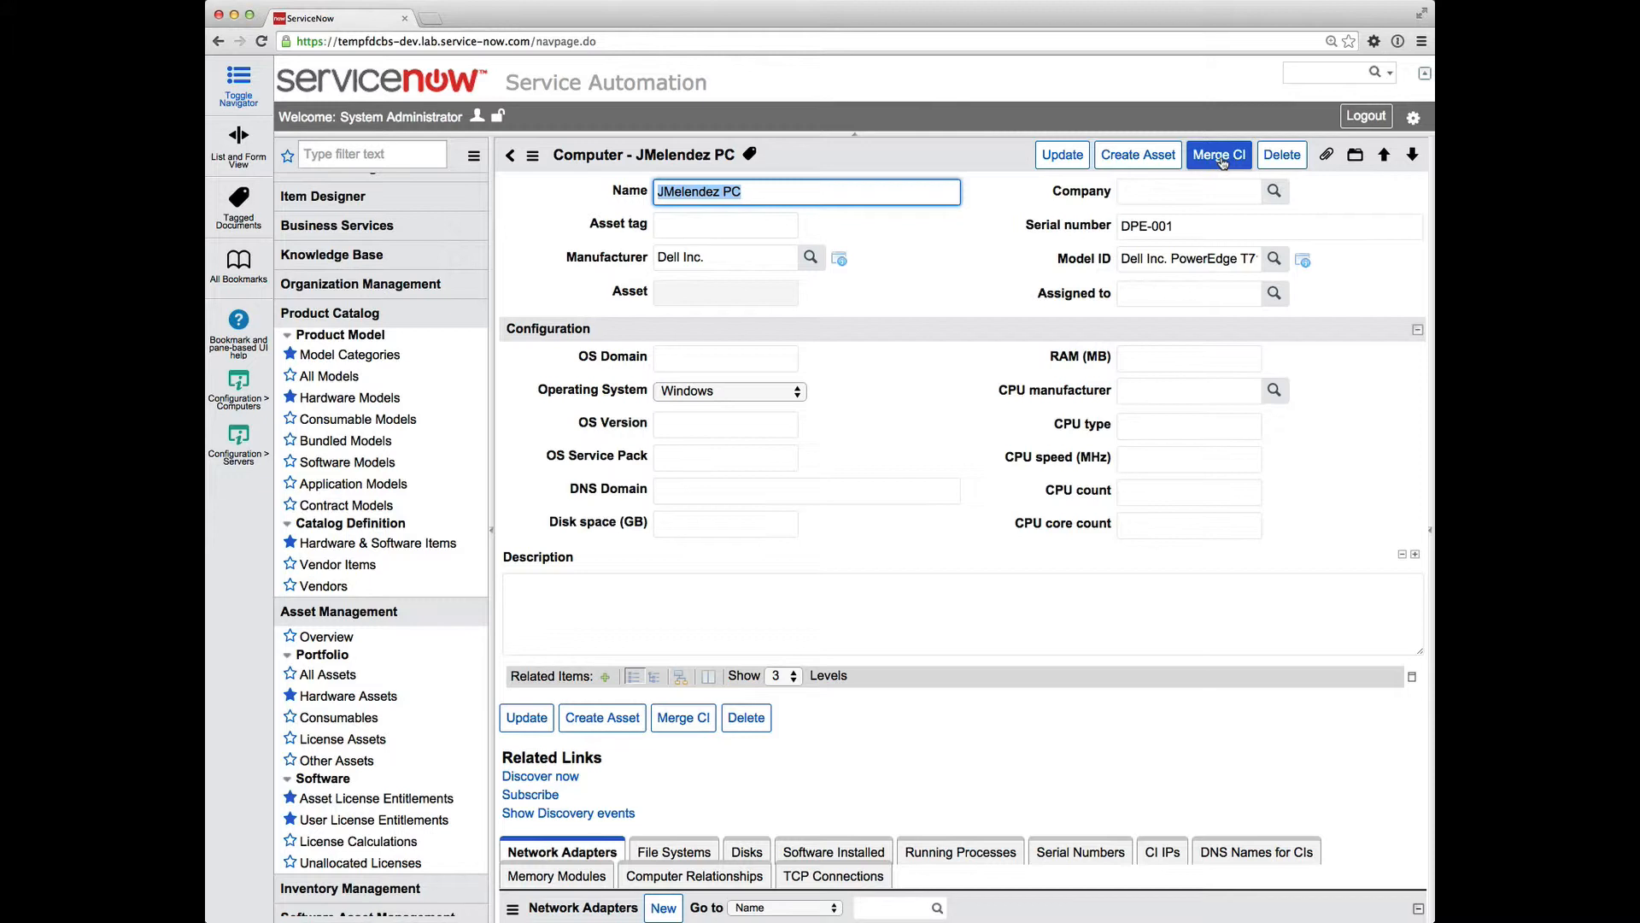
mouse_move(787, 173)
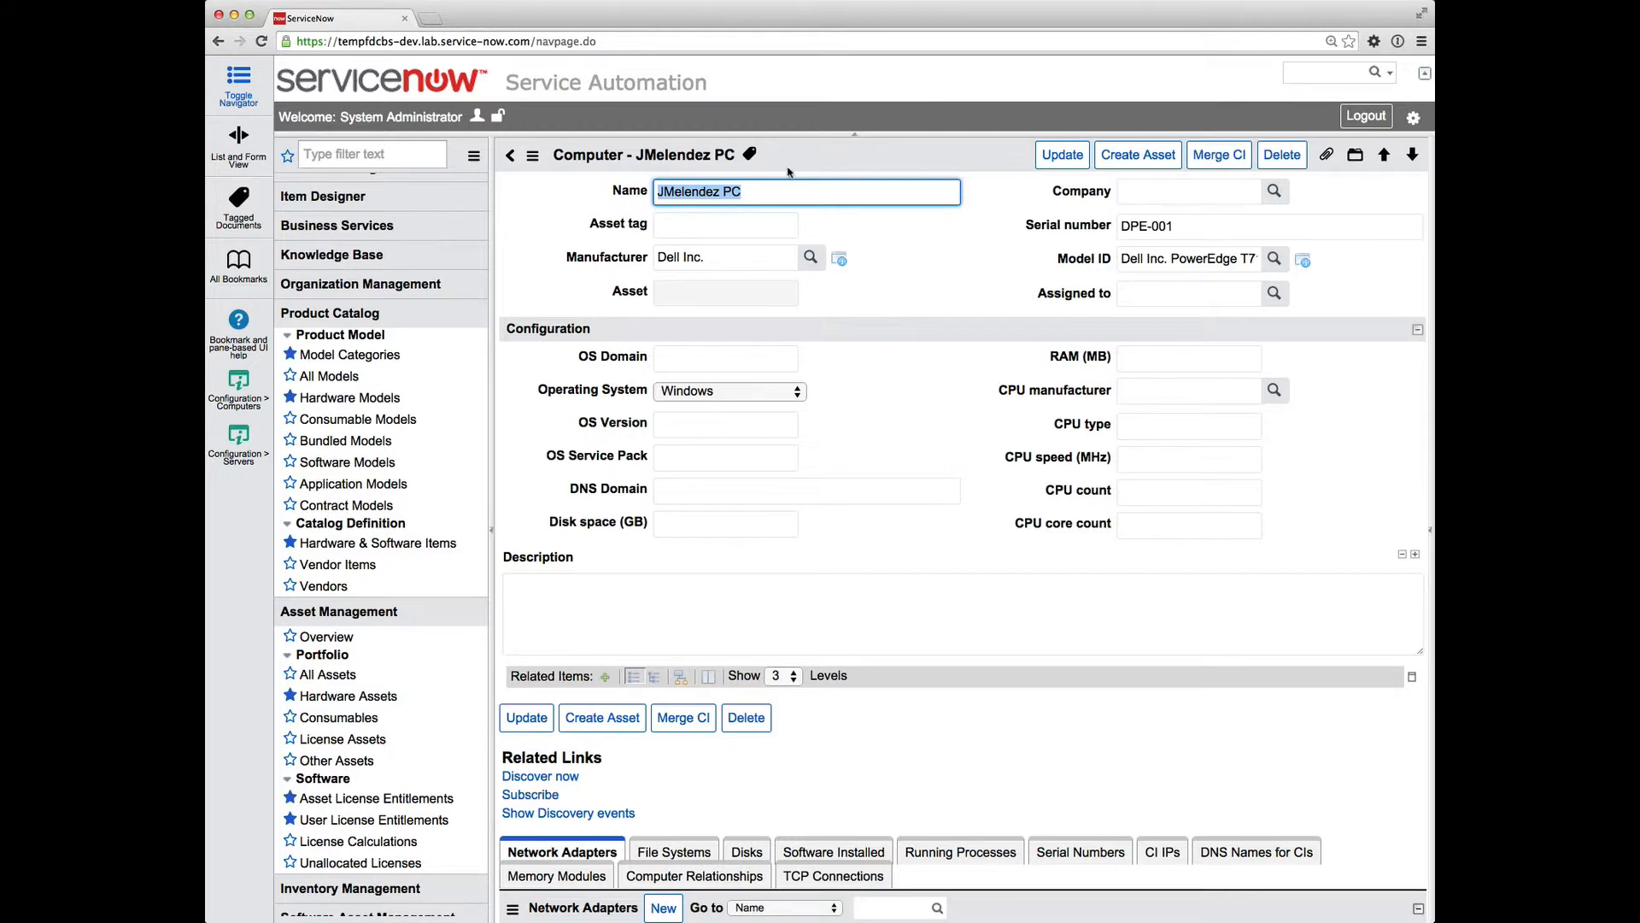
Return to the unverified computers list and select all three for bulk actions
left_click(509, 155)
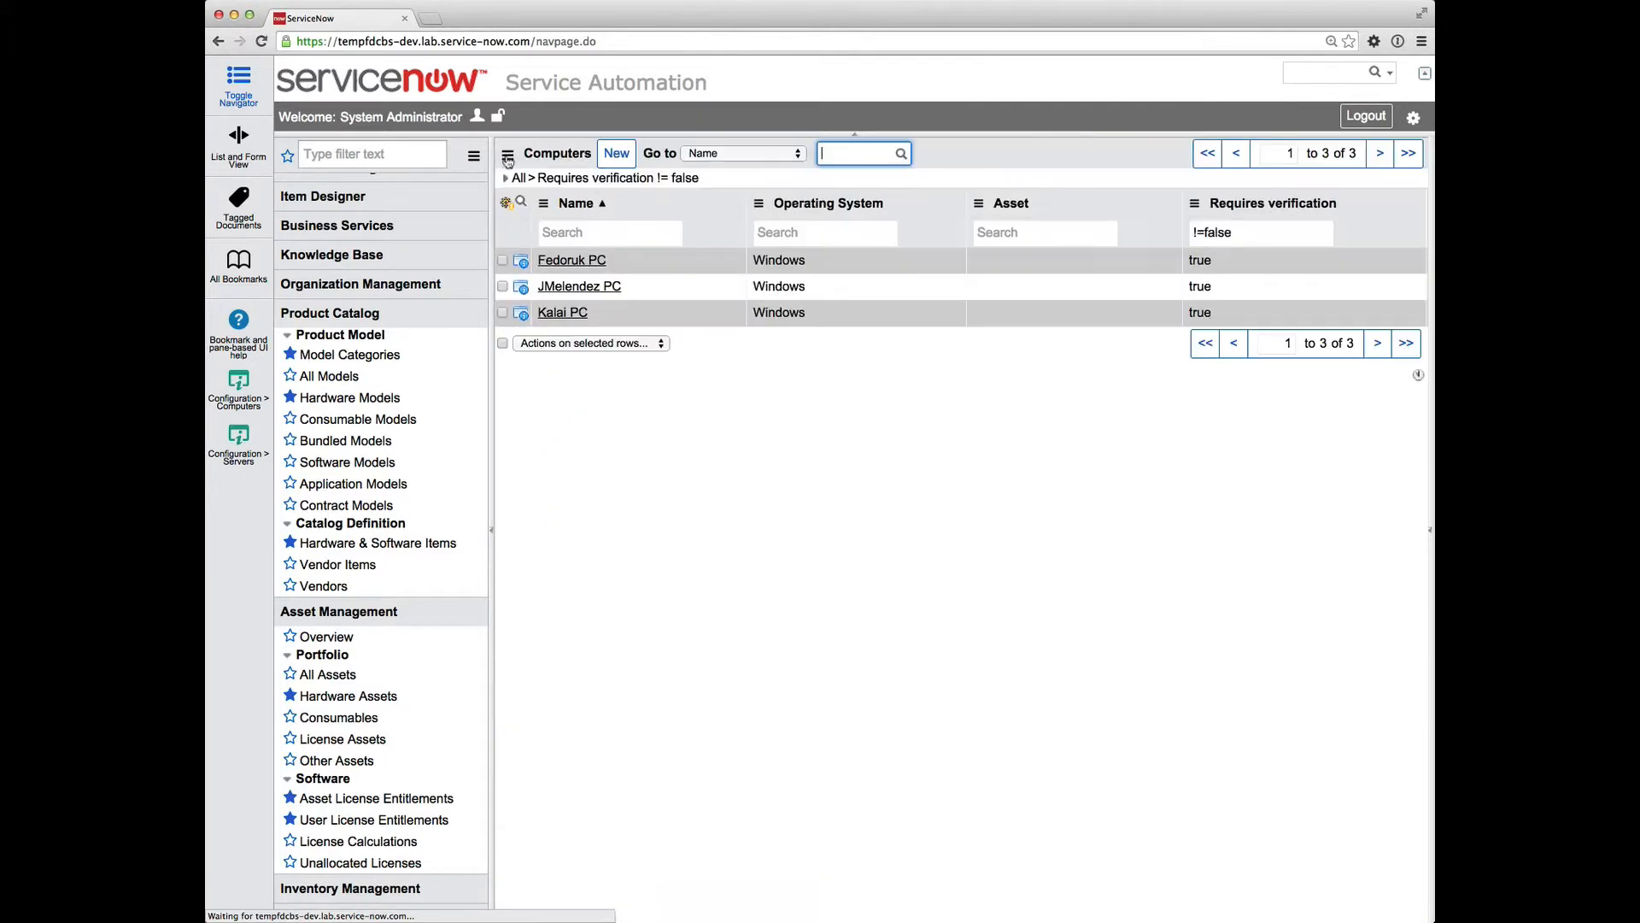
left_click(503, 344)
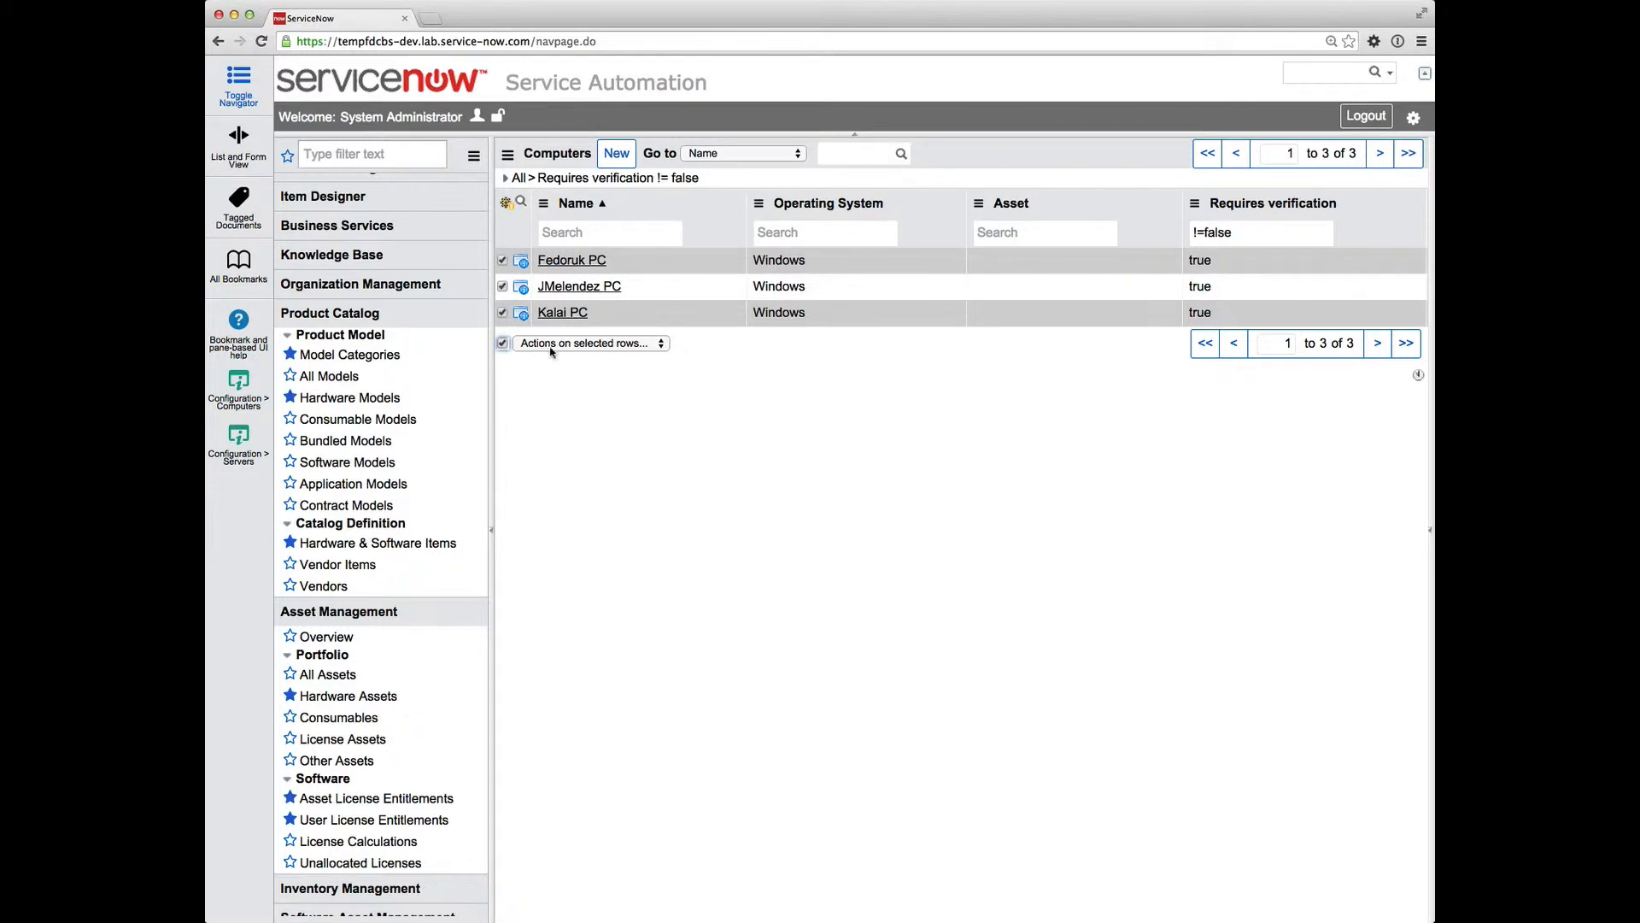
left_click(588, 342)
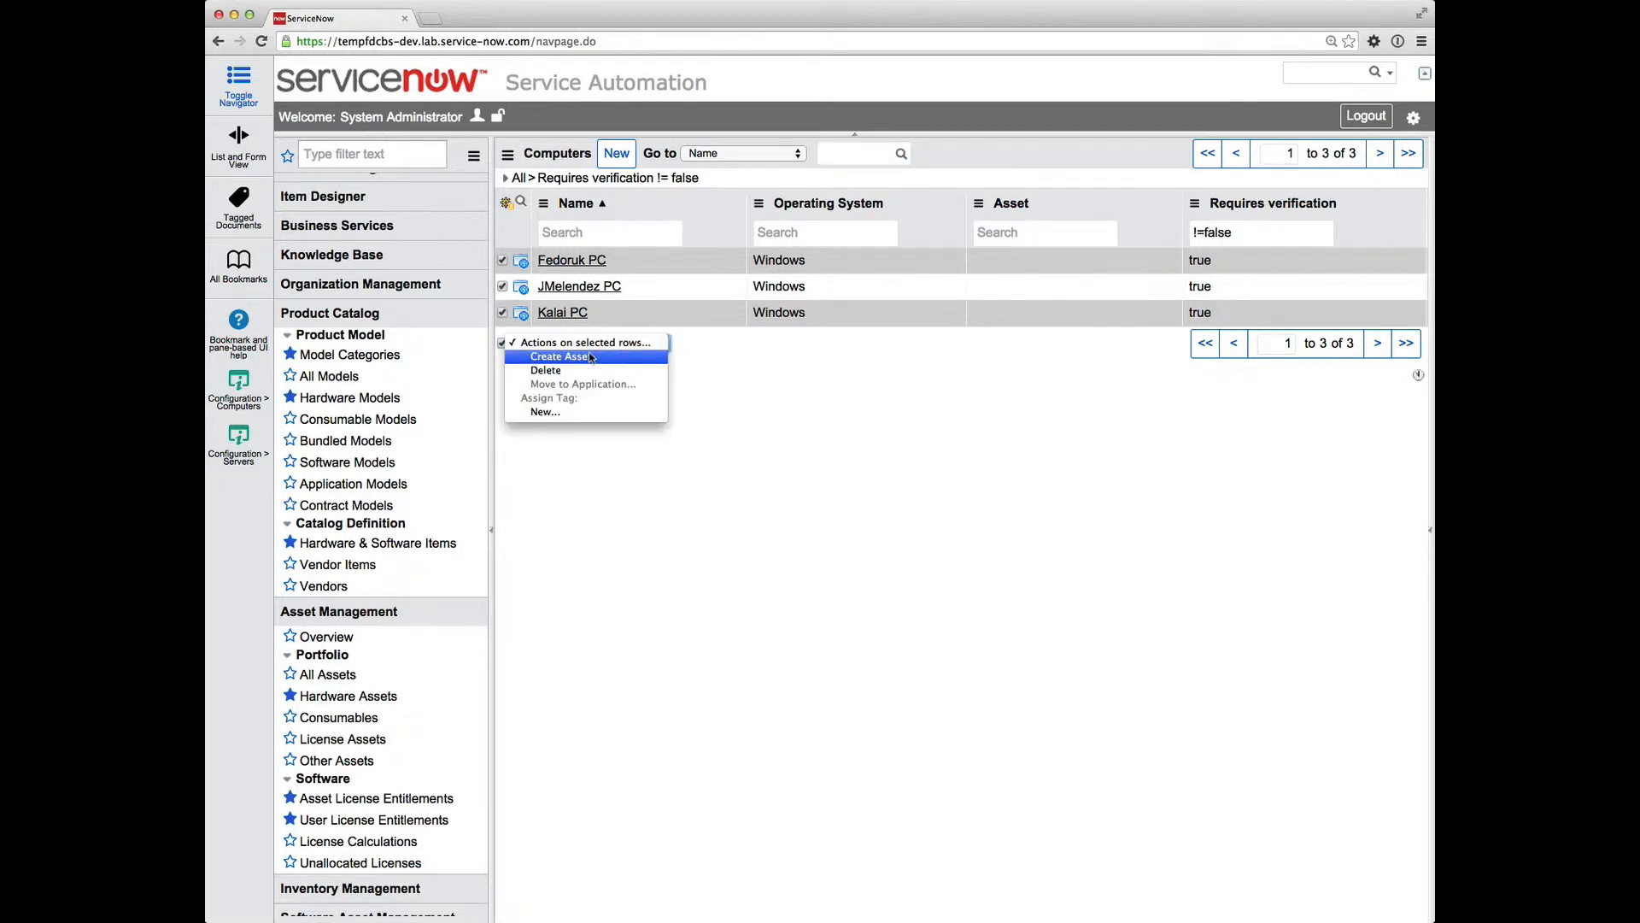
mouse_move(601, 363)
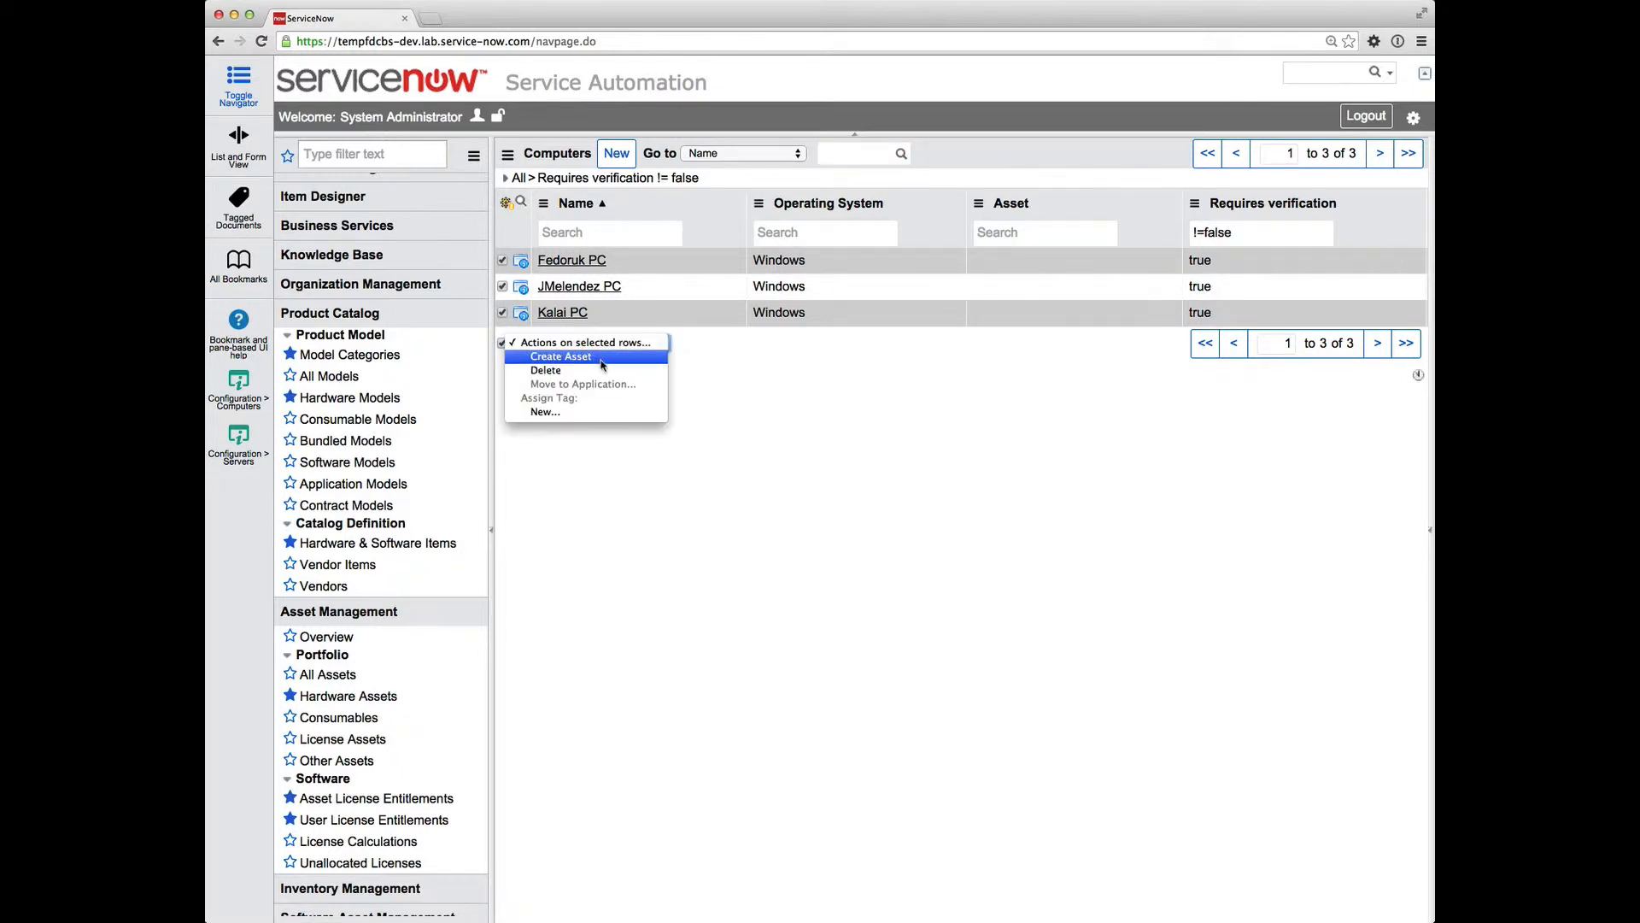
mouse_move(560, 357)
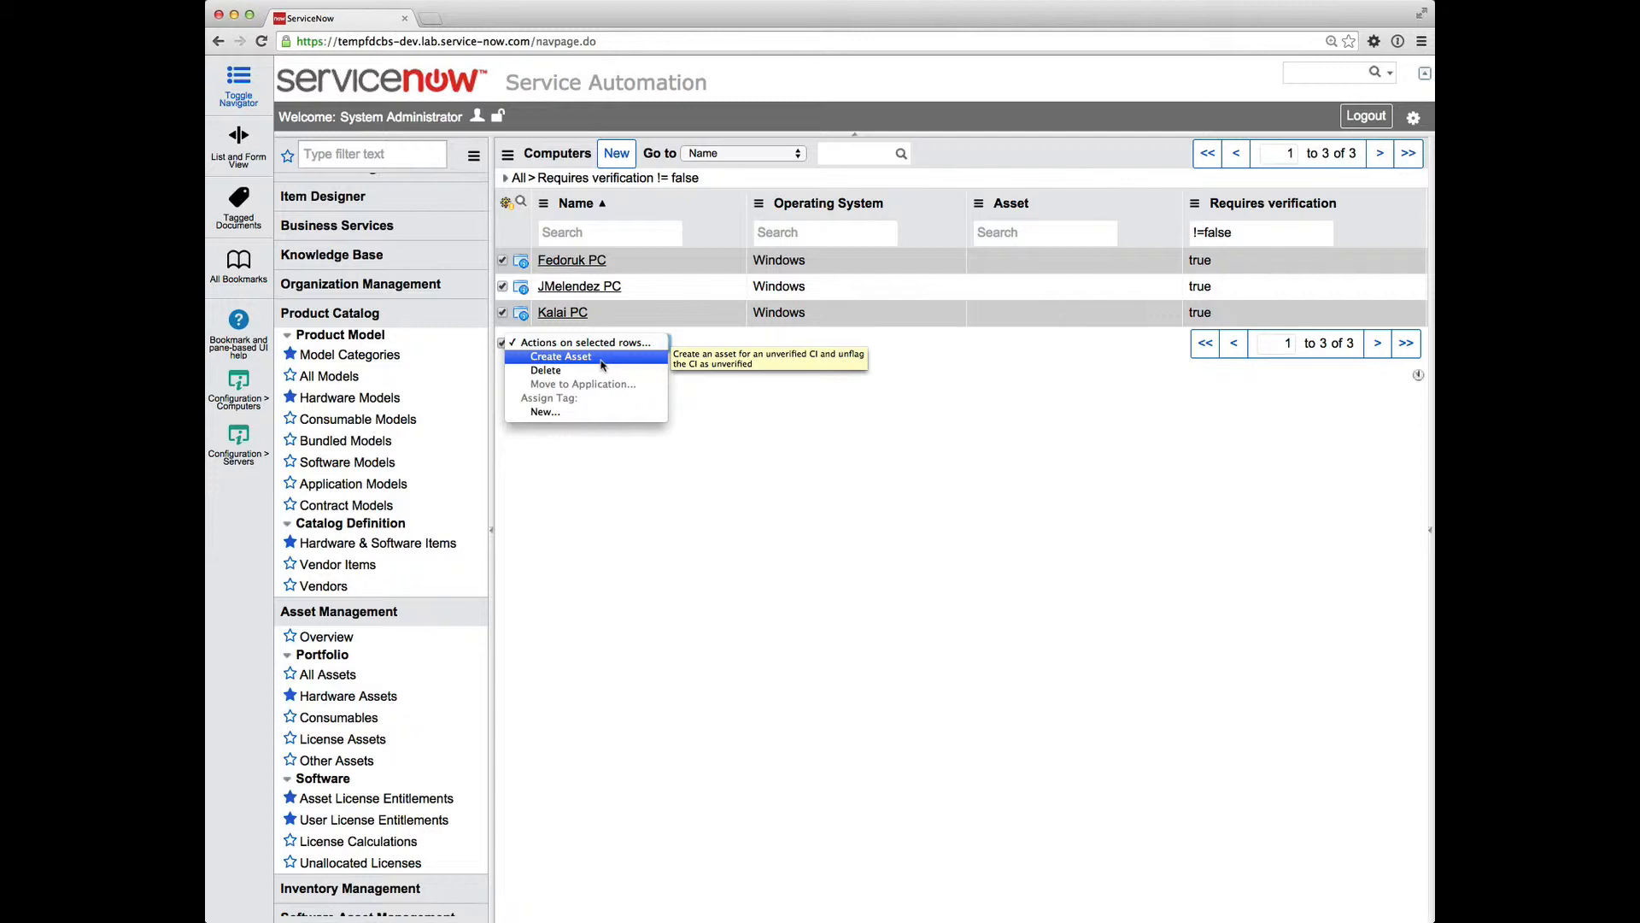
mouse_move(707, 354)
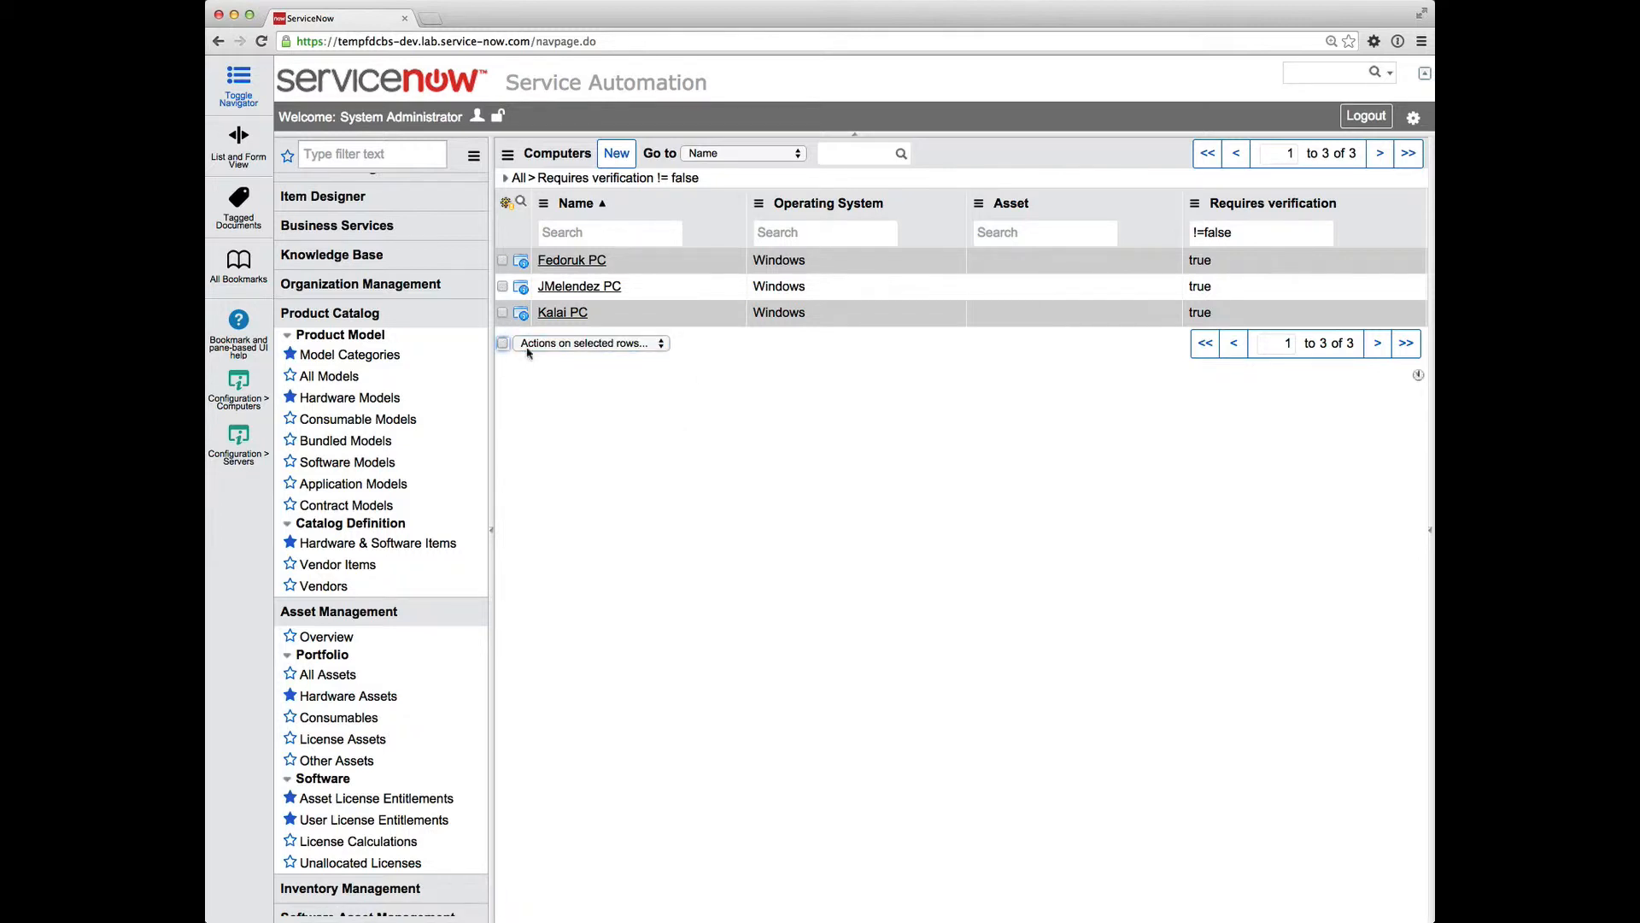
mouse_move(347, 696)
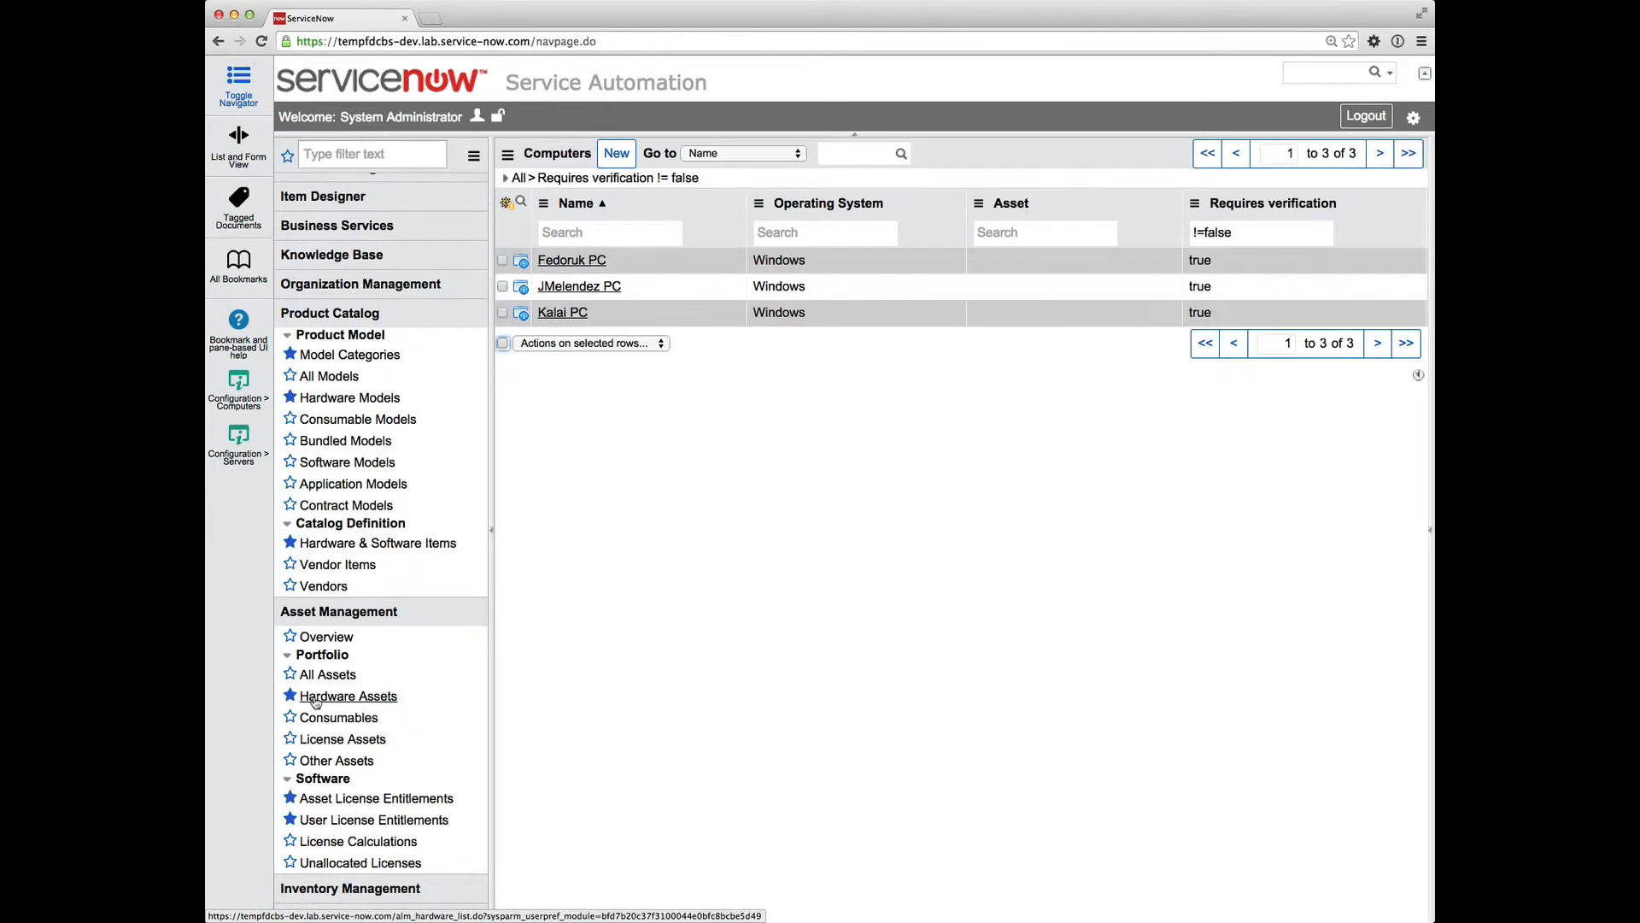
left_click(348, 695)
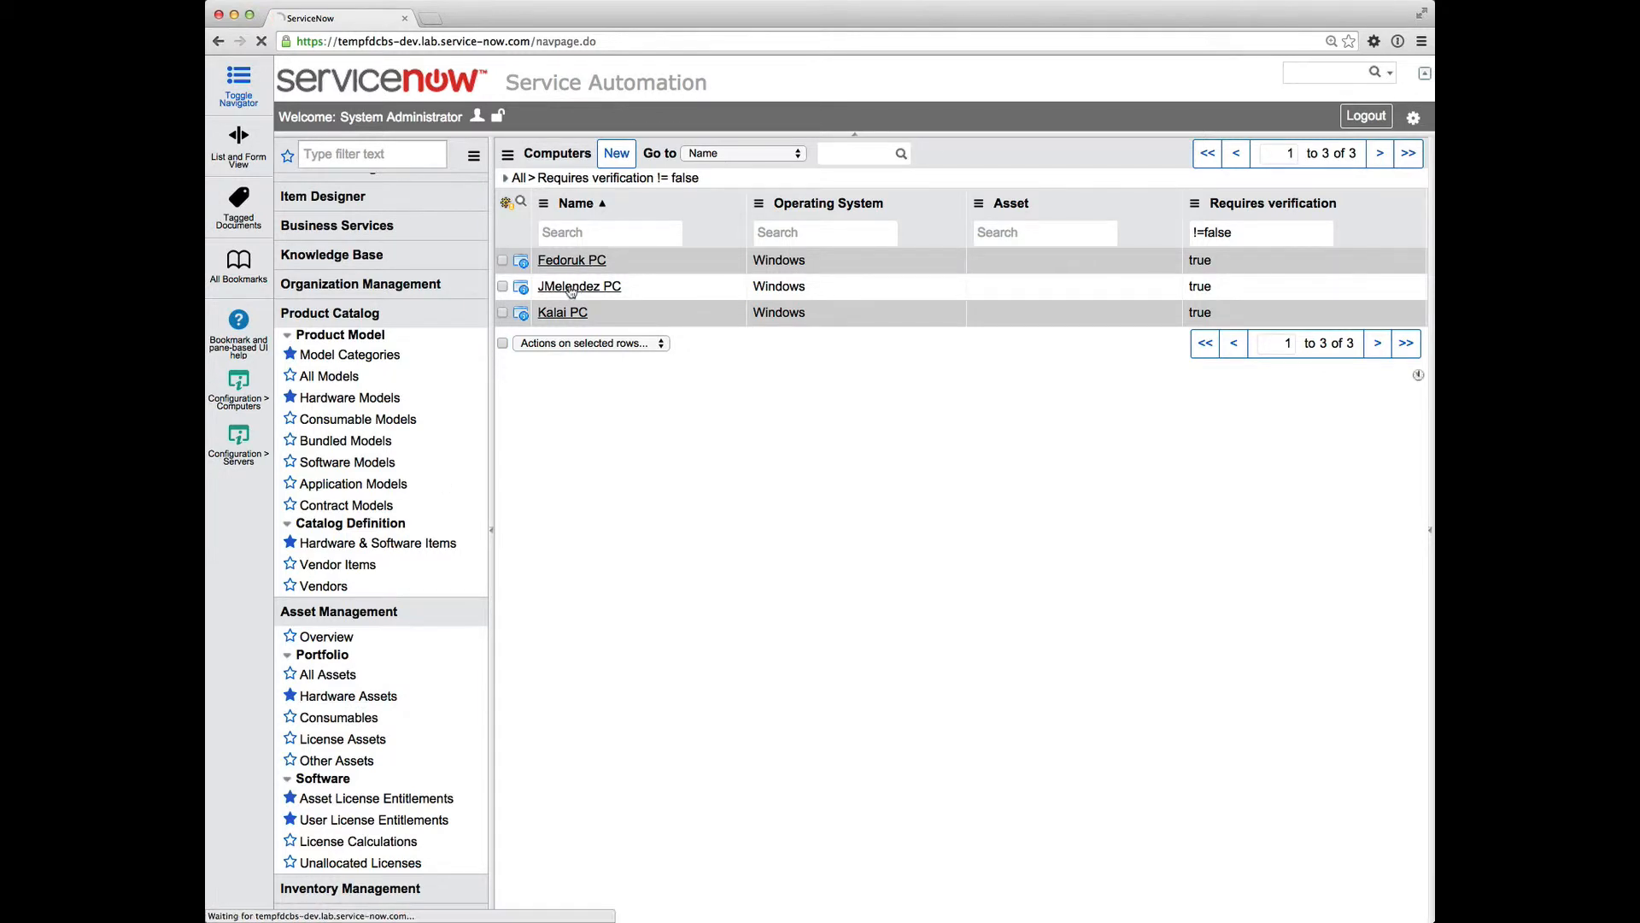
left_click(578, 286)
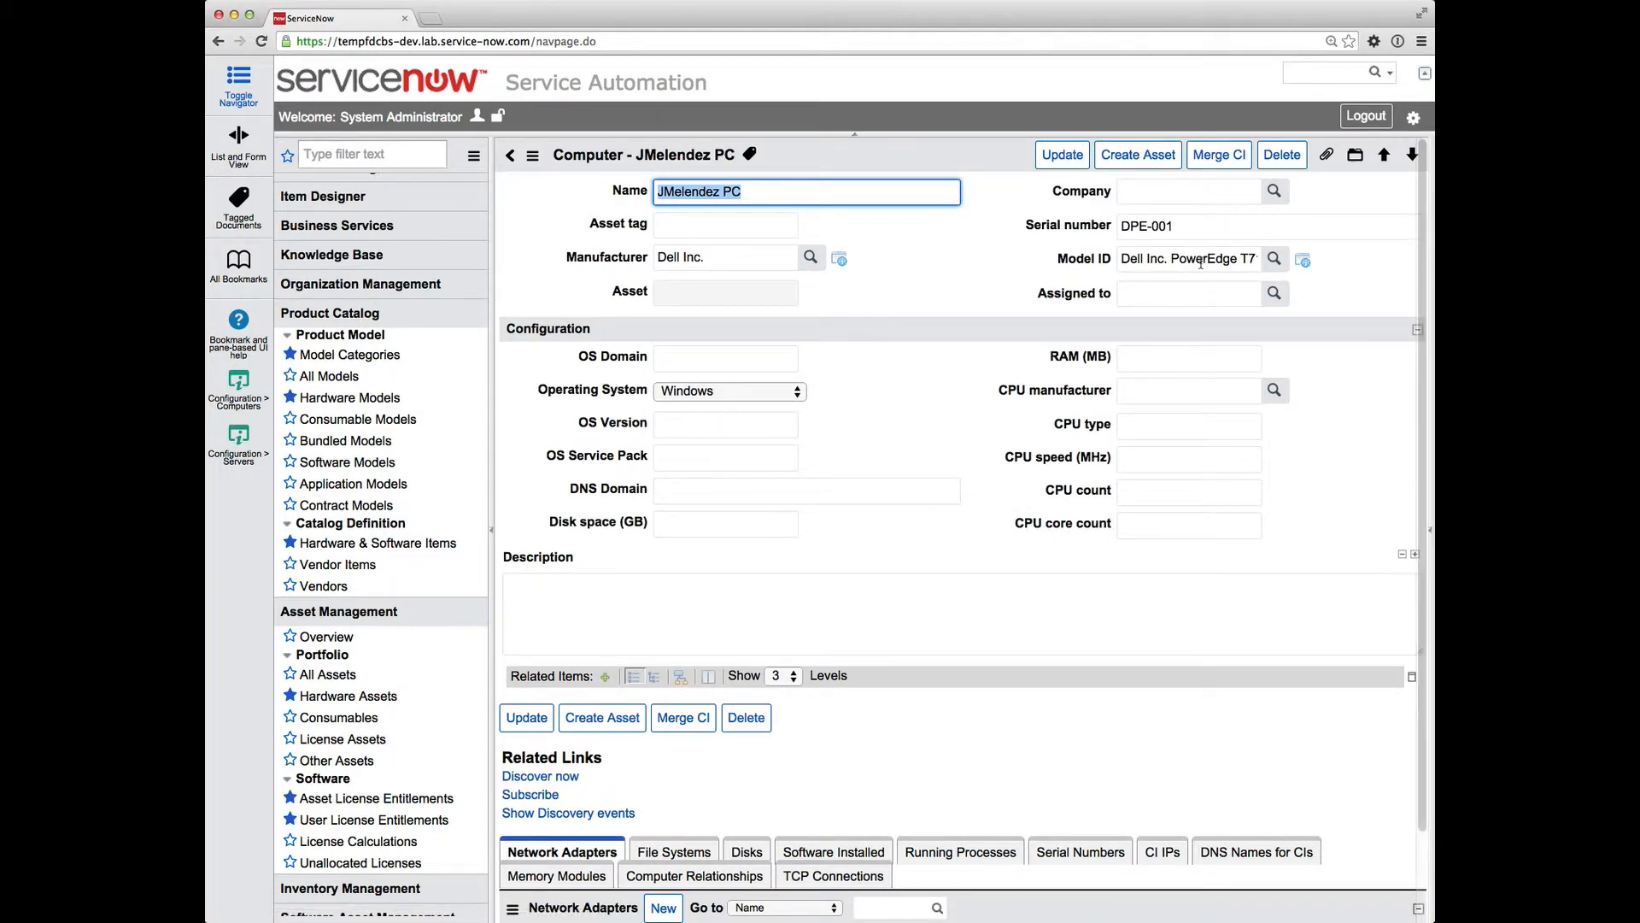
left_click(1189, 258)
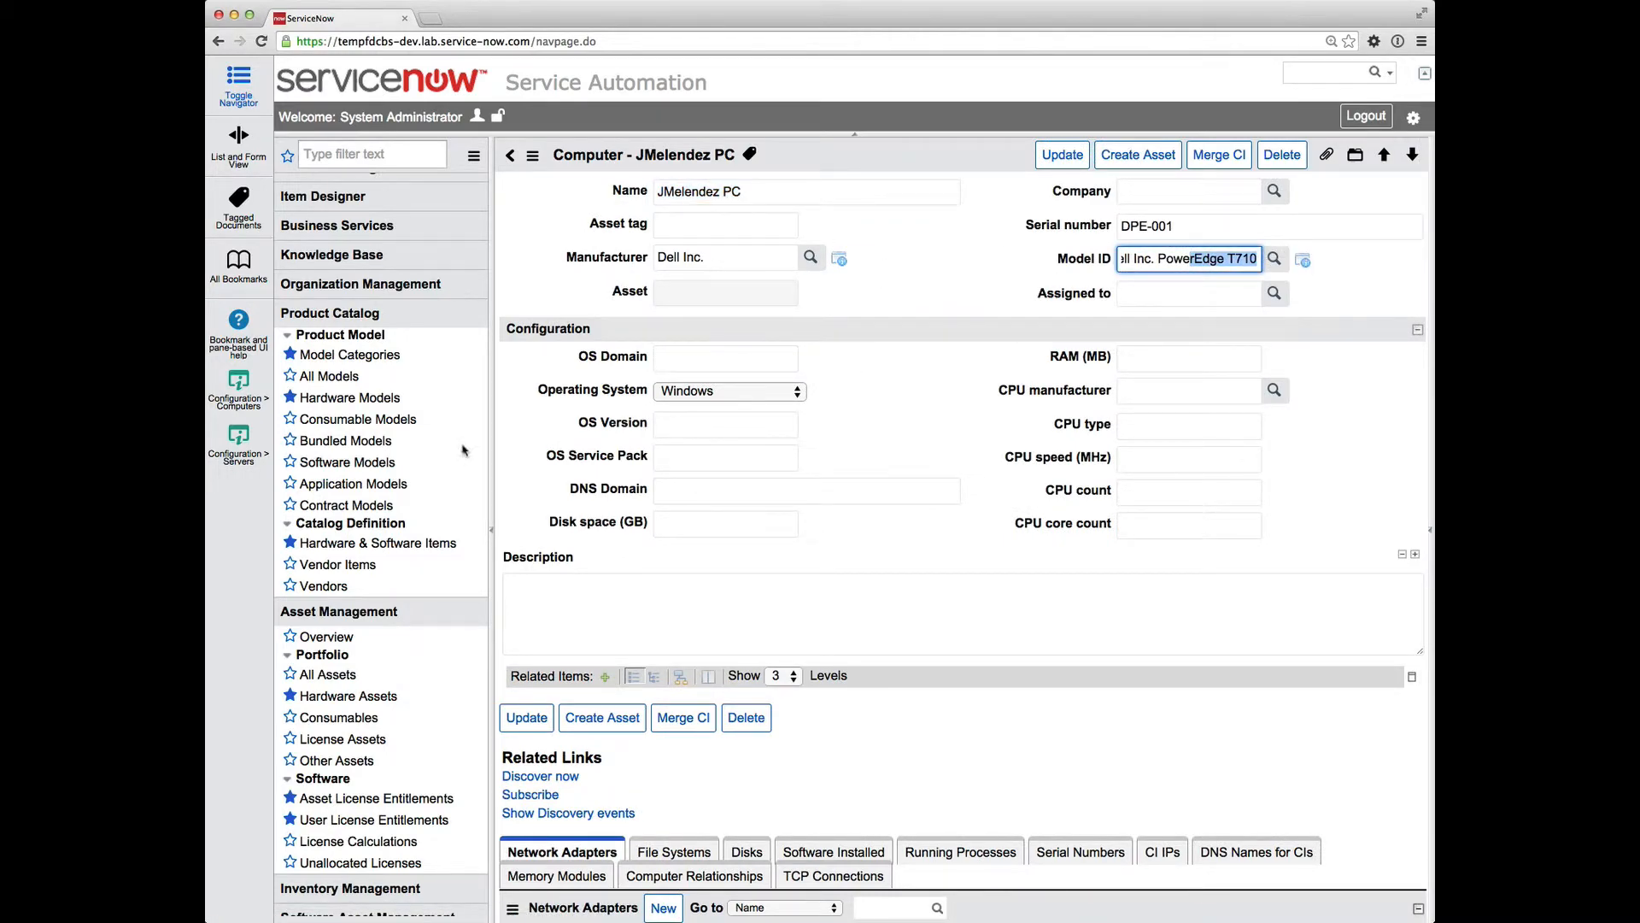
left_click(348, 695)
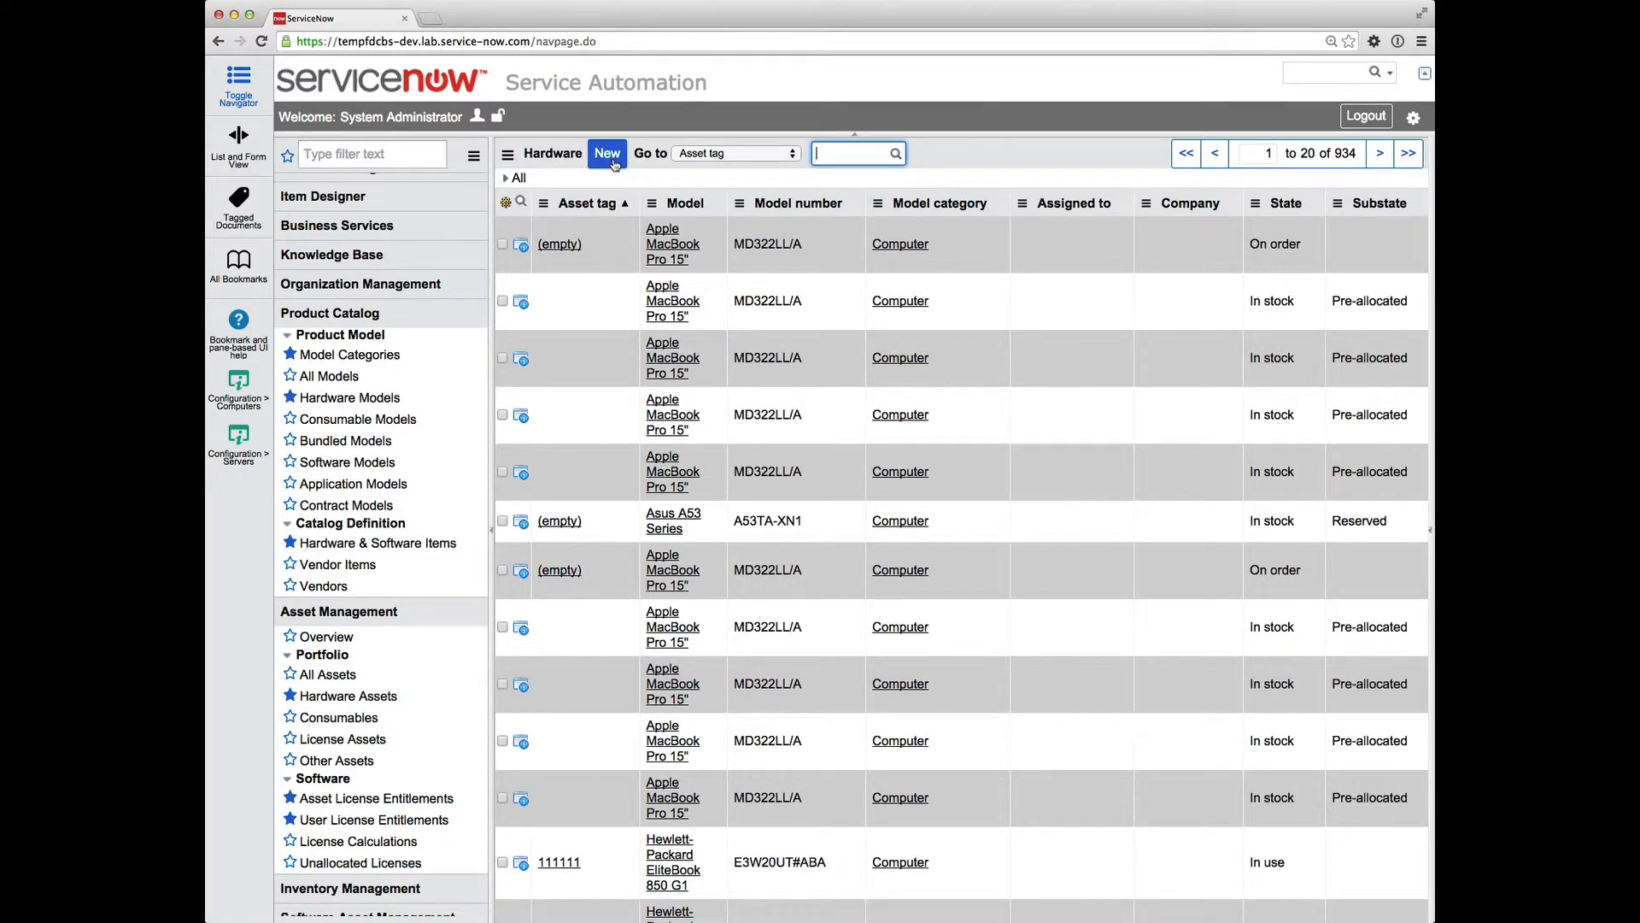
Create a Computer hardware asset for Dell Inc. PowerEdge T710 with asset tag JM12345
left_click(607, 153)
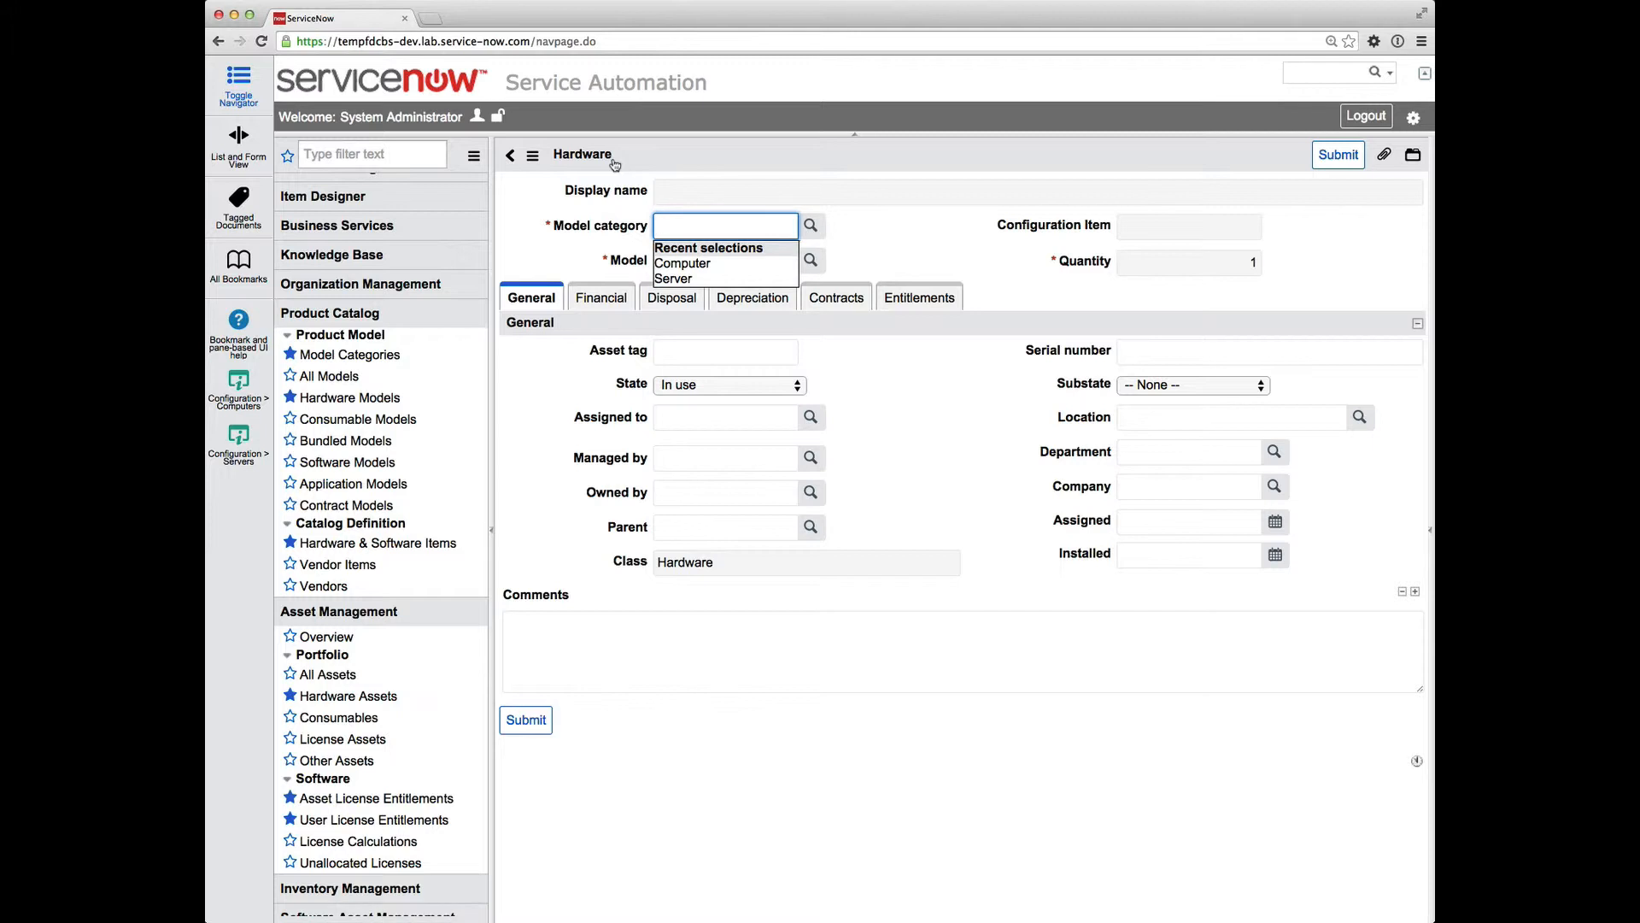
mouse_move(681, 262)
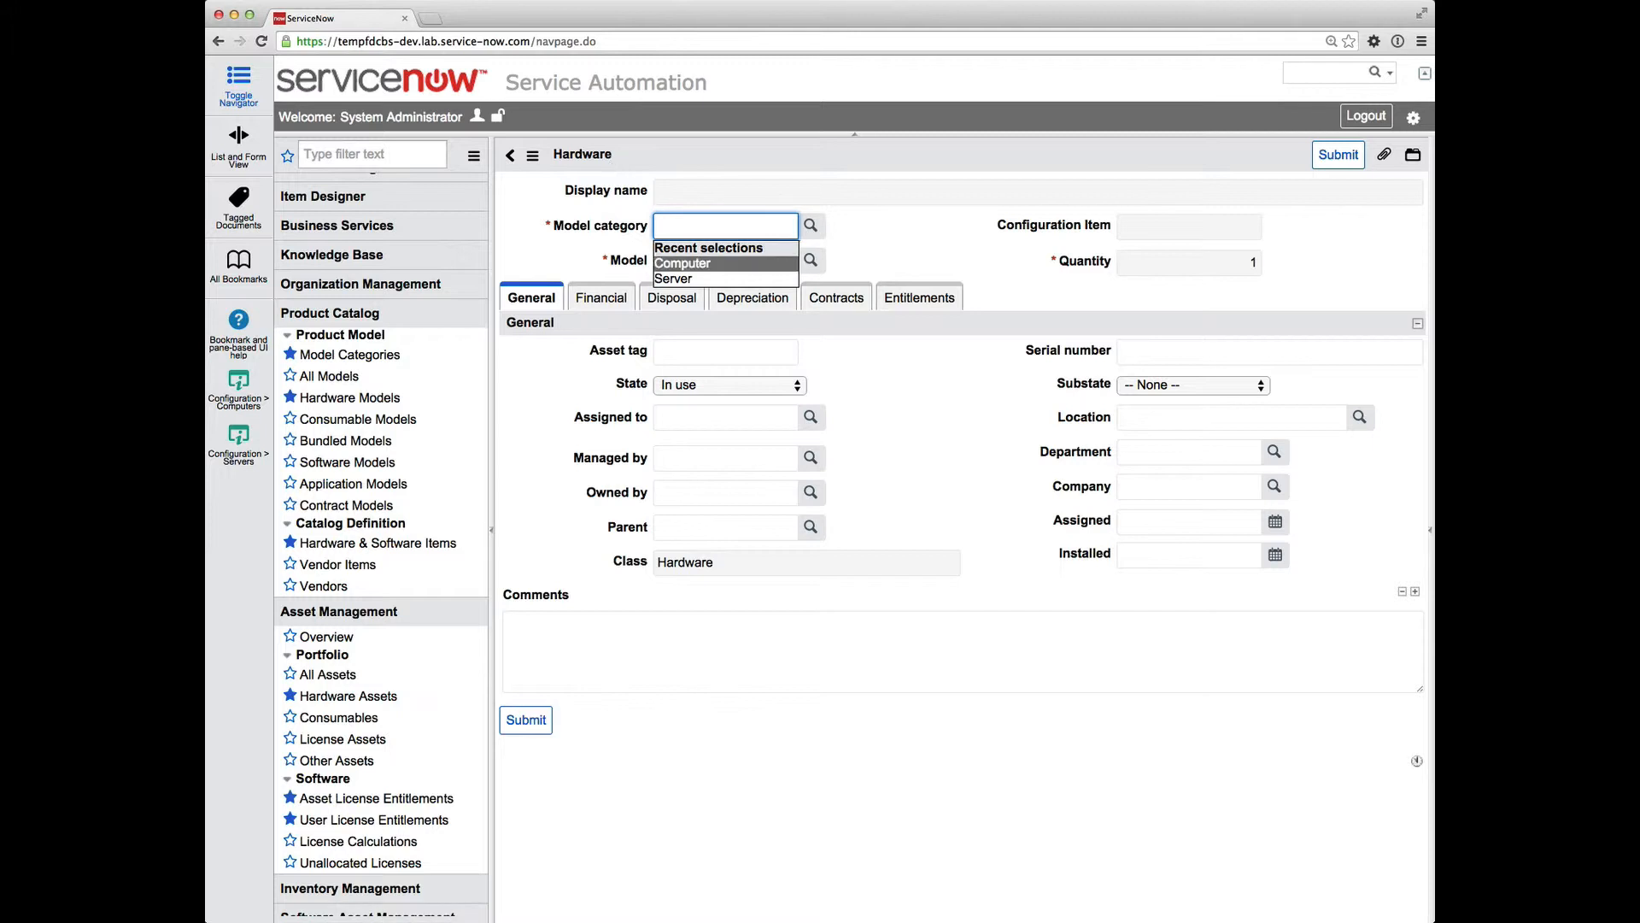
left_click(682, 264)
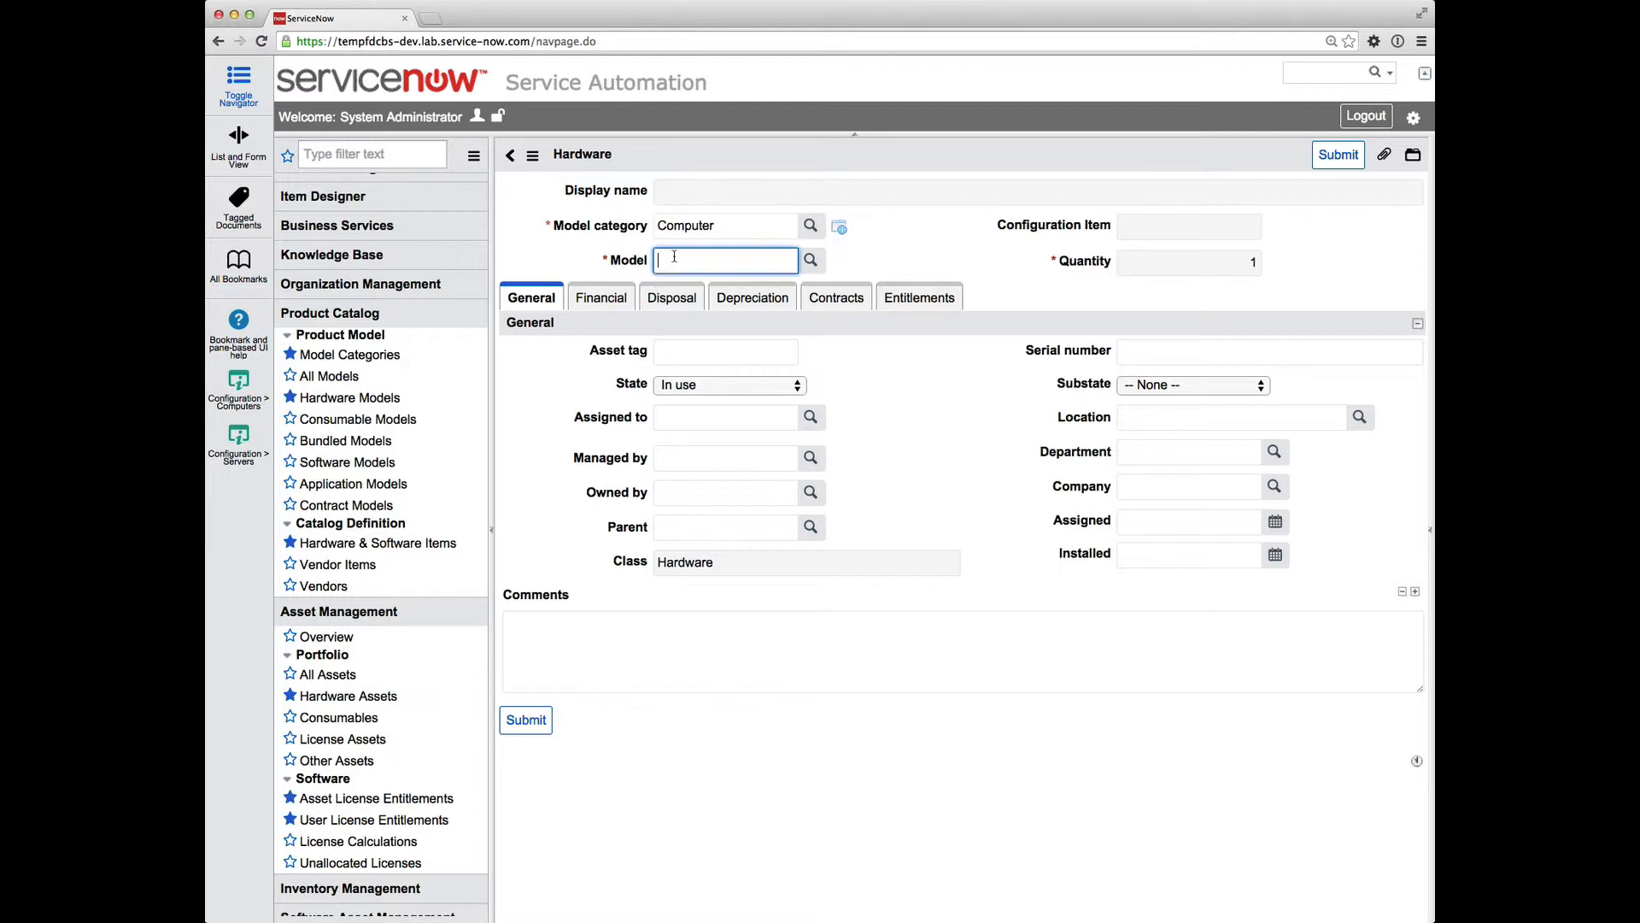
type("dell")
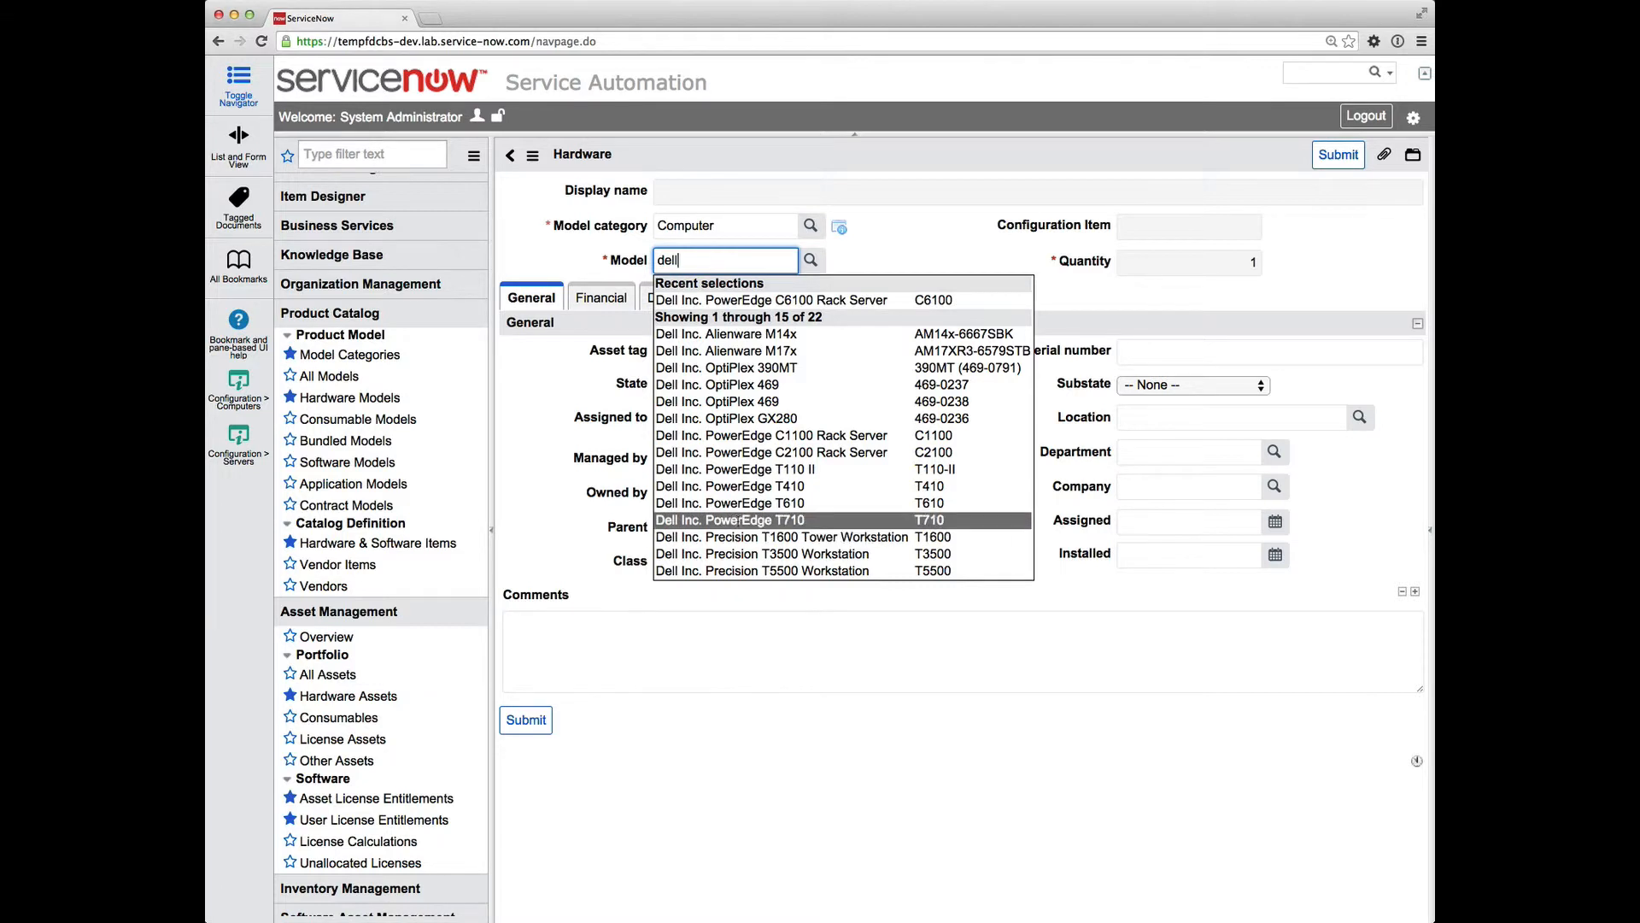
left_click(733, 520)
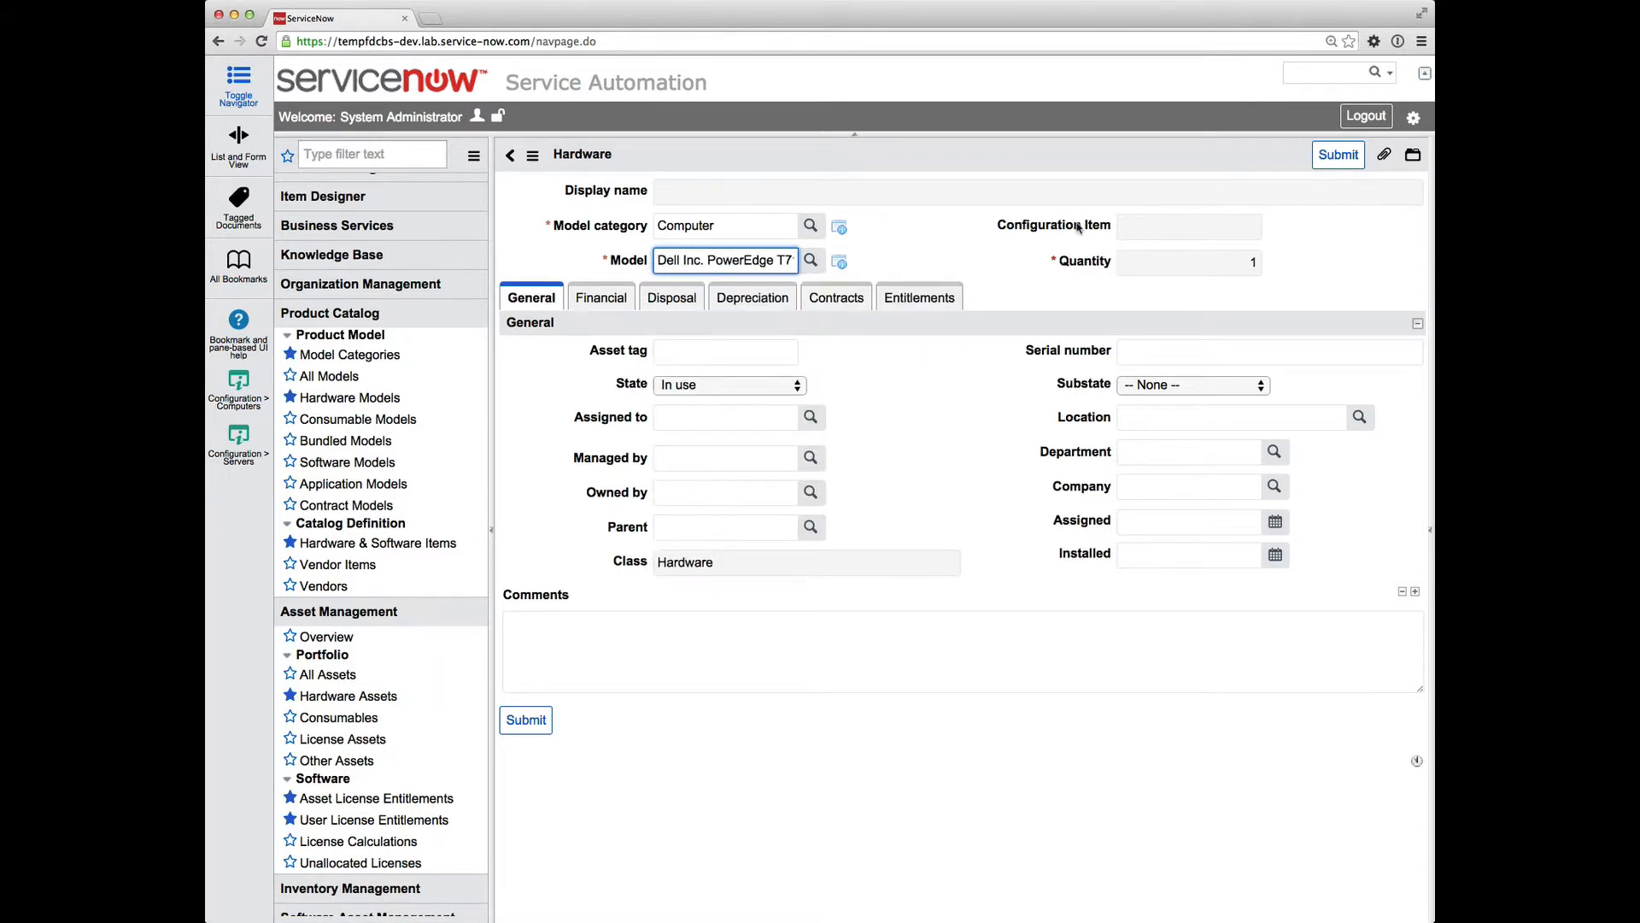
left_click(725, 351)
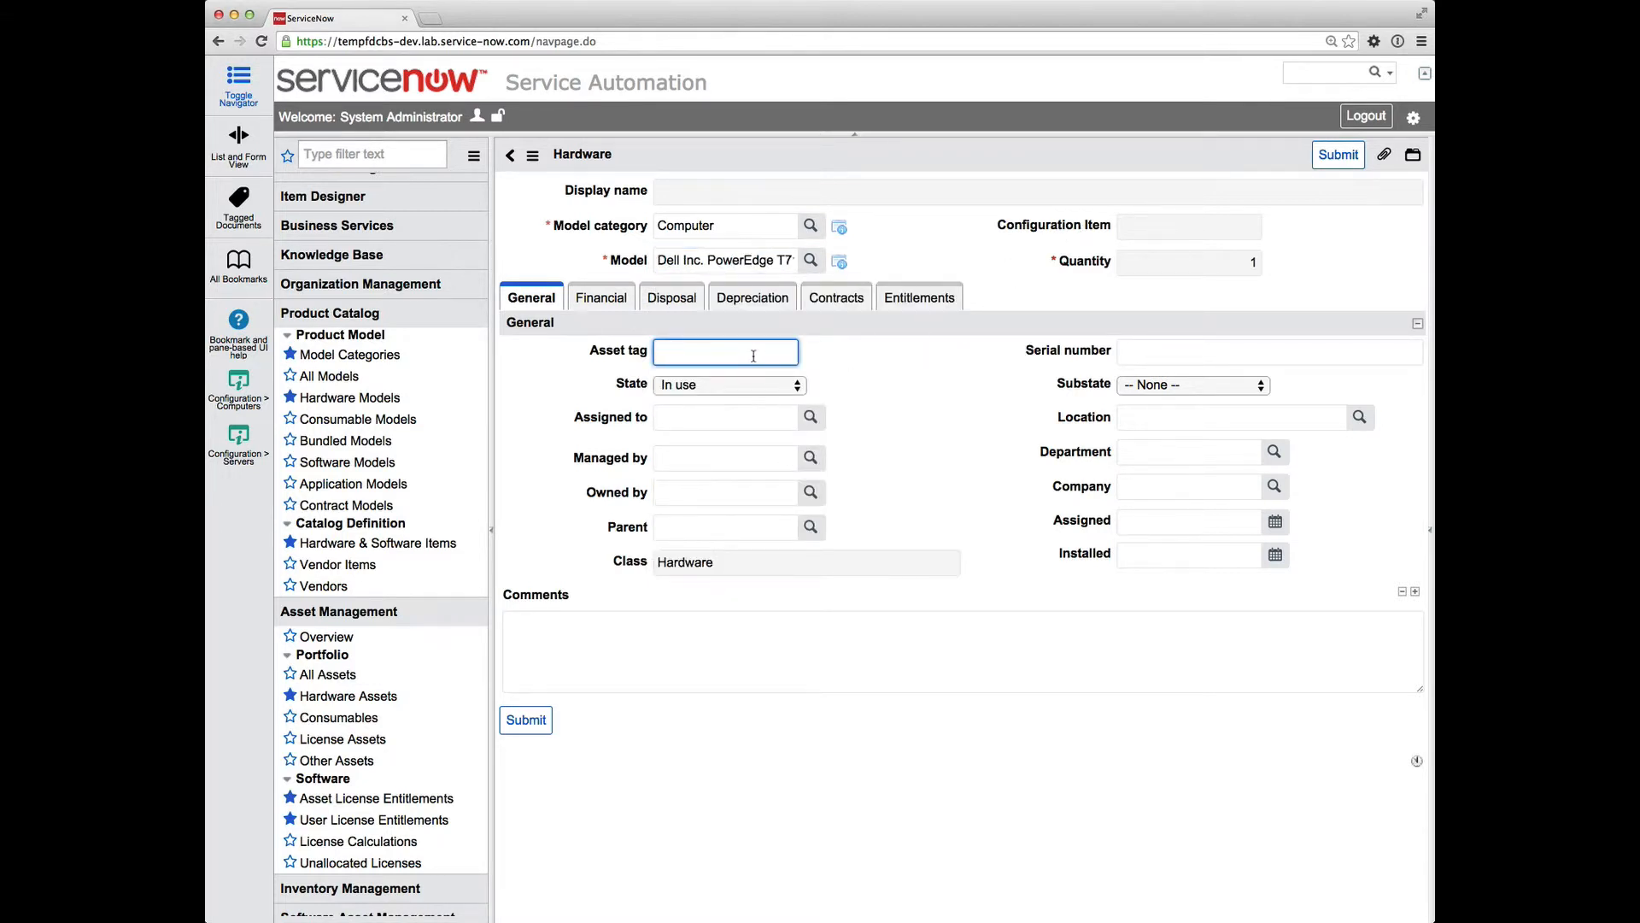
type("JM1234")
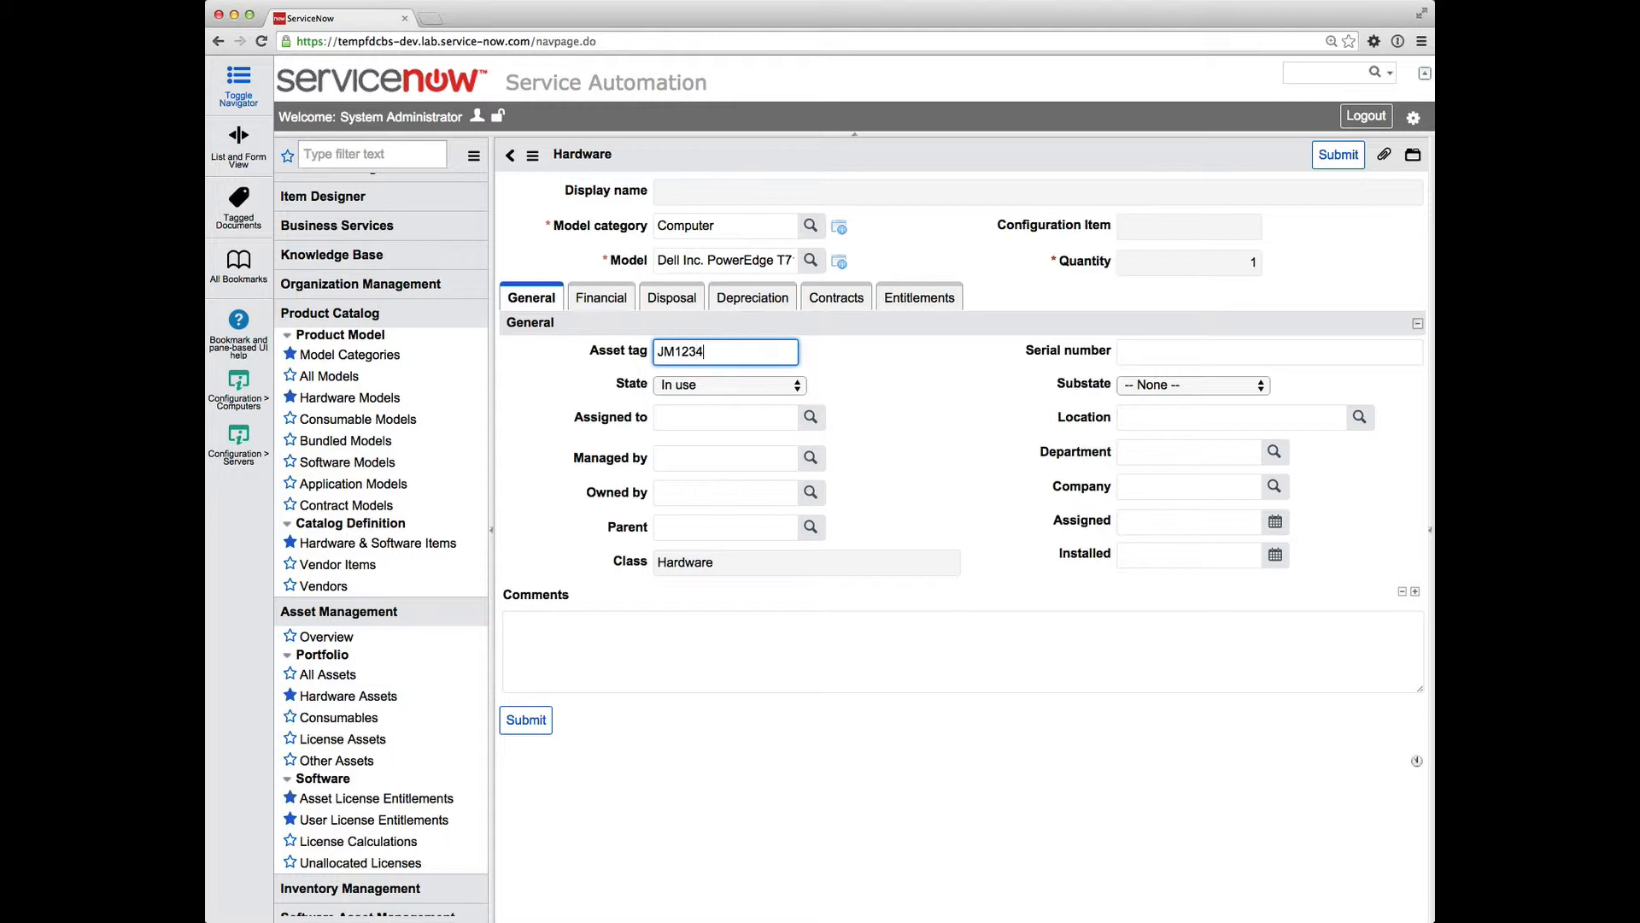
type("5")
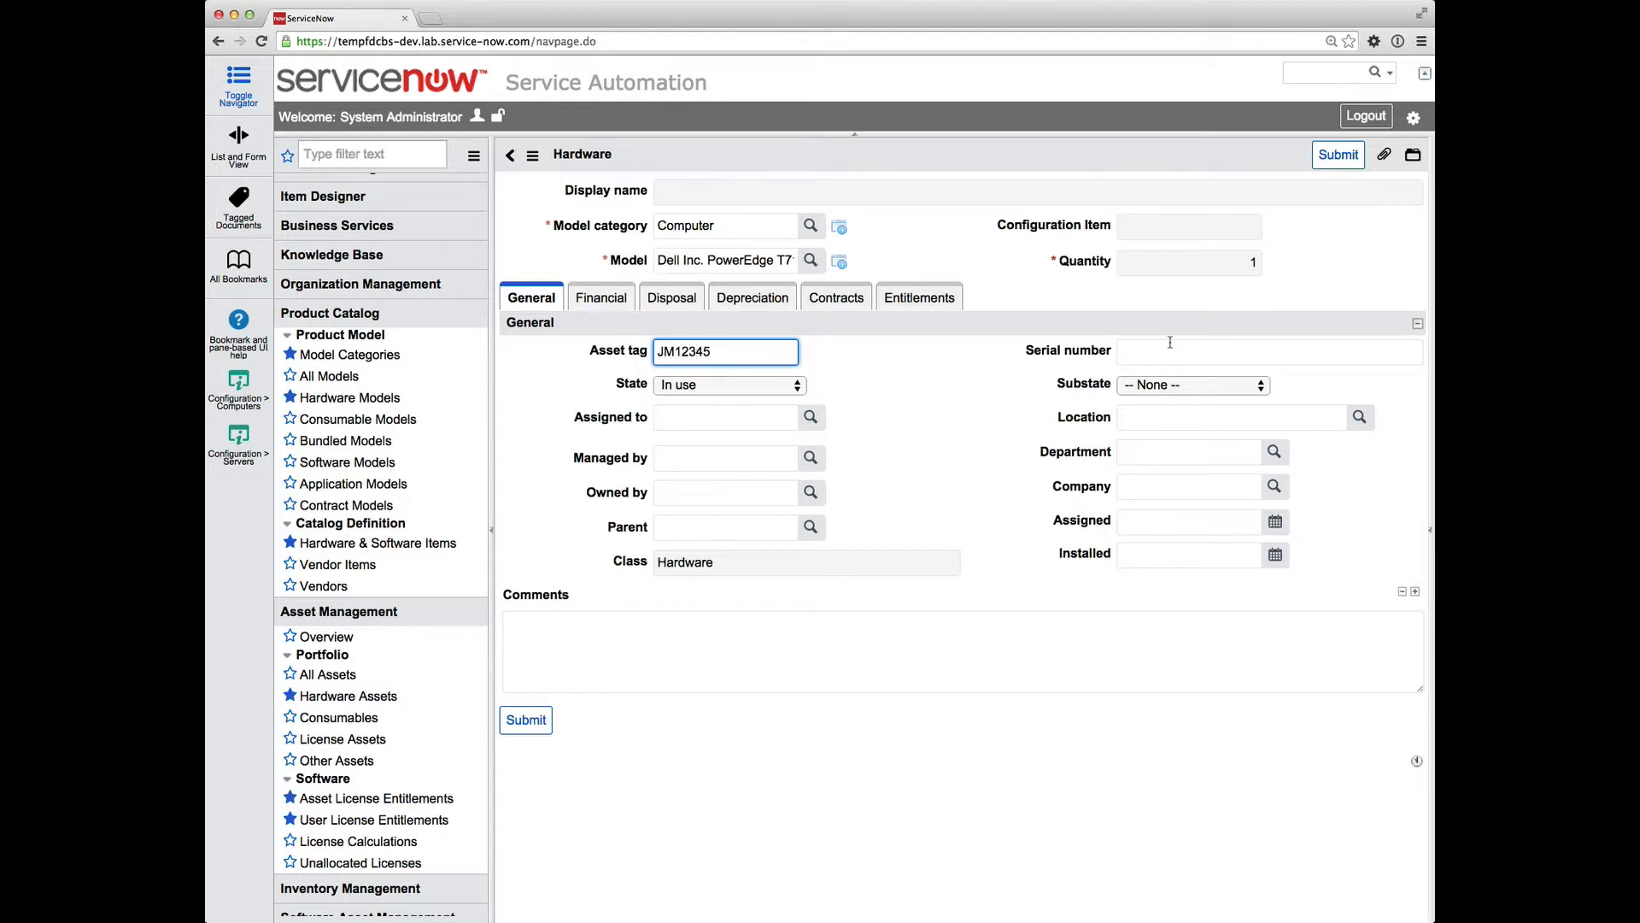
mouse_move(1164, 323)
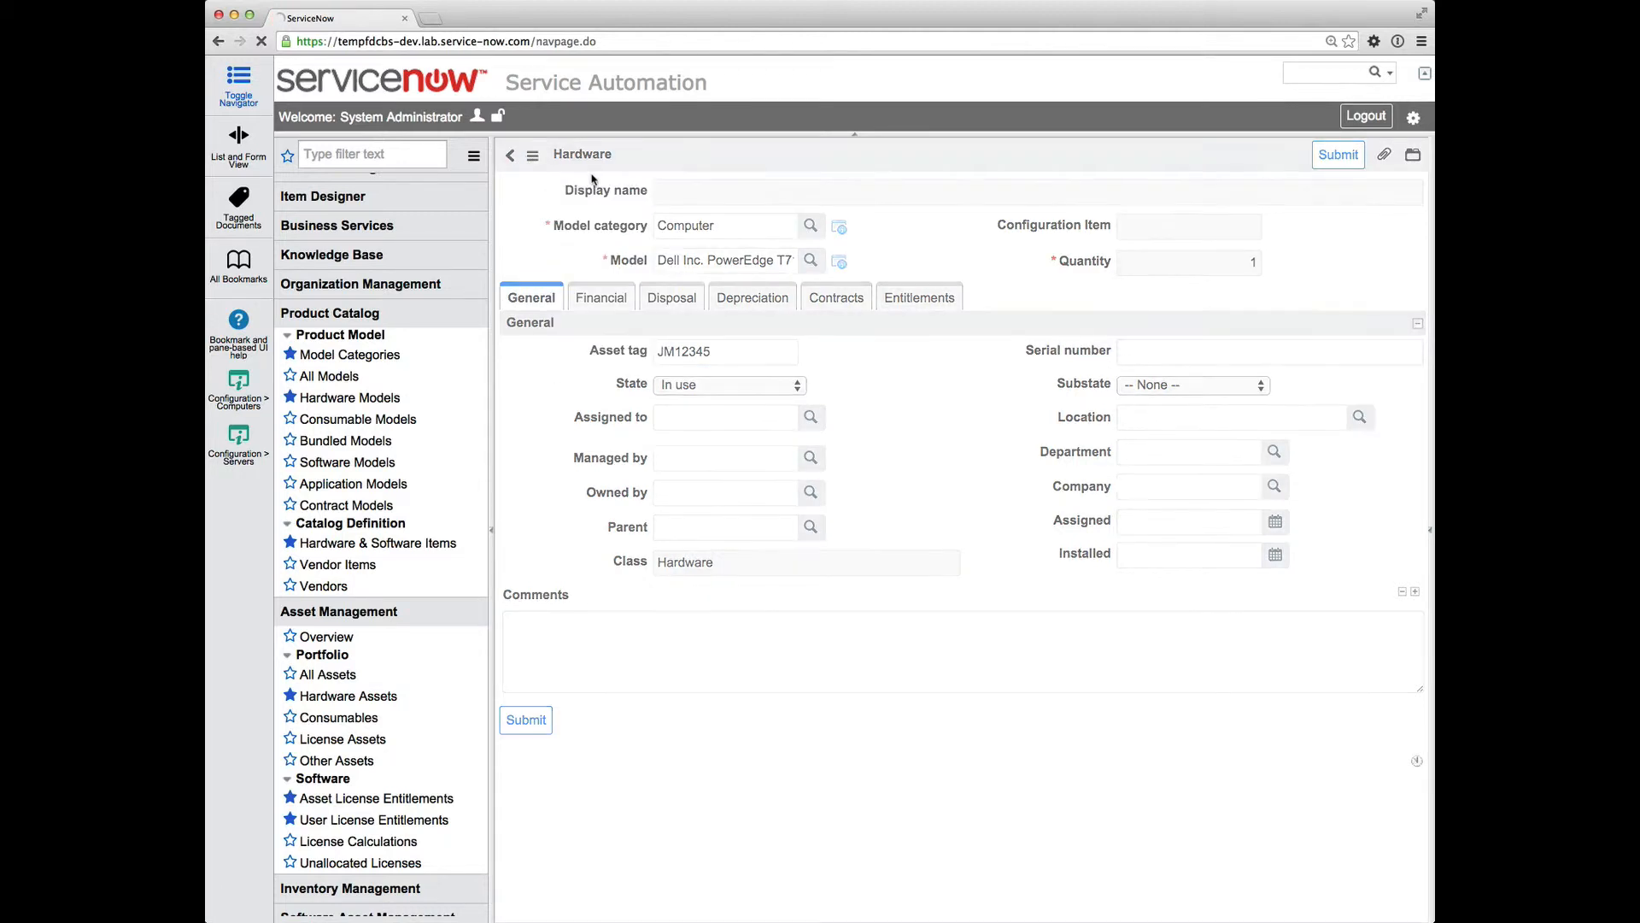
Submit asset JM12345, open its PowerEdge T710 CI, and save serial DPE-001
left_click(525, 719)
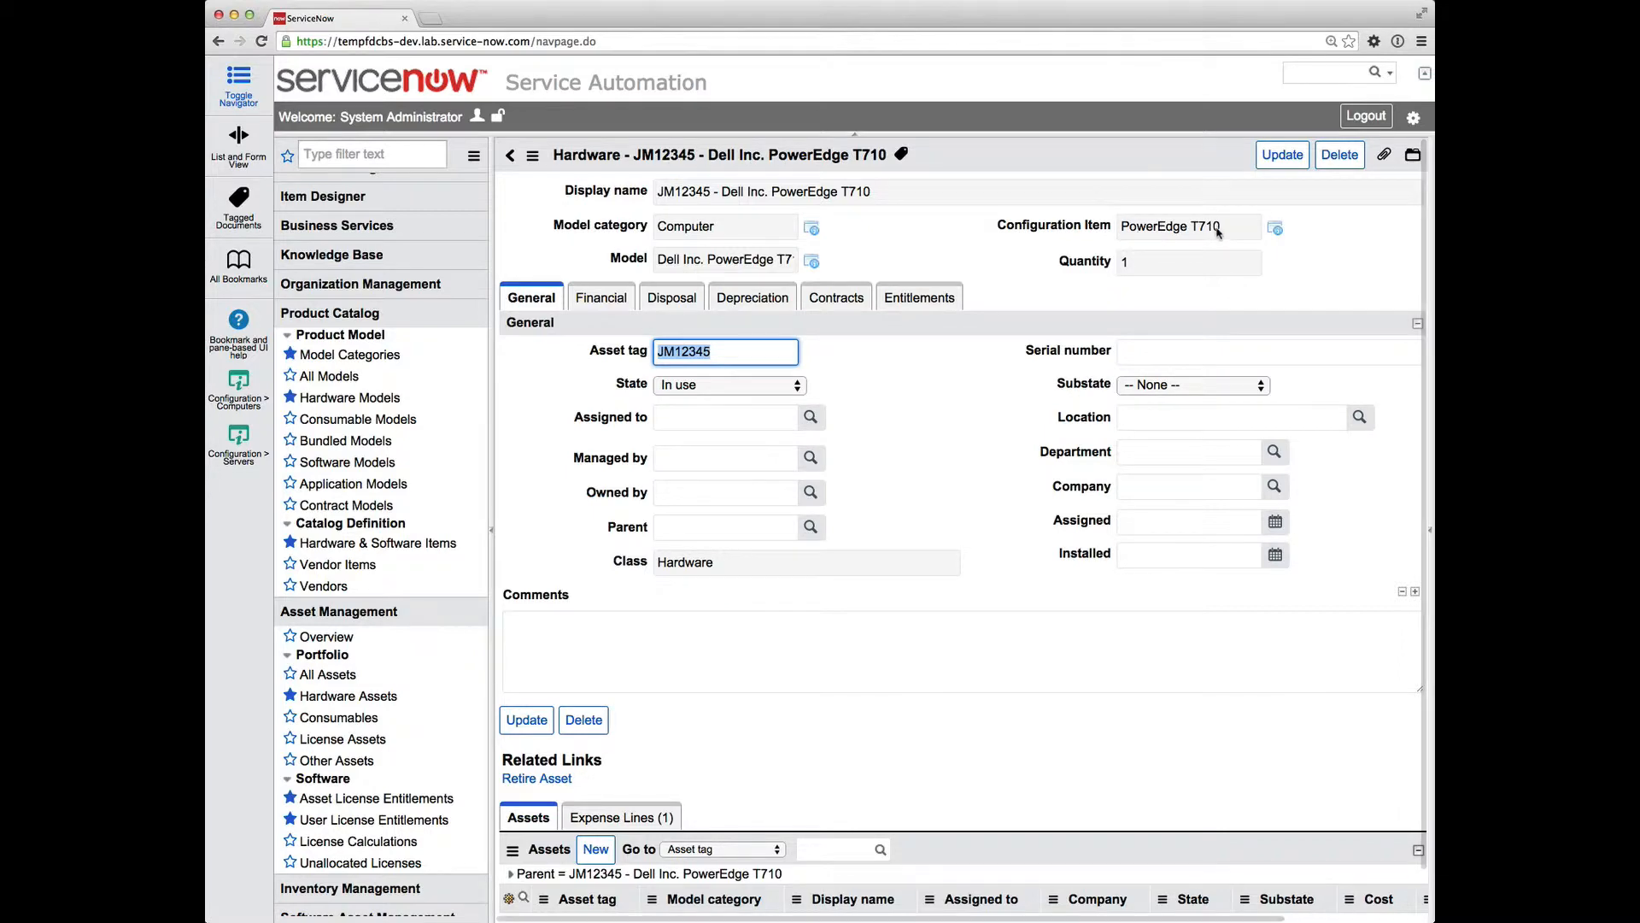
left_click(1276, 227)
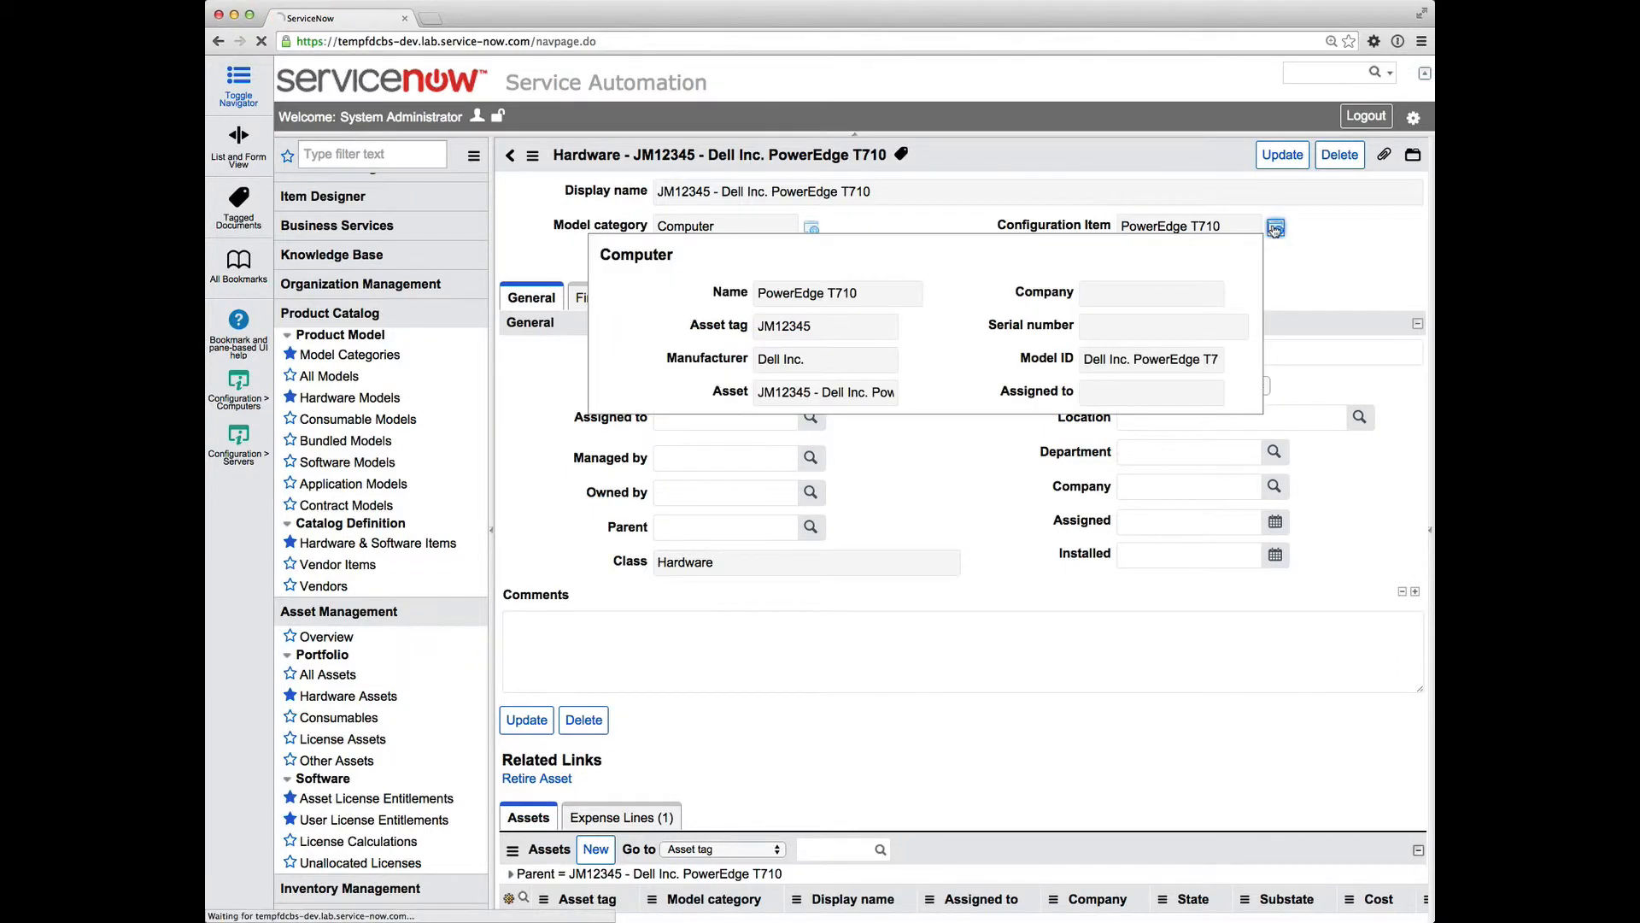
left_click(1276, 227)
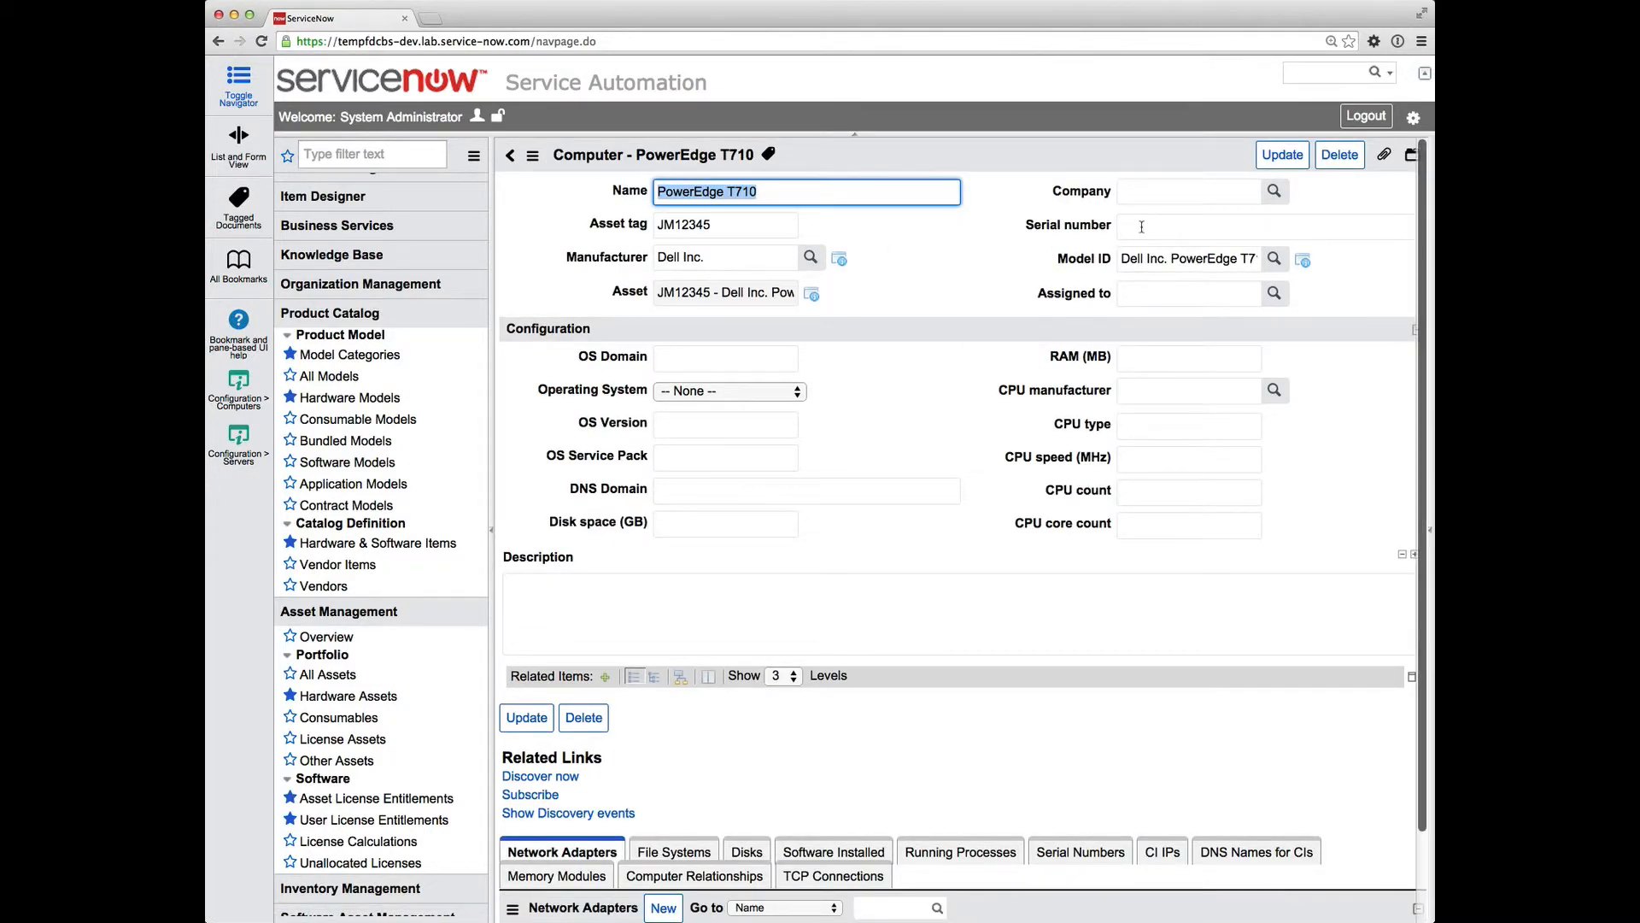
left_click(1269, 225)
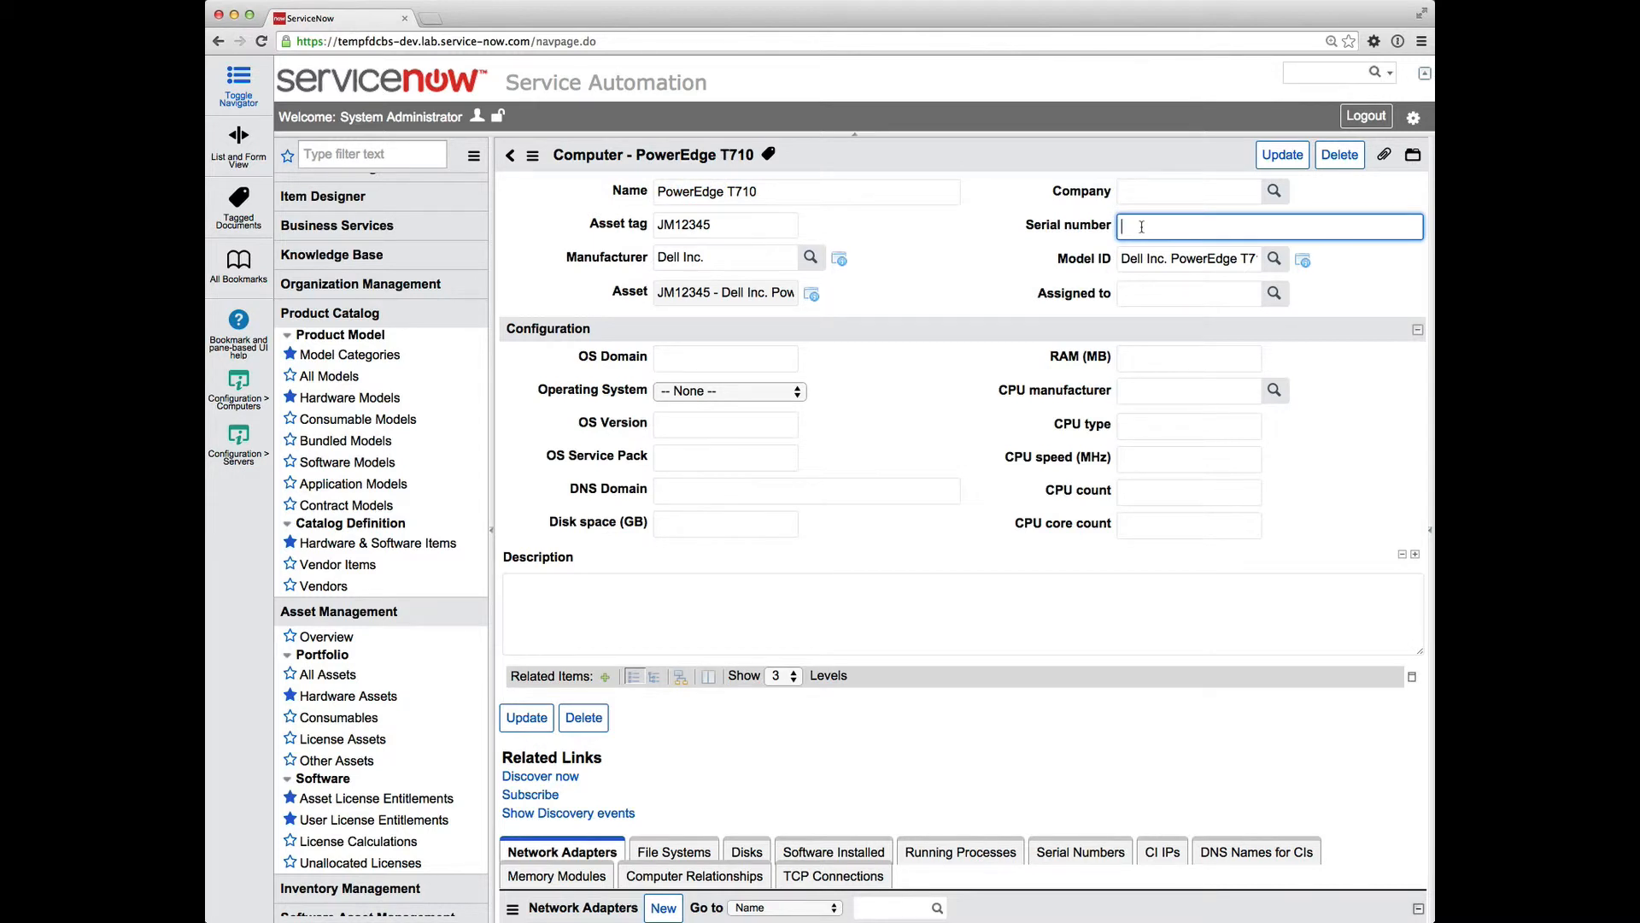
type("DPE")
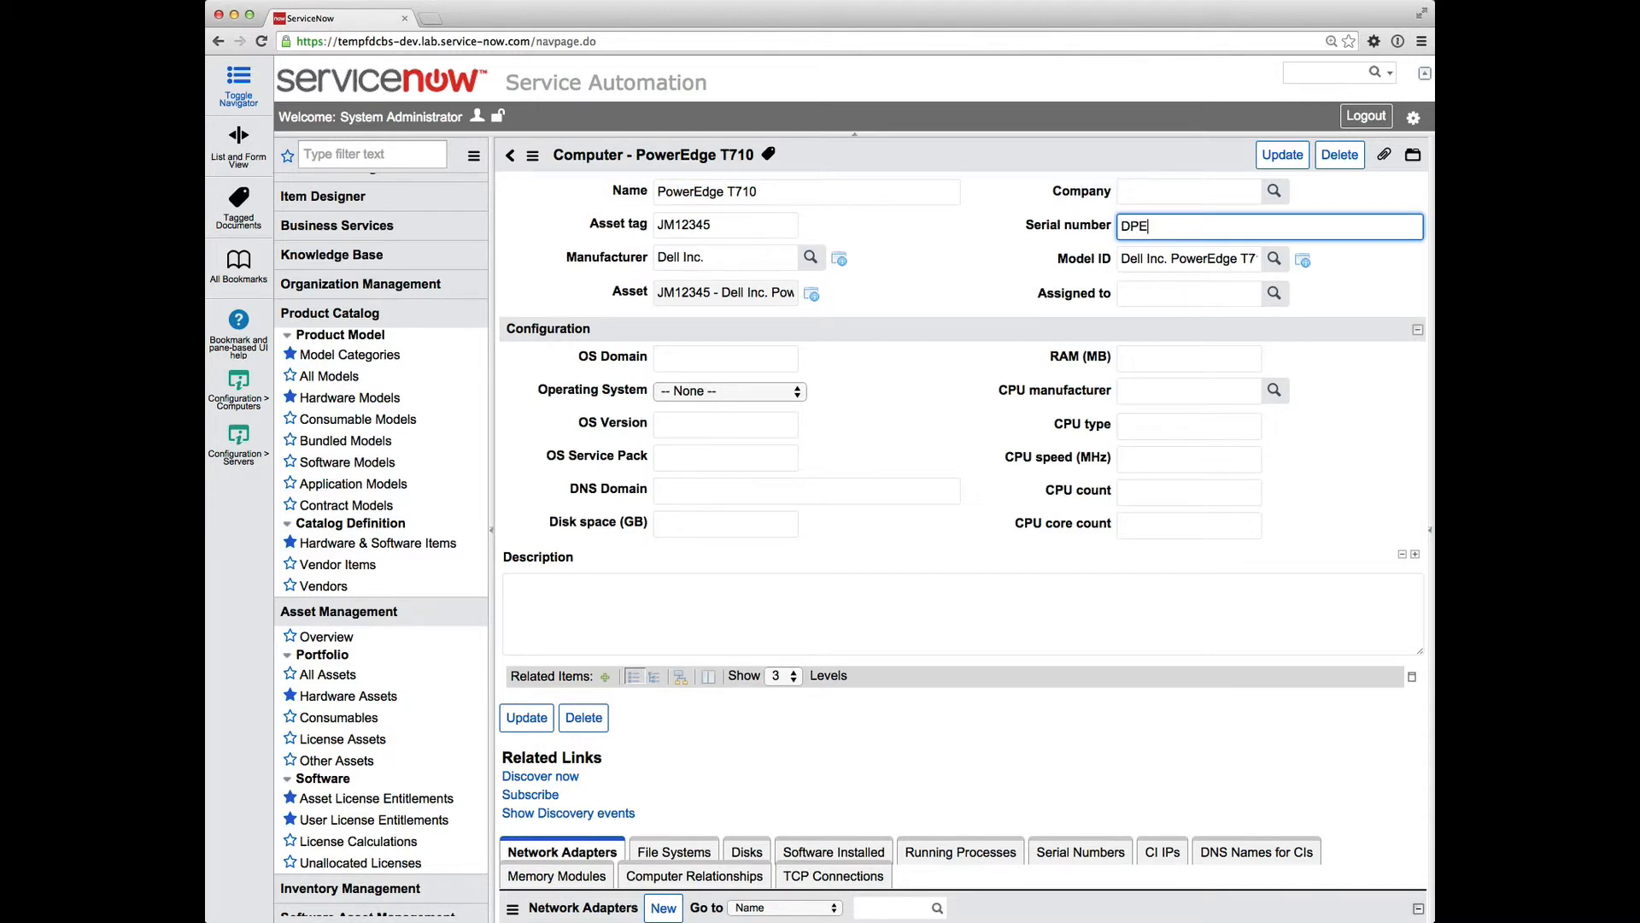
type("-001")
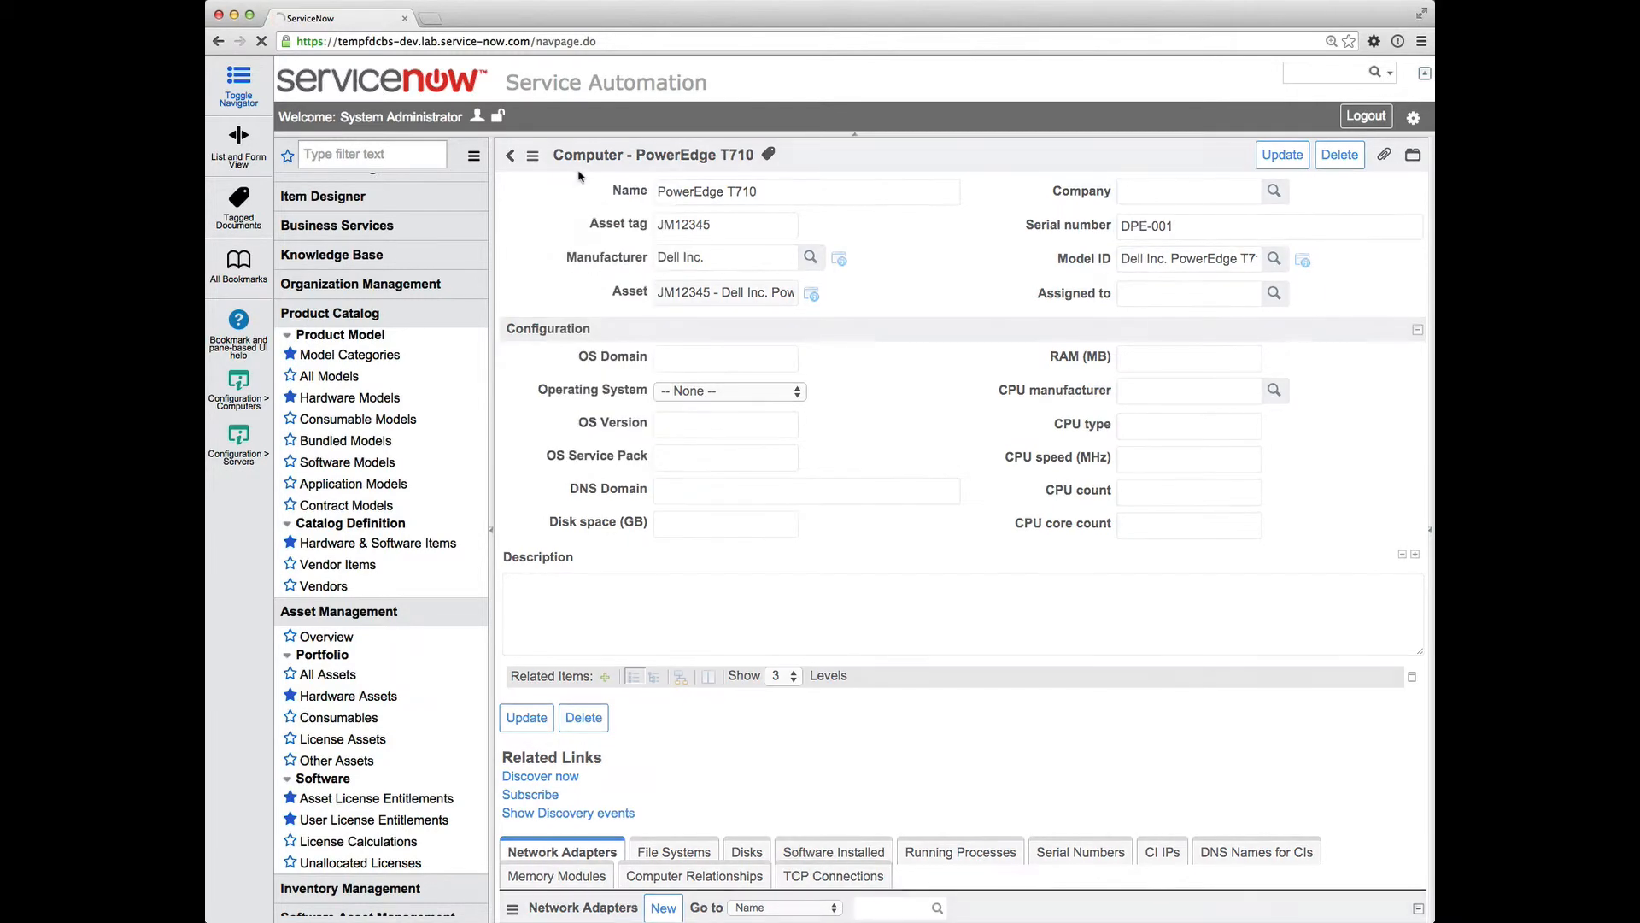
left_click(806, 191)
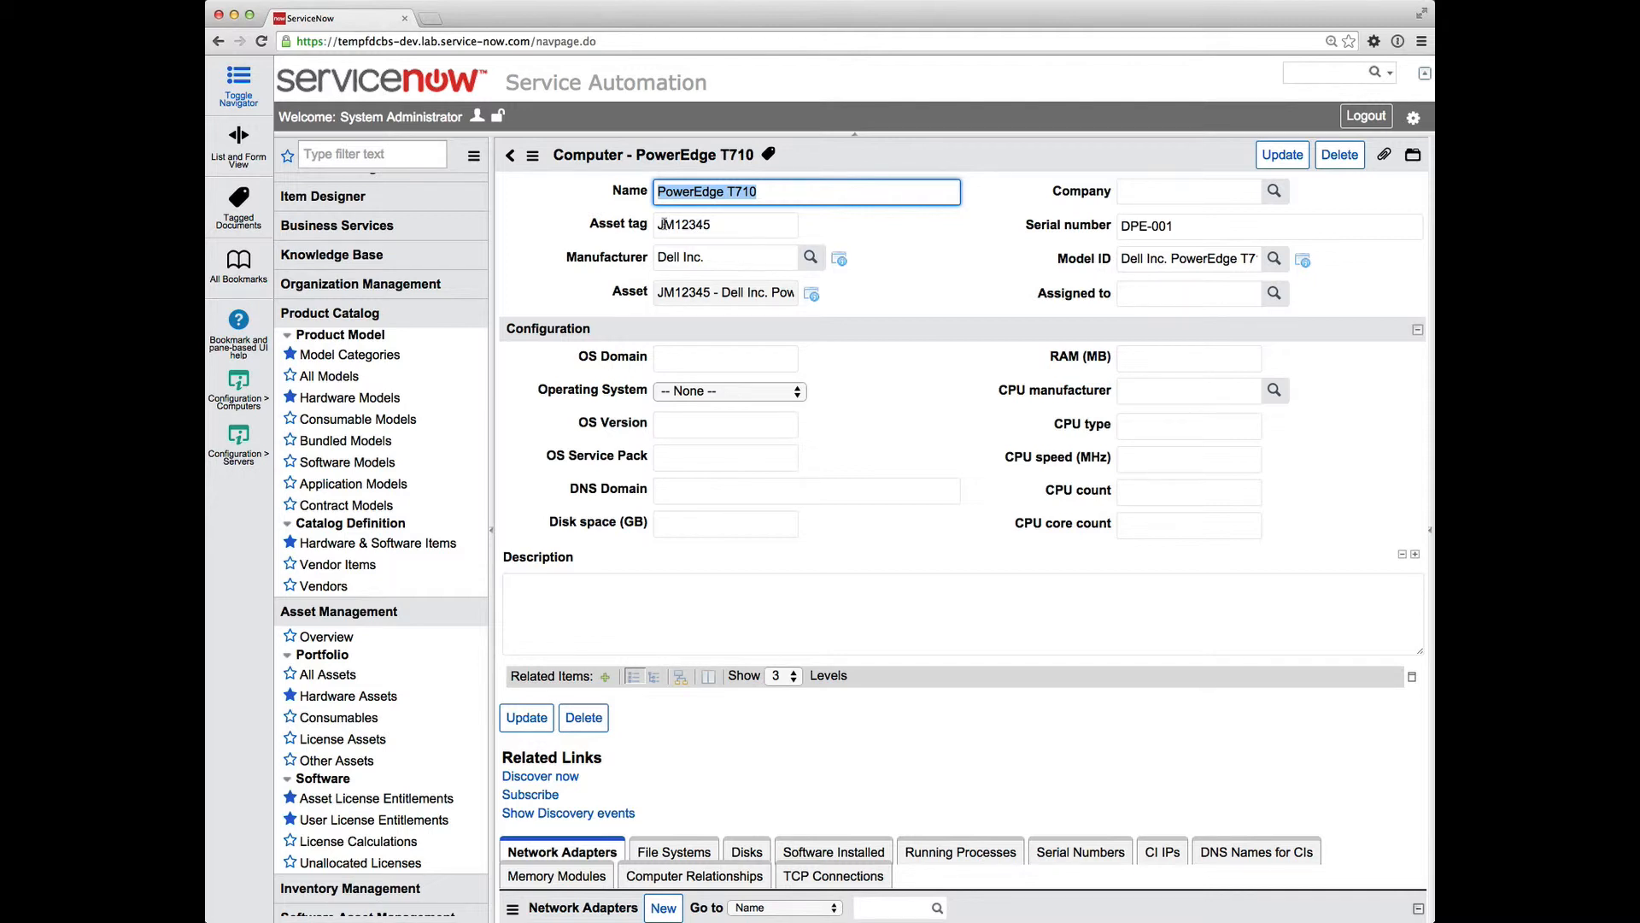
mouse_move(588, 238)
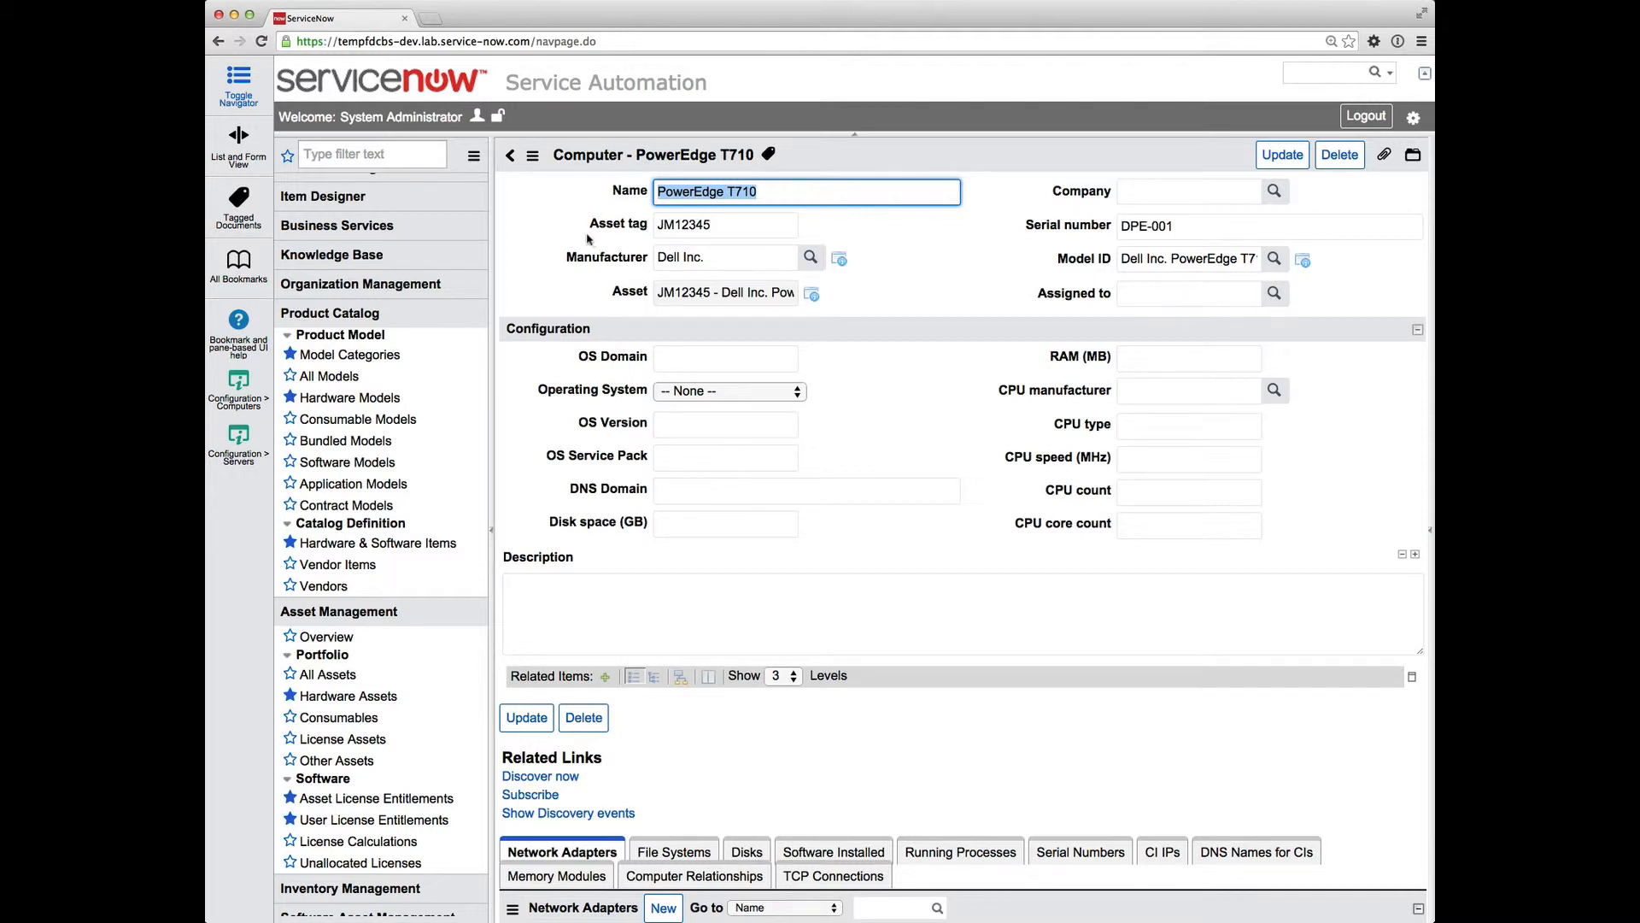
mouse_move(238, 436)
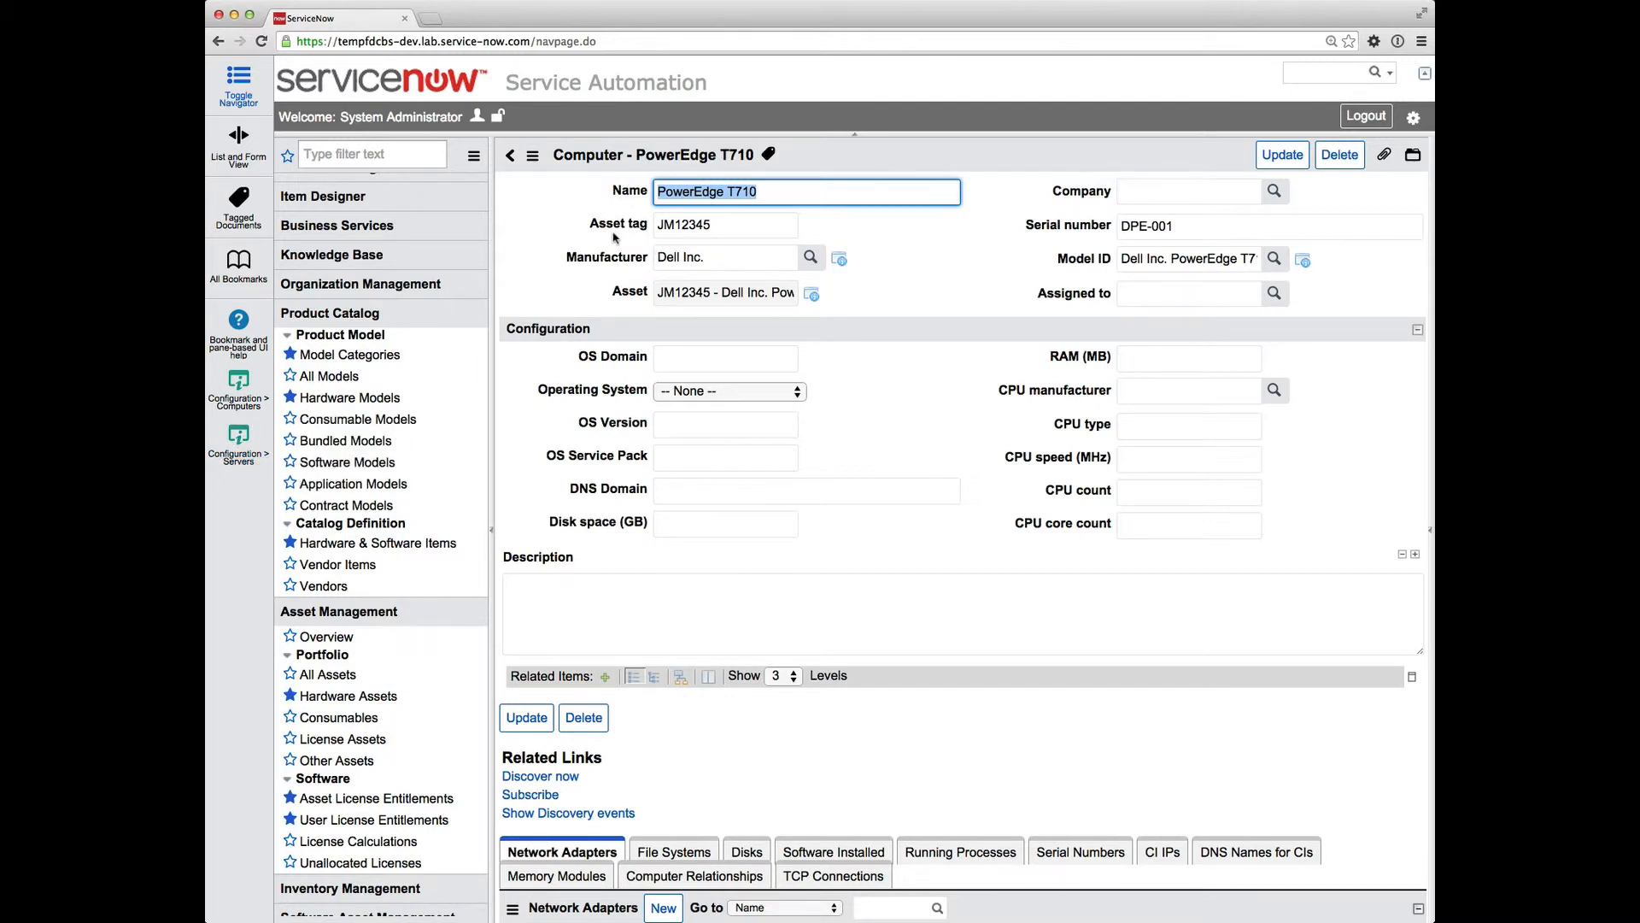
mouse_move(237, 436)
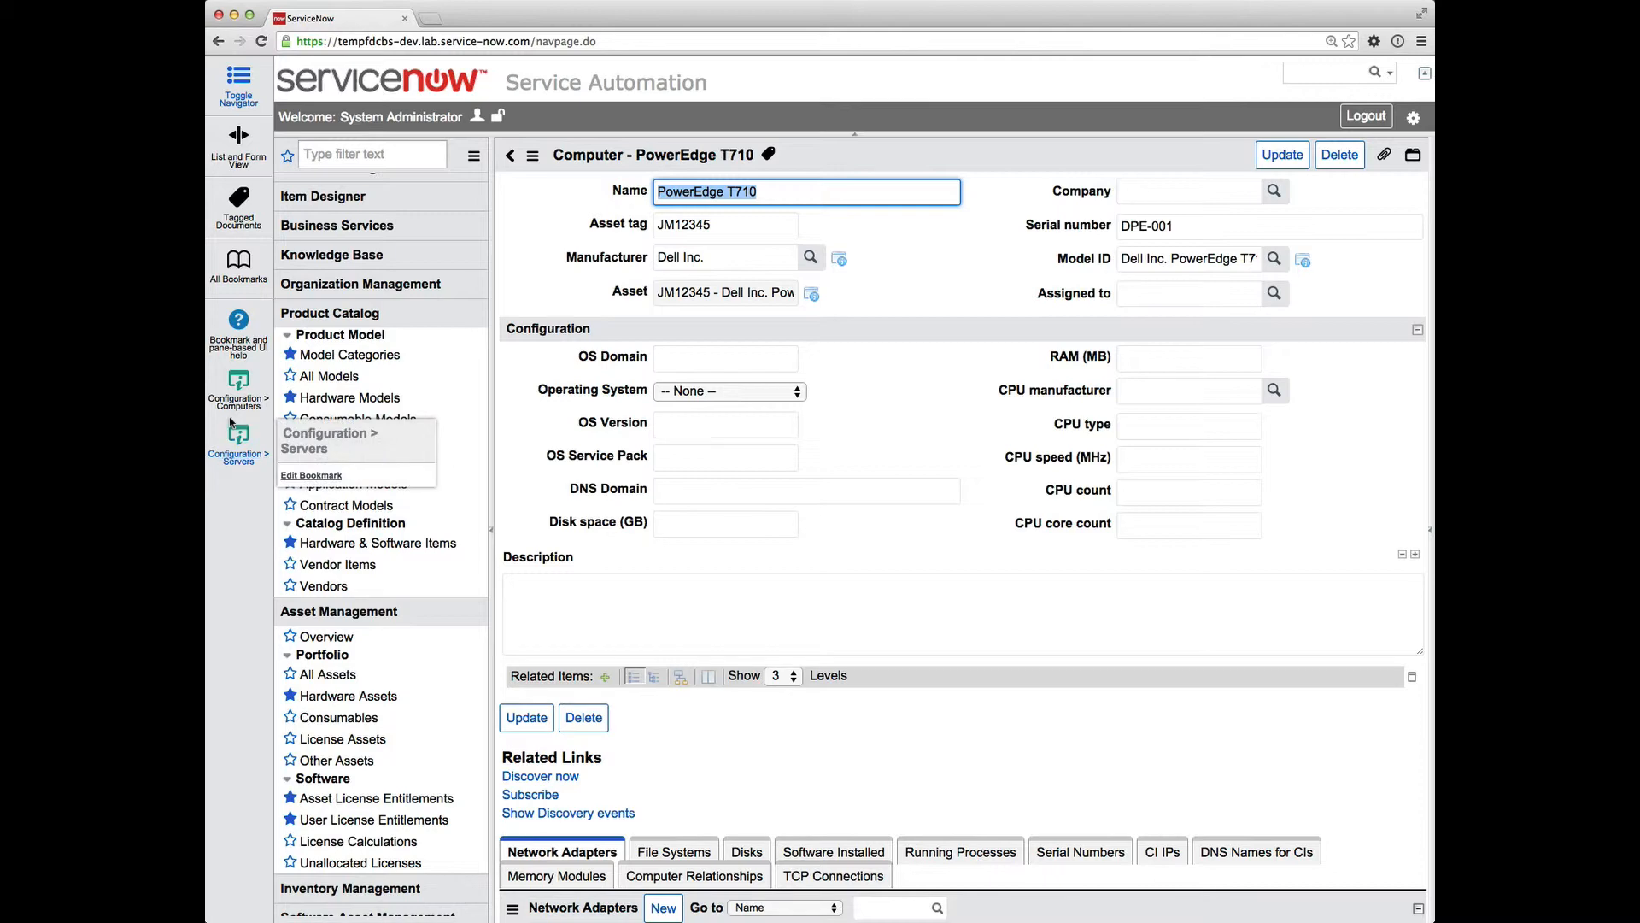
Filter the Computers list to machines whose Requires verification is not false
left_click(238, 395)
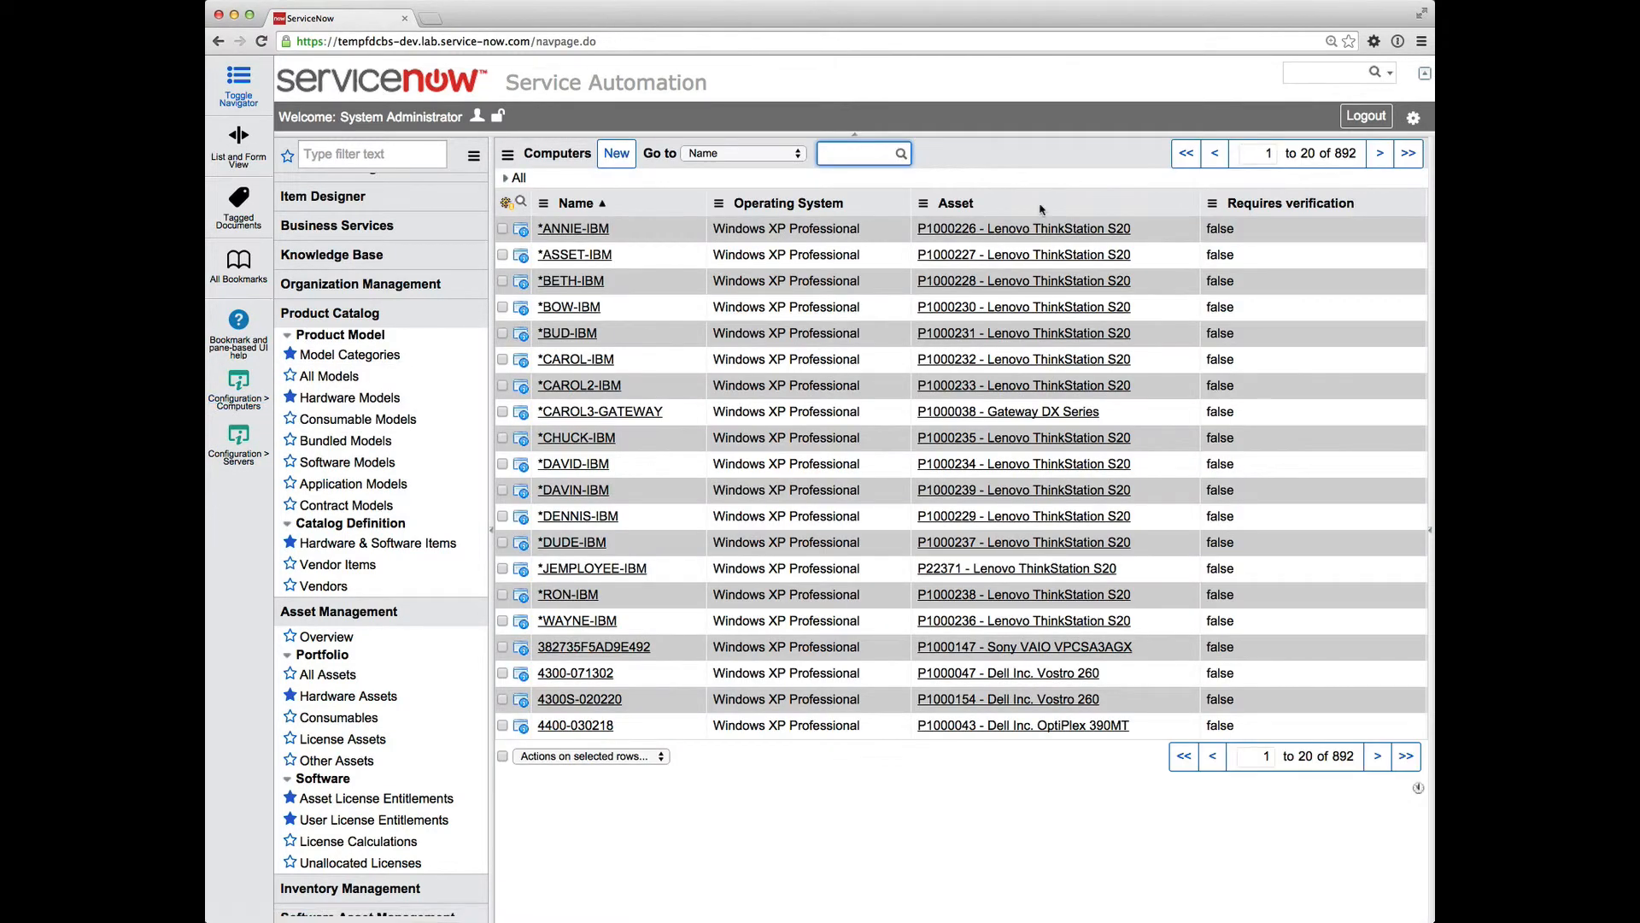
right_click(1220, 228)
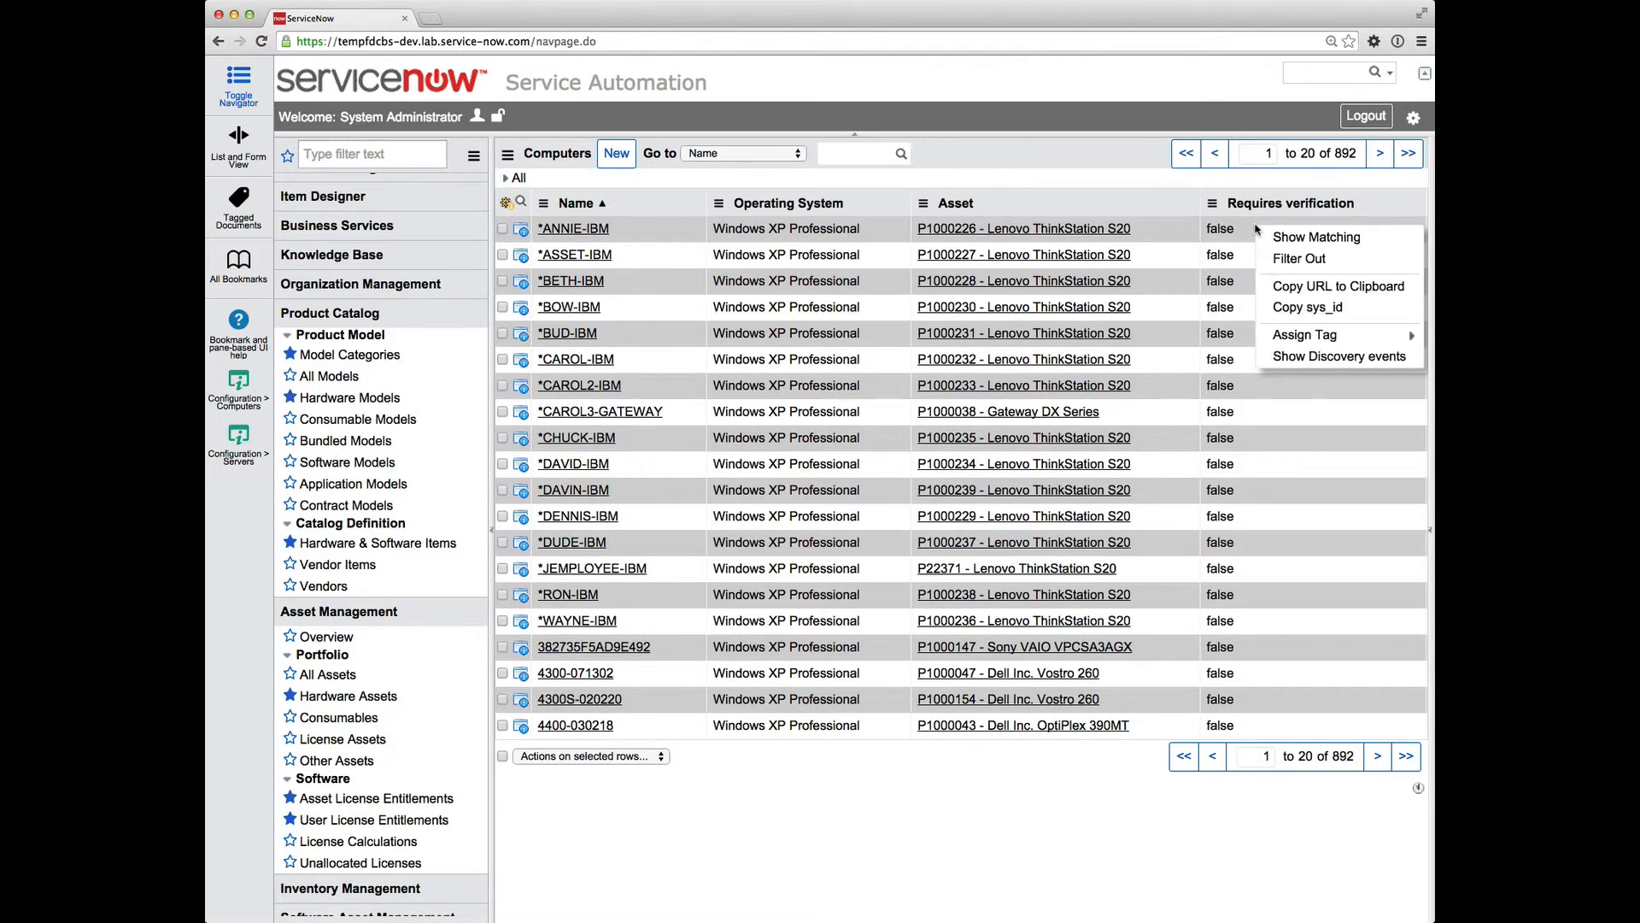
left_click(1293, 258)
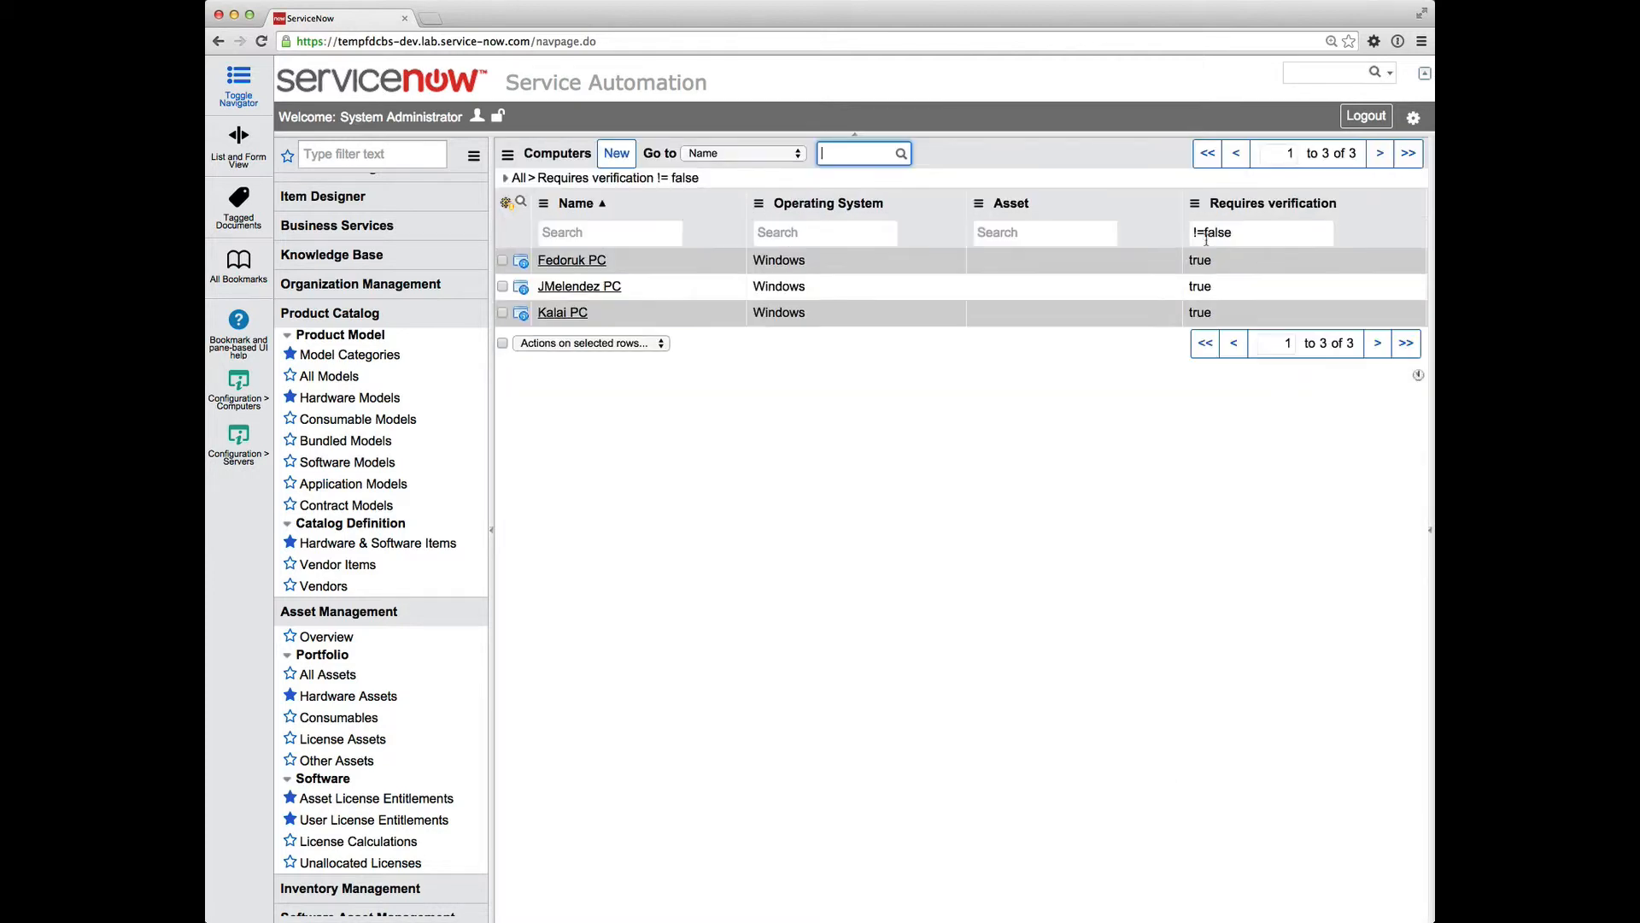
mouse_move(605, 293)
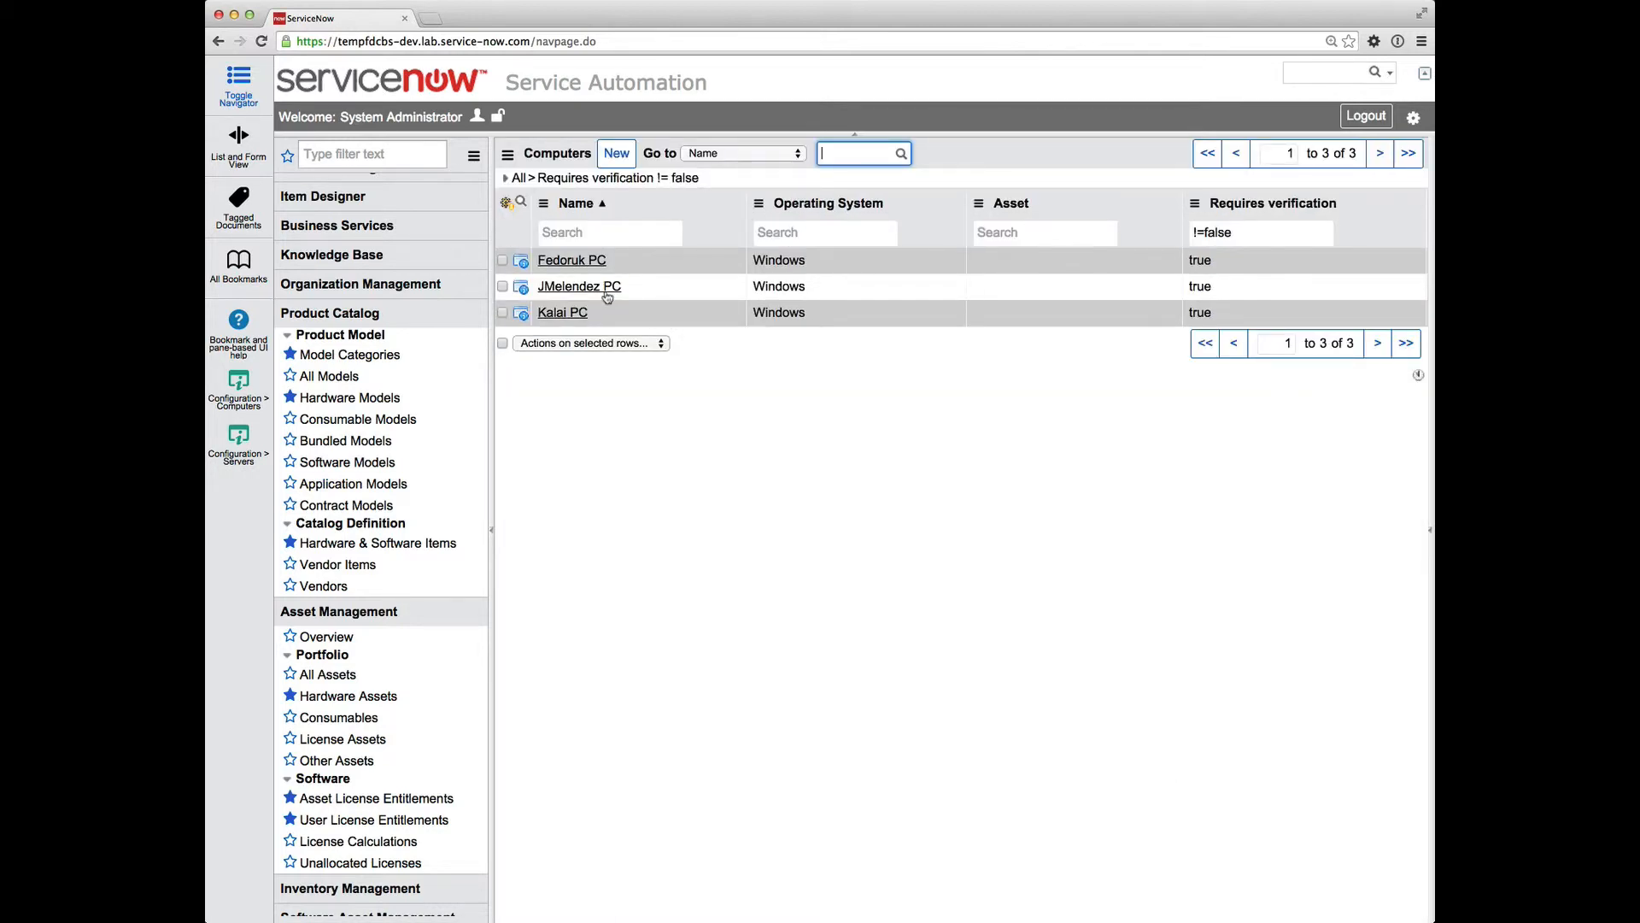
mouse_move(578, 292)
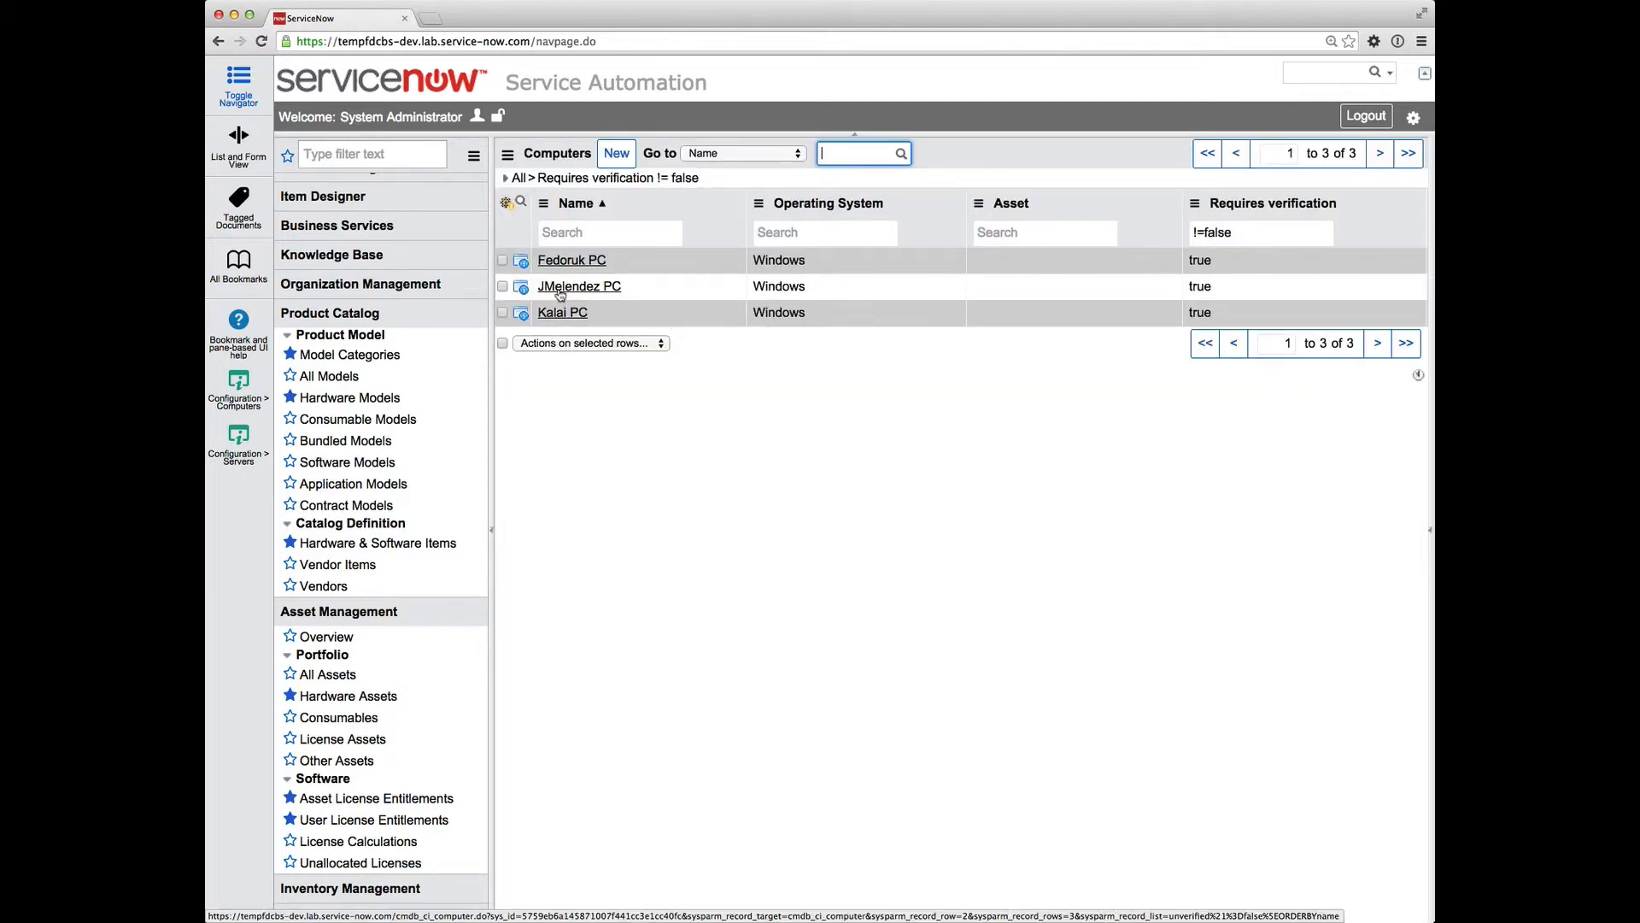
left_click(578, 286)
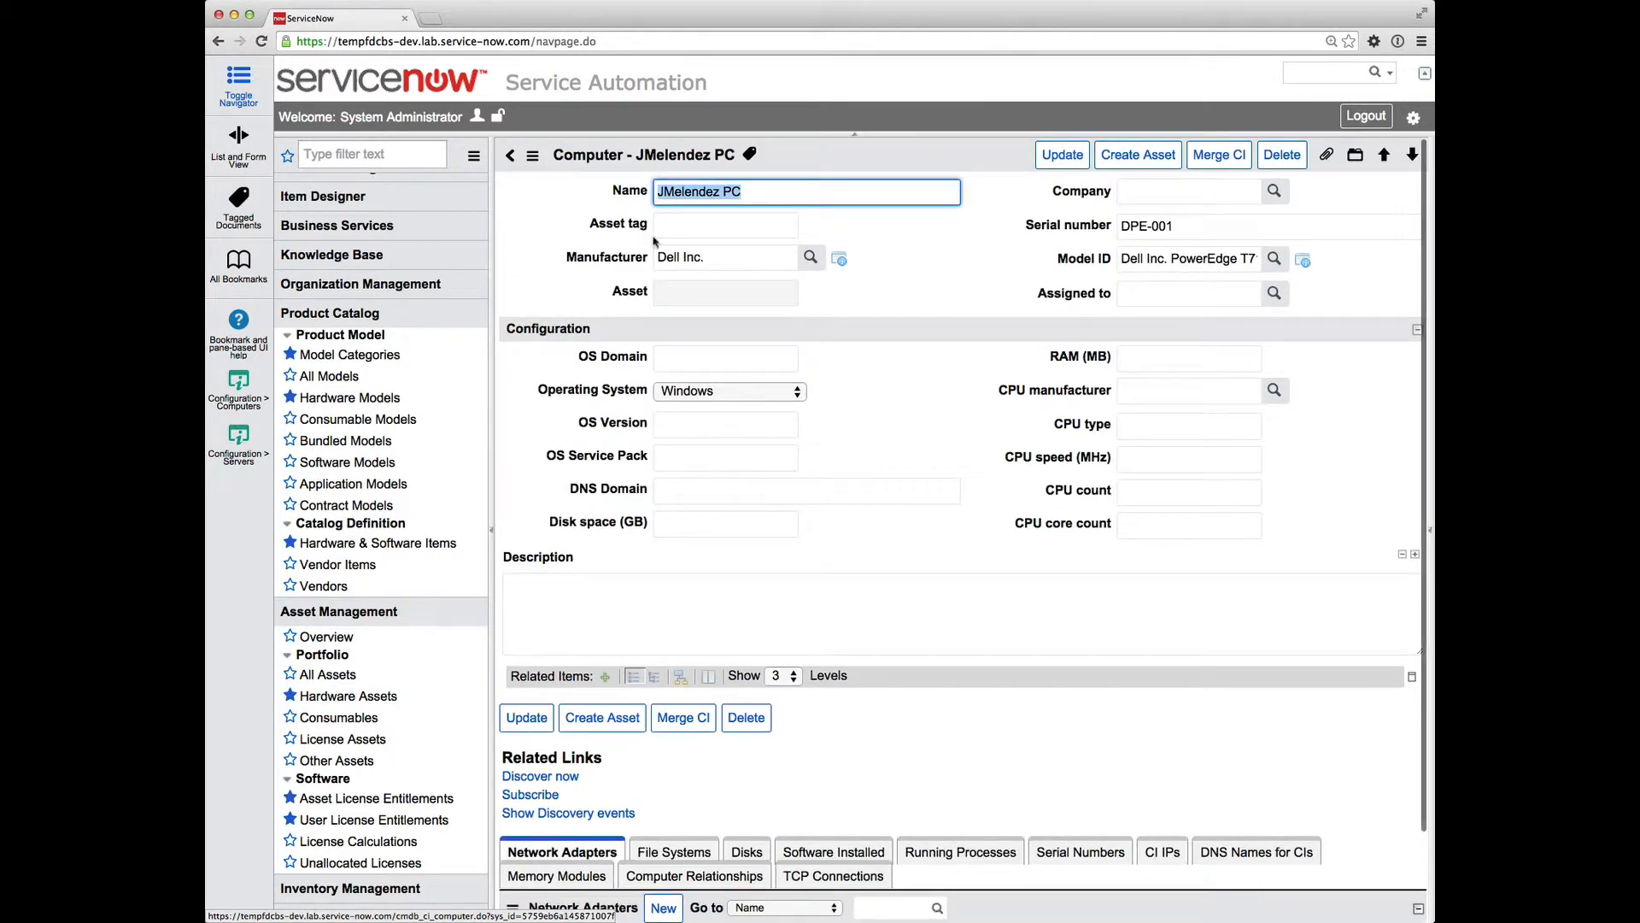
mouse_move(881, 241)
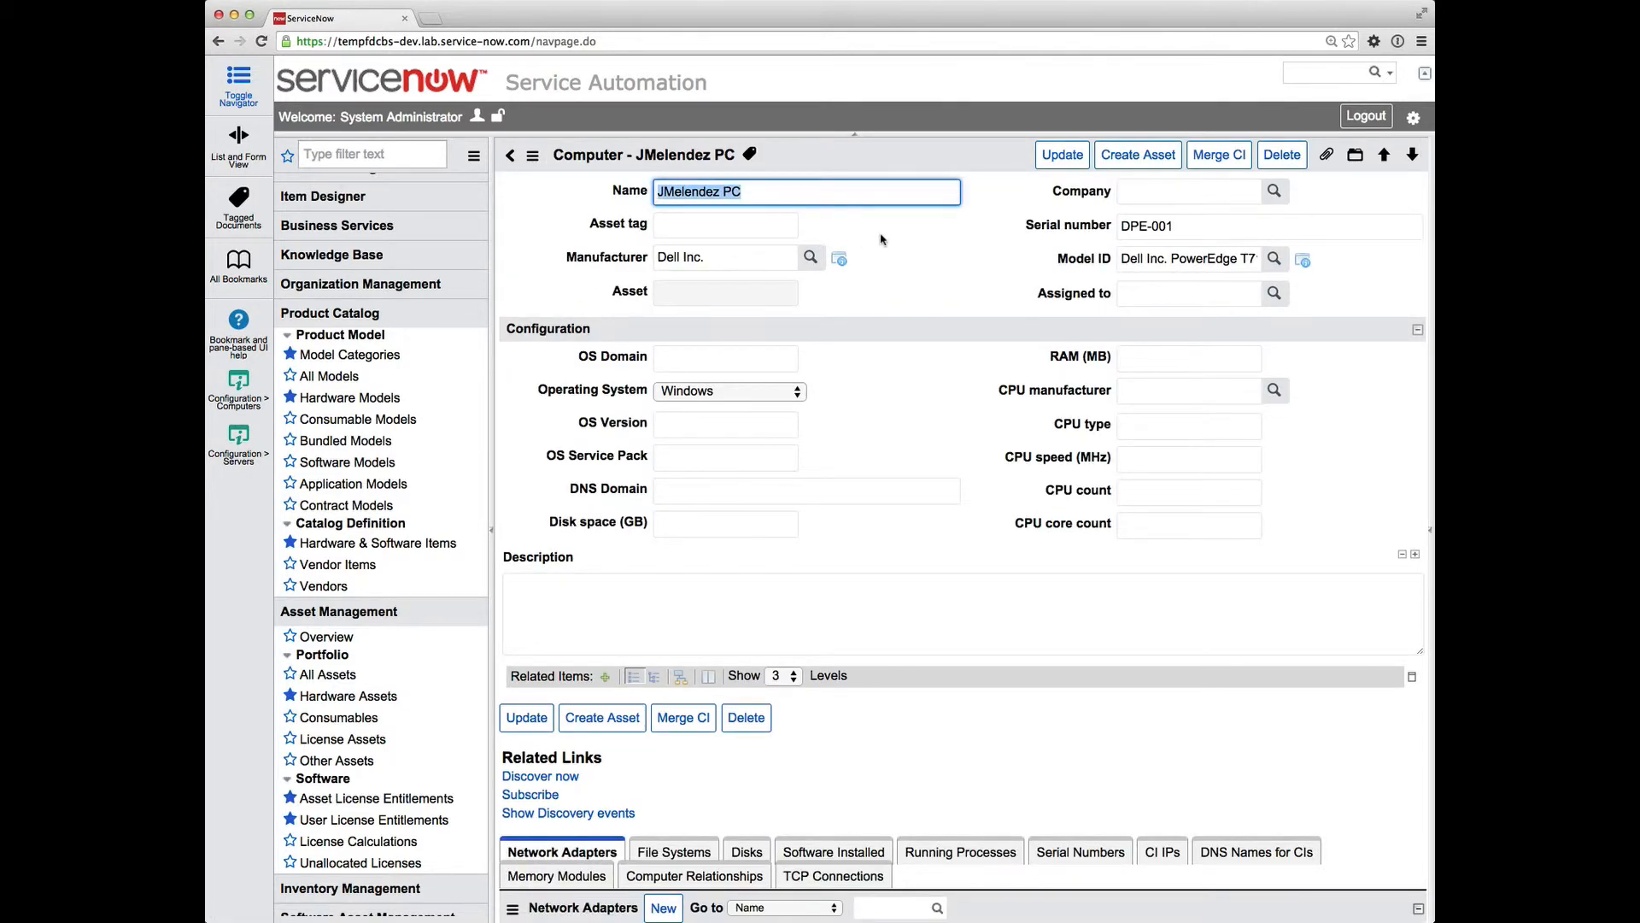
mouse_move(921, 230)
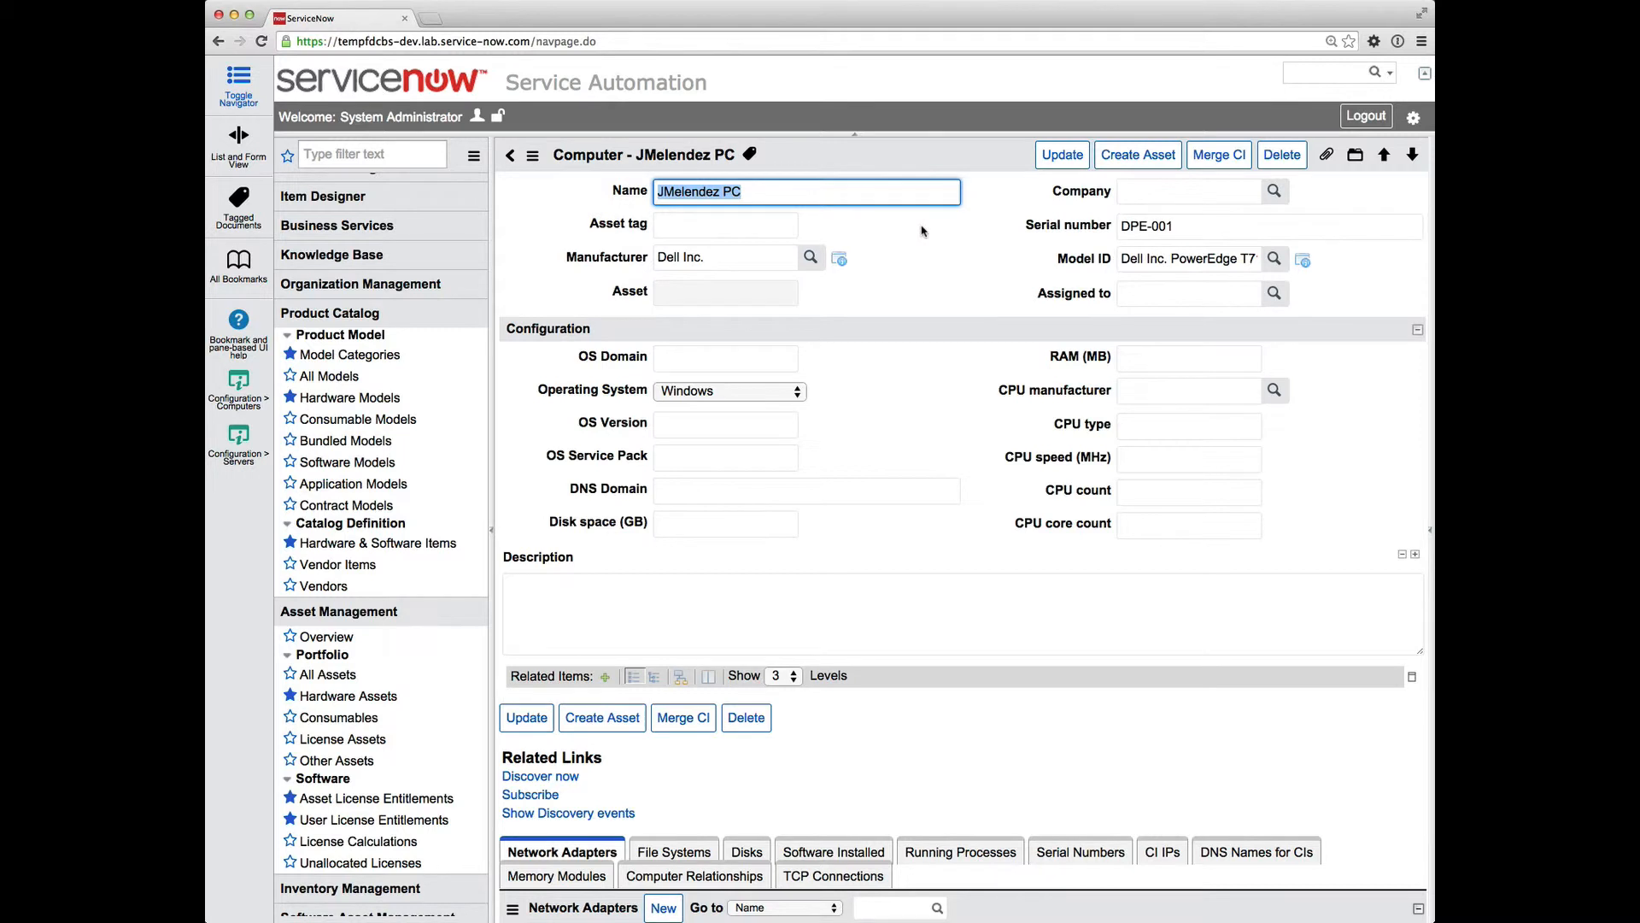
mouse_move(1217, 155)
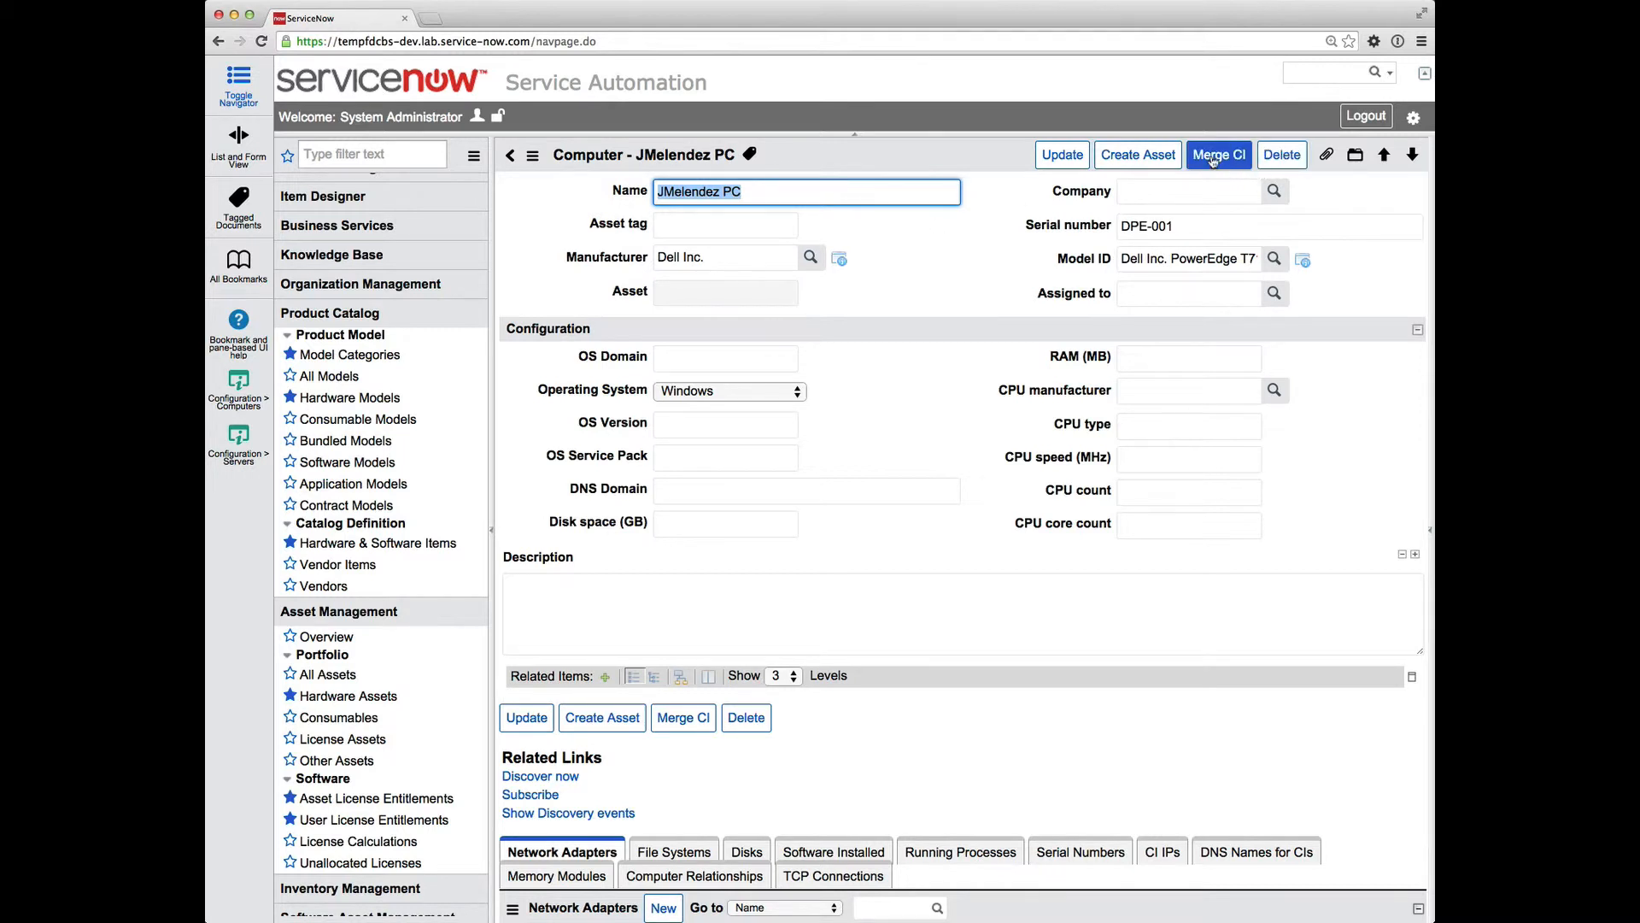
left_click(1217, 155)
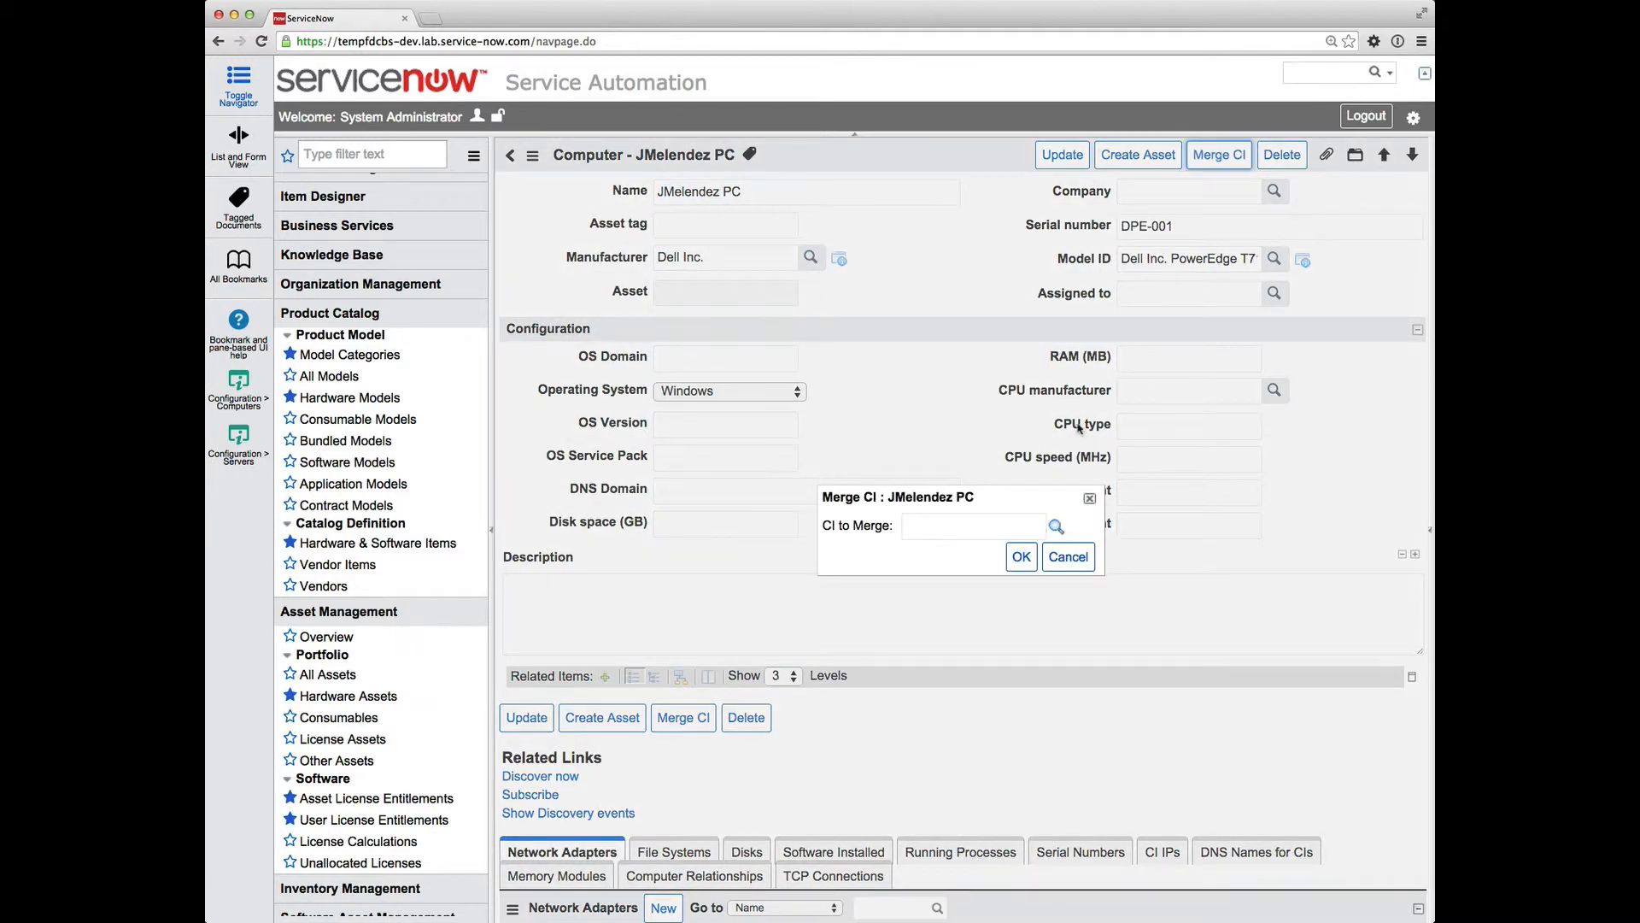
mouse_move(943, 516)
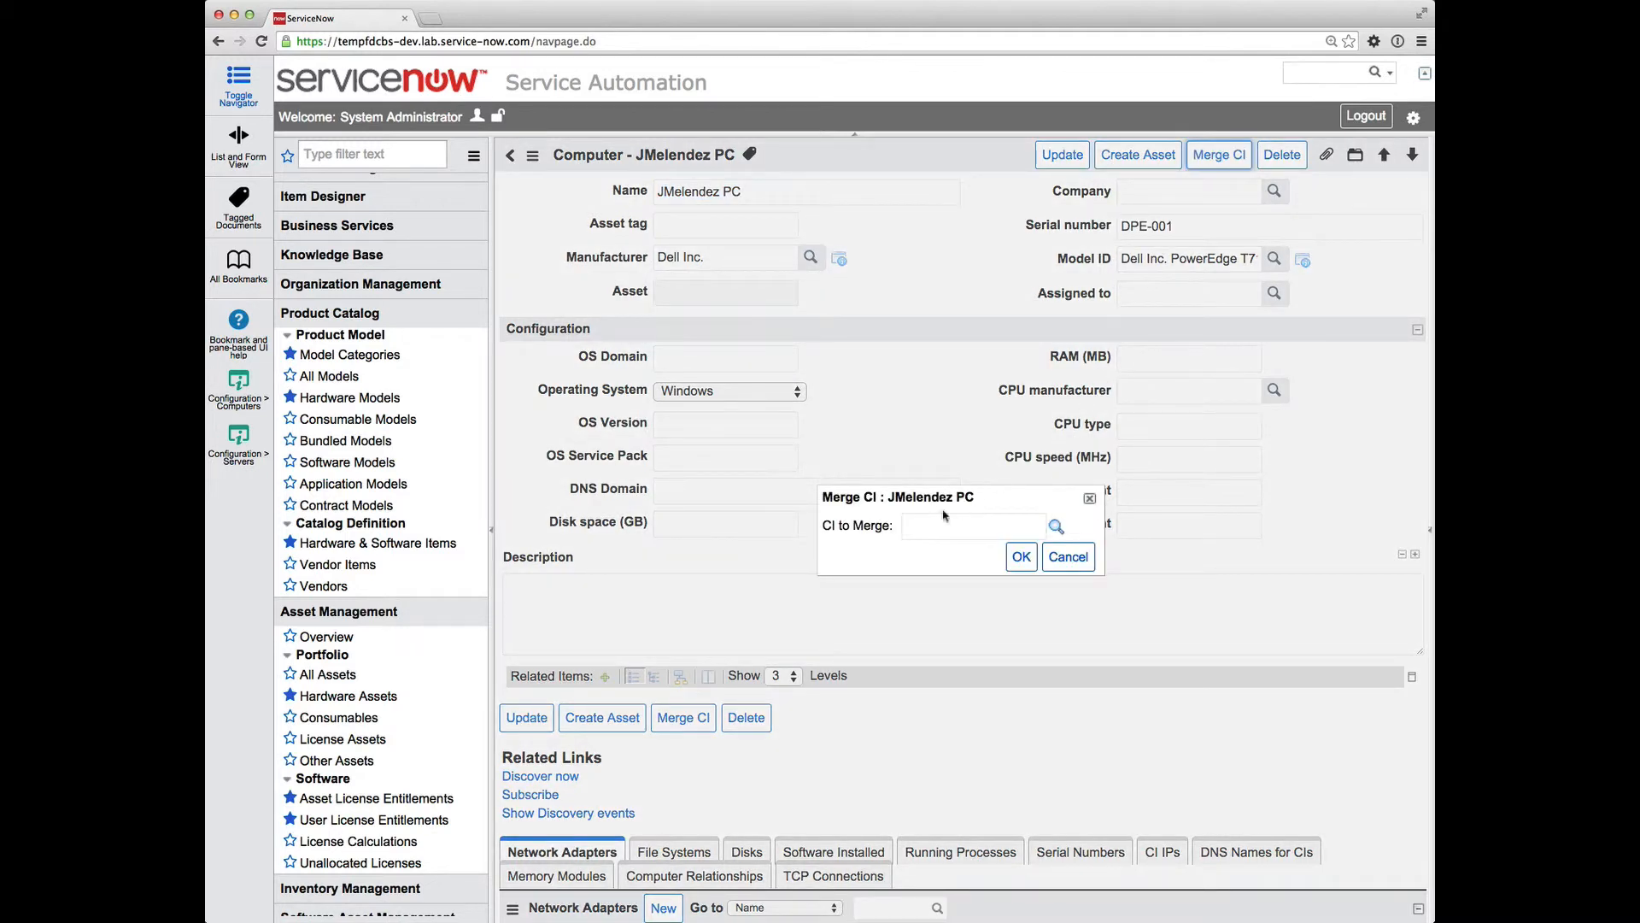
mouse_move(989, 531)
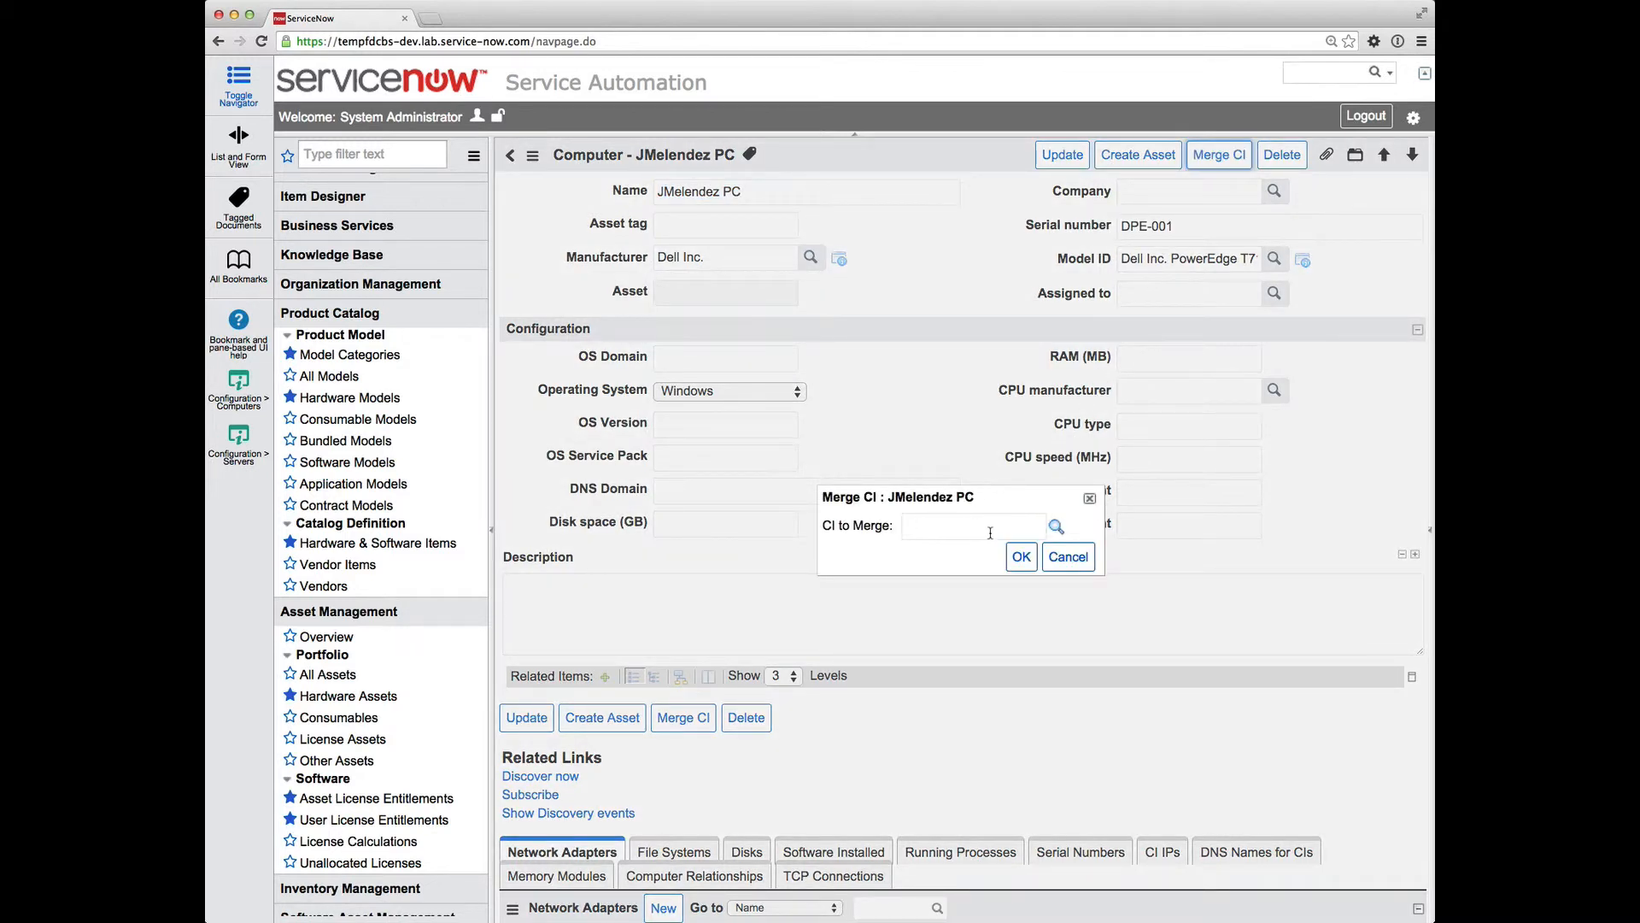
left_click(972, 525)
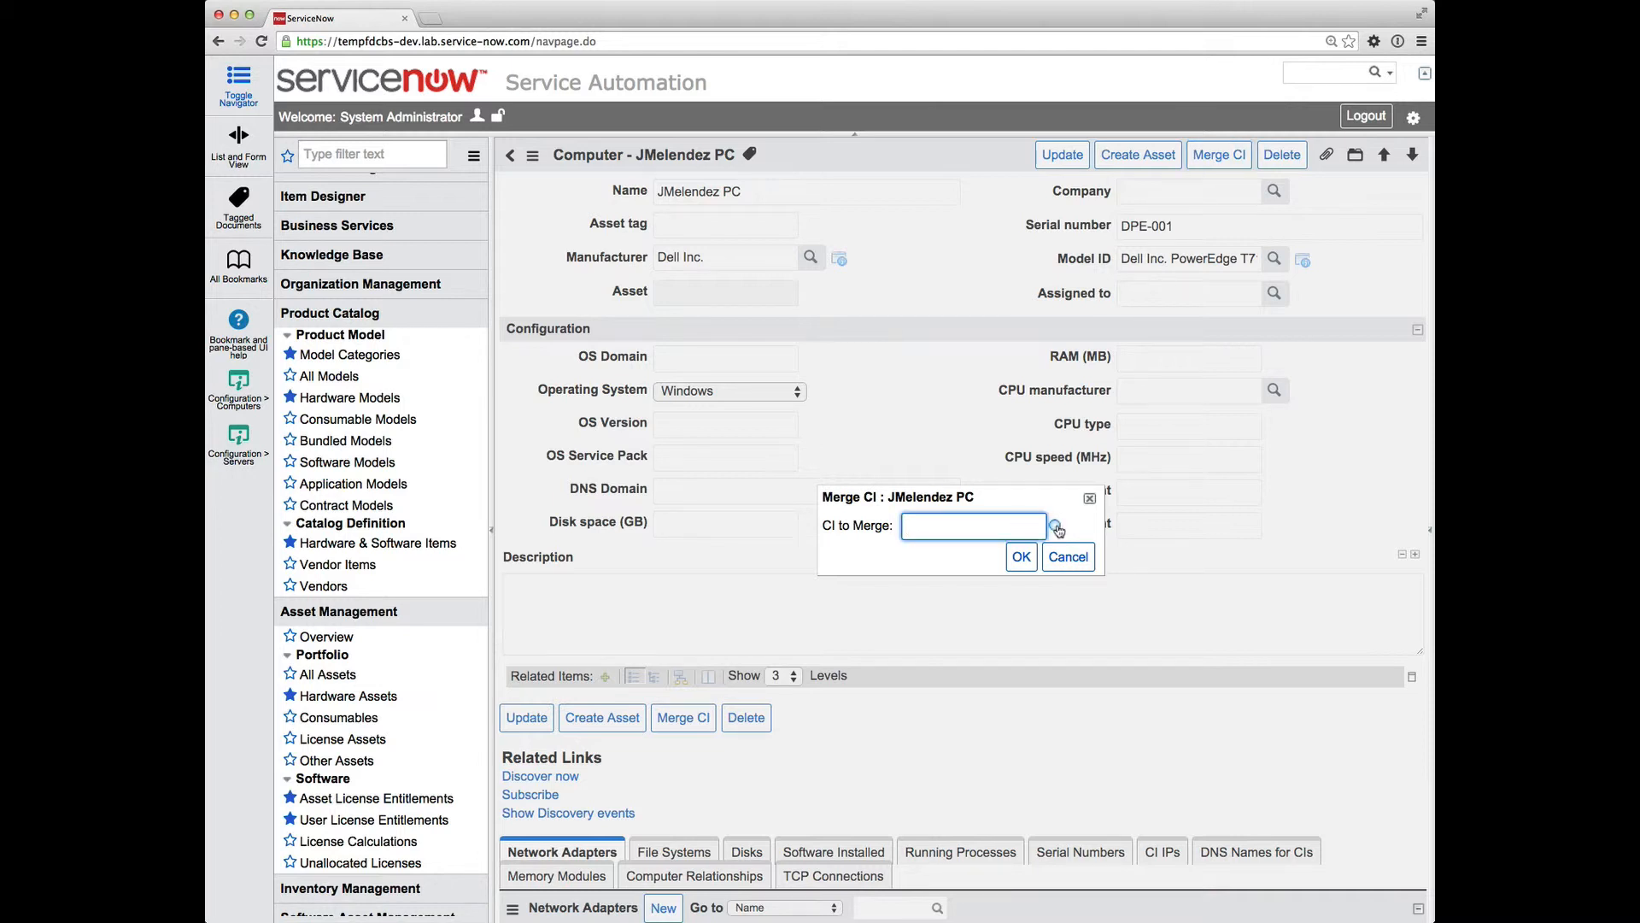
left_click(1057, 526)
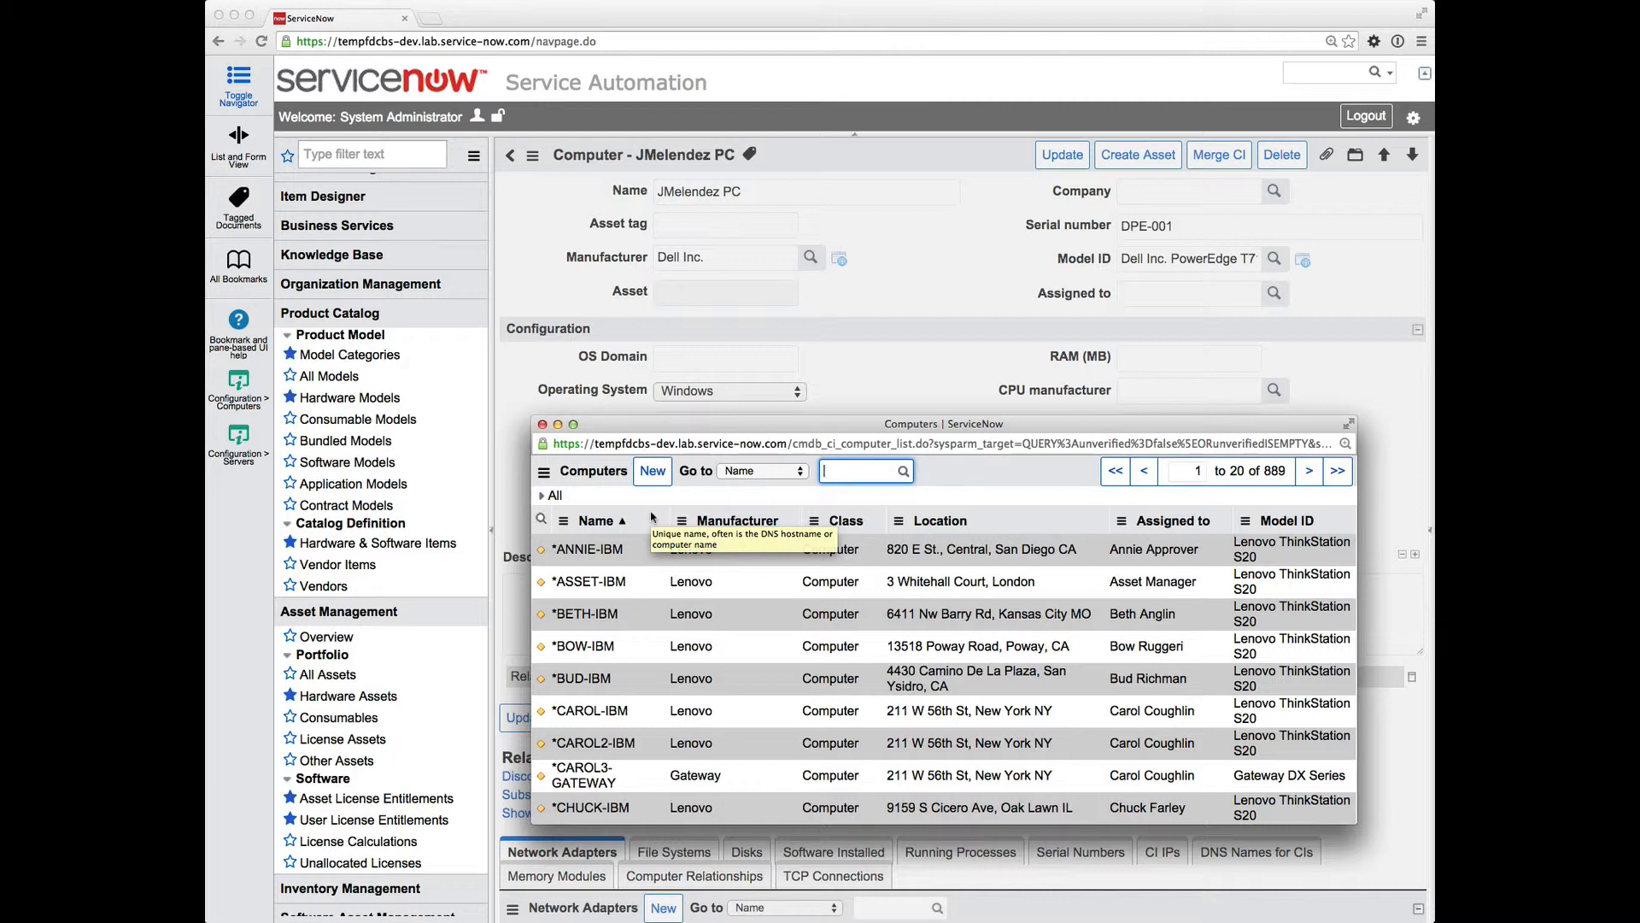
Personalize the lookup columns: remove Class and Location, add Asset tag as second column
left_click(563, 520)
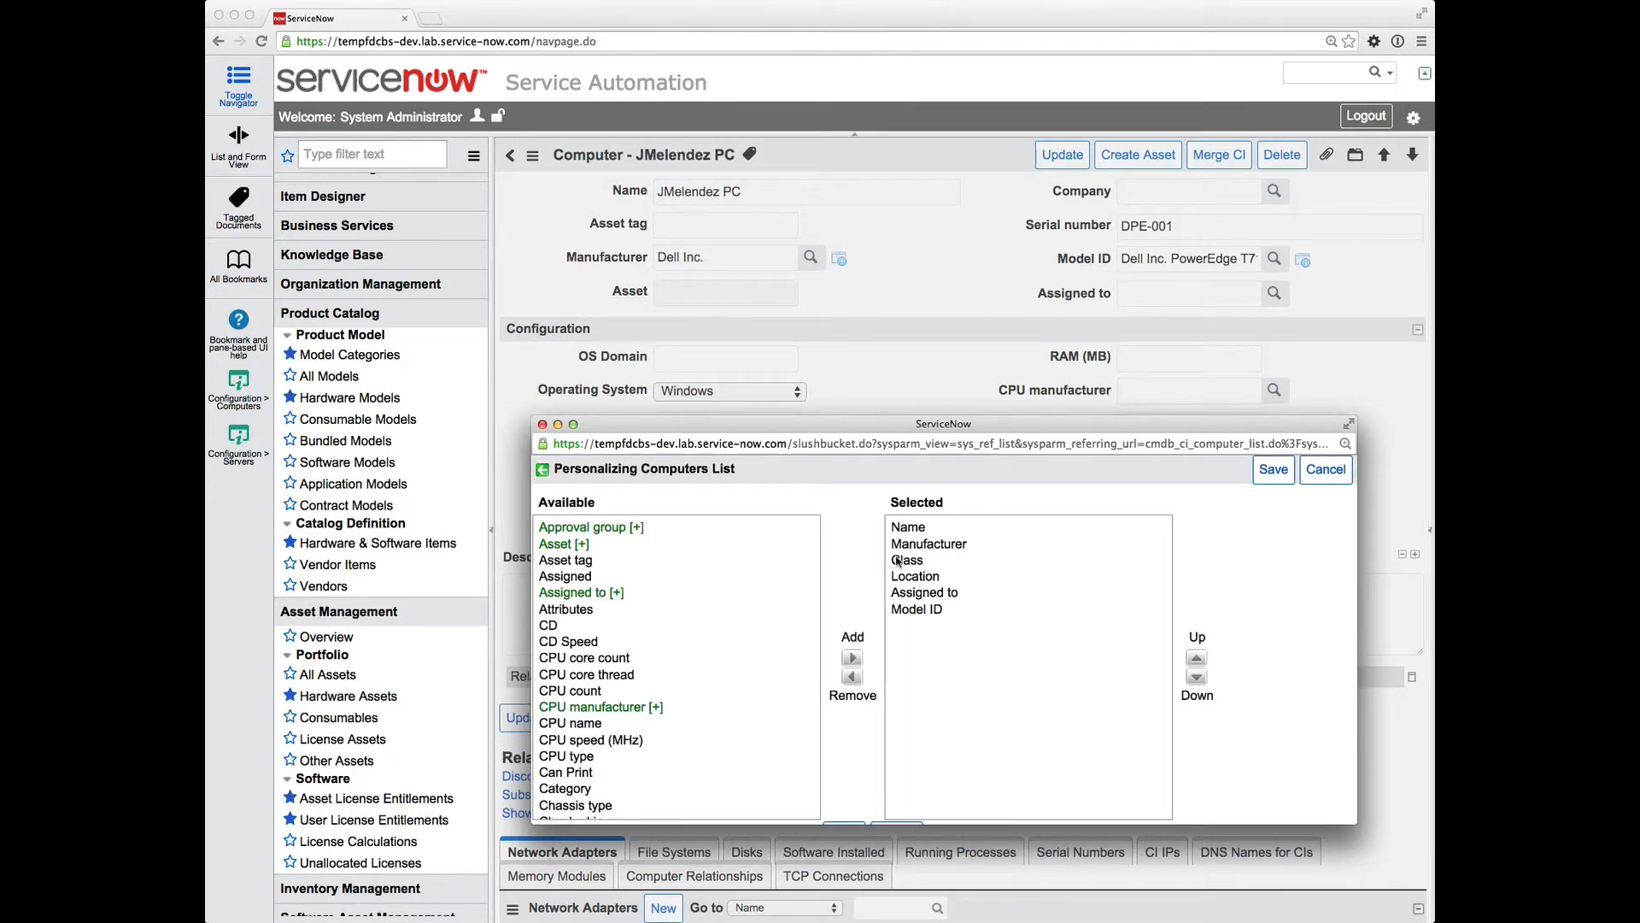
left_click(907, 560)
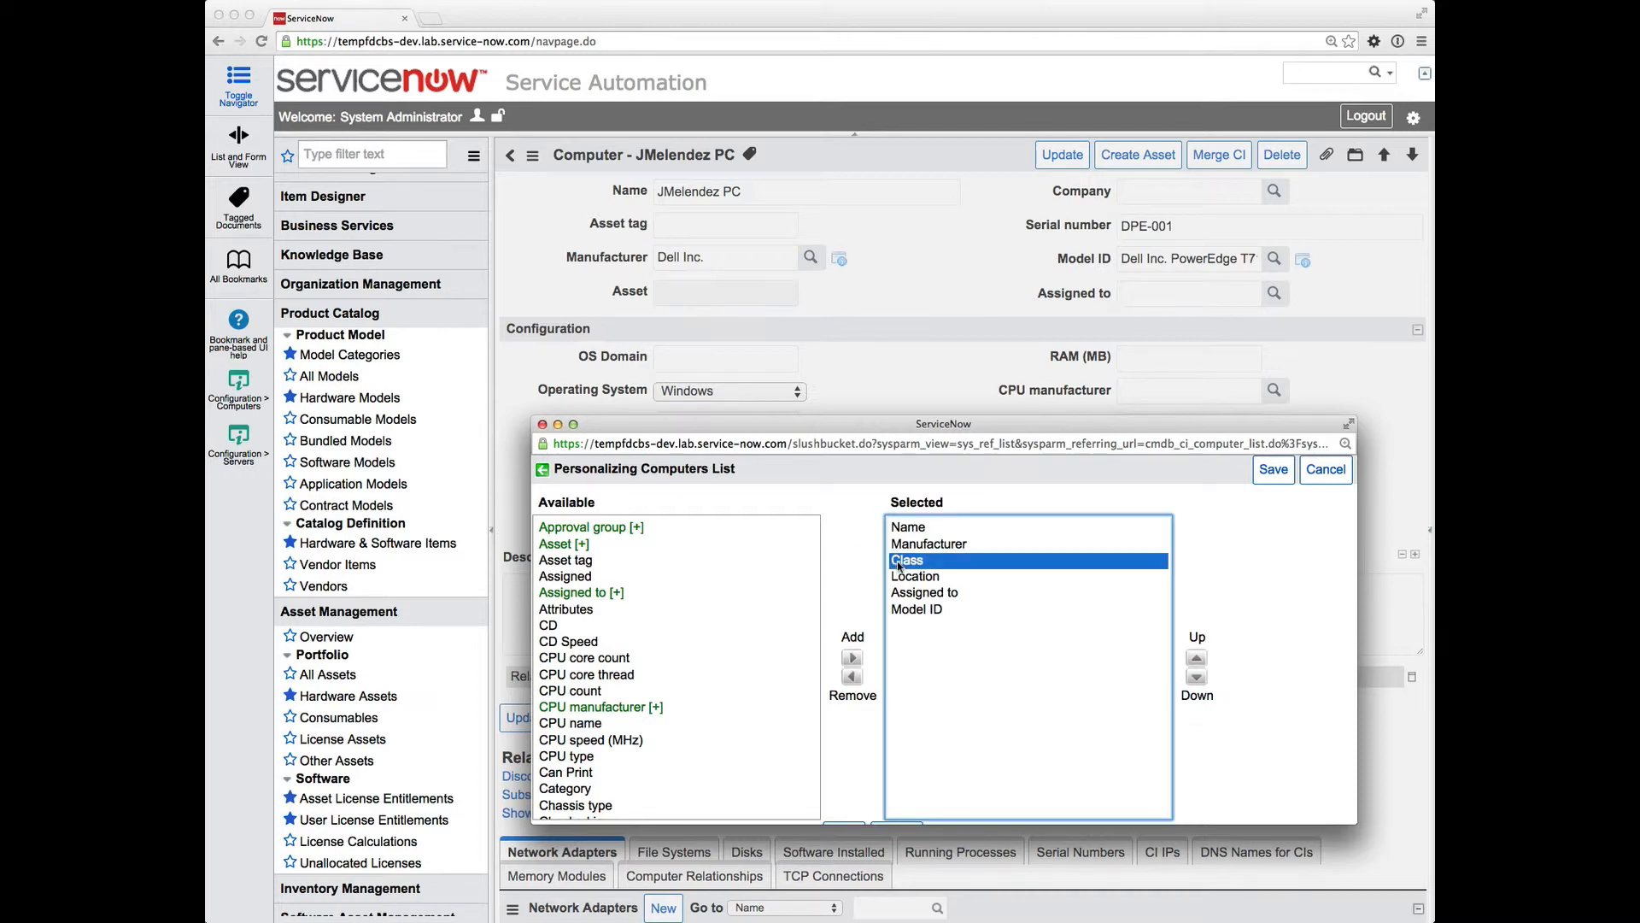
left_click(851, 677)
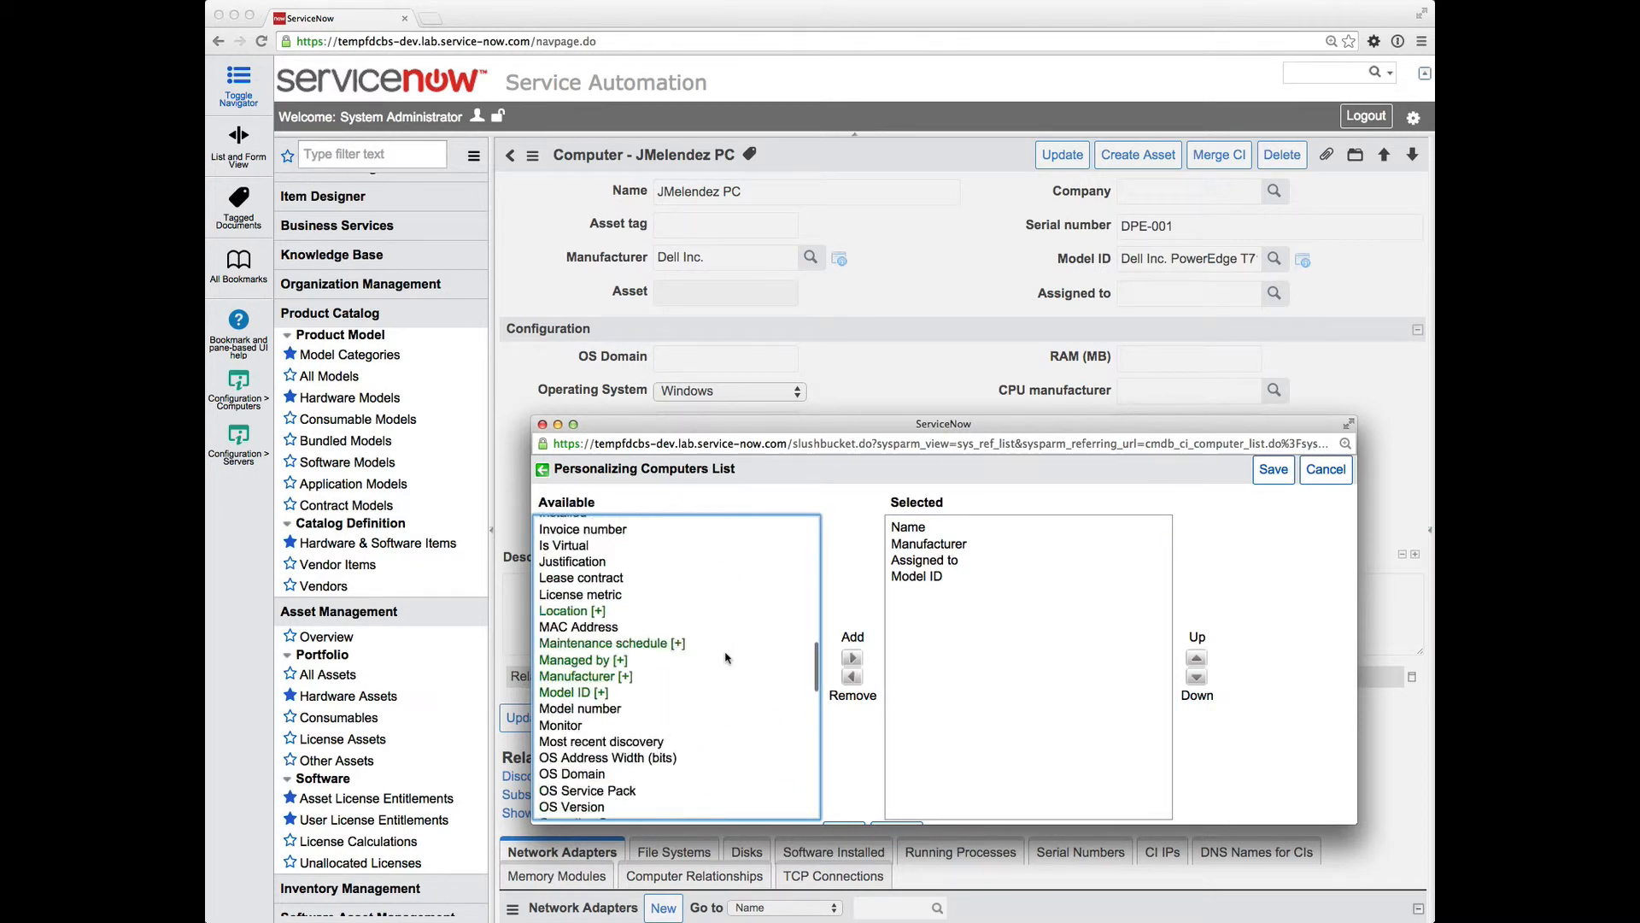
left_click(852, 658)
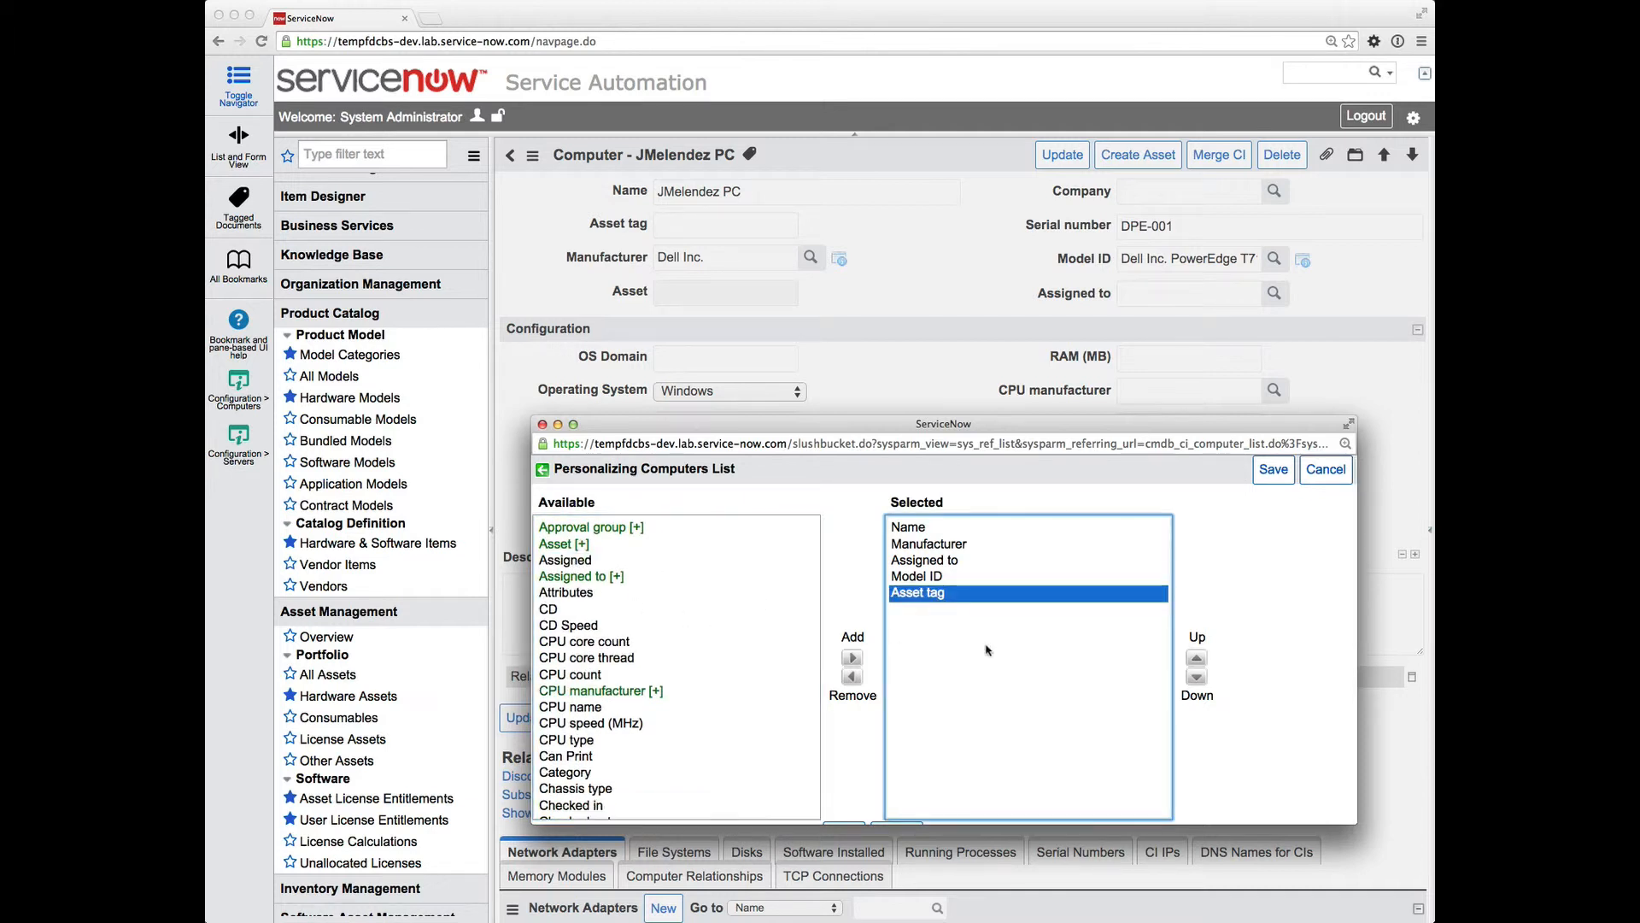
left_click(1195, 658)
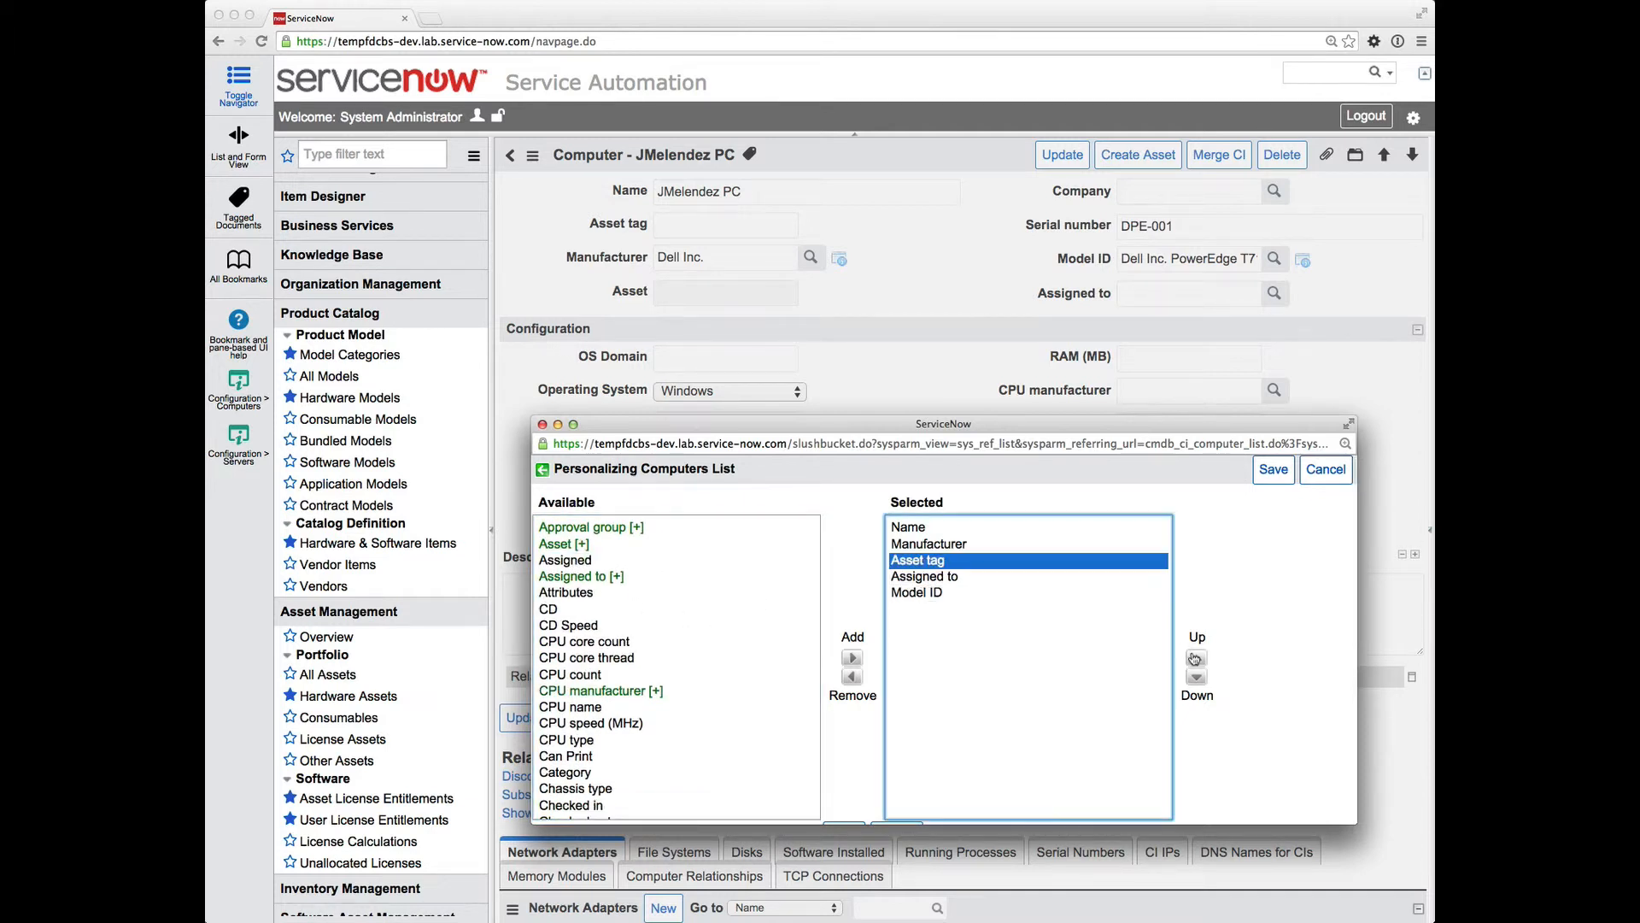
left_click(1196, 658)
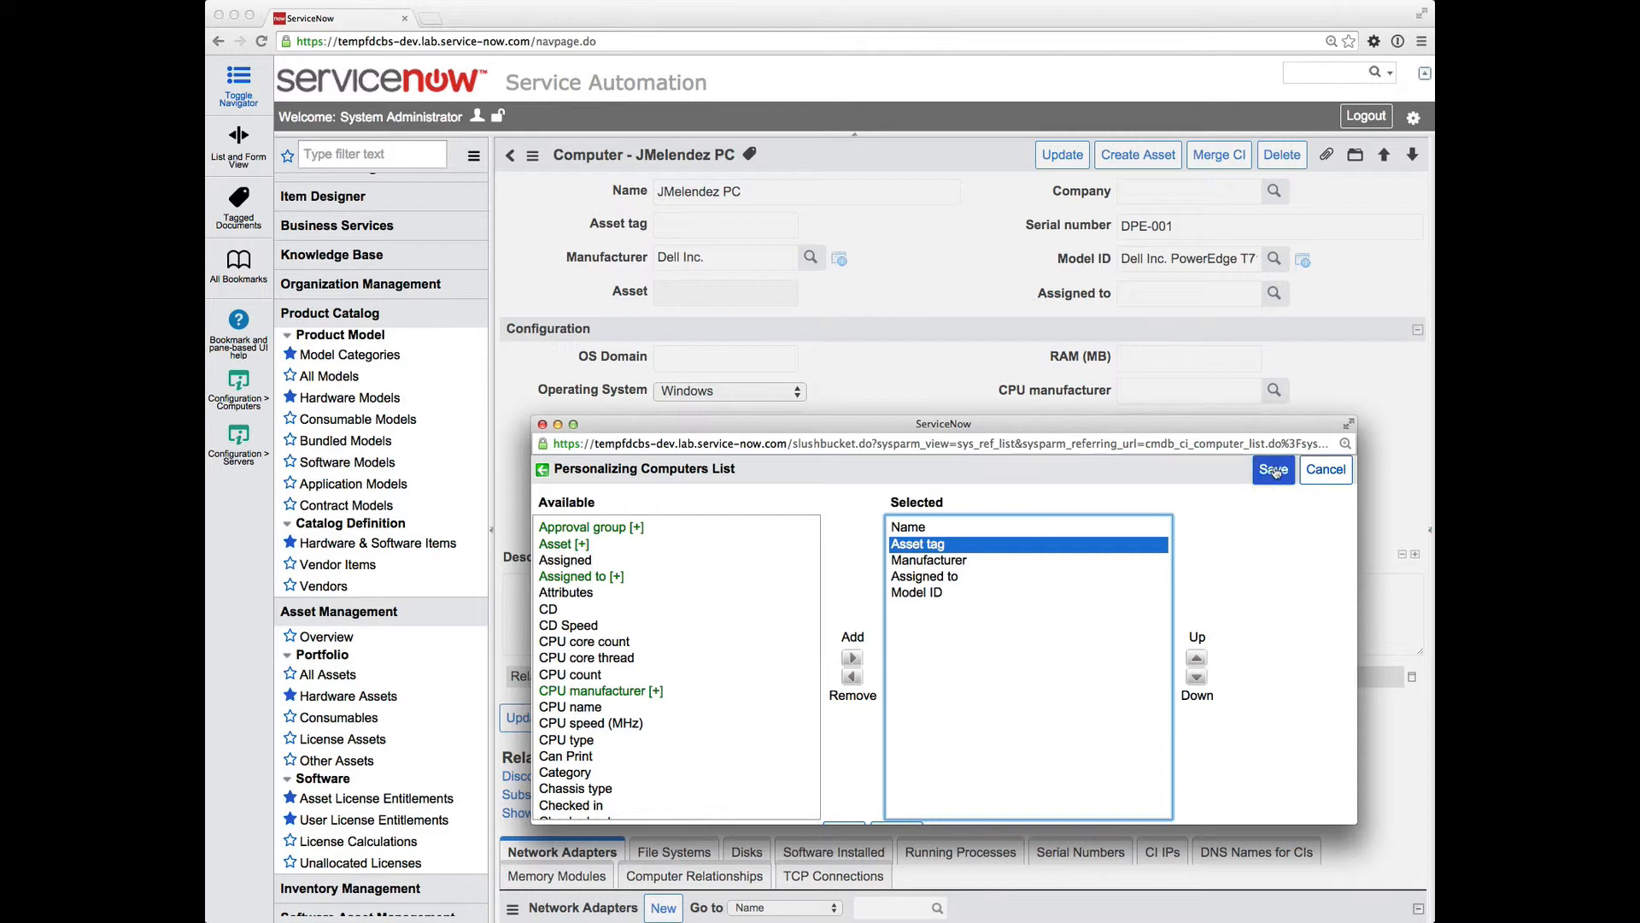
left_click(1272, 469)
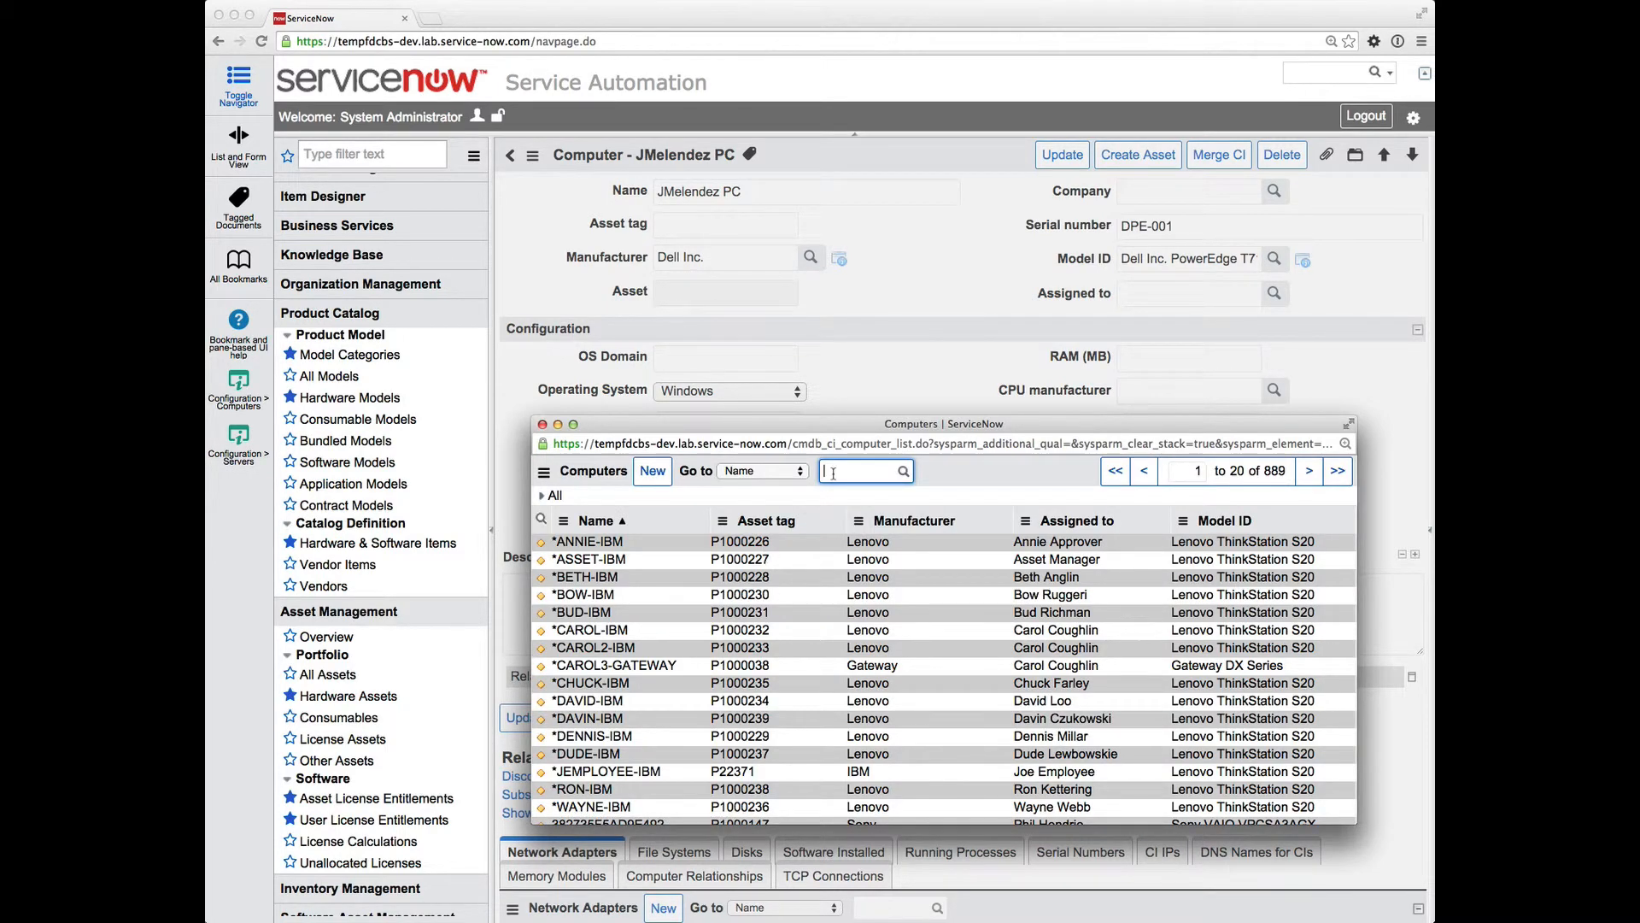
Search the lookup by asset tag *jm12345 and select PowerEdge T710 as the CI to merge
type("*")
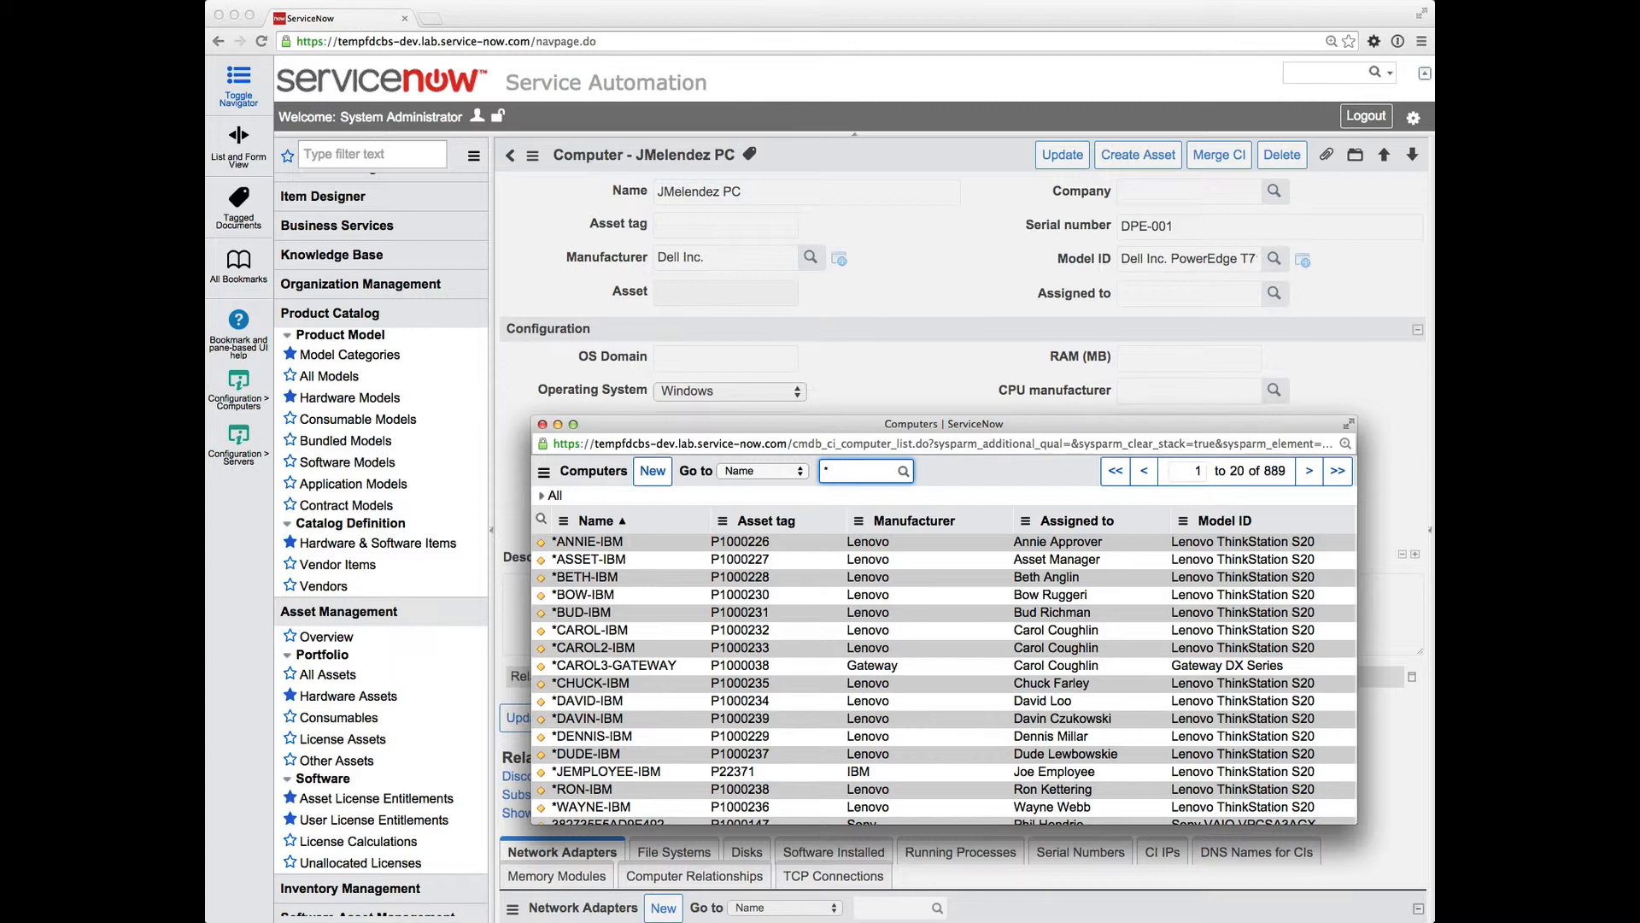
type("jm12345")
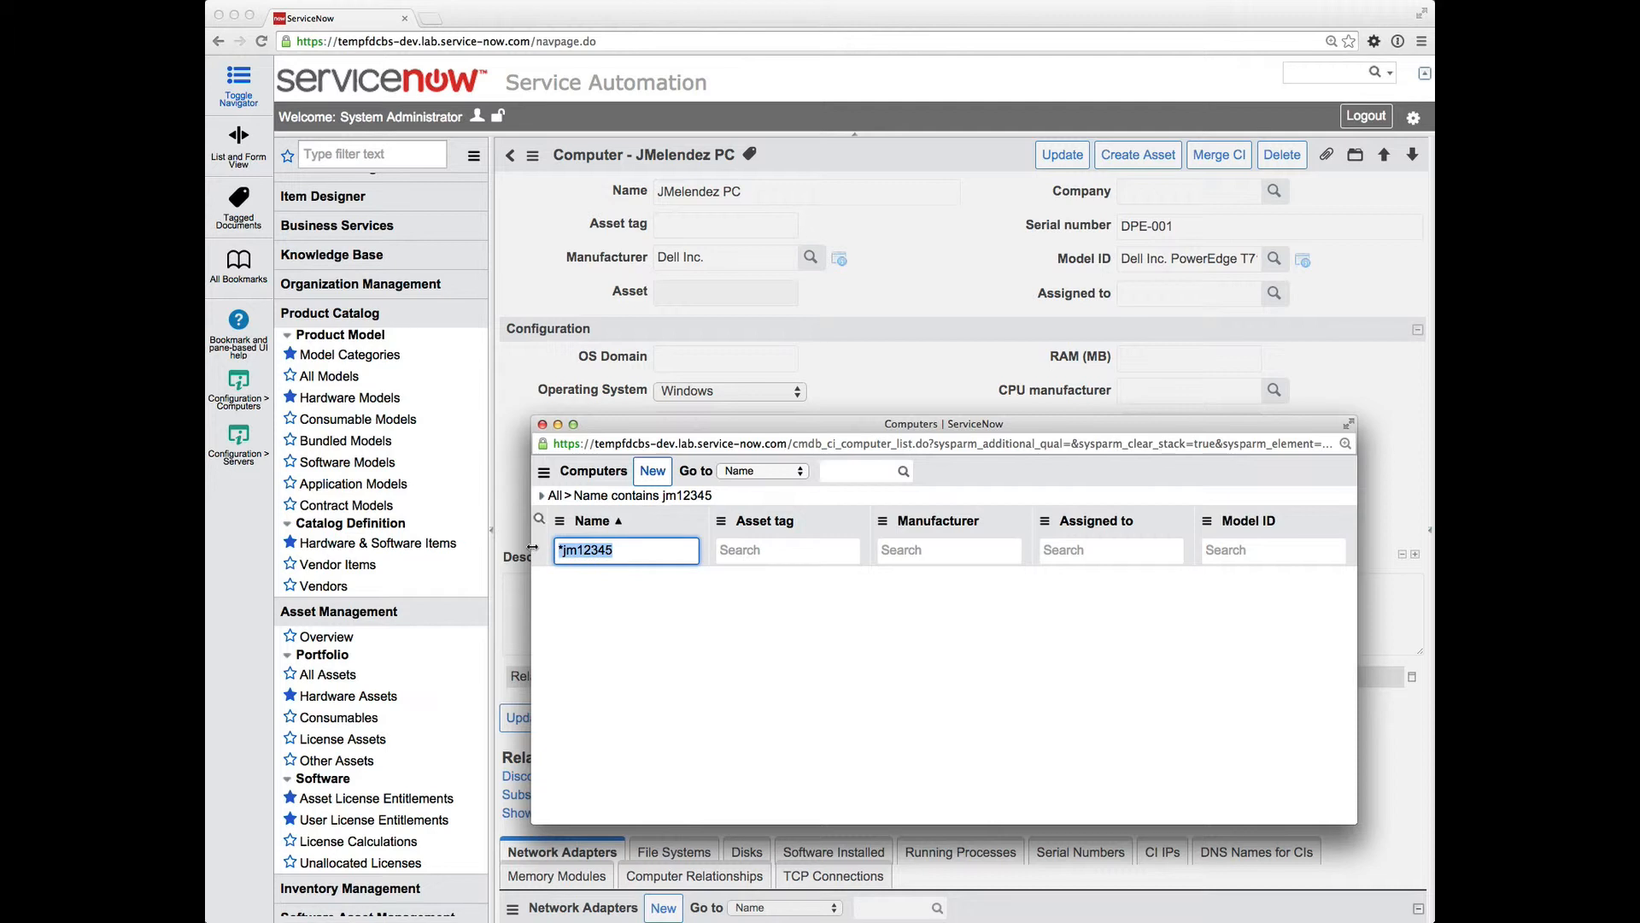
left_click(787, 549)
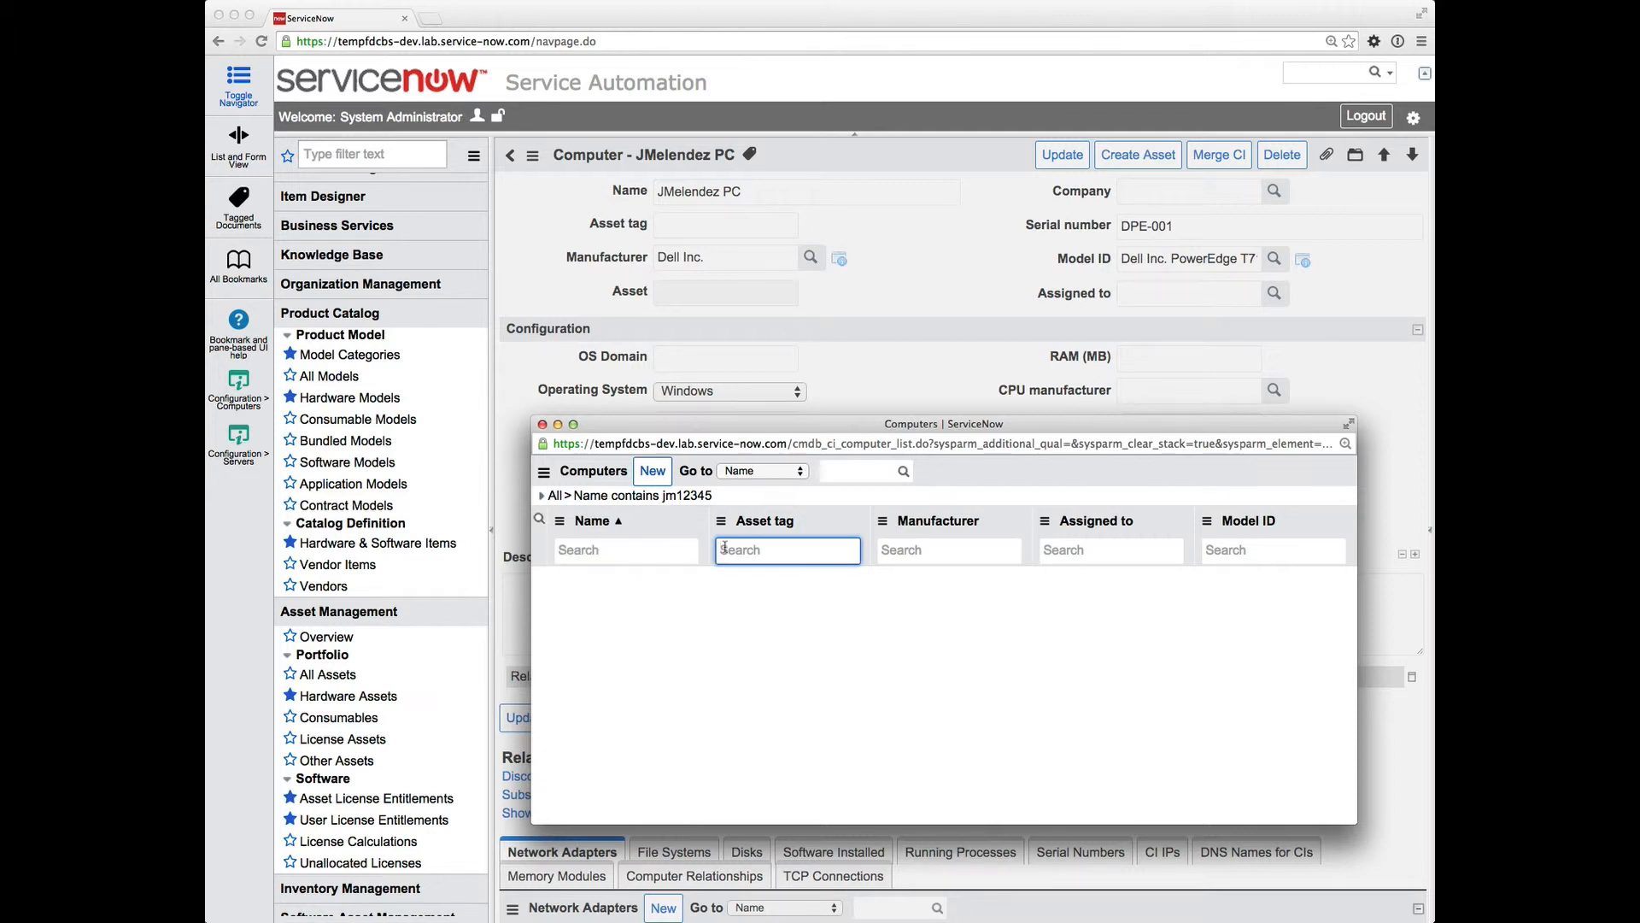
type("*jm12345")
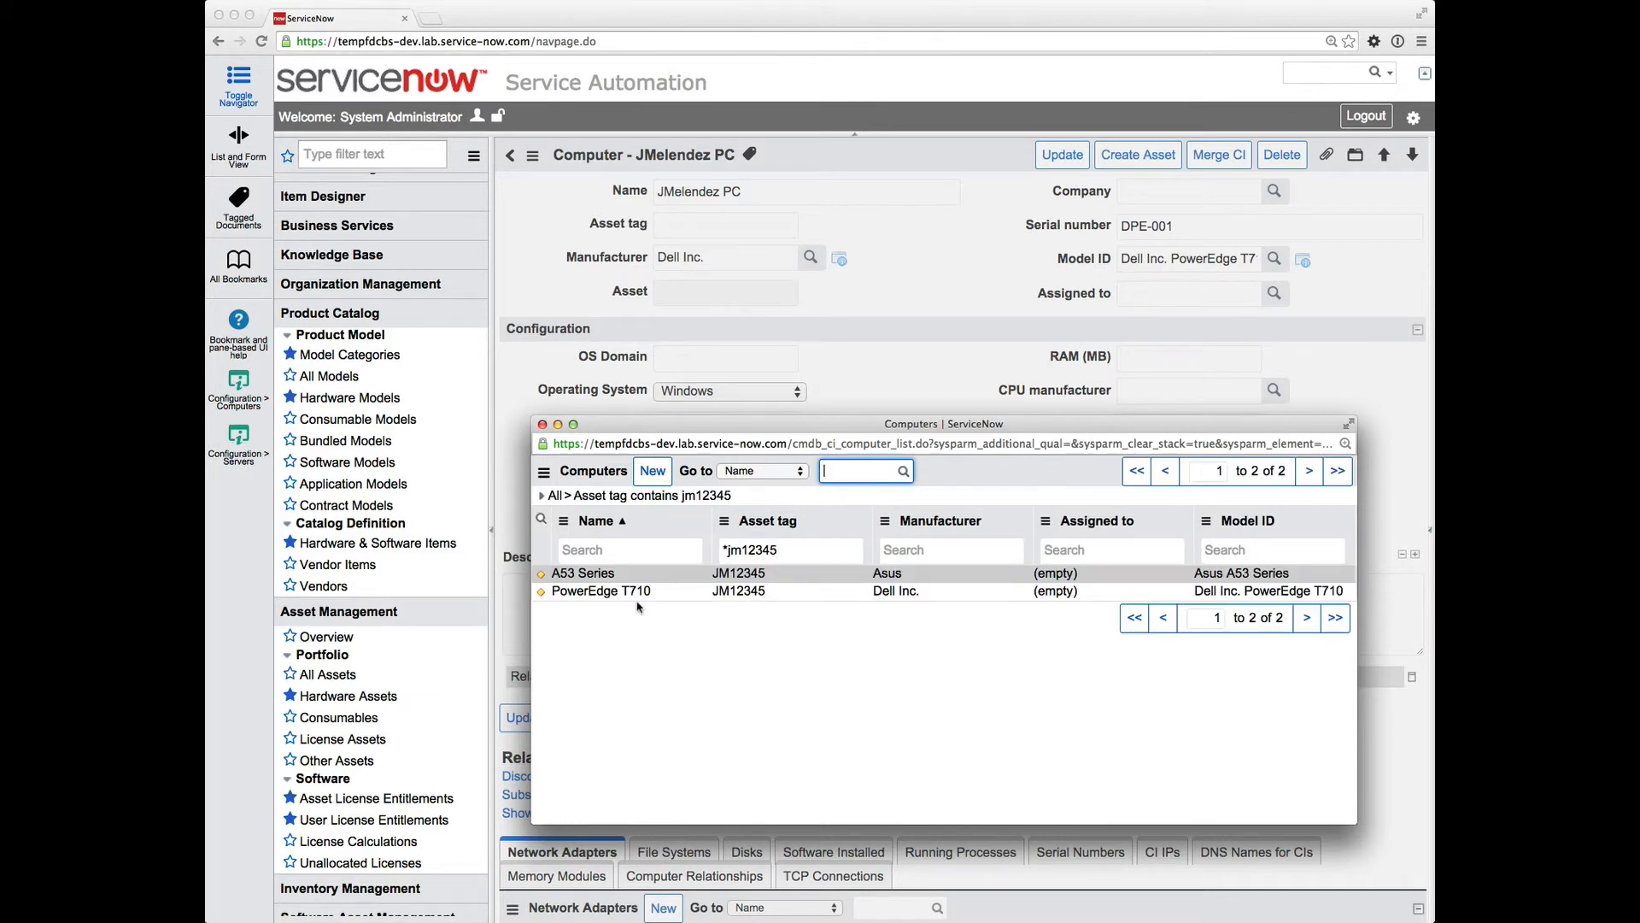
mouse_move(601, 591)
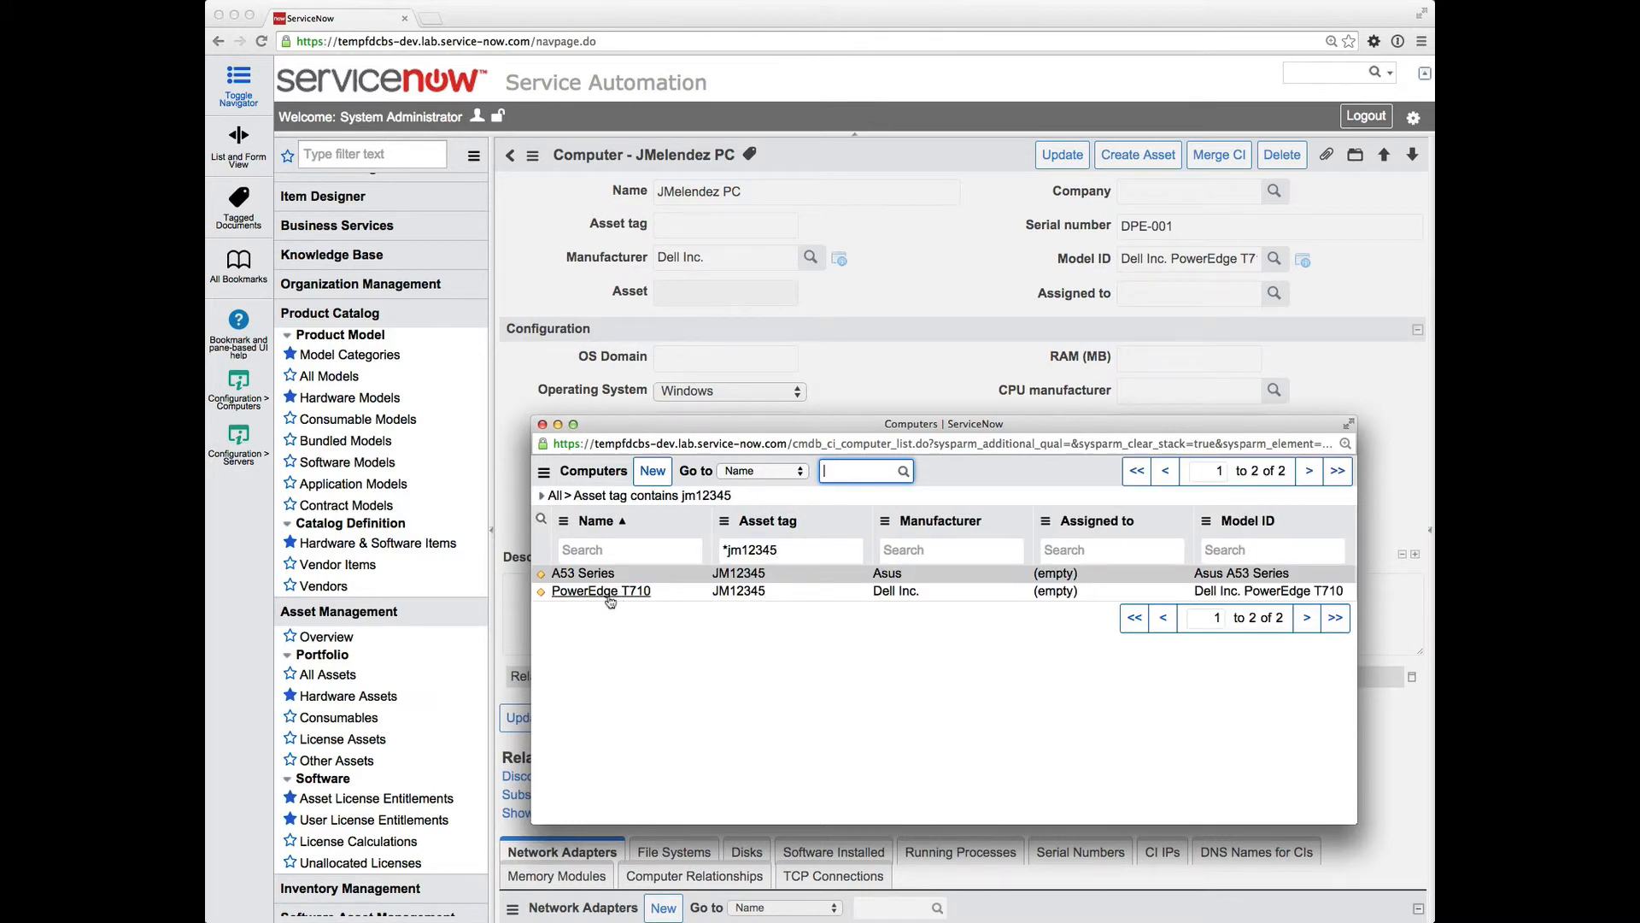
mouse_move(600, 590)
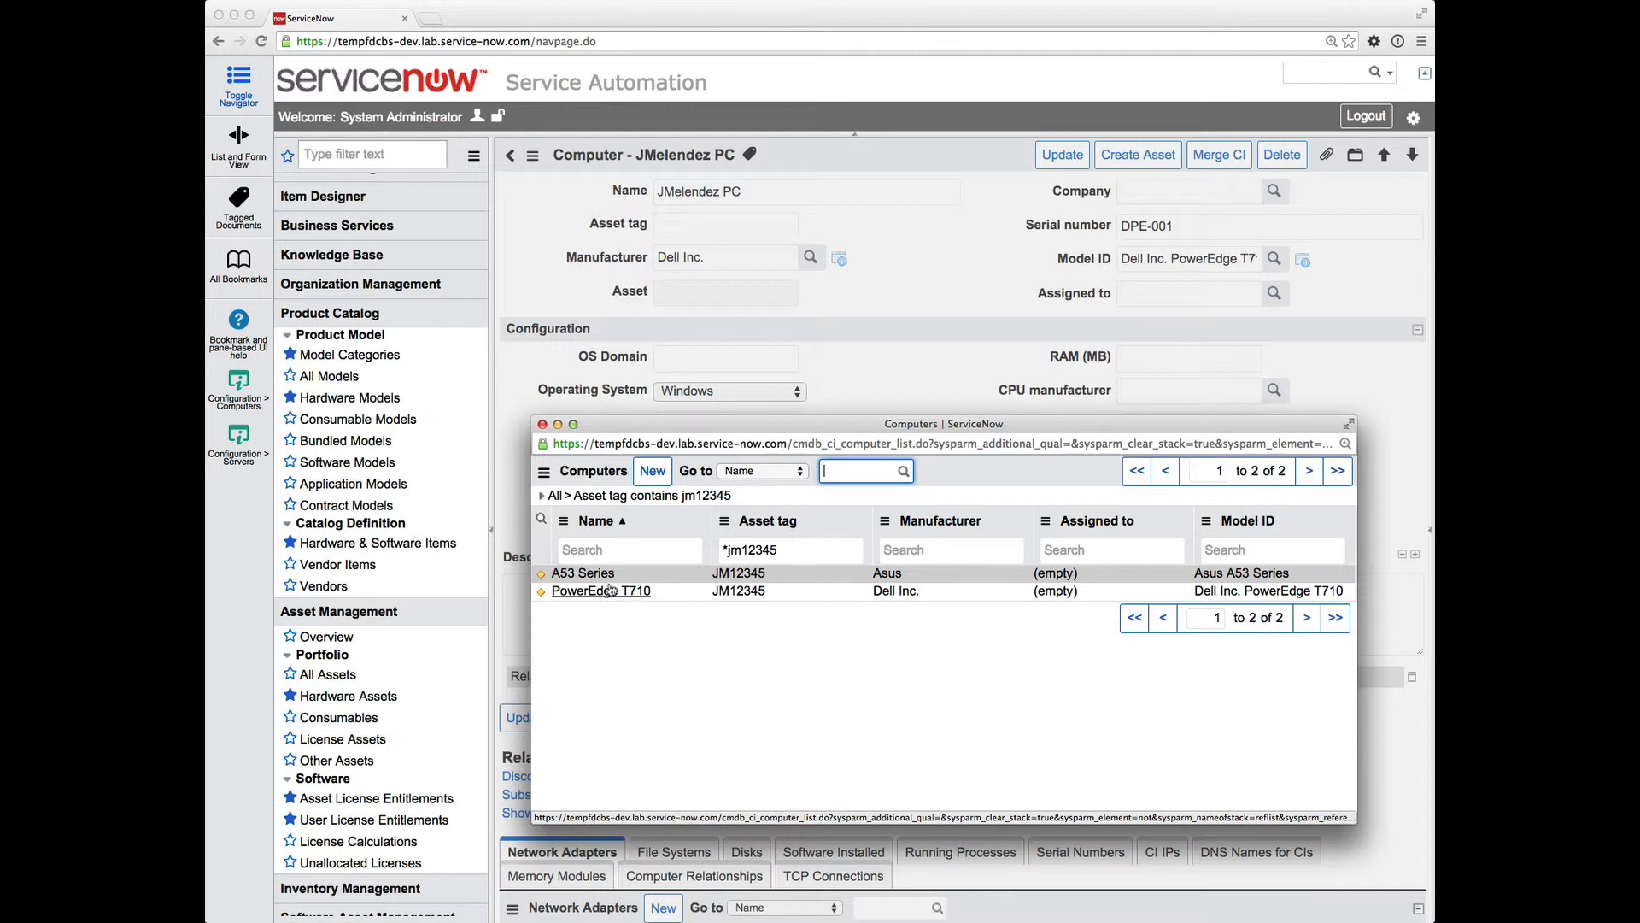
mouse_move(601, 591)
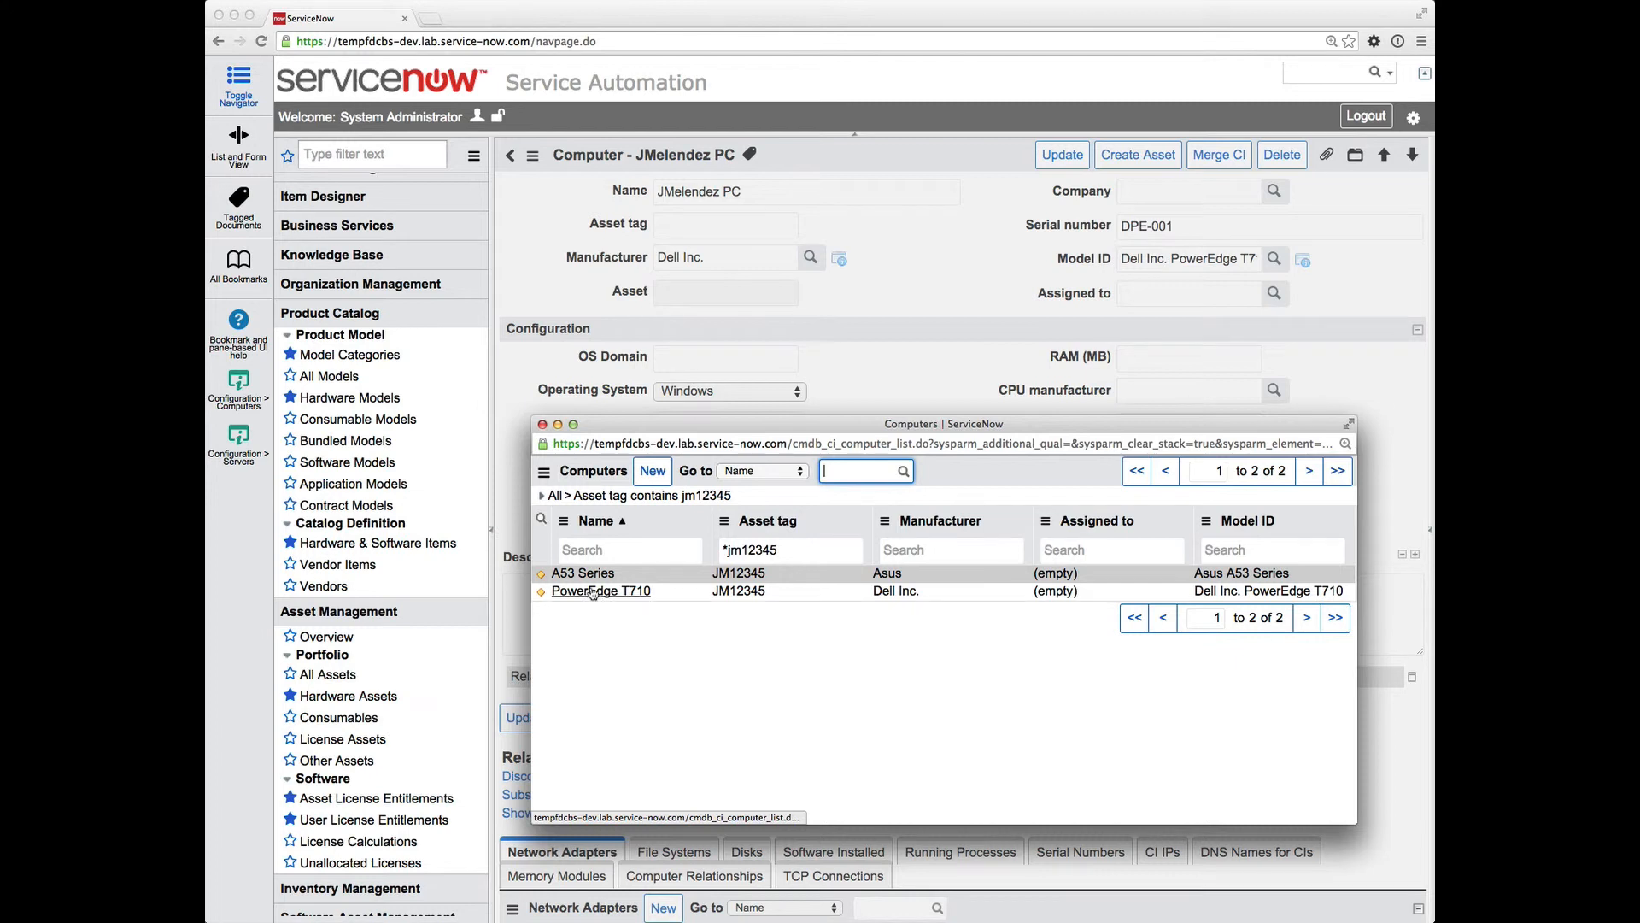
mouse_move(600, 591)
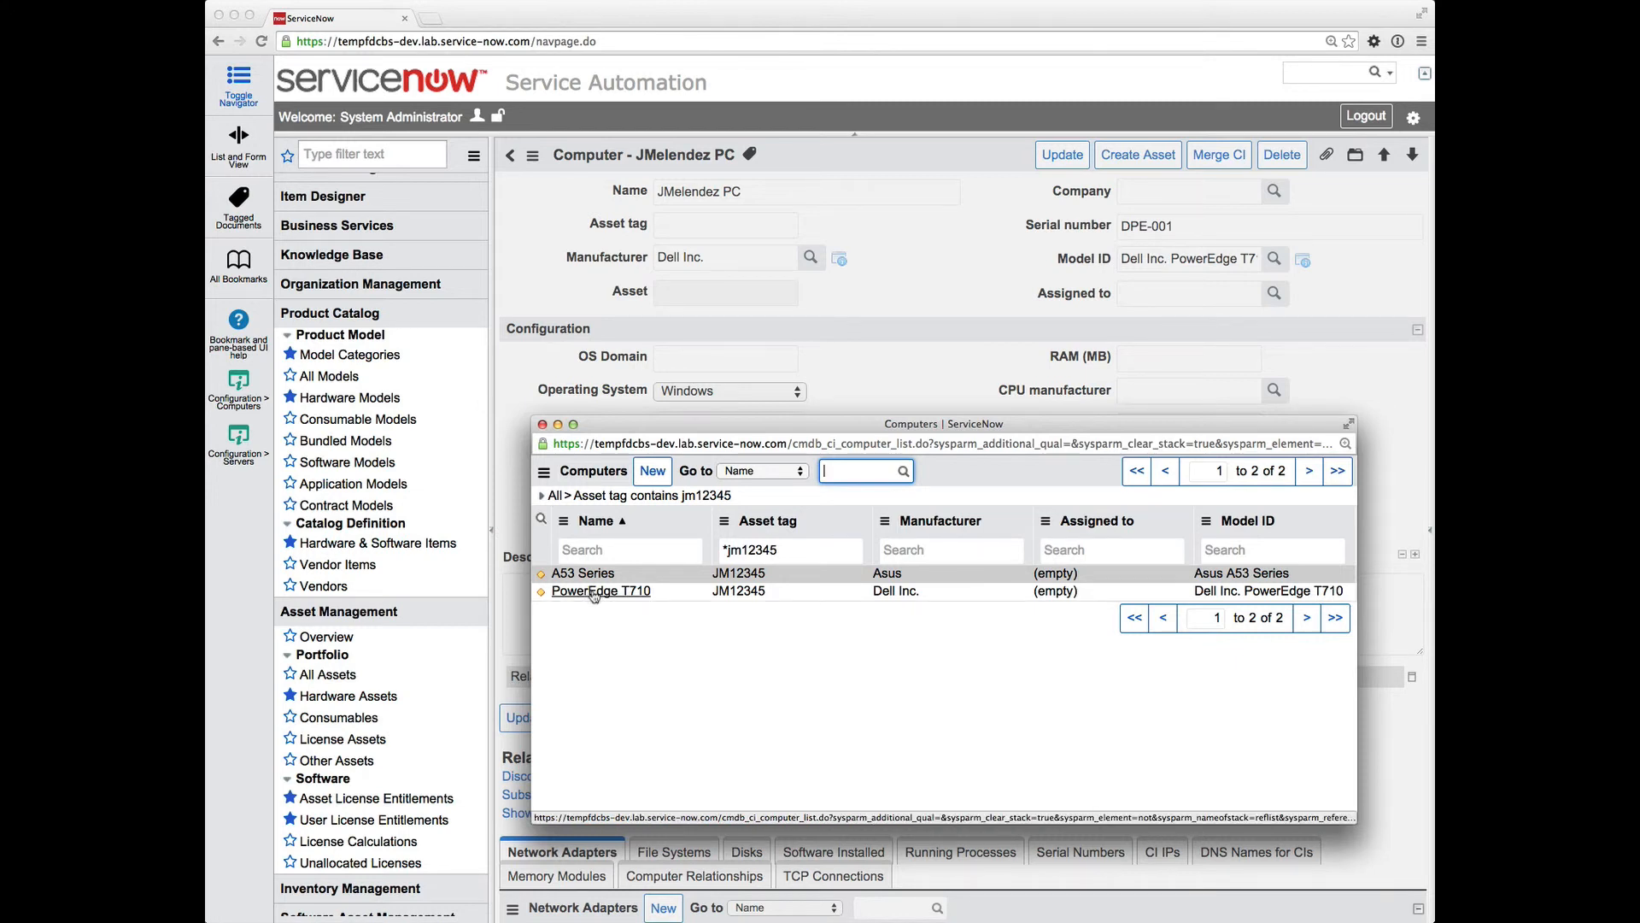
left_click(601, 590)
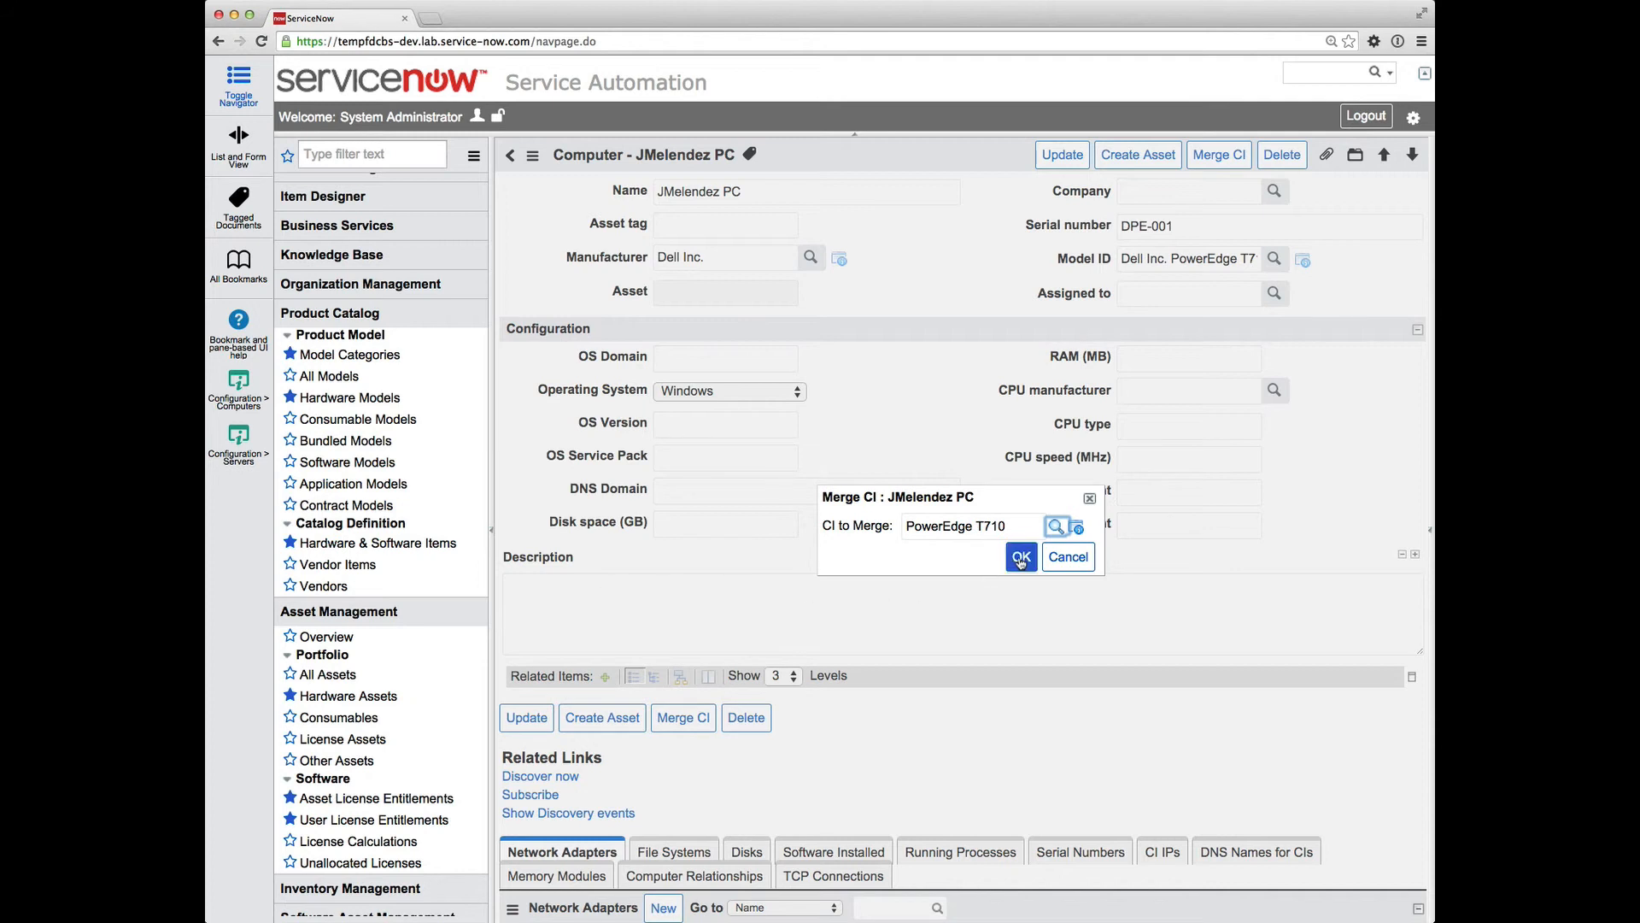
Confirm the merge and preview the linked JM12345 Dell PowerEdge T710 asset record
left_click(1020, 556)
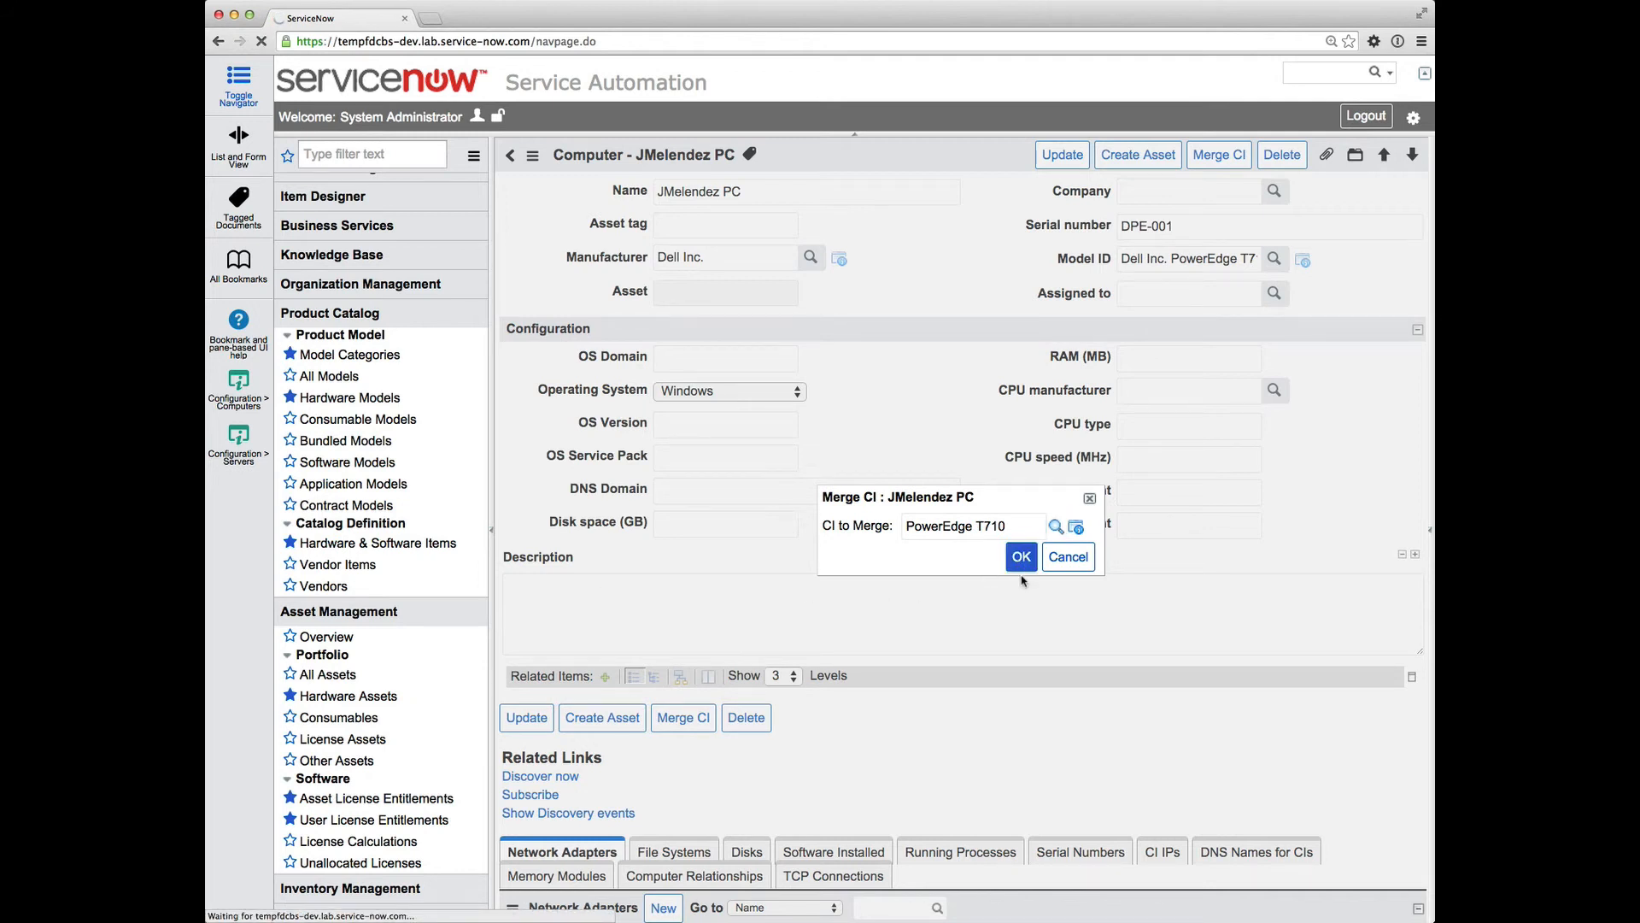
left_click(1020, 556)
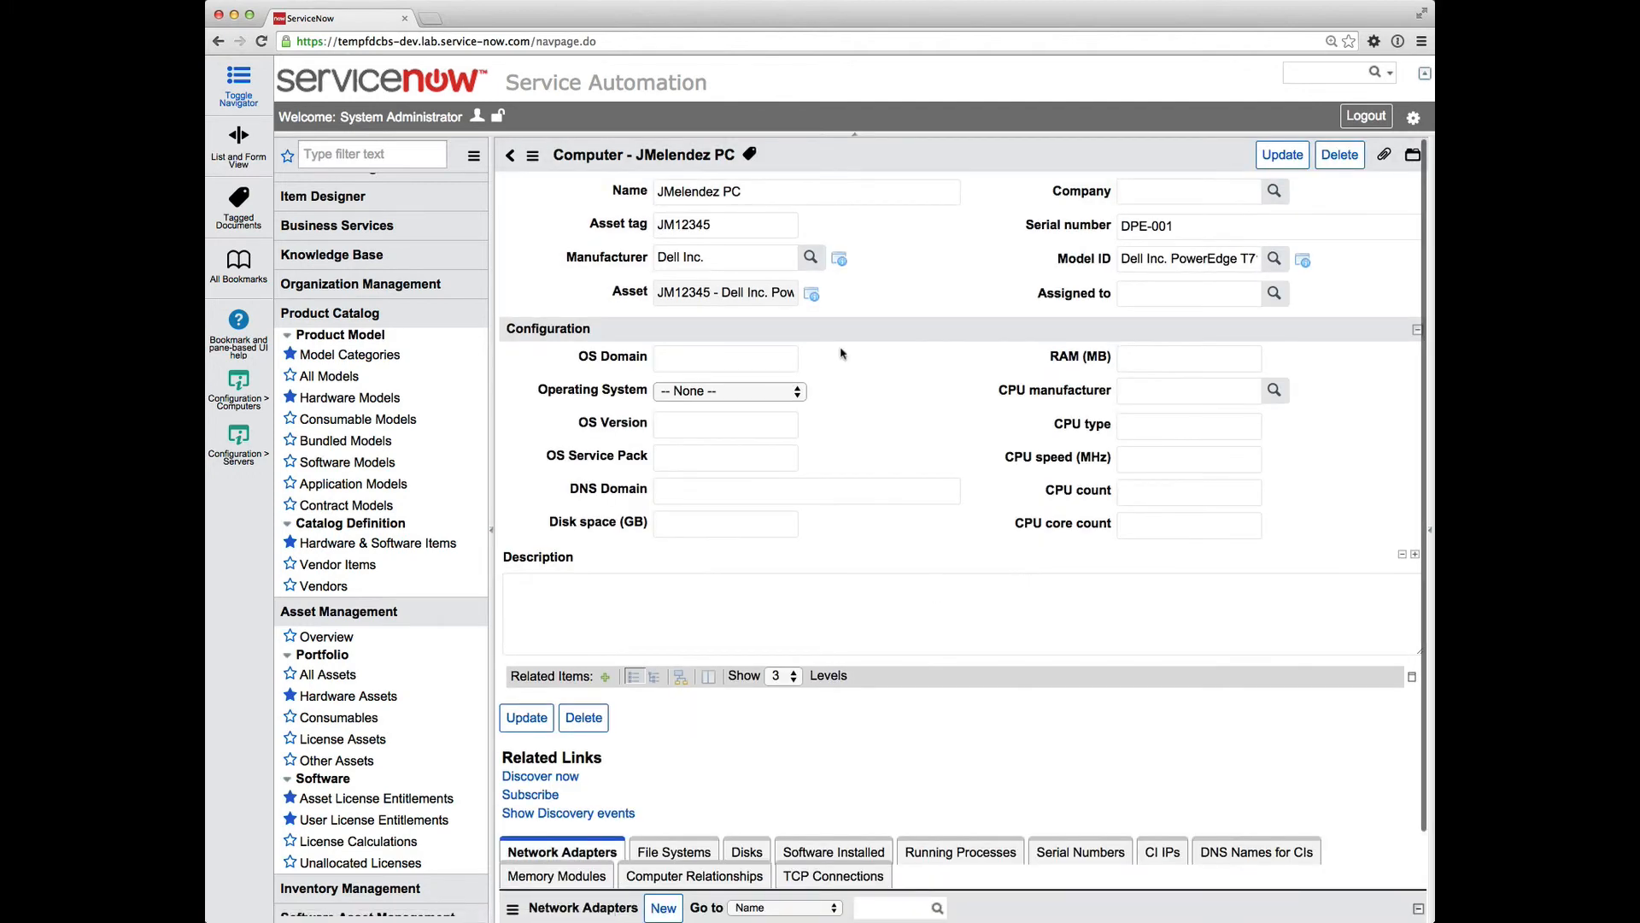
left_click(811, 293)
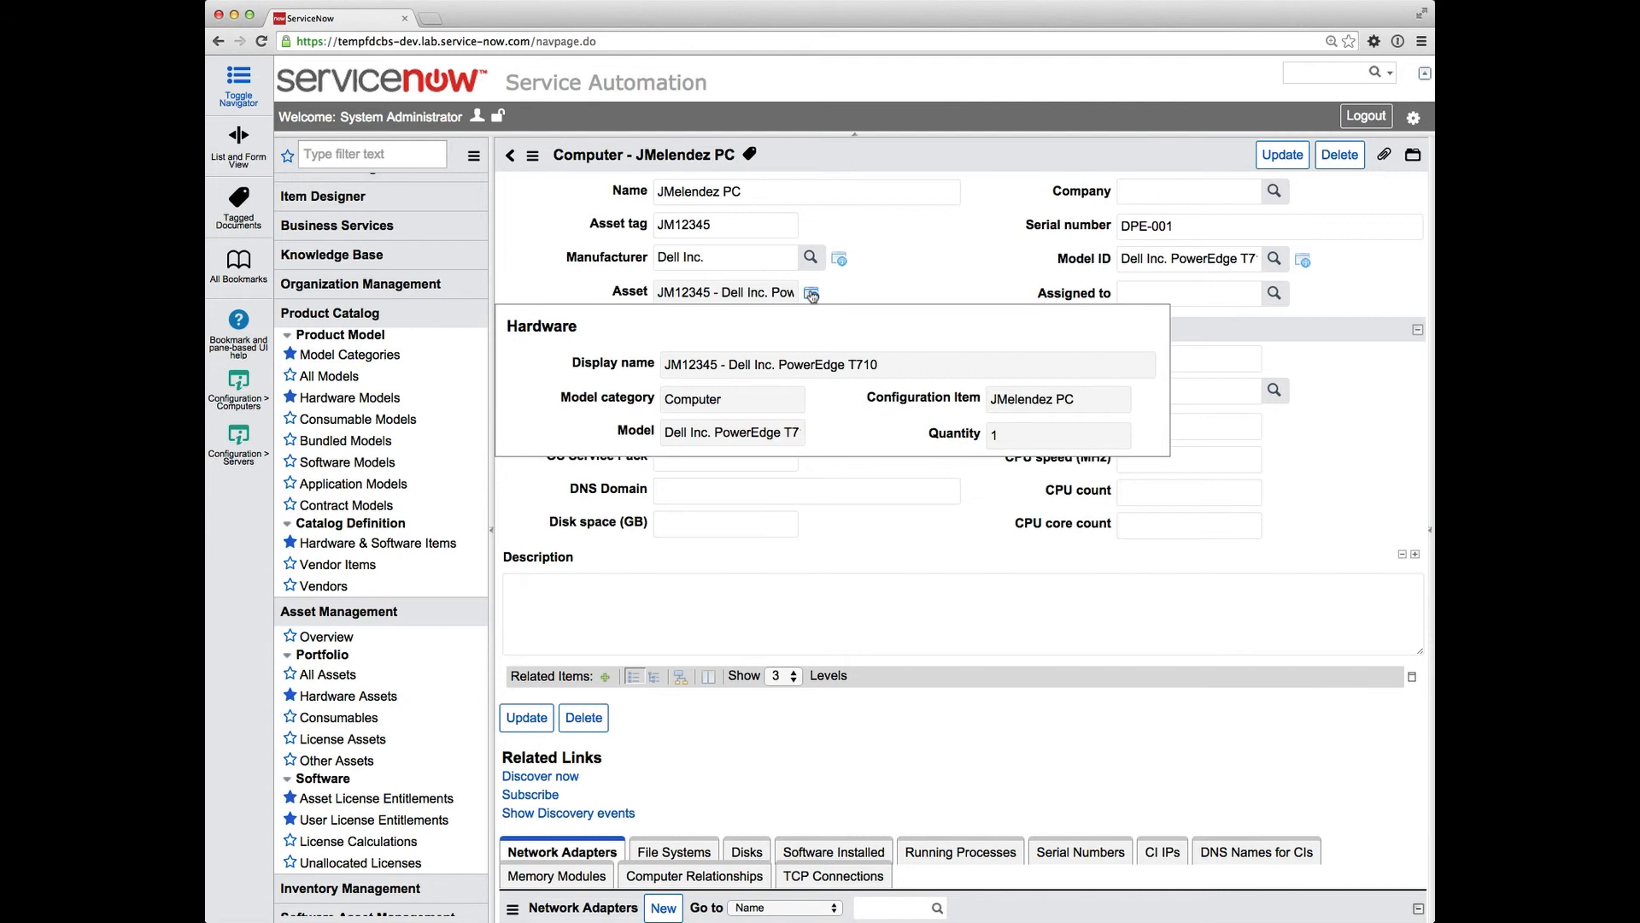
left_click(812, 293)
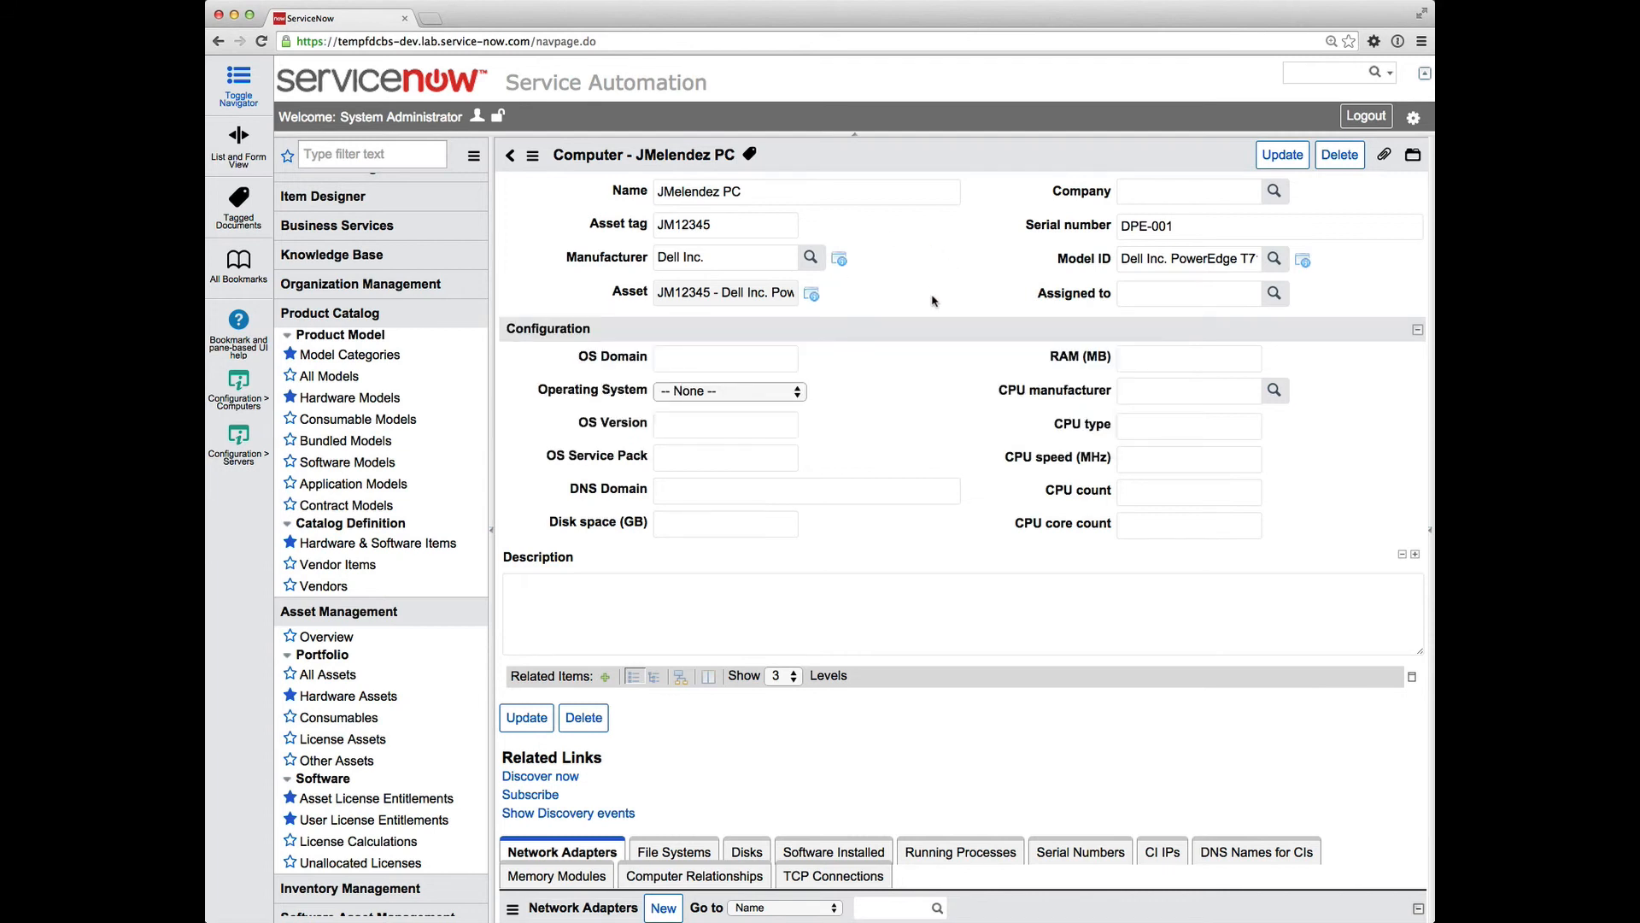
mouse_move(889, 278)
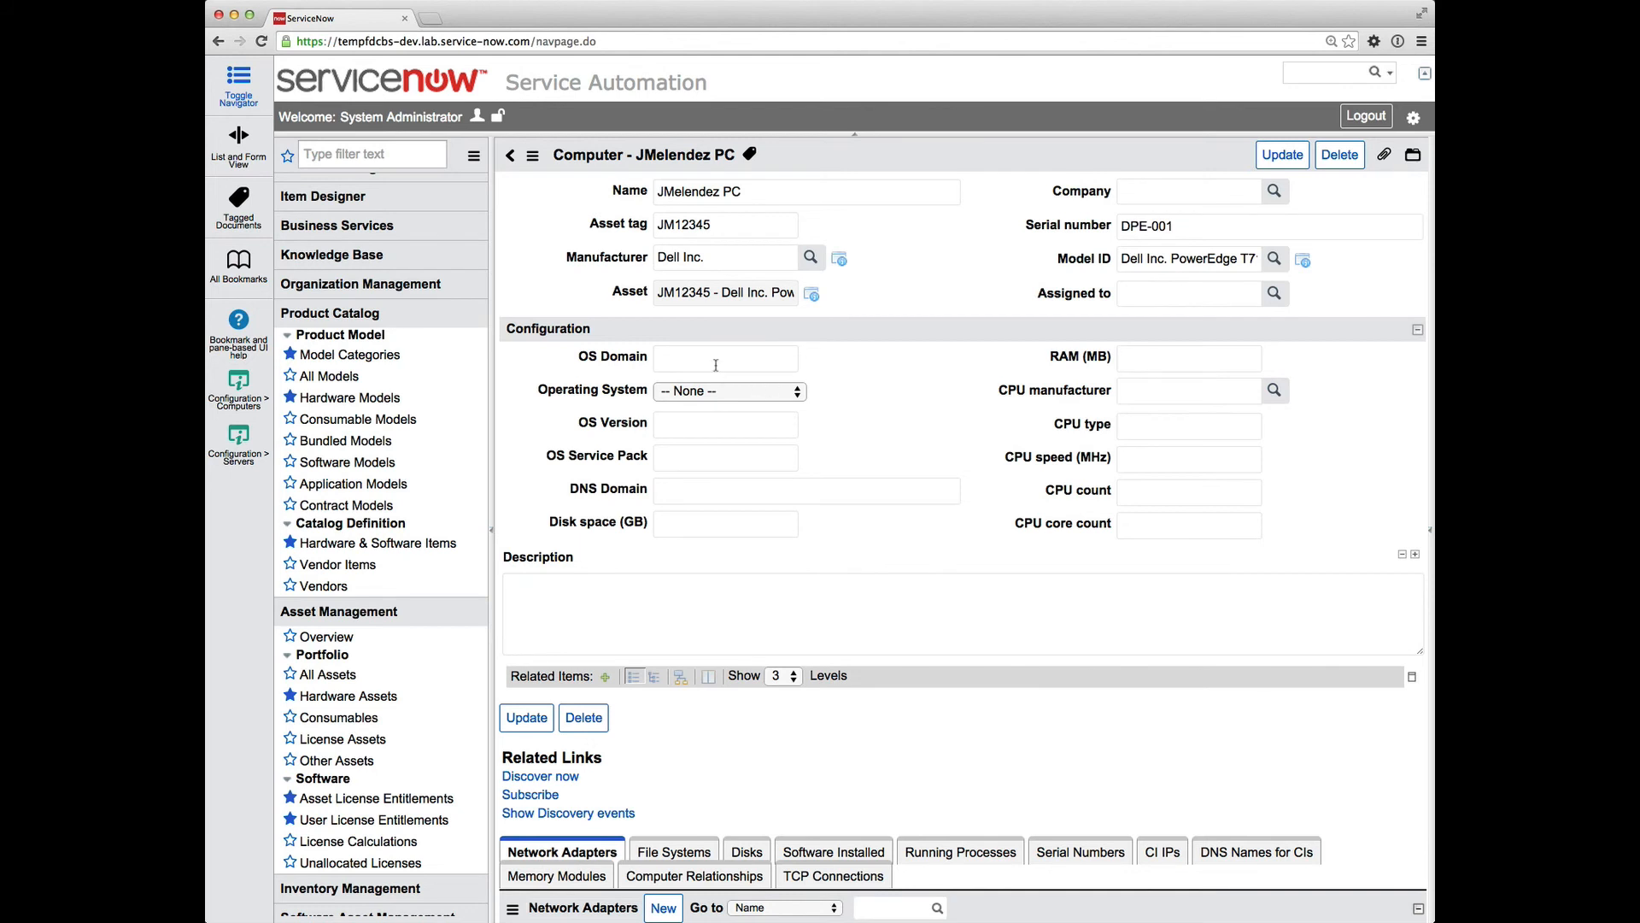
mouse_move(729, 533)
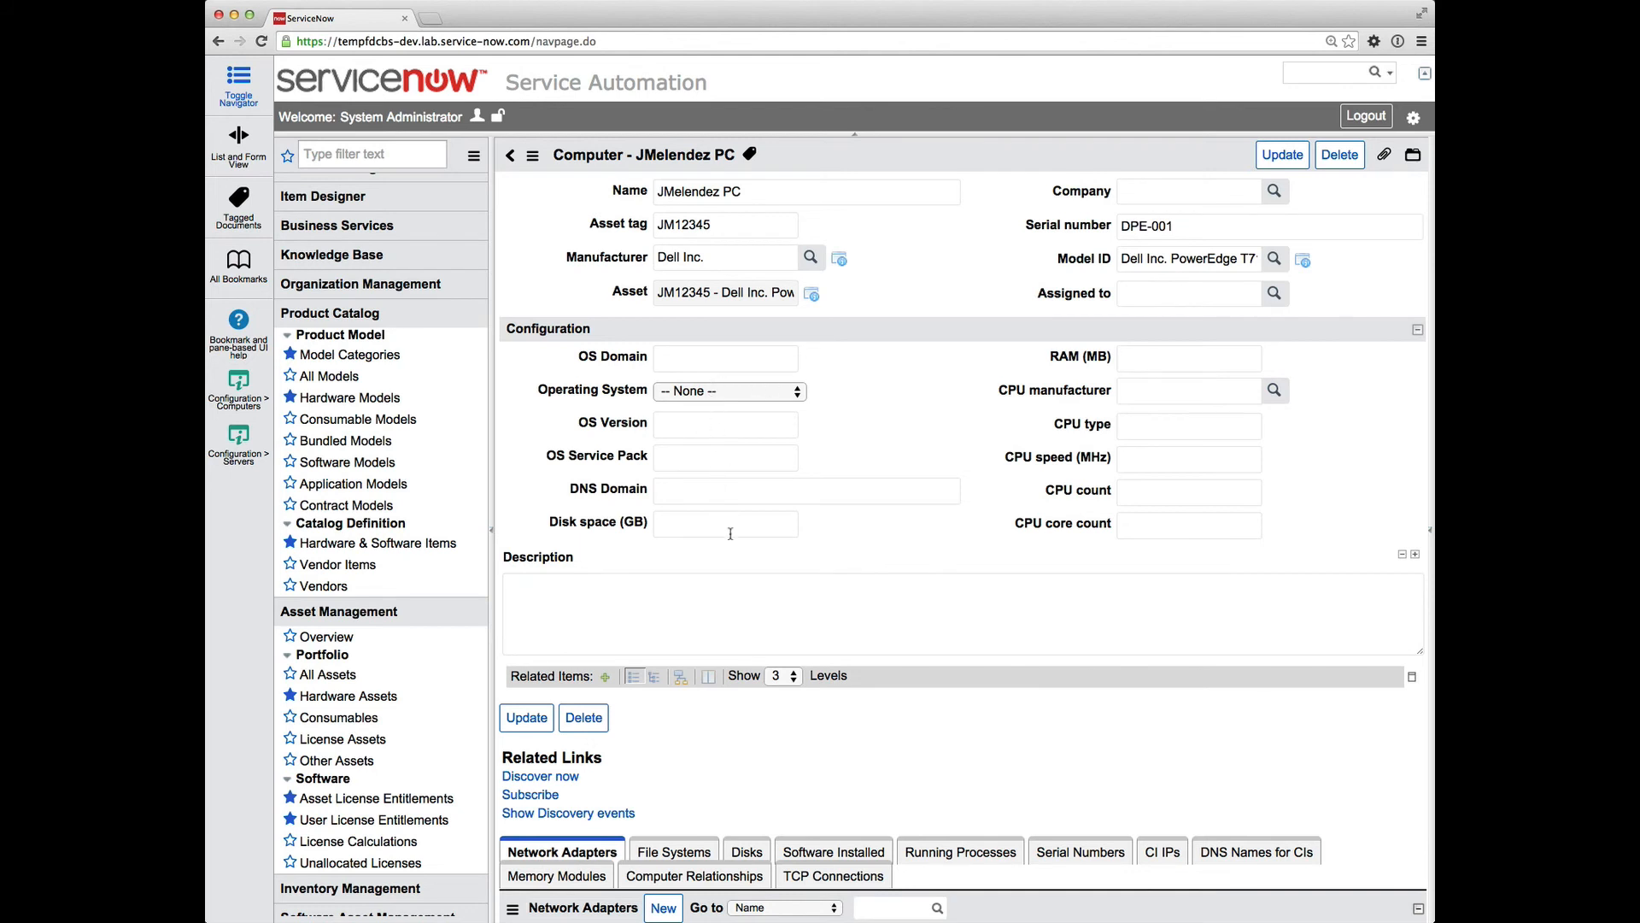
mouse_move(784, 447)
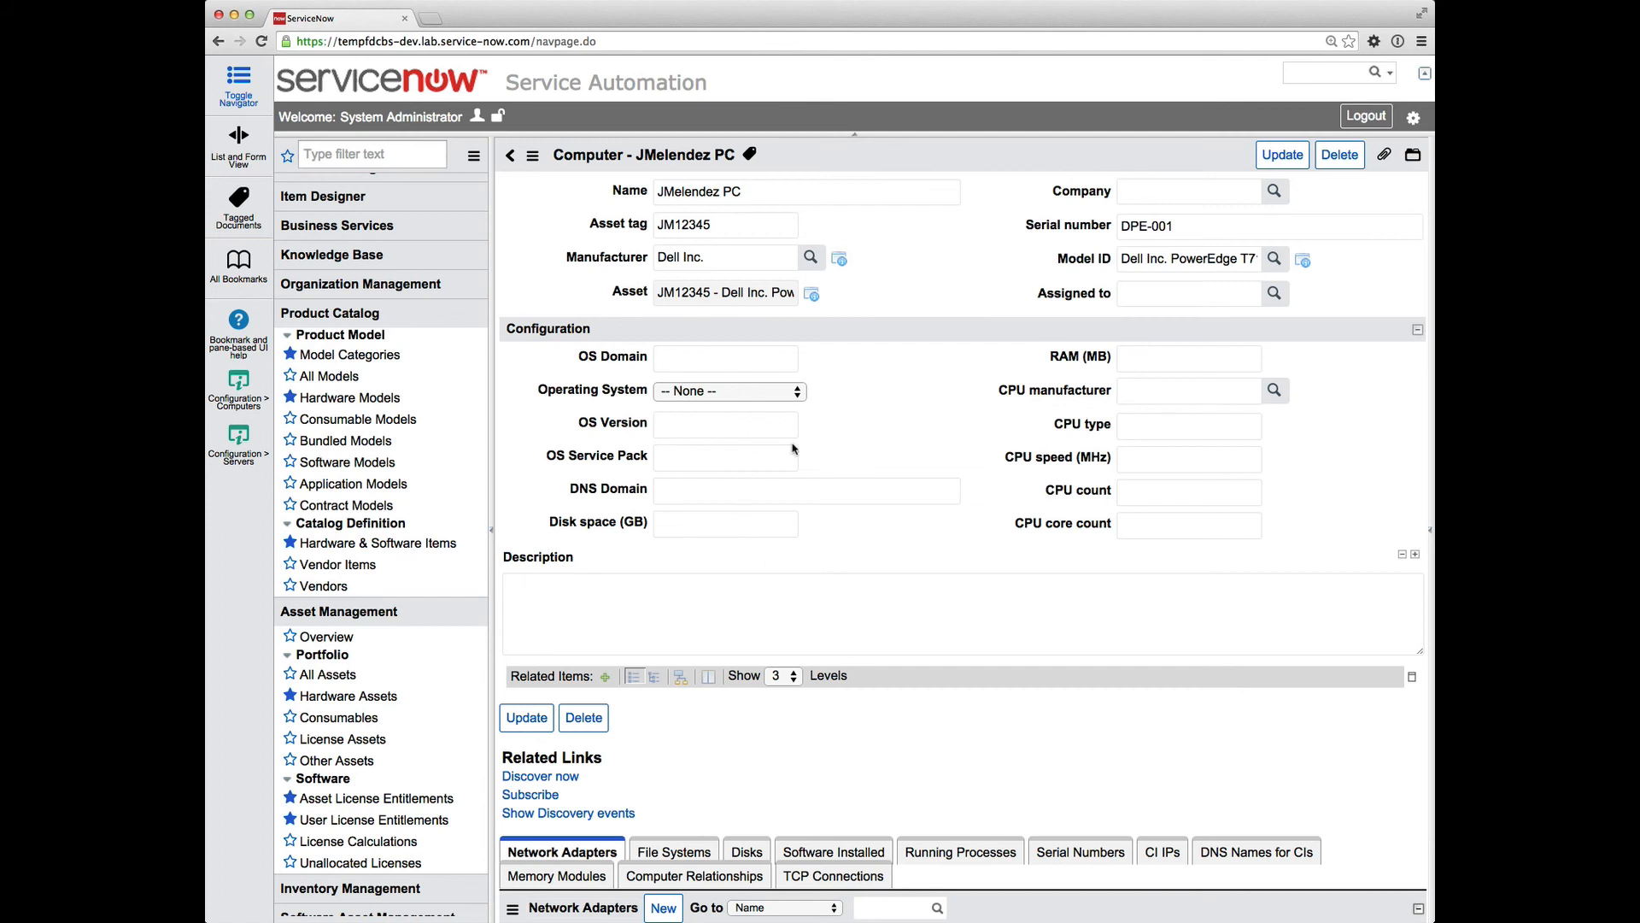
mouse_move(732, 407)
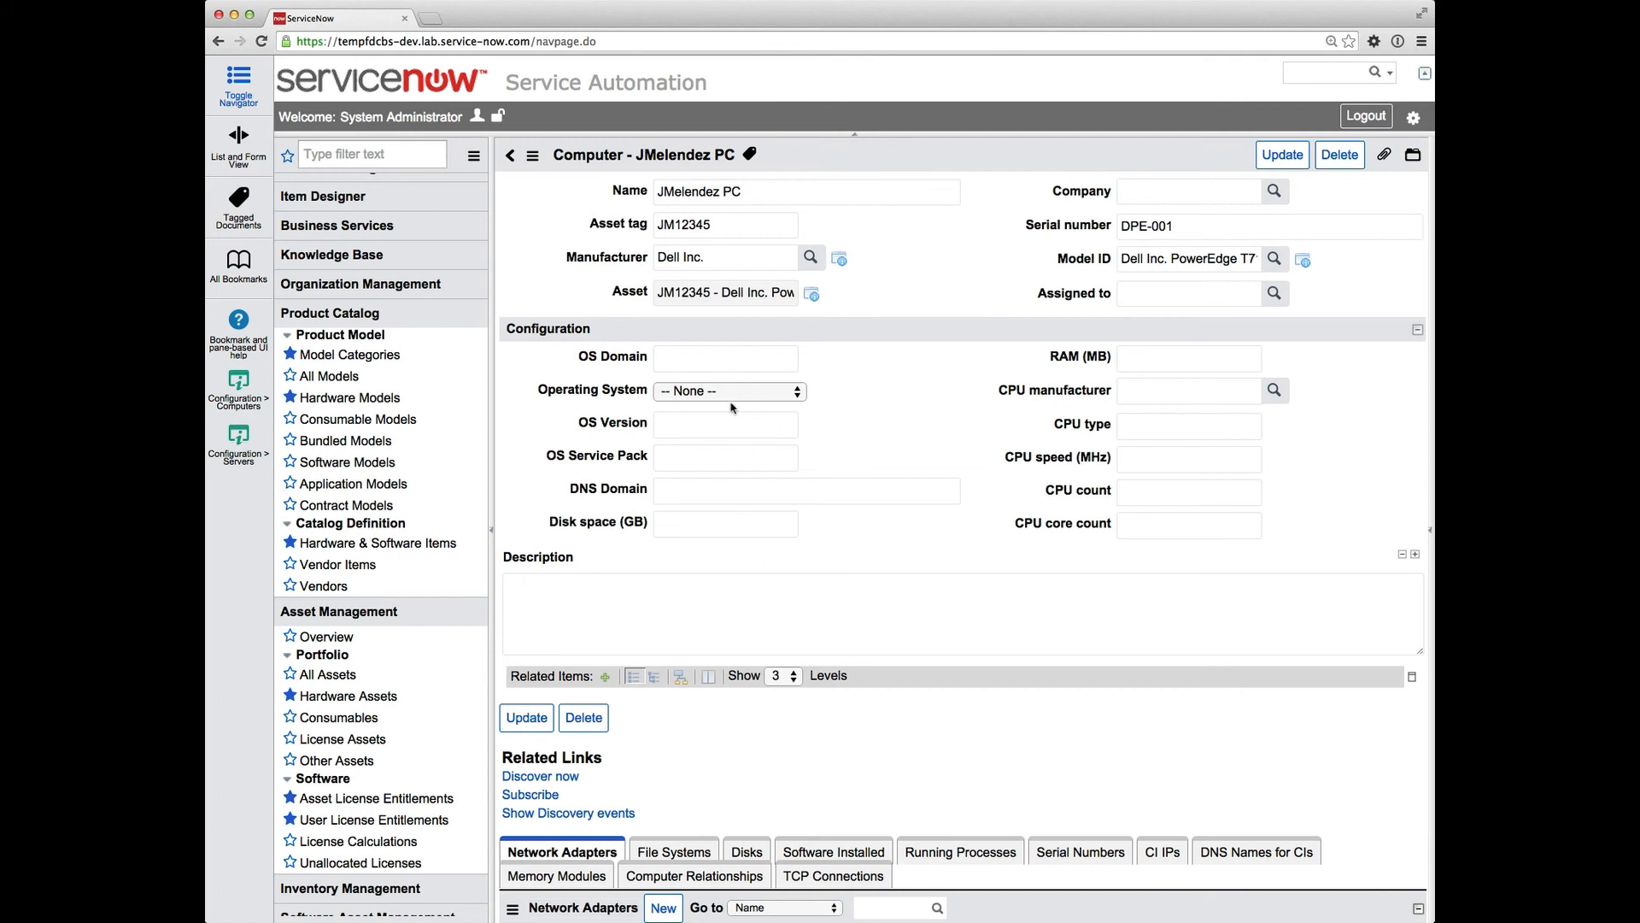
mouse_move(643, 340)
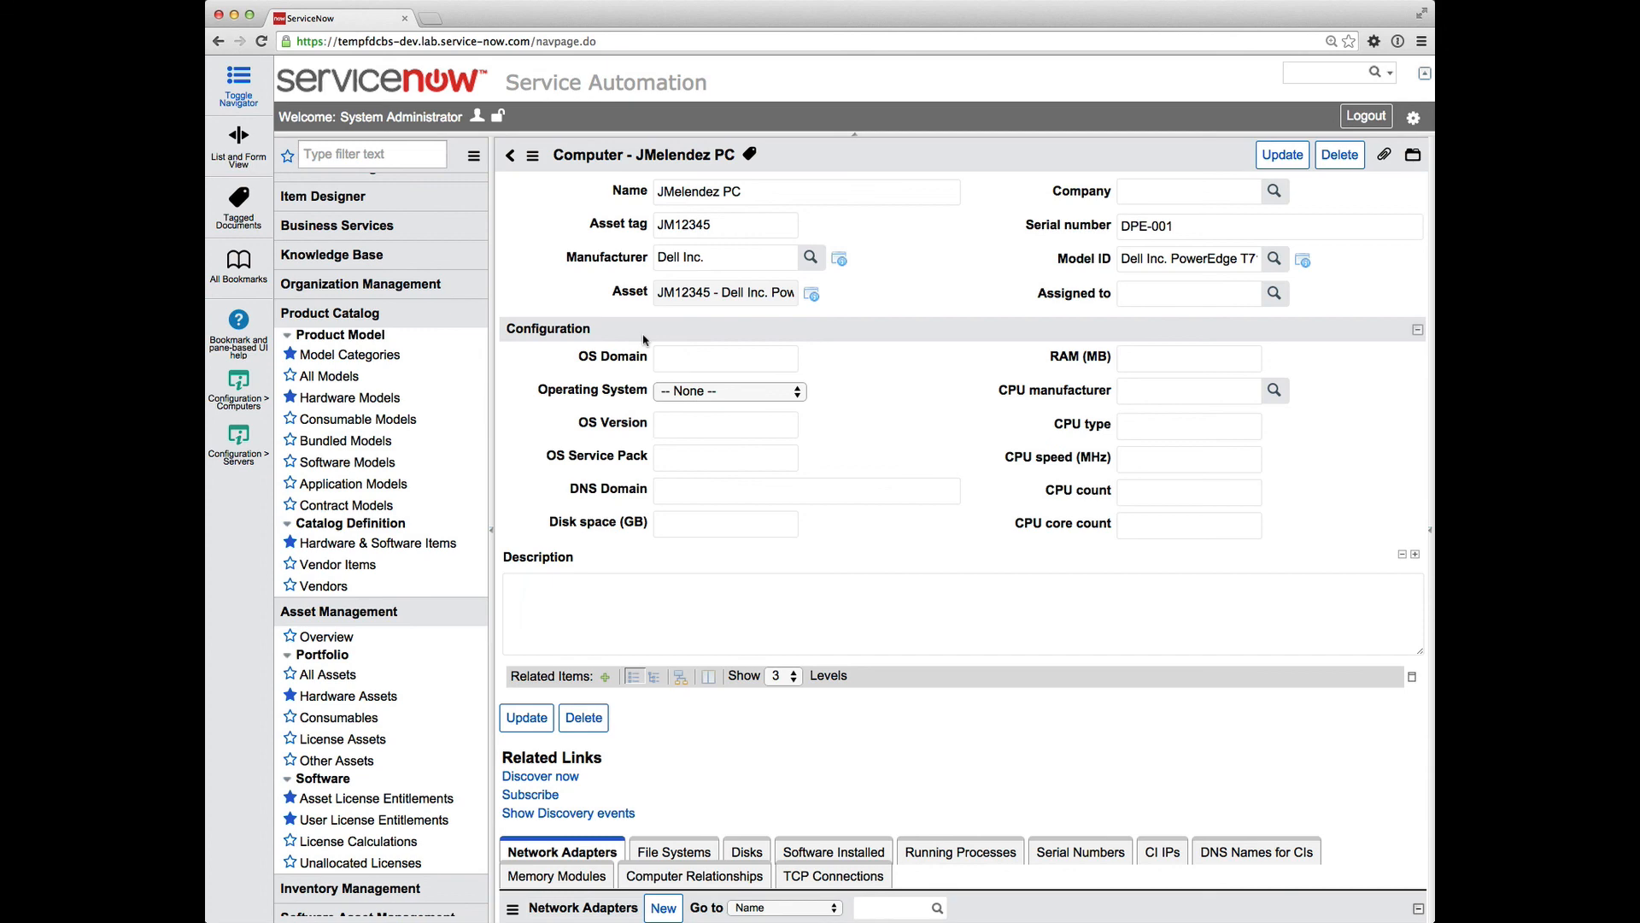